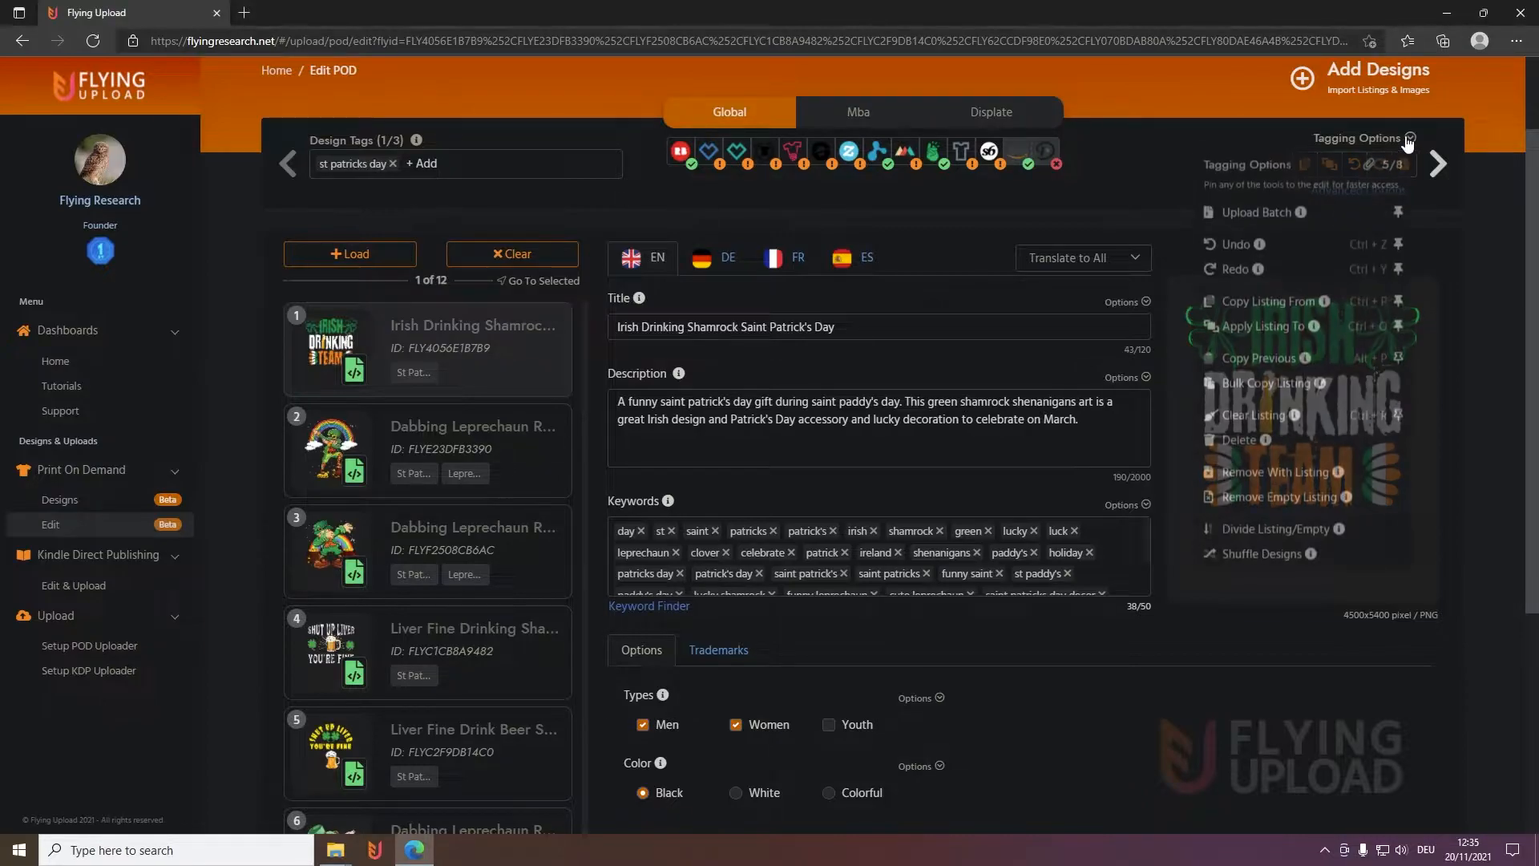
Browse the account and general upload settings, then return to editing POD listings
left_click(1410, 138)
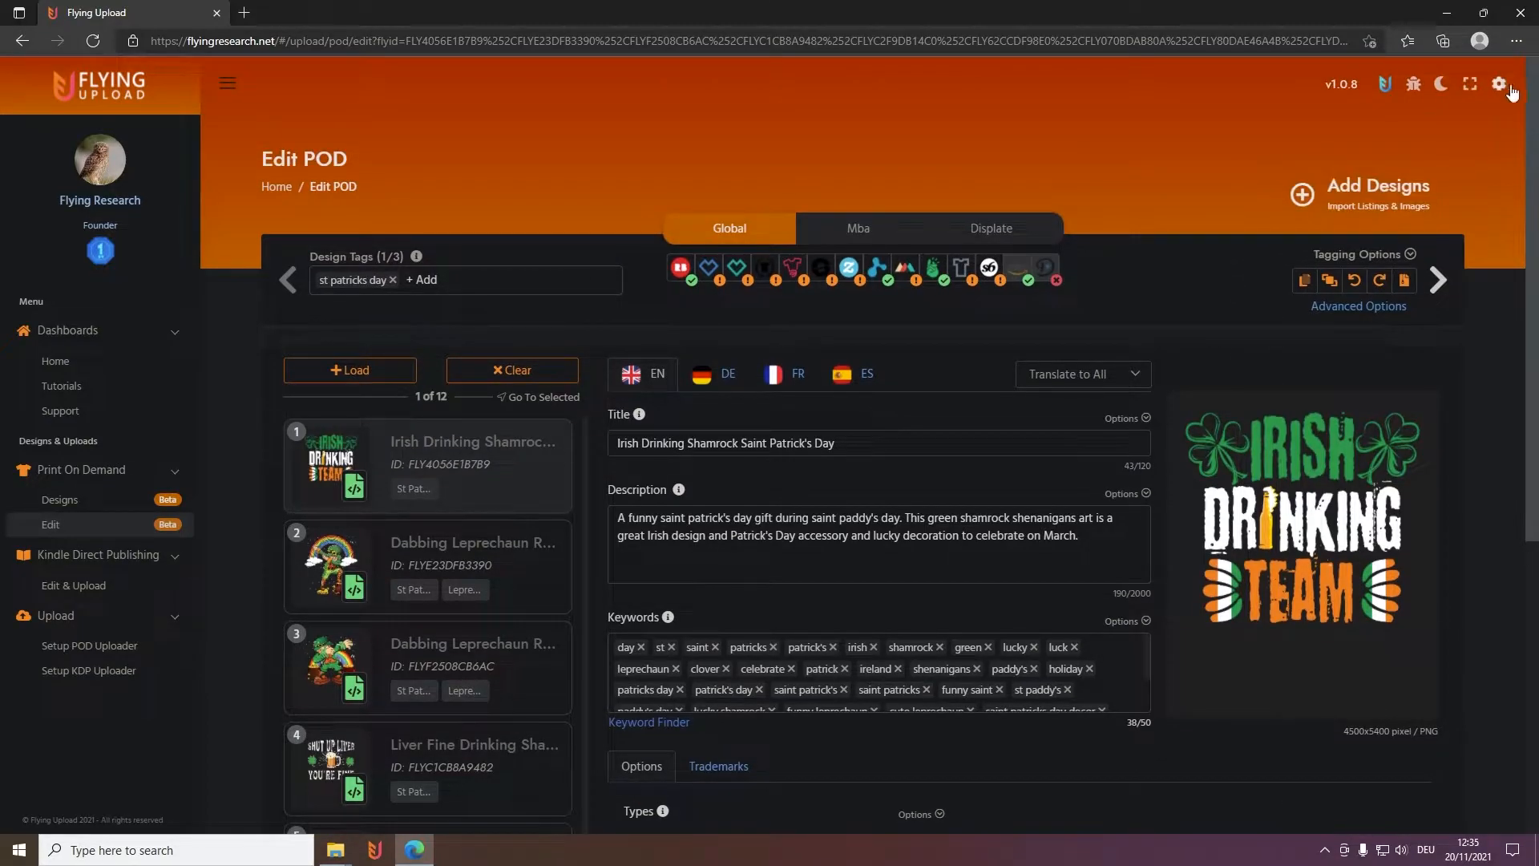
left_click(1499, 83)
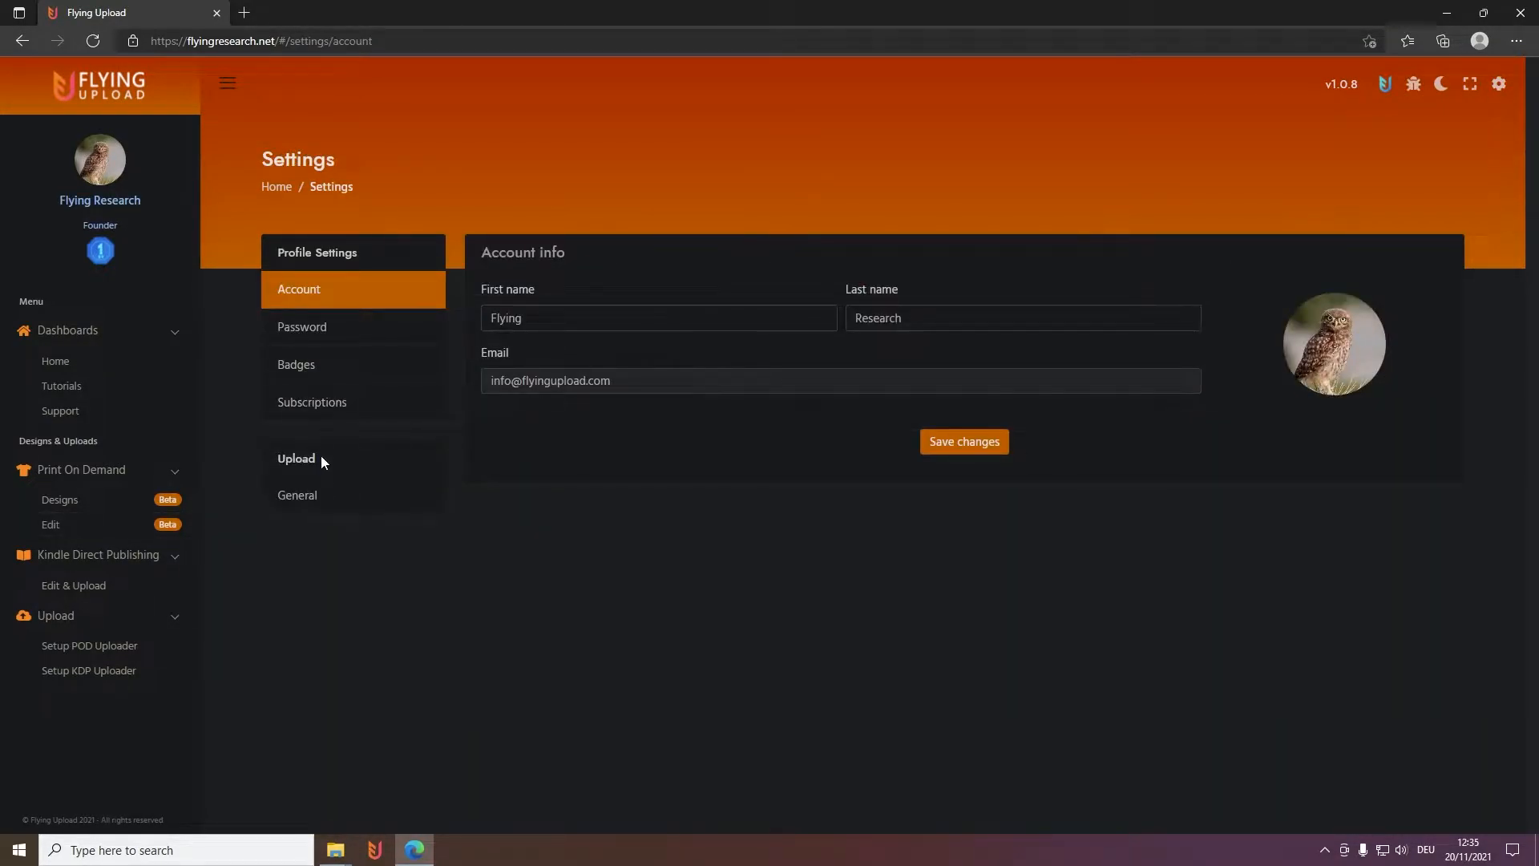
left_click(297, 494)
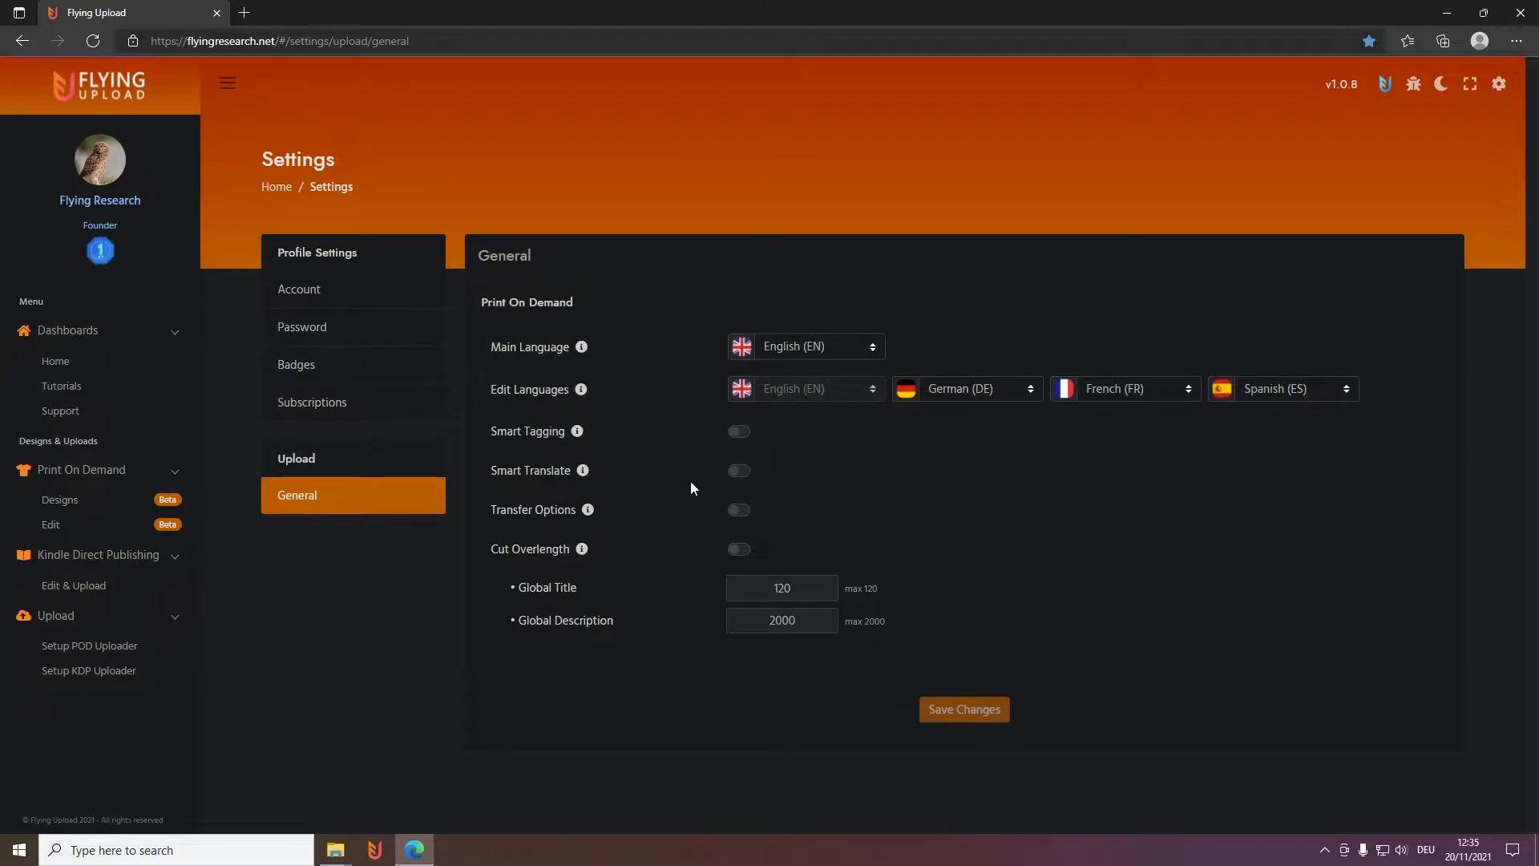
mouse_move(652, 506)
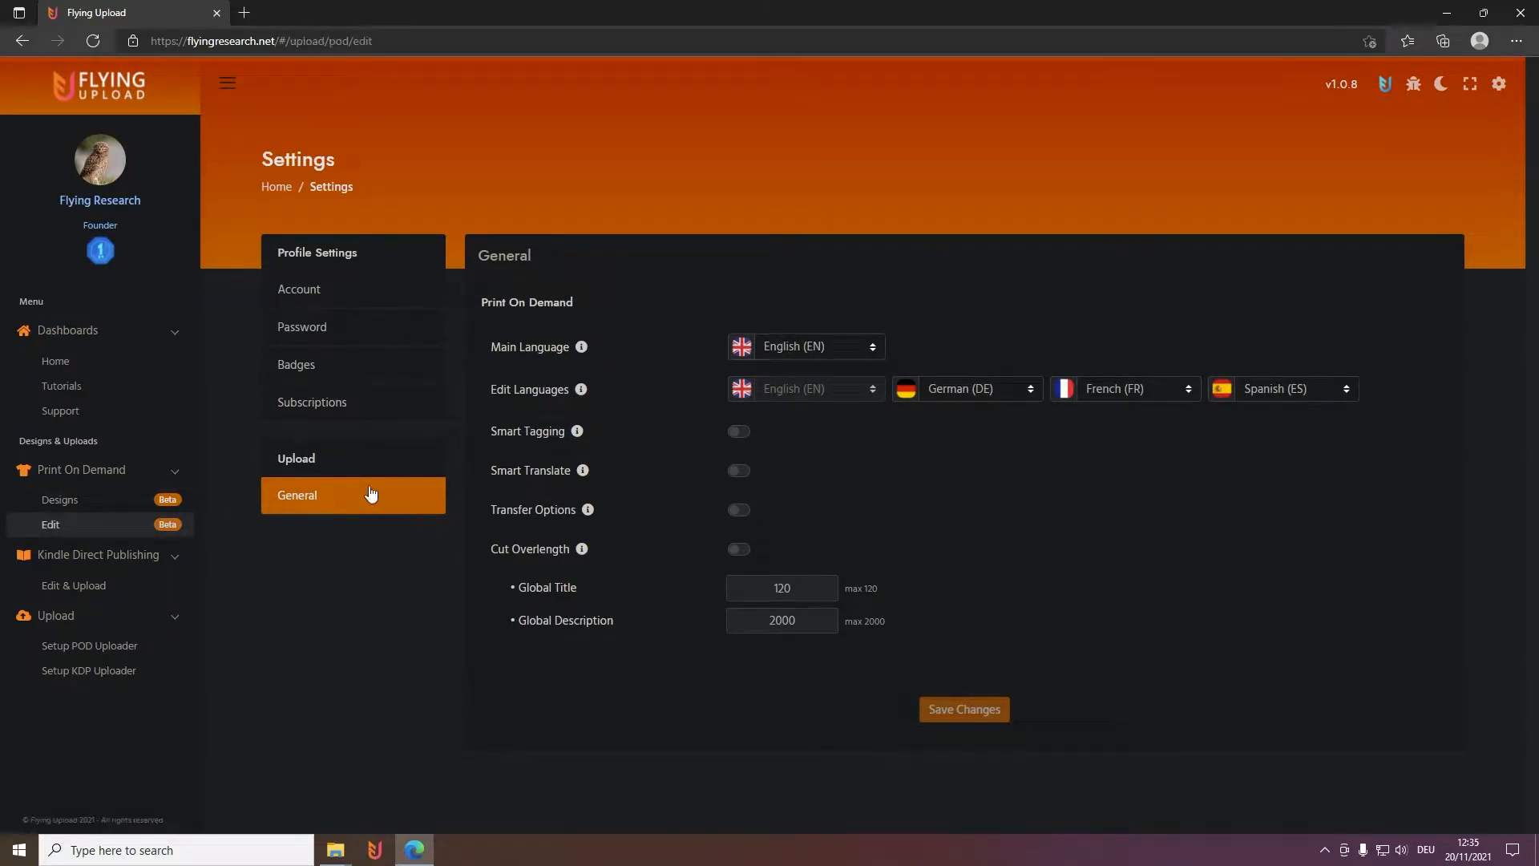
left_click(51, 524)
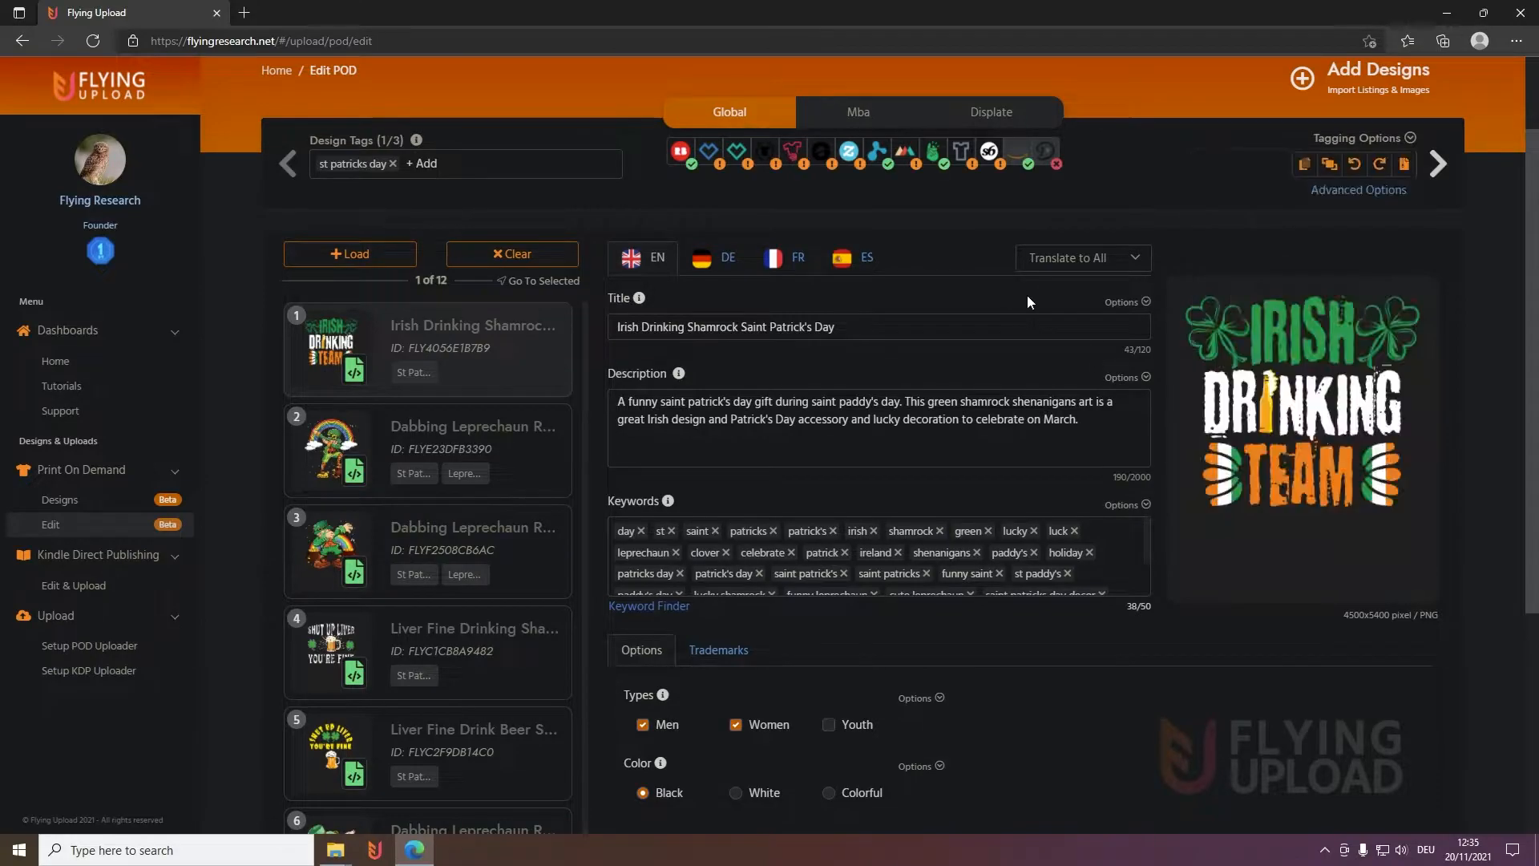
left_click(1122, 301)
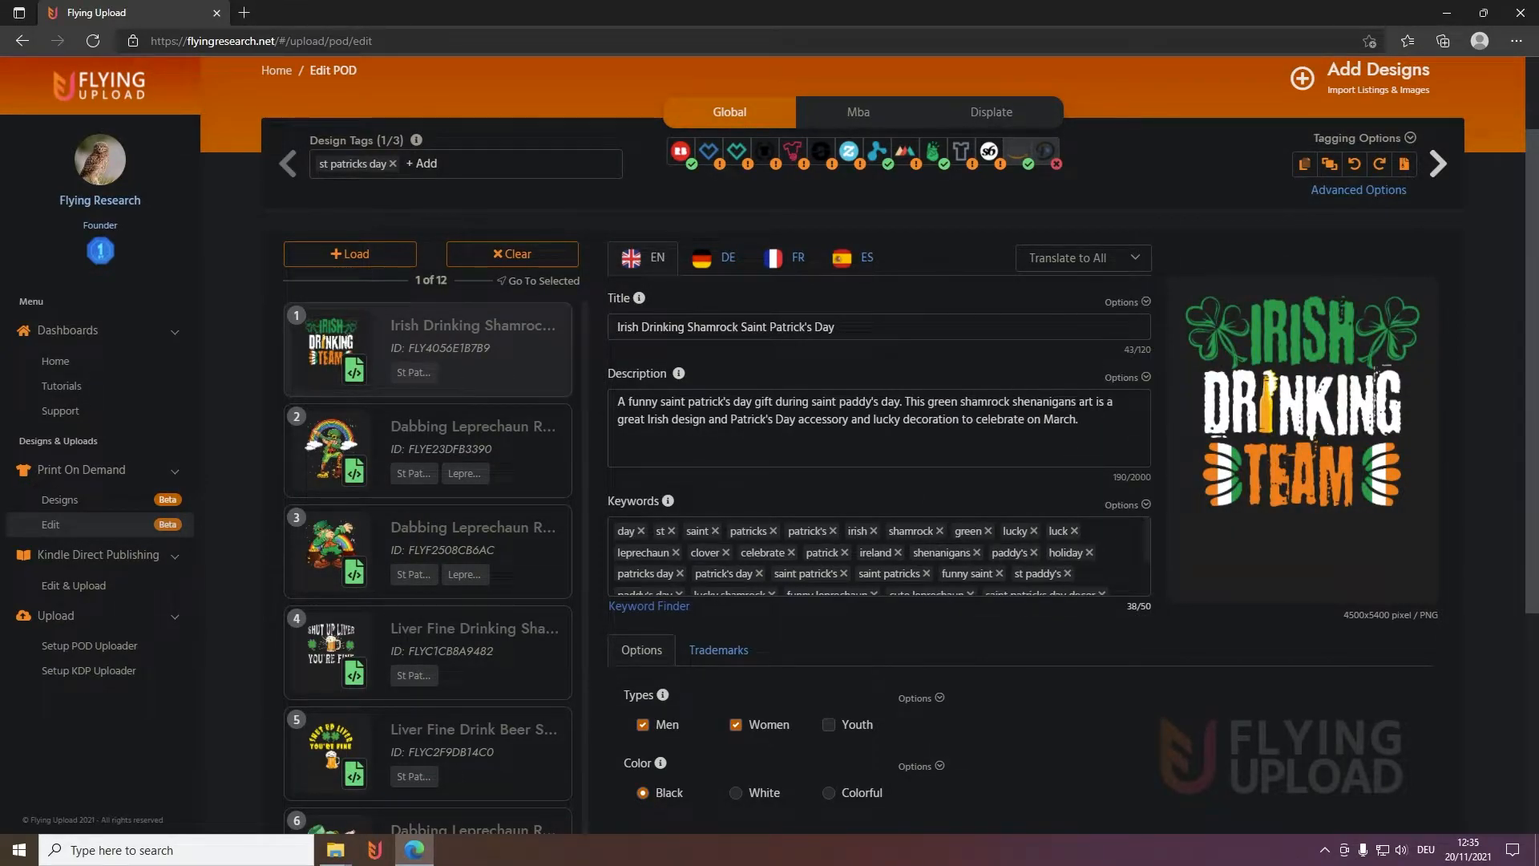
left_click(1121, 301)
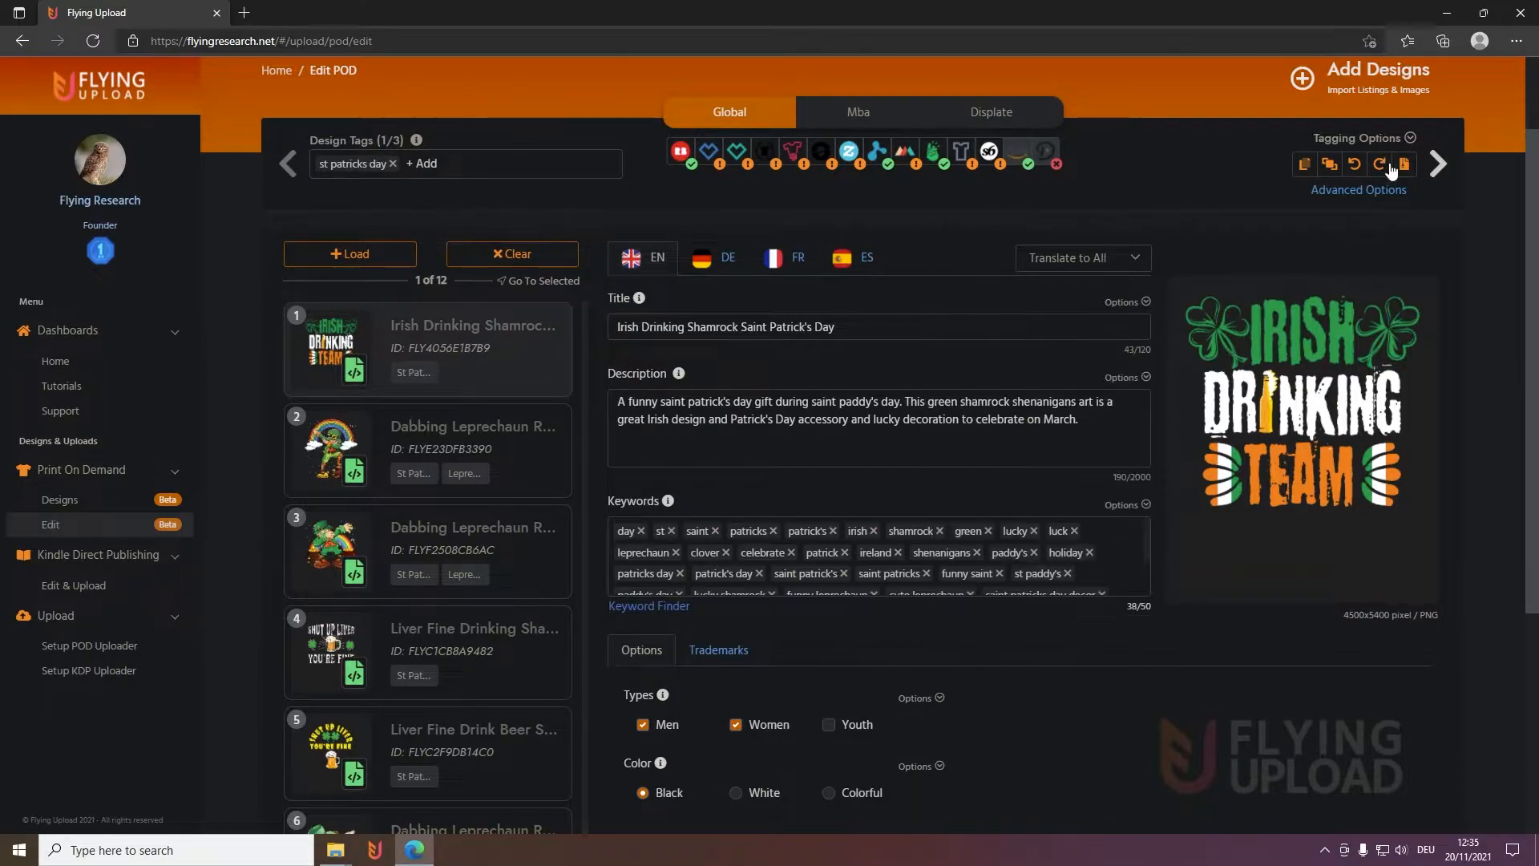
mouse_move(1411, 139)
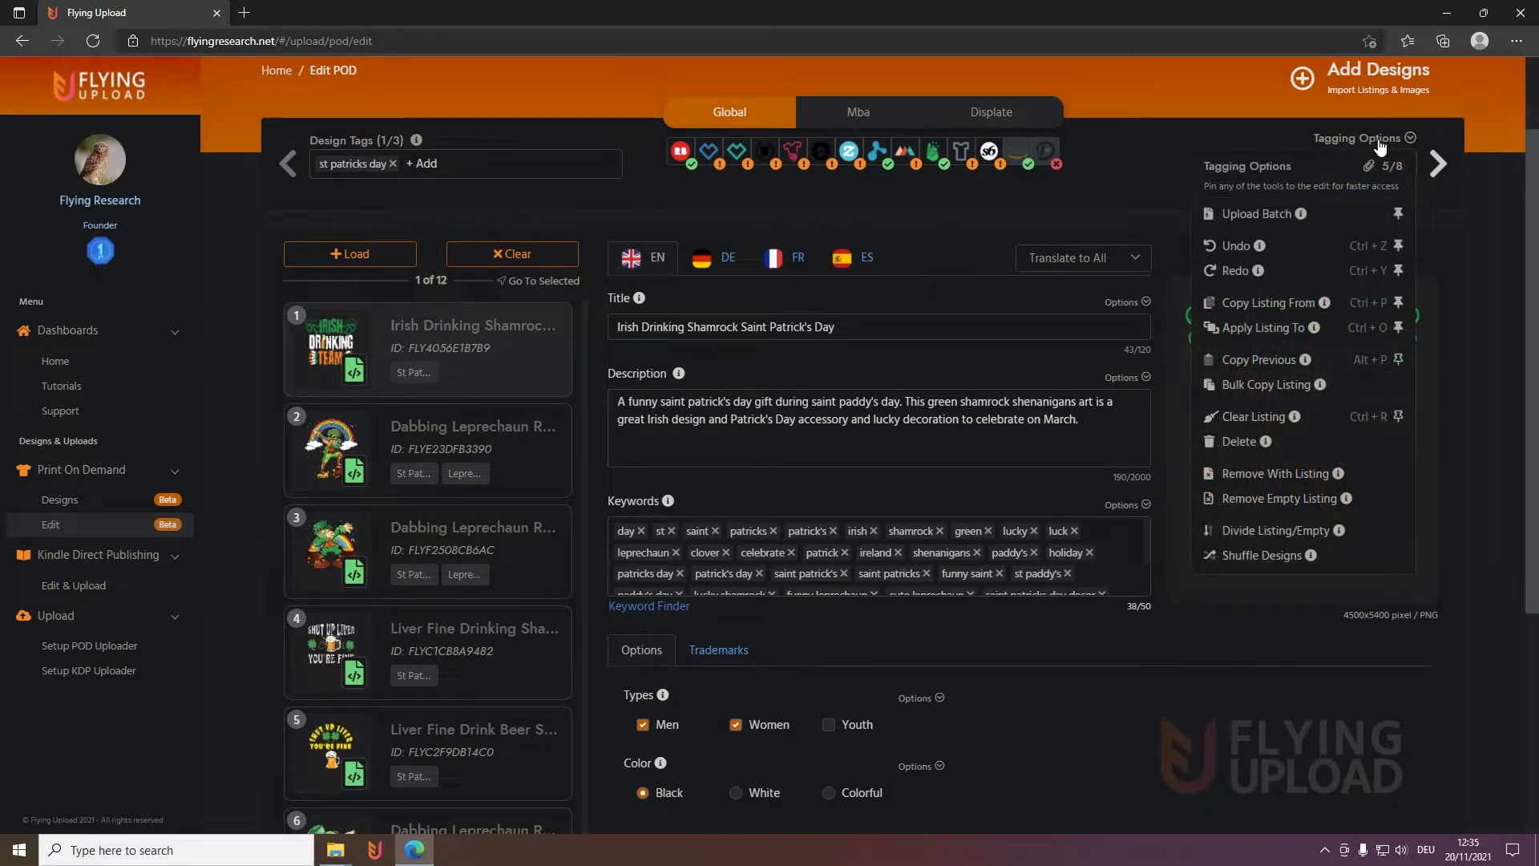
mouse_move(733, 125)
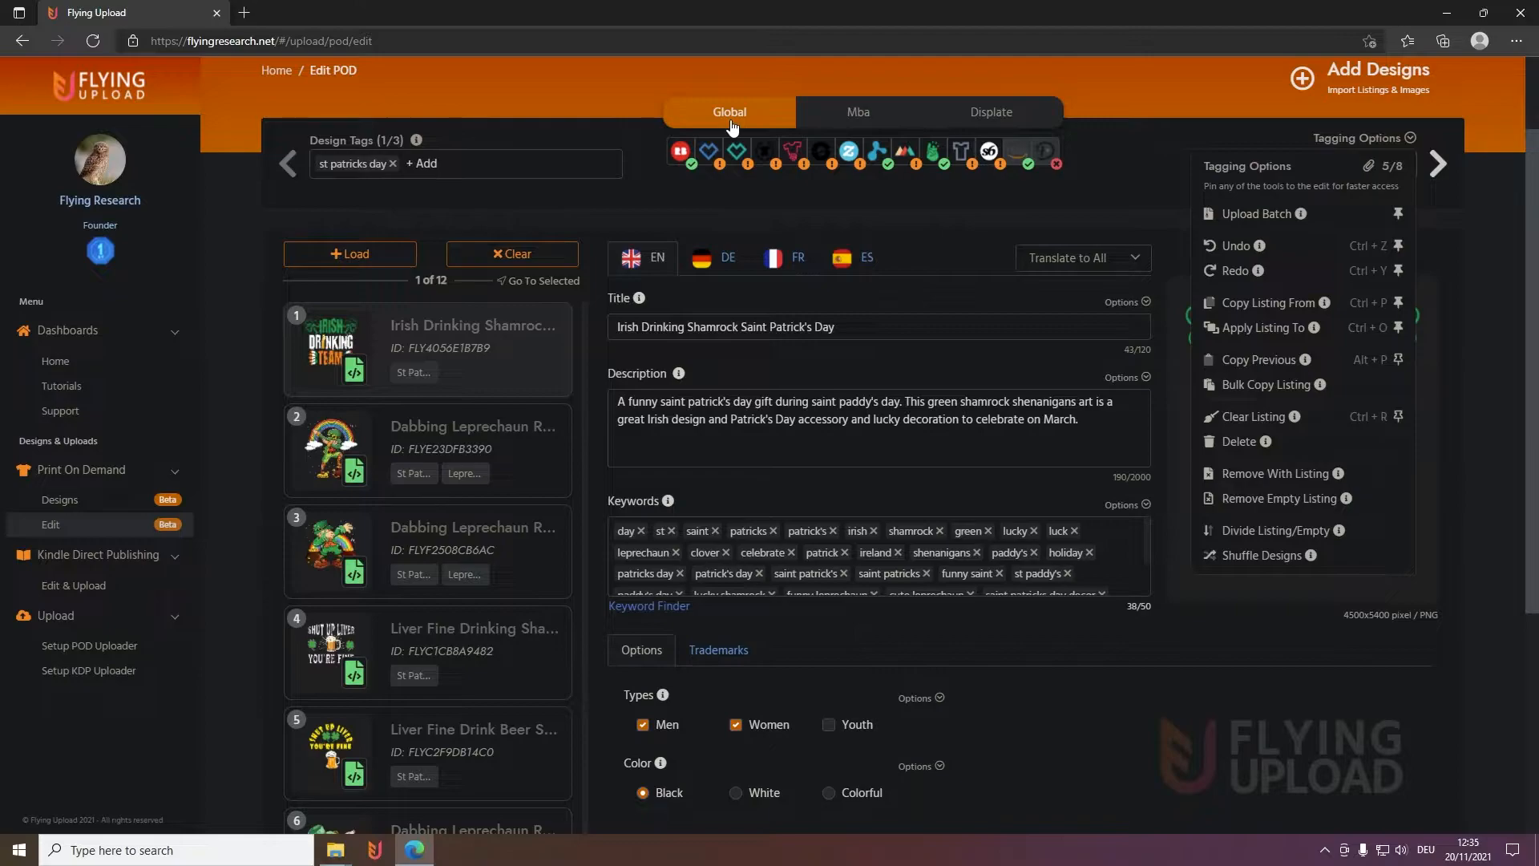
mouse_move(887, 120)
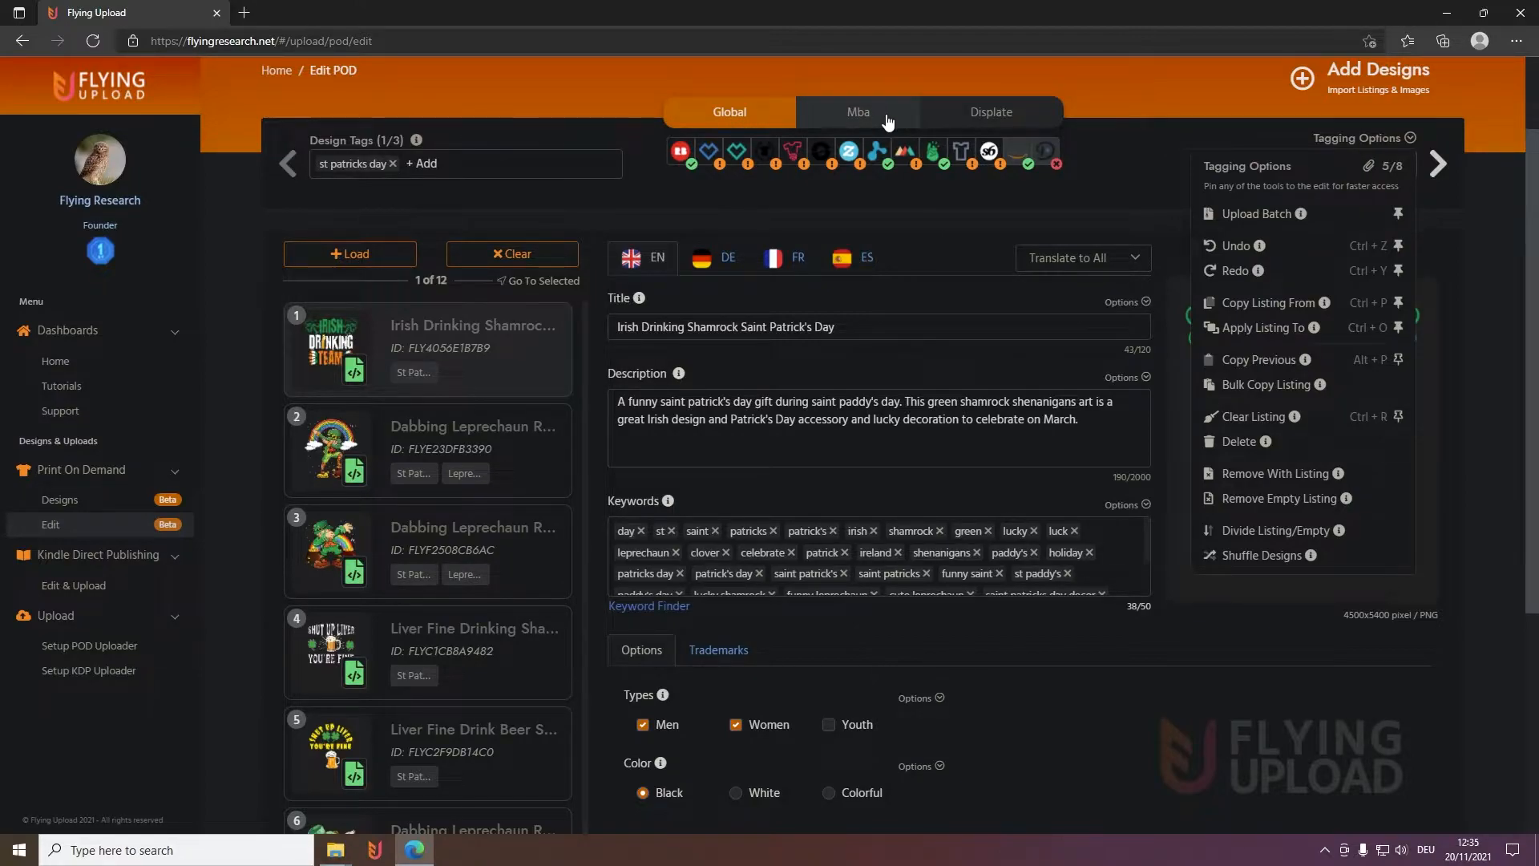
mouse_move(898, 122)
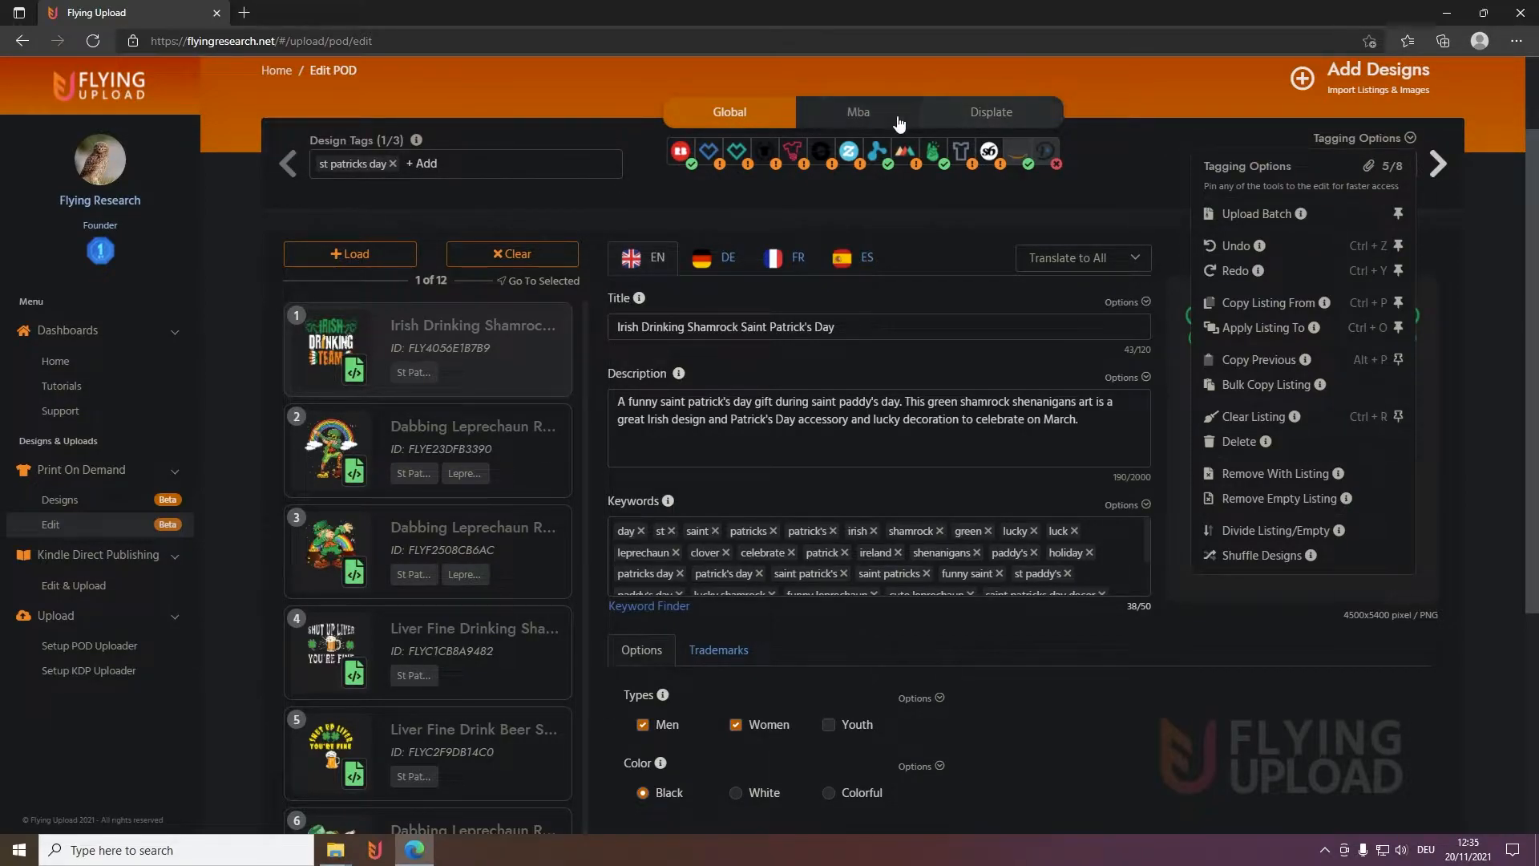
mouse_move(1255, 218)
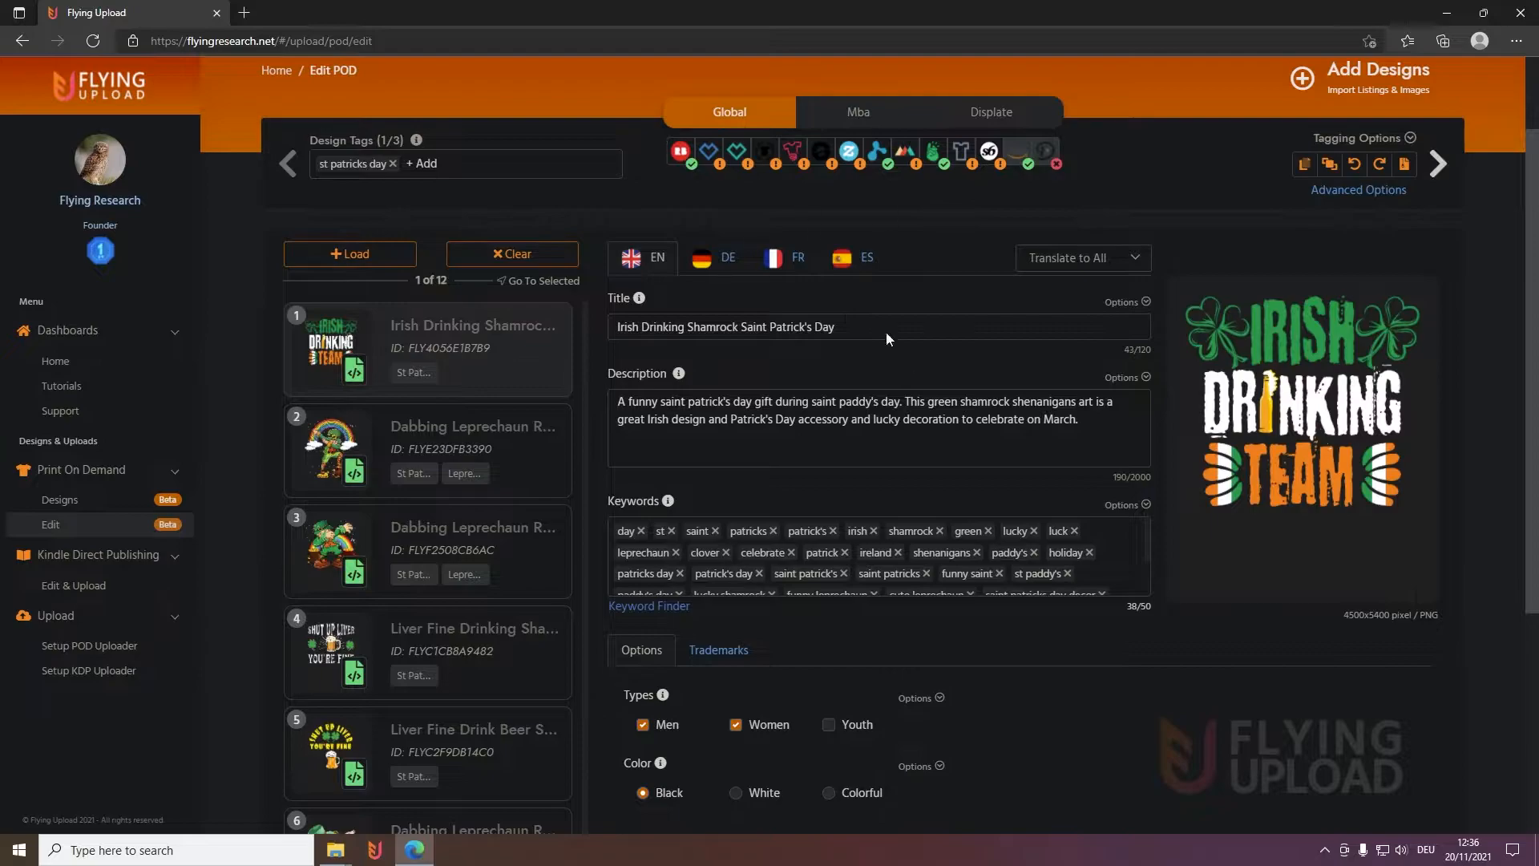
mouse_move(921, 279)
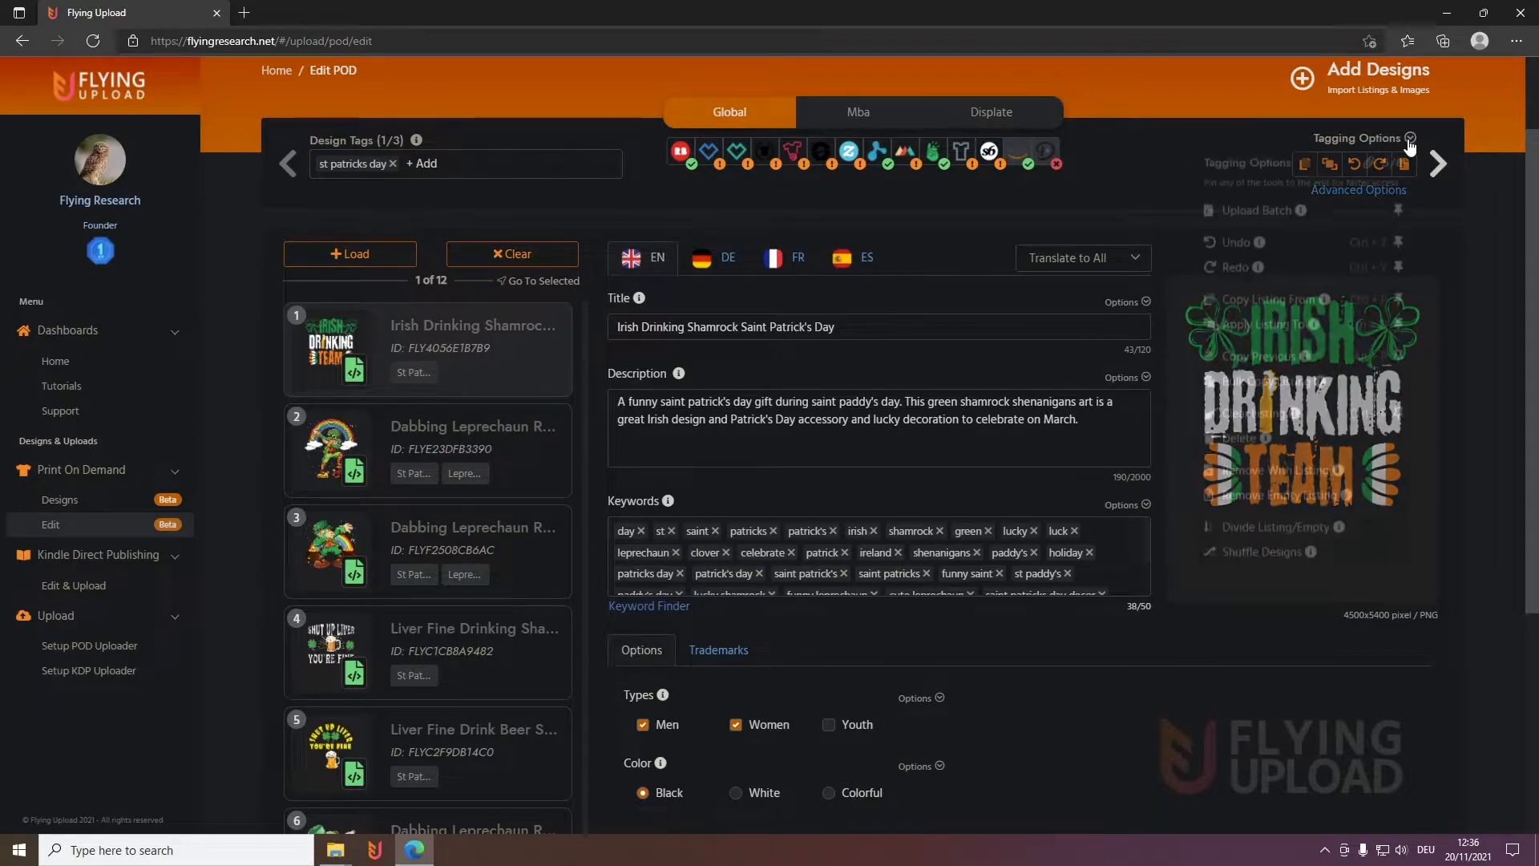
Export the listings as an upload batch and open the downloaded xml_export zip
left_click(1410, 138)
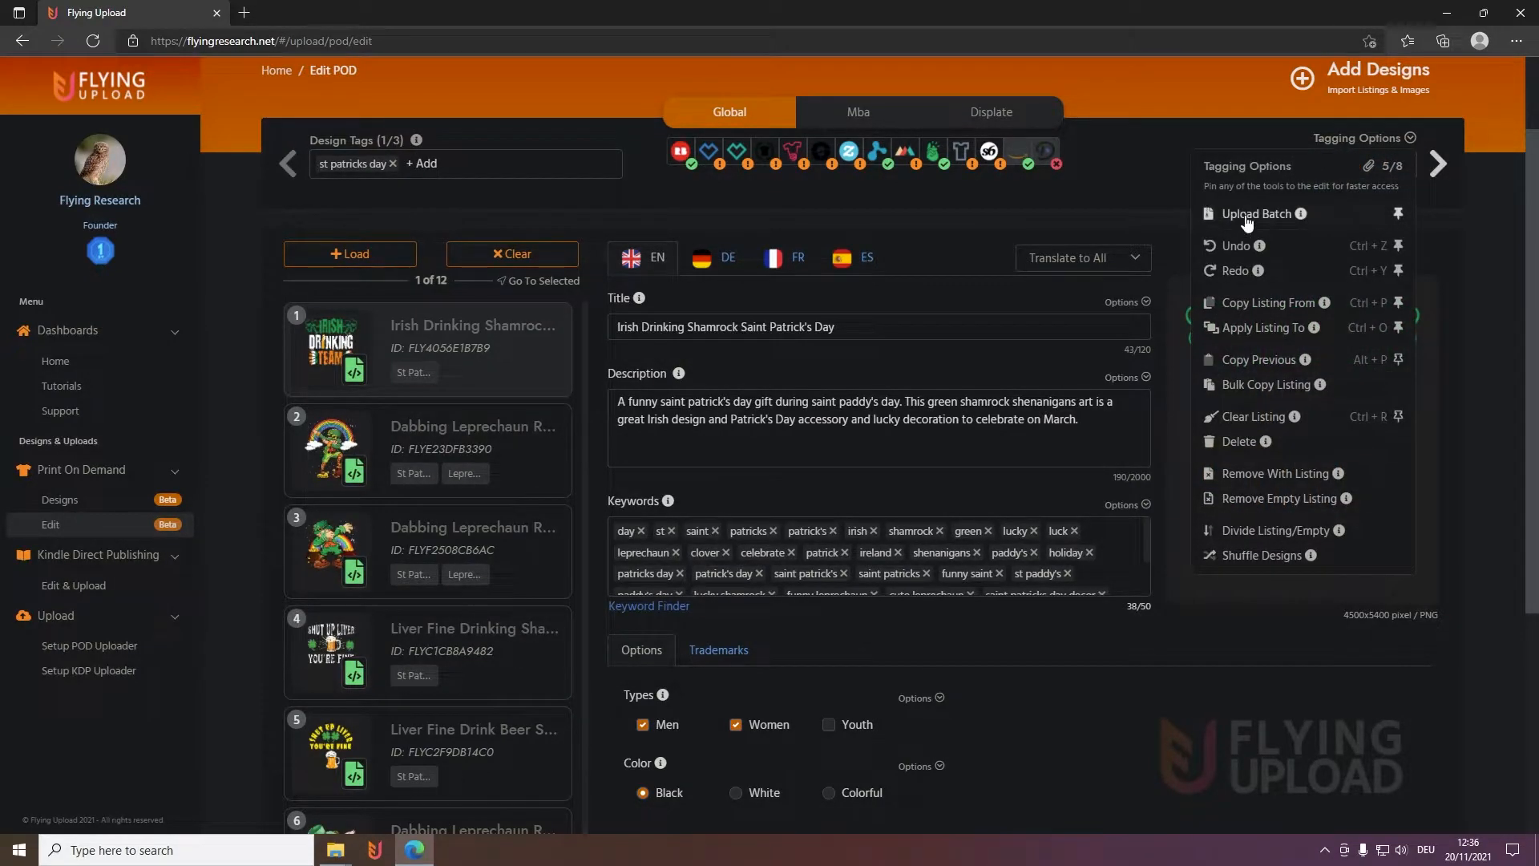
left_click(1255, 214)
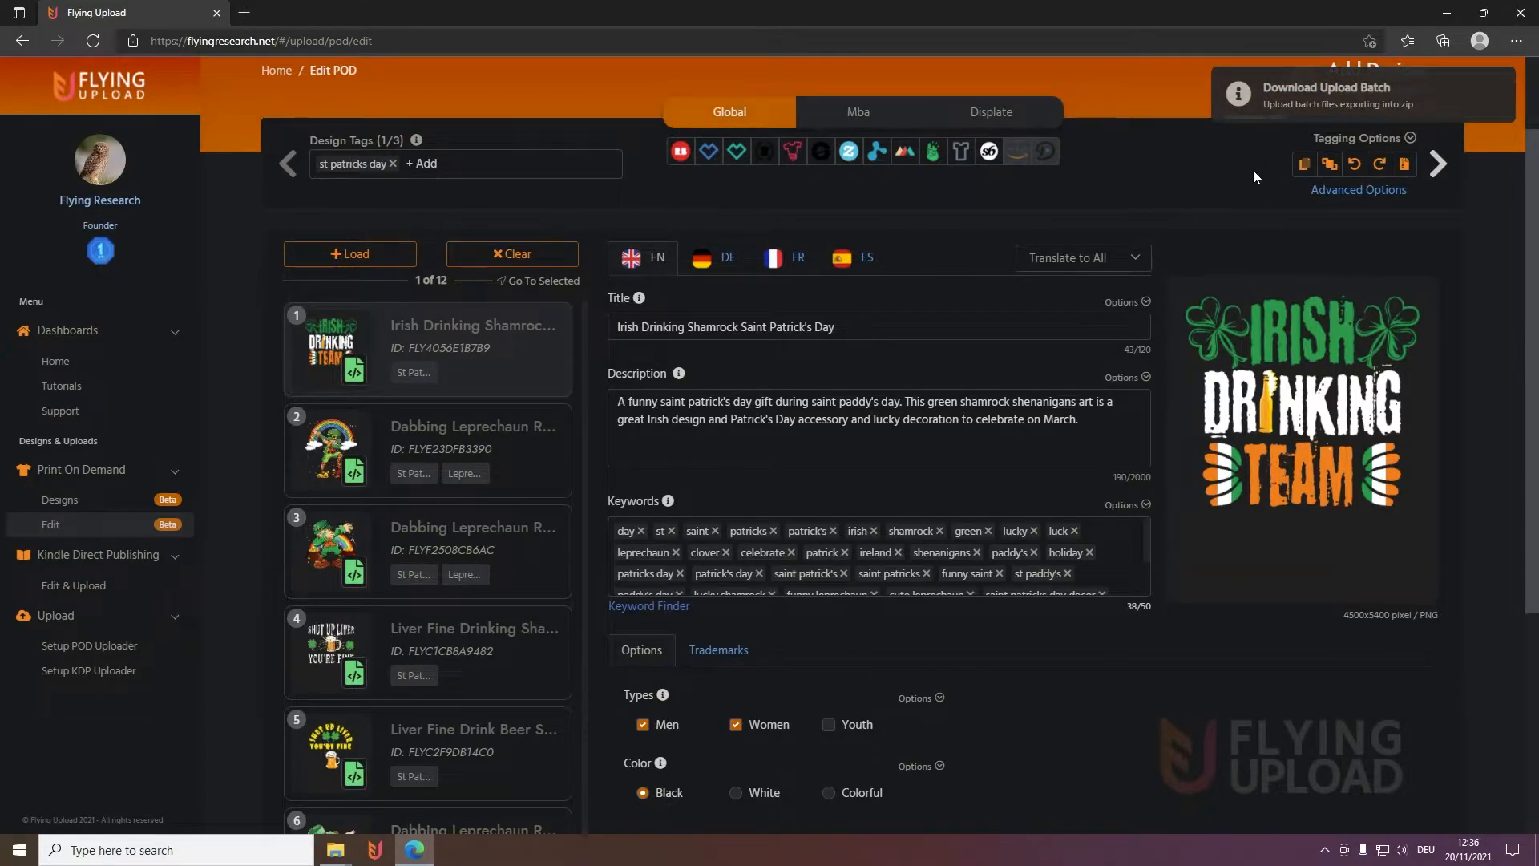
scroll("down", 3)
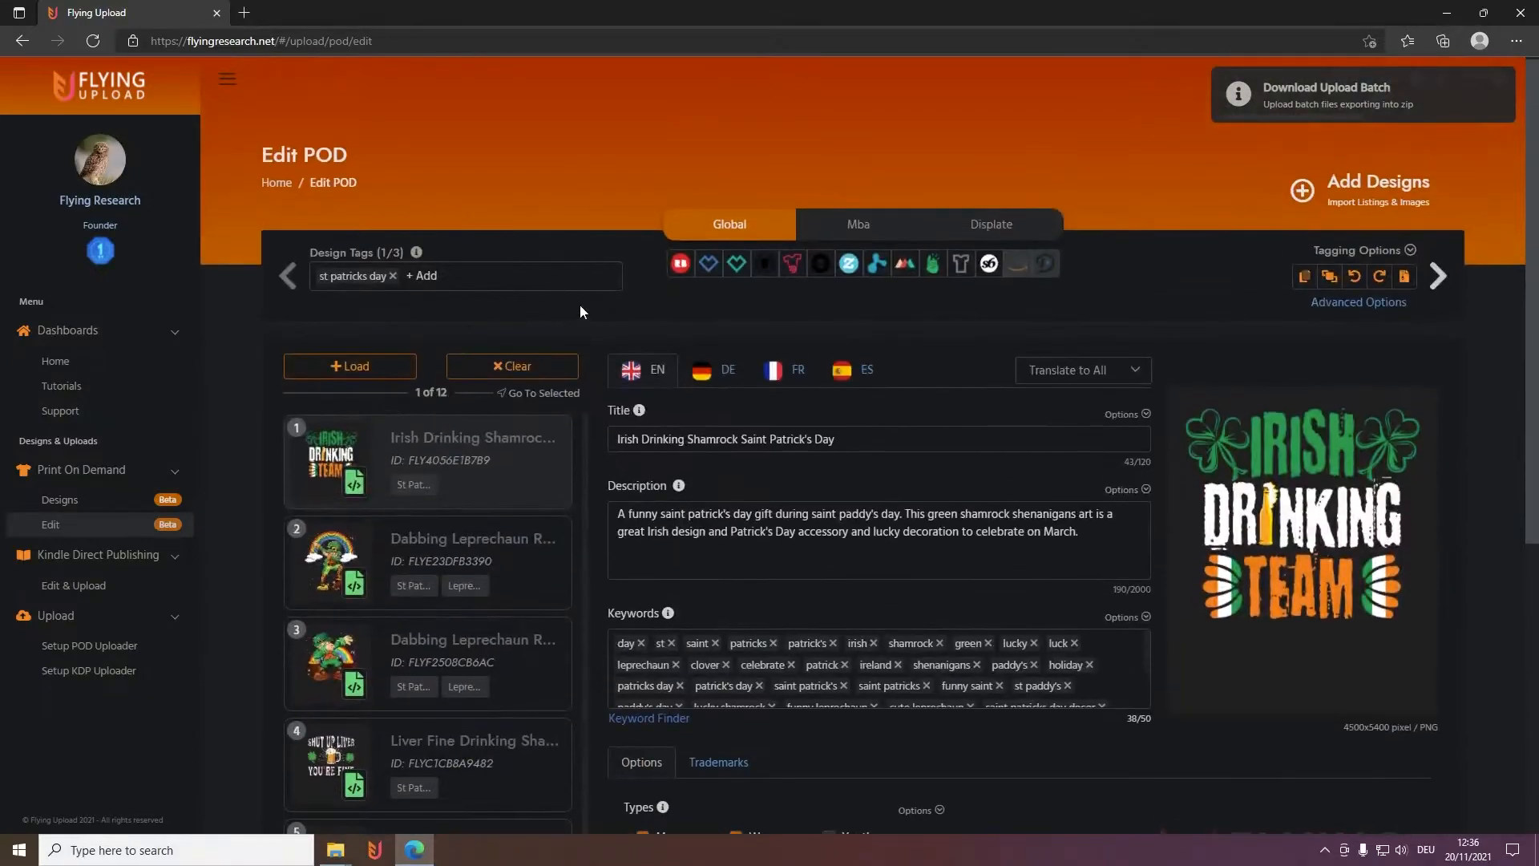
scroll("down", 3)
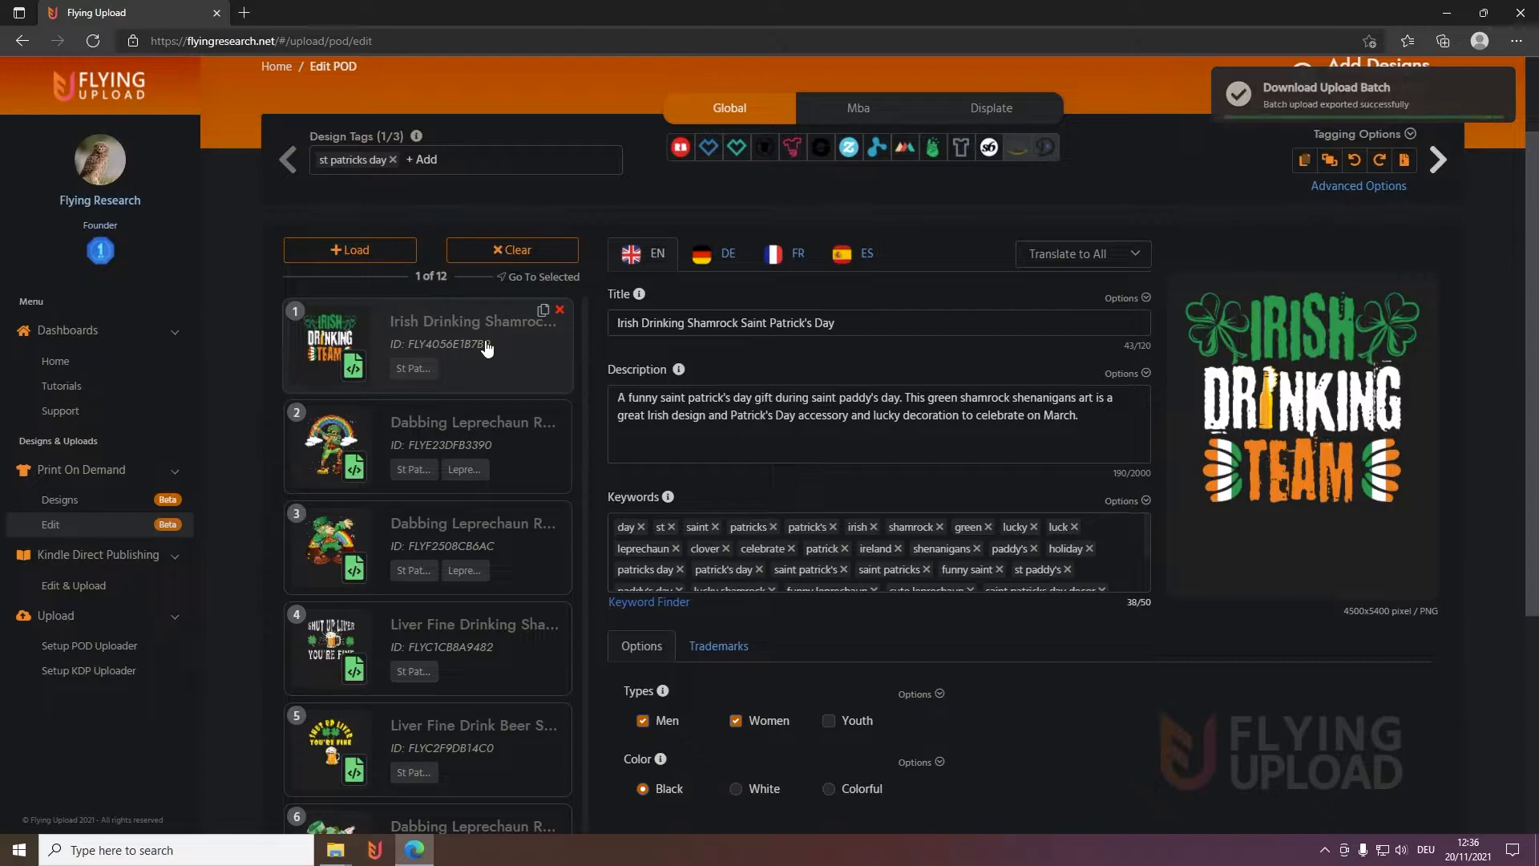
left_click(1442, 41)
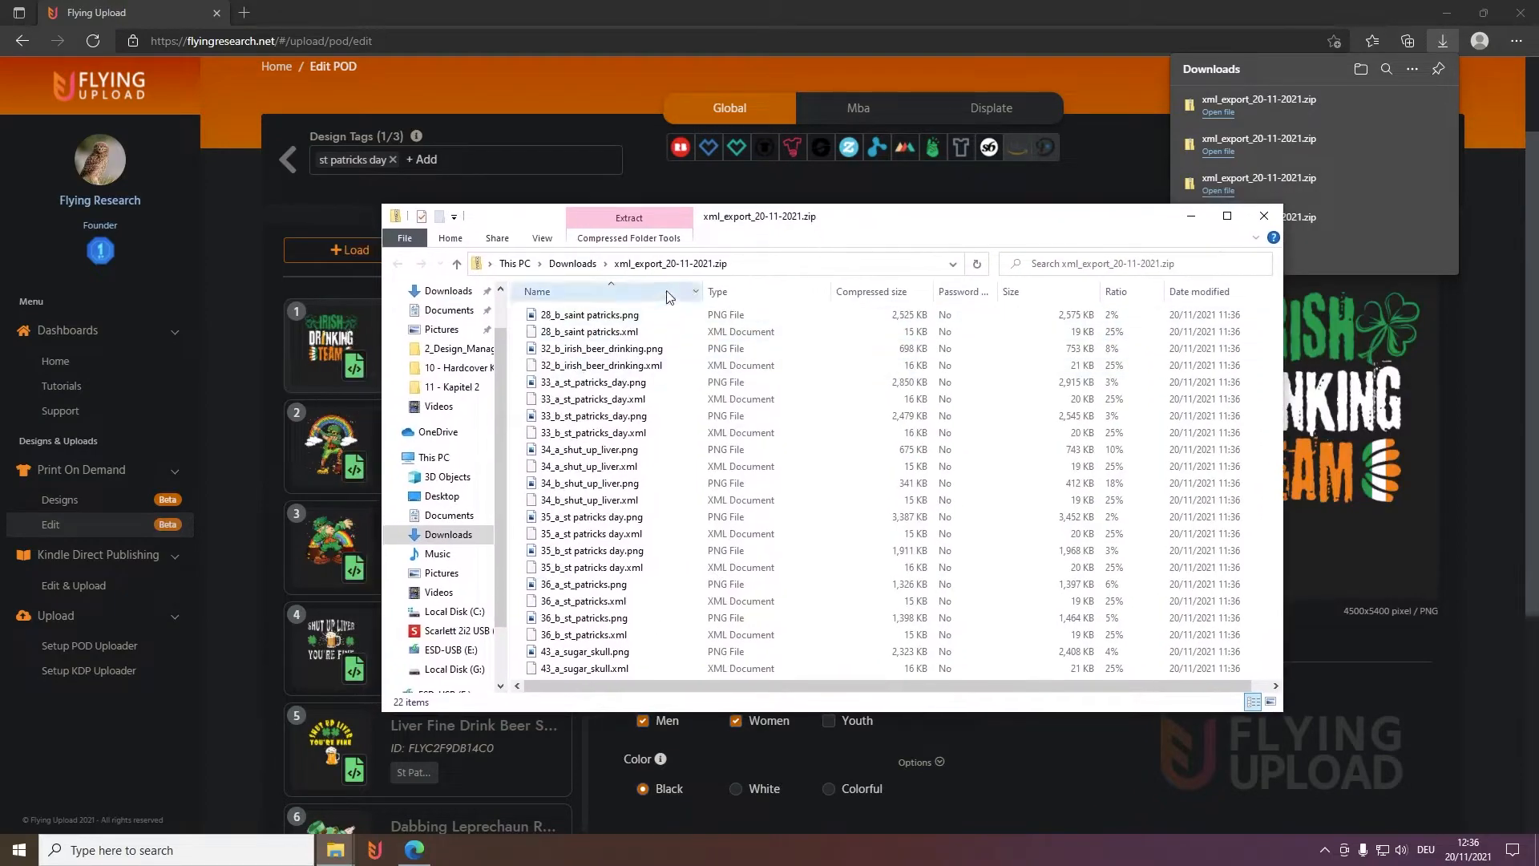
Extract the xml_export zip in Downloads using Extract All
left_click(571, 263)
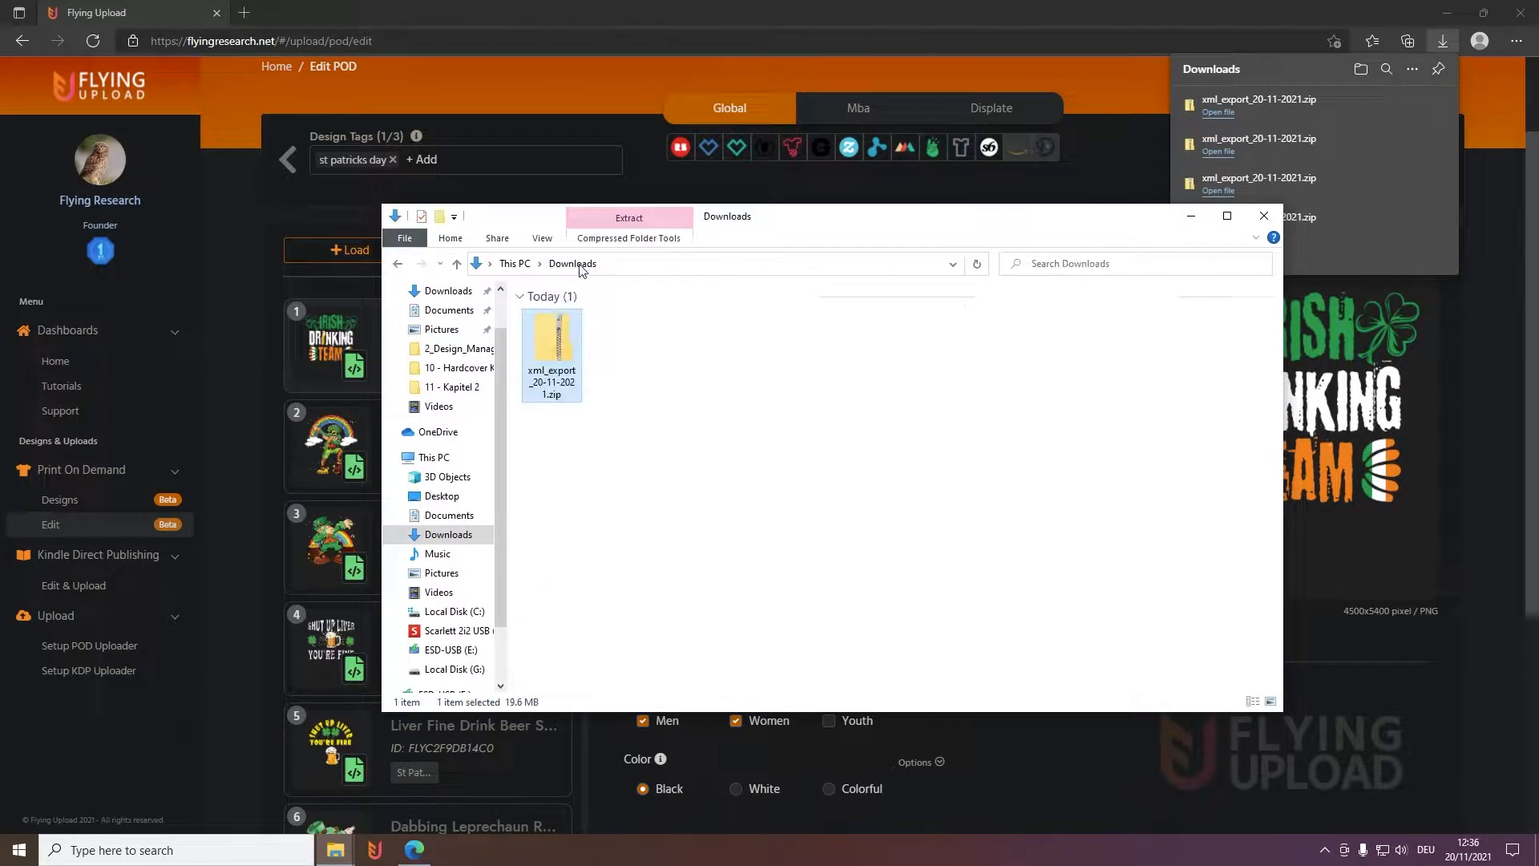
right_click(551, 341)
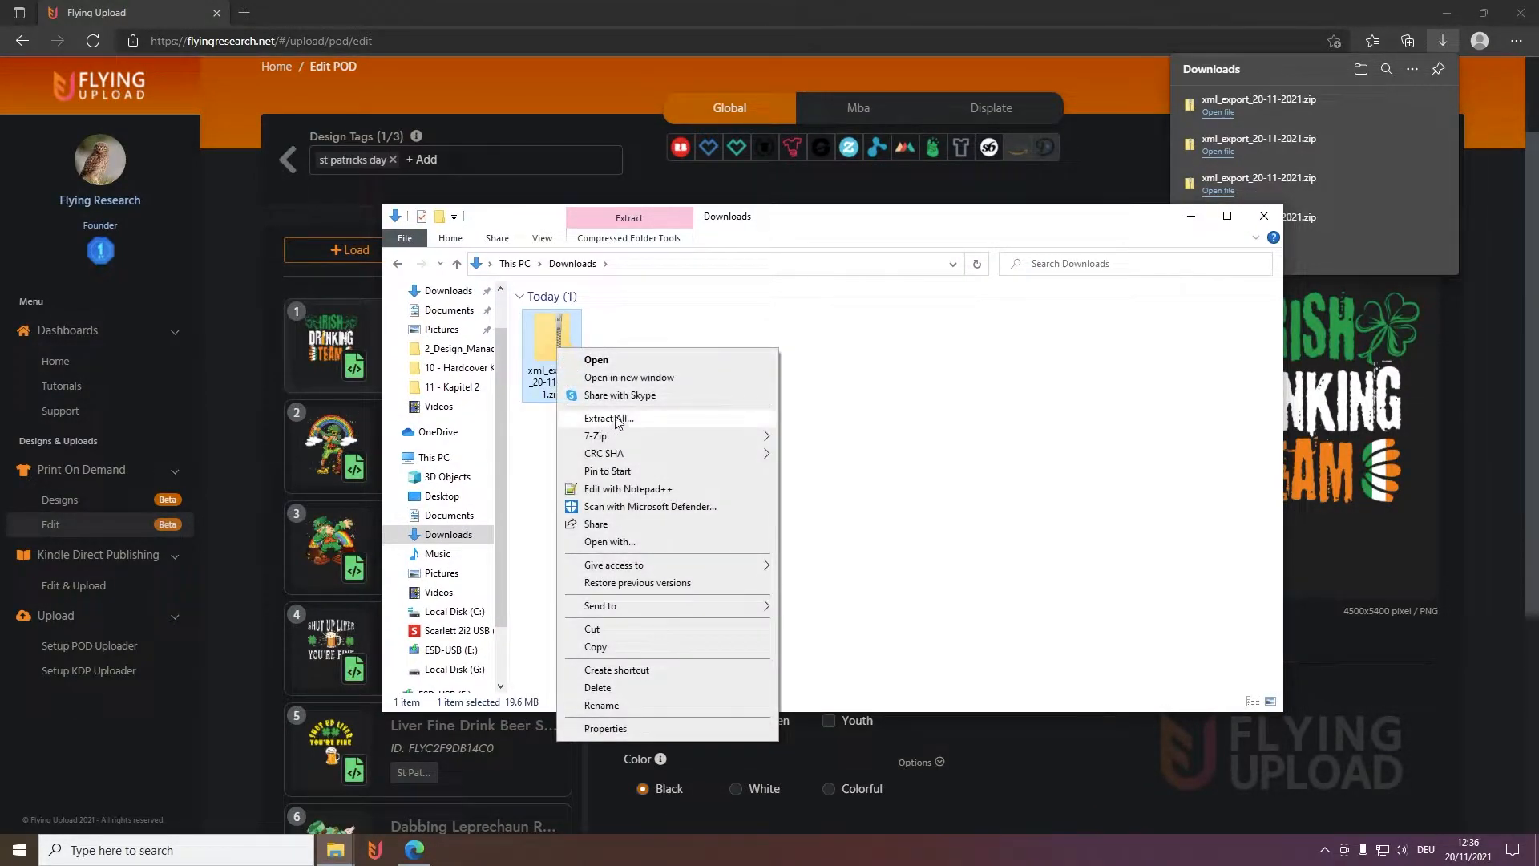
left_click(608, 418)
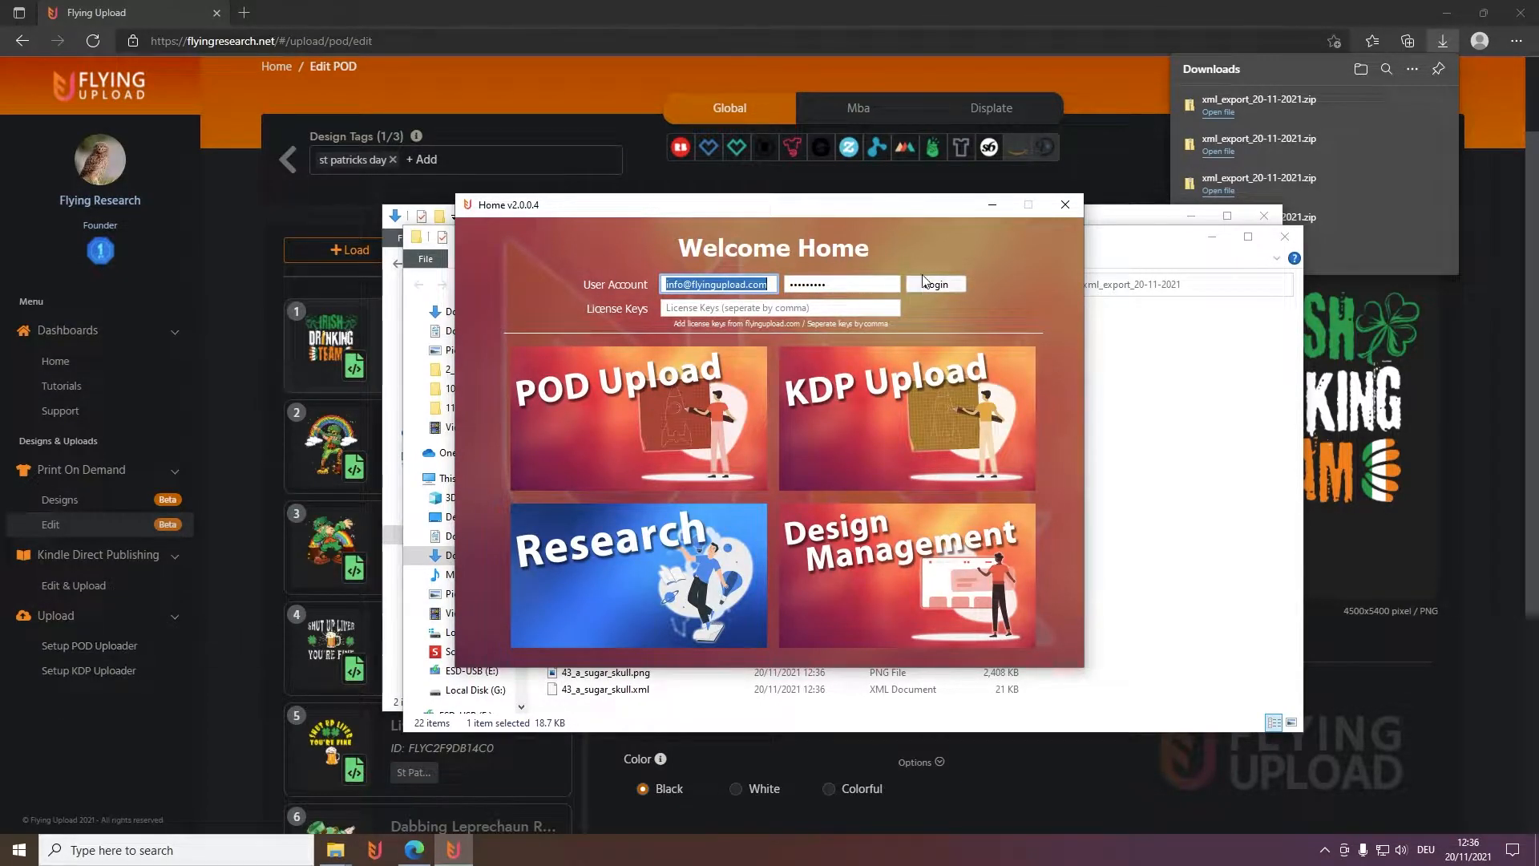
Load all 11 extracted designs into POD Upload, then browse a listing and the Upload page
left_click(936, 283)
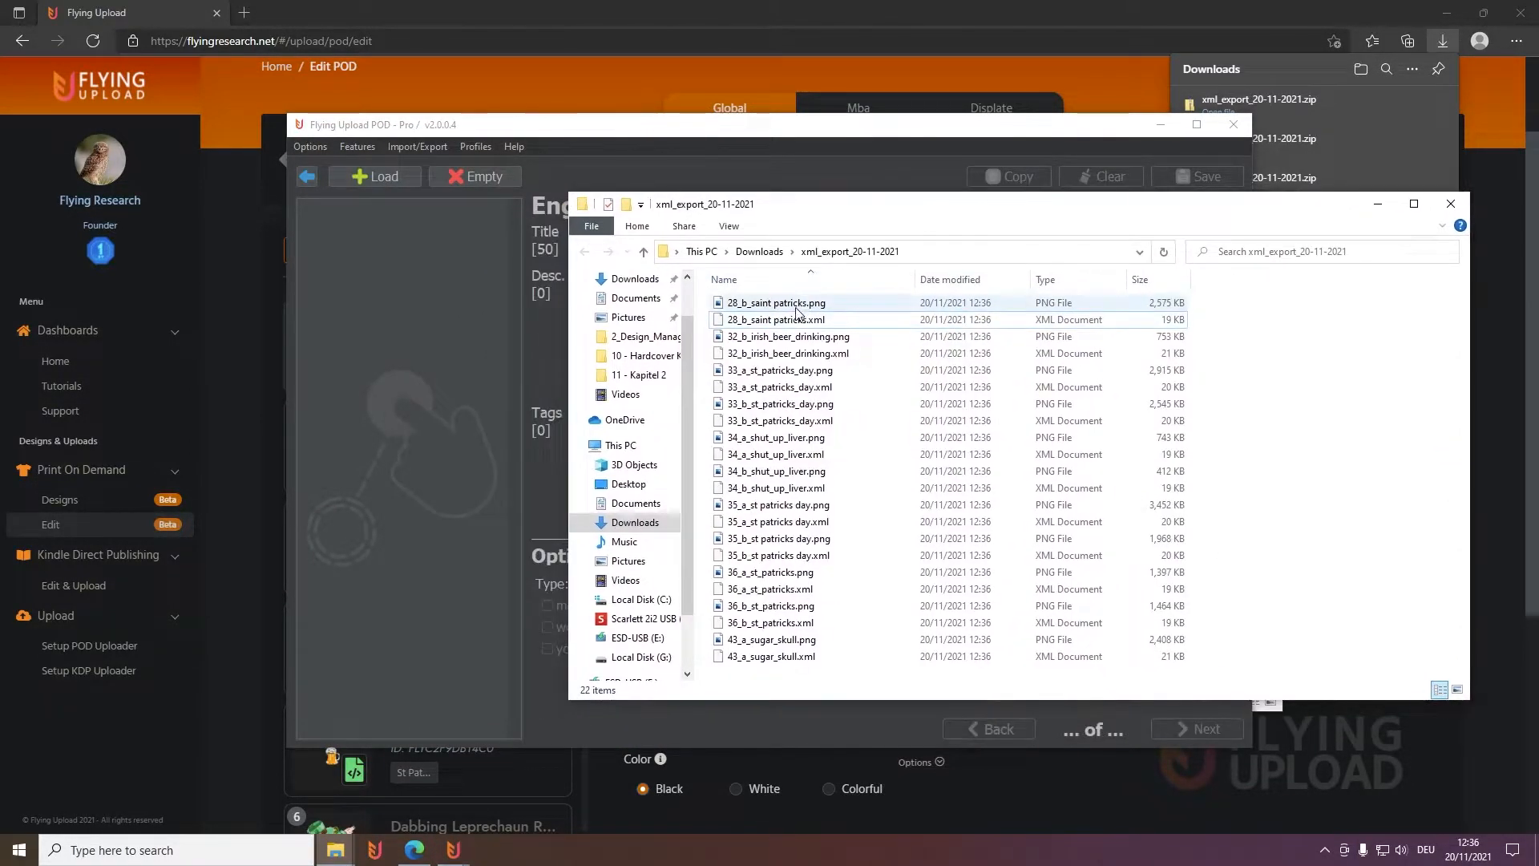
key("ctrl+a")
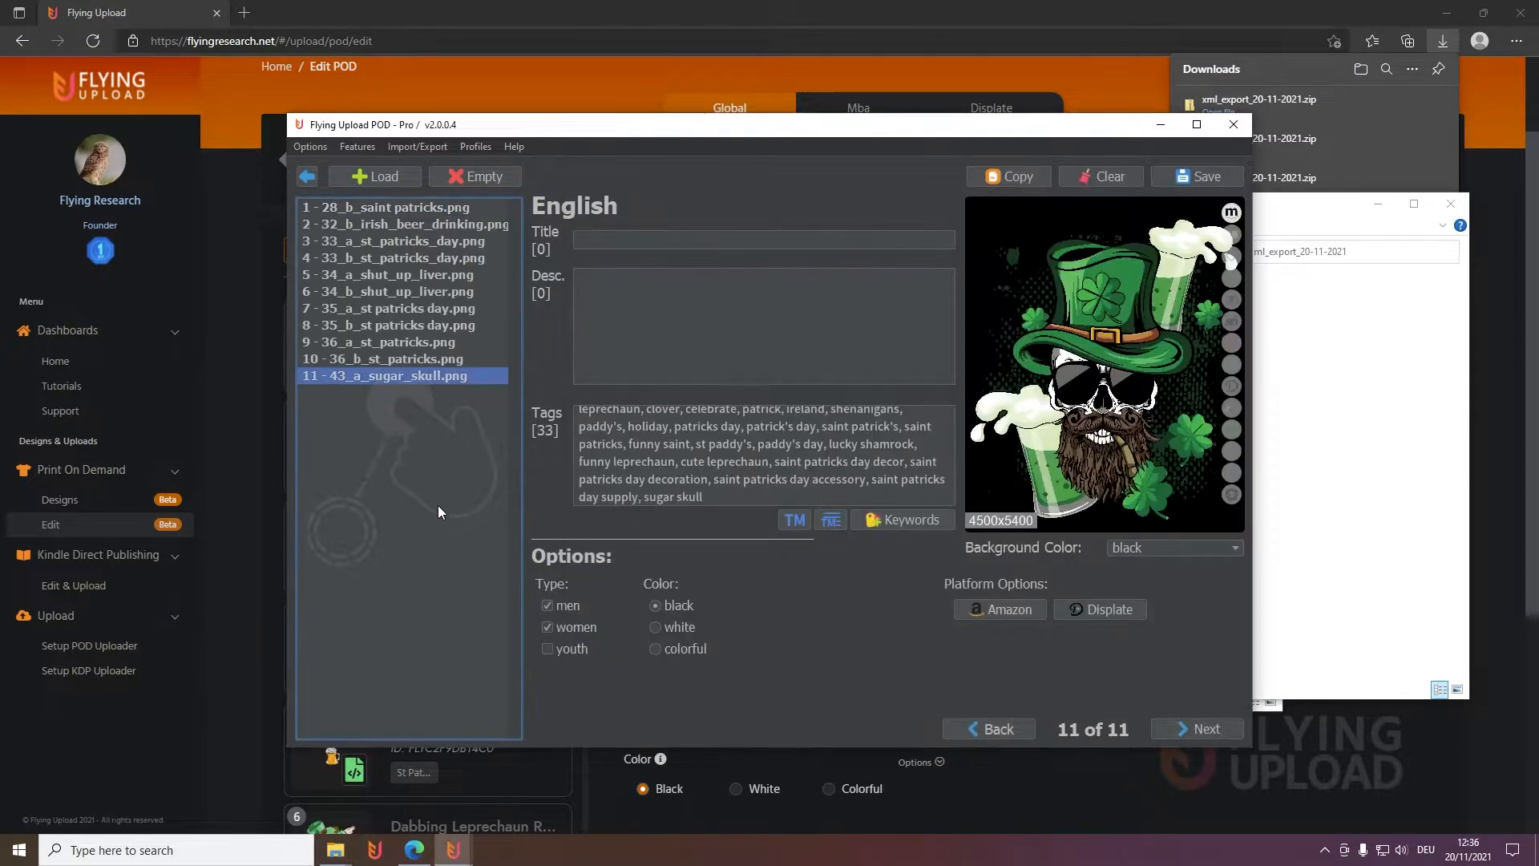
left_click(406, 206)
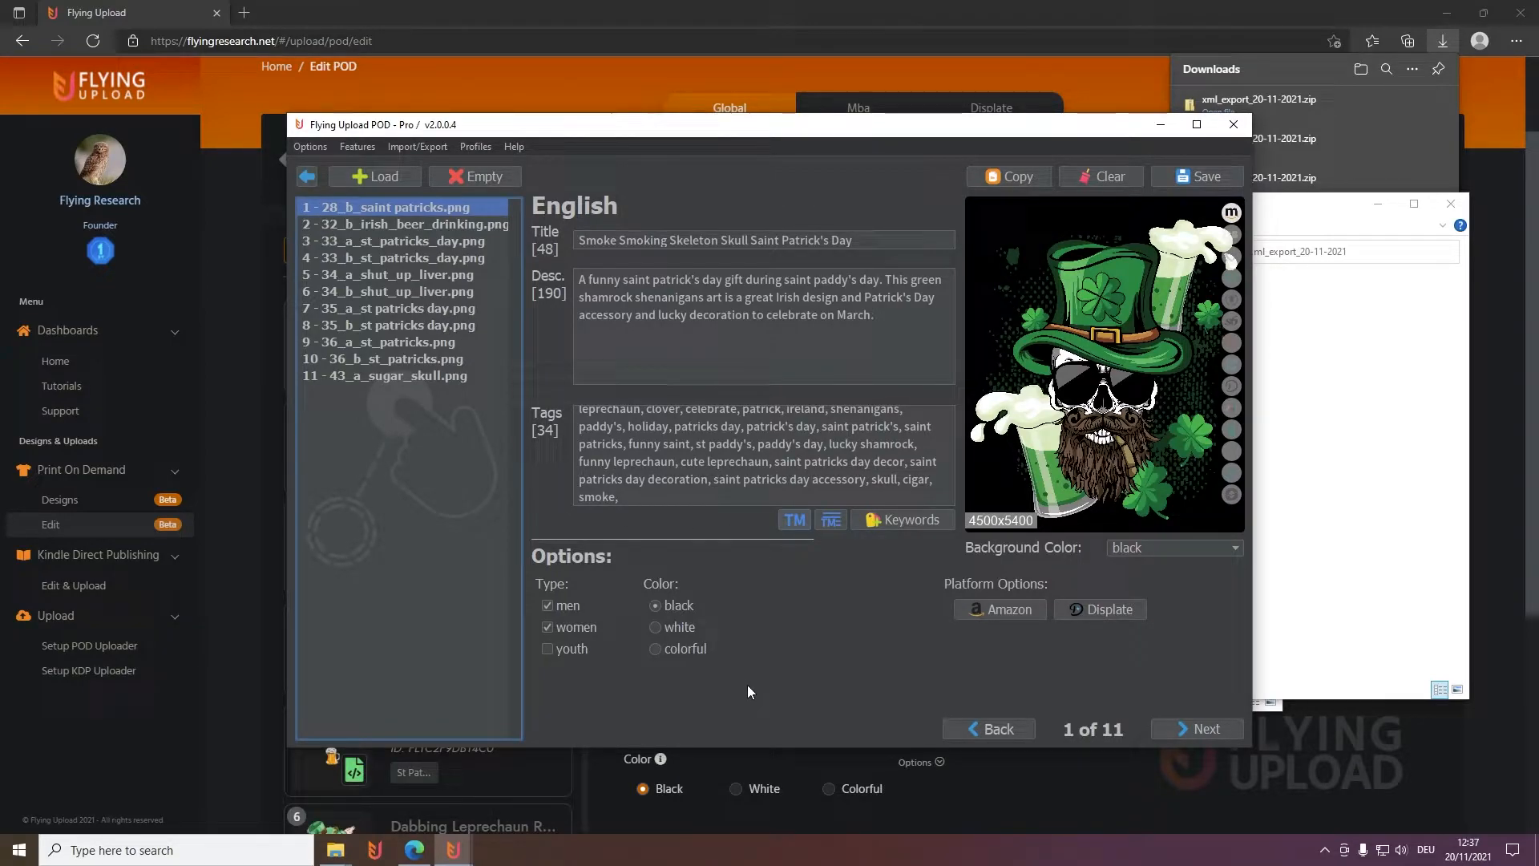
left_click(793, 520)
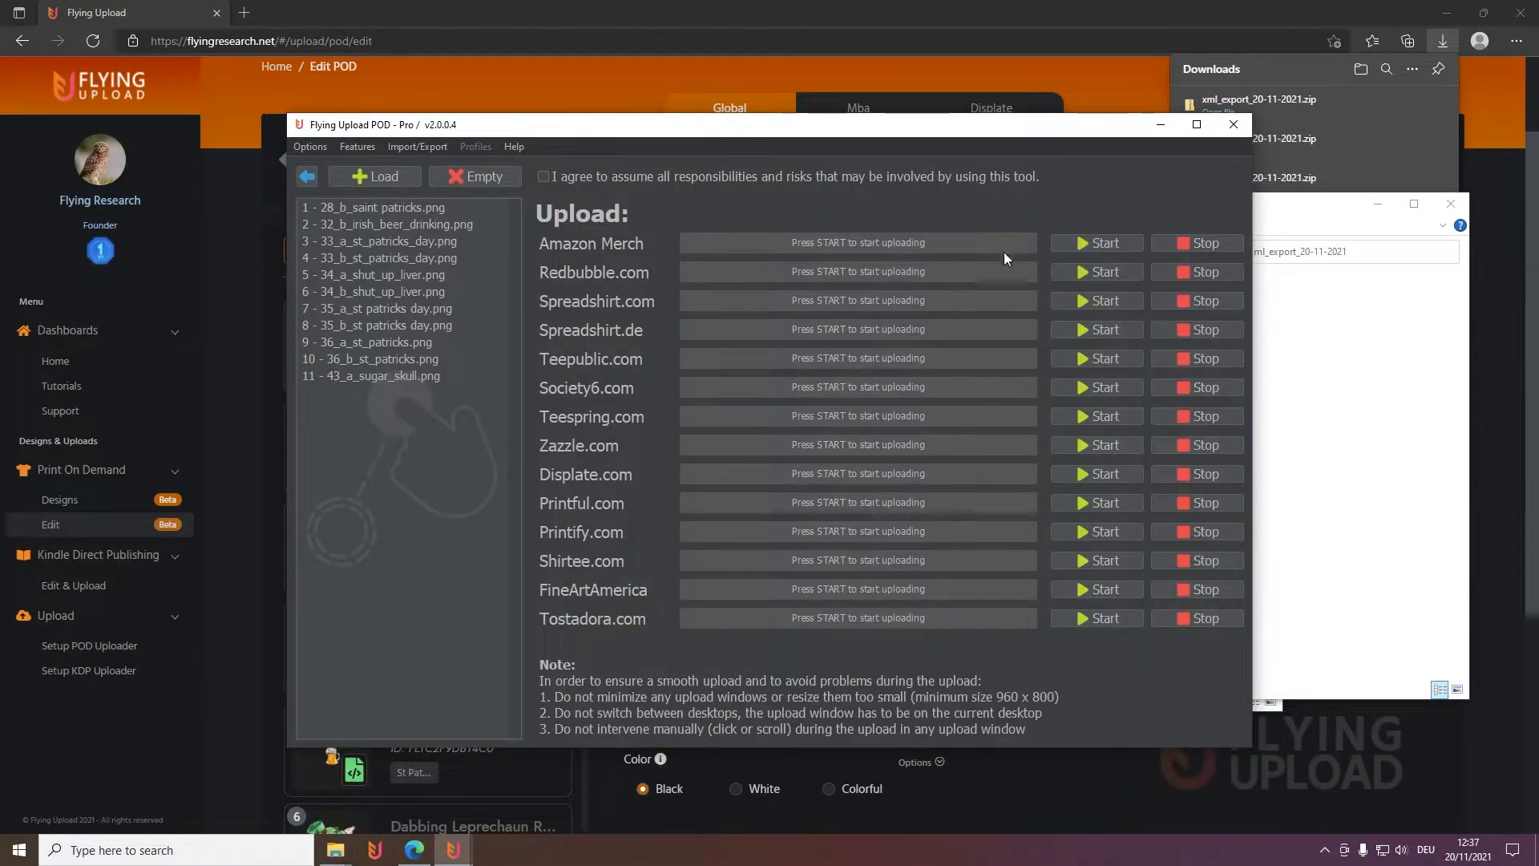
mouse_move(832, 357)
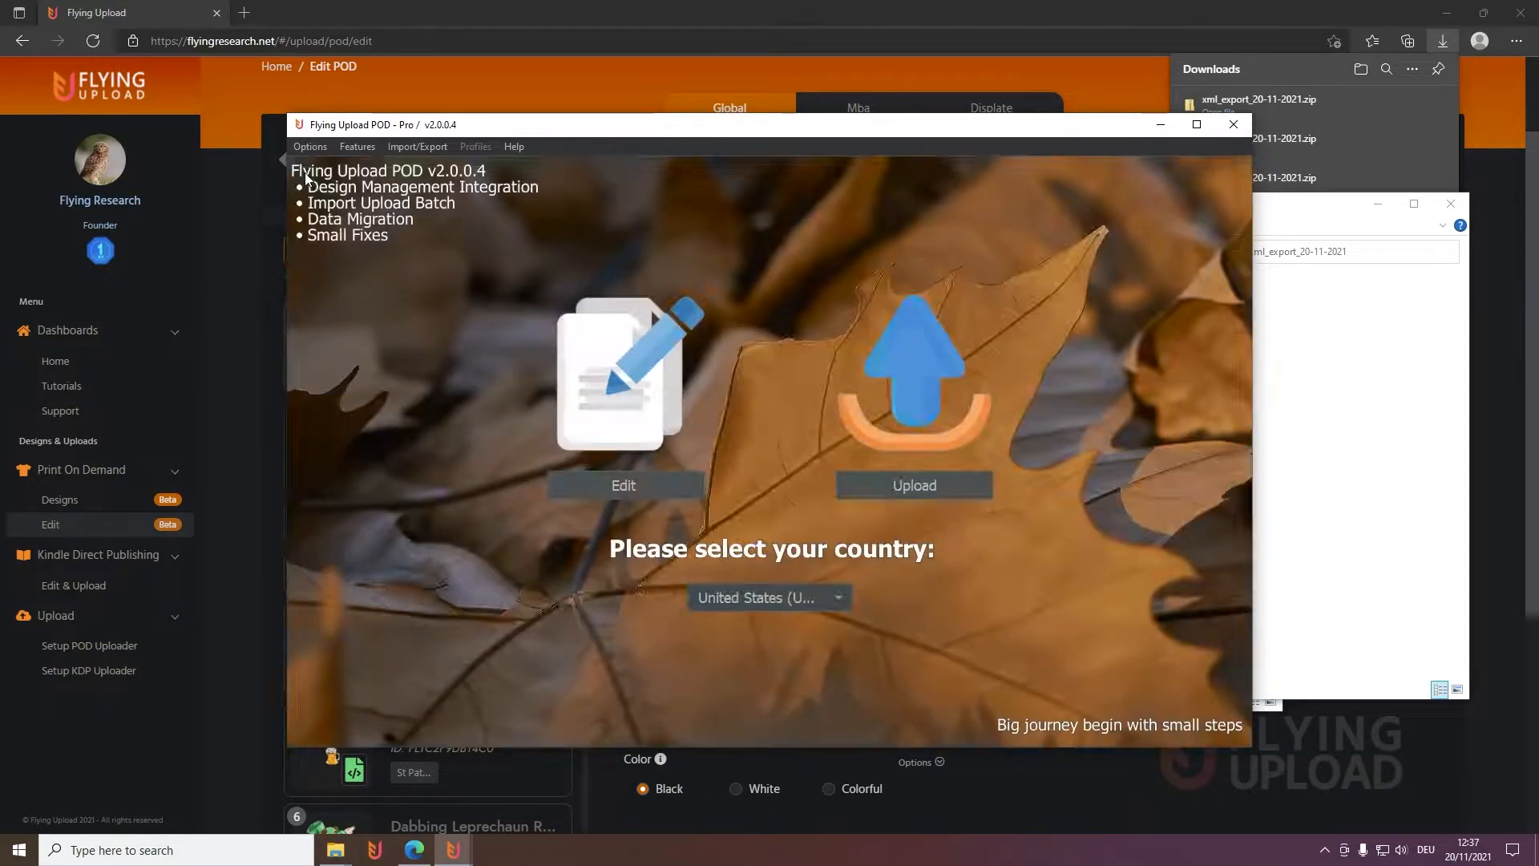
left_click(623, 485)
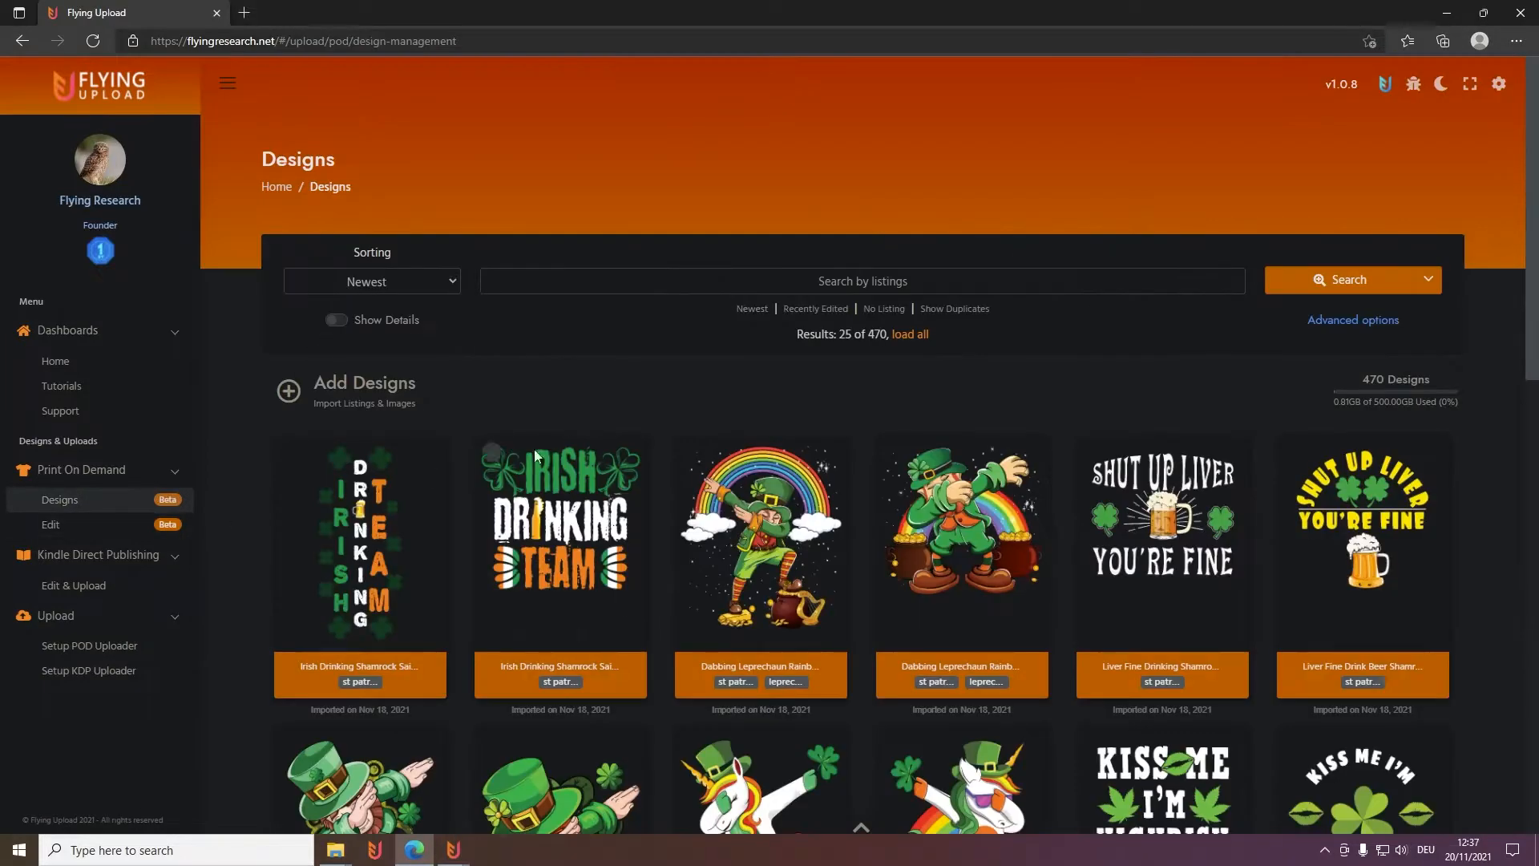
Reopen Edit POD for the Irish Drinking Shamrock listing, briefly showing the desktop uploader
left_click(336, 320)
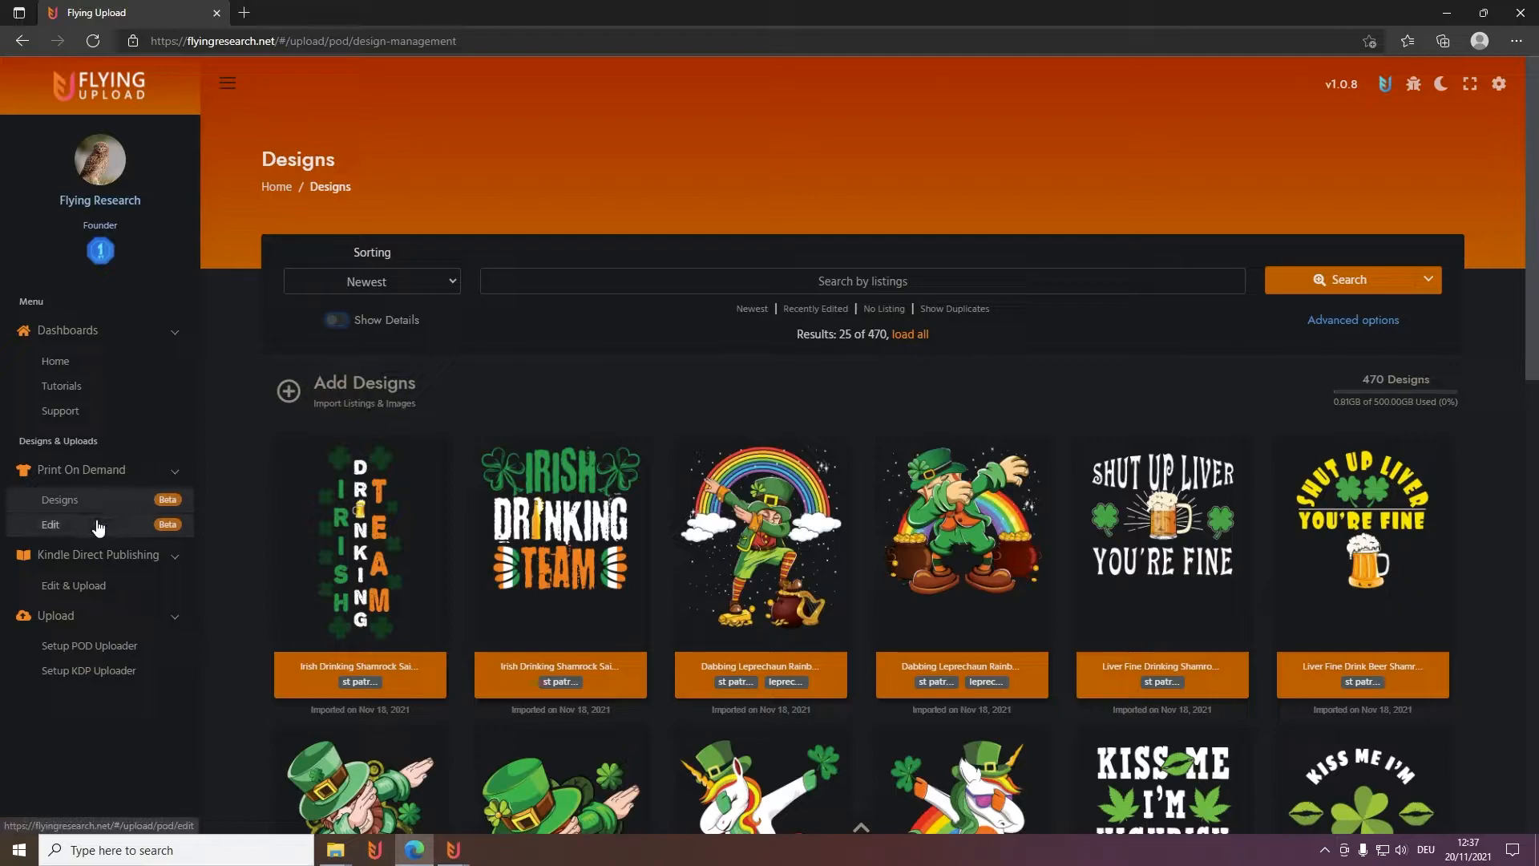
left_click(50, 524)
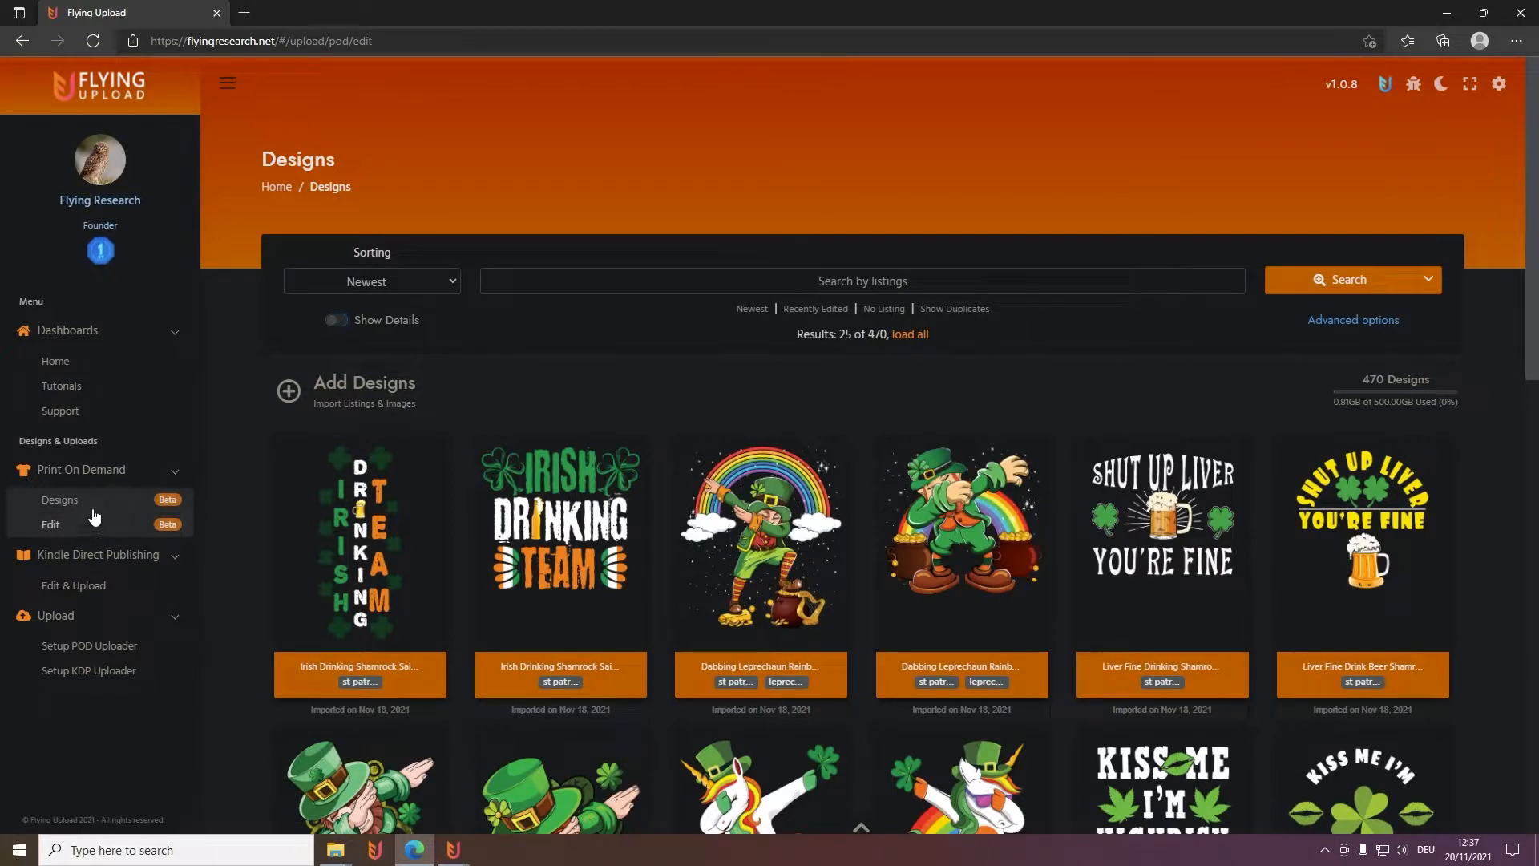
left_click(51, 525)
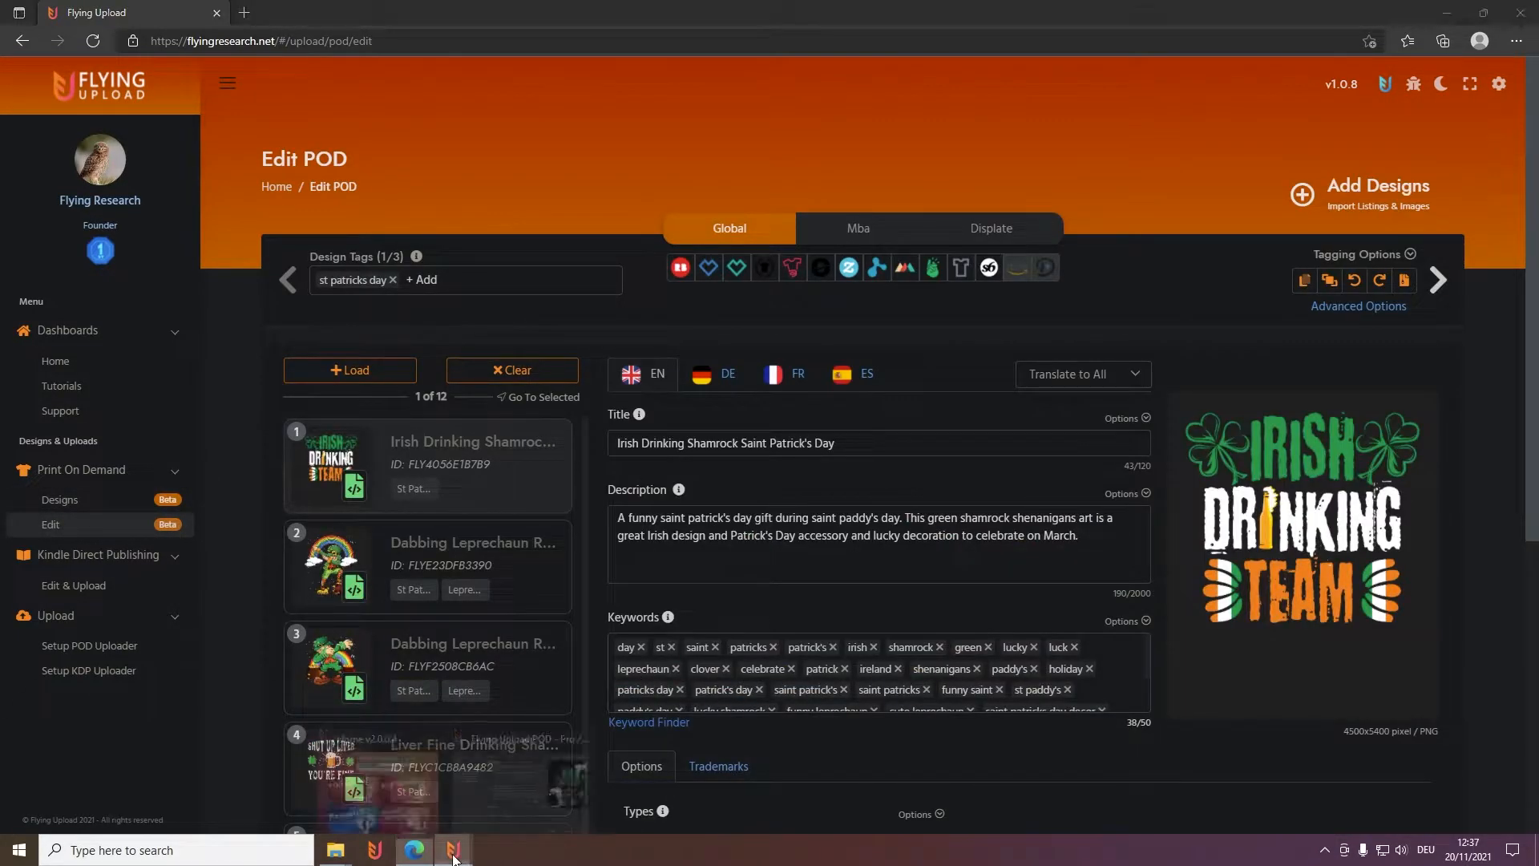
left_click(453, 850)
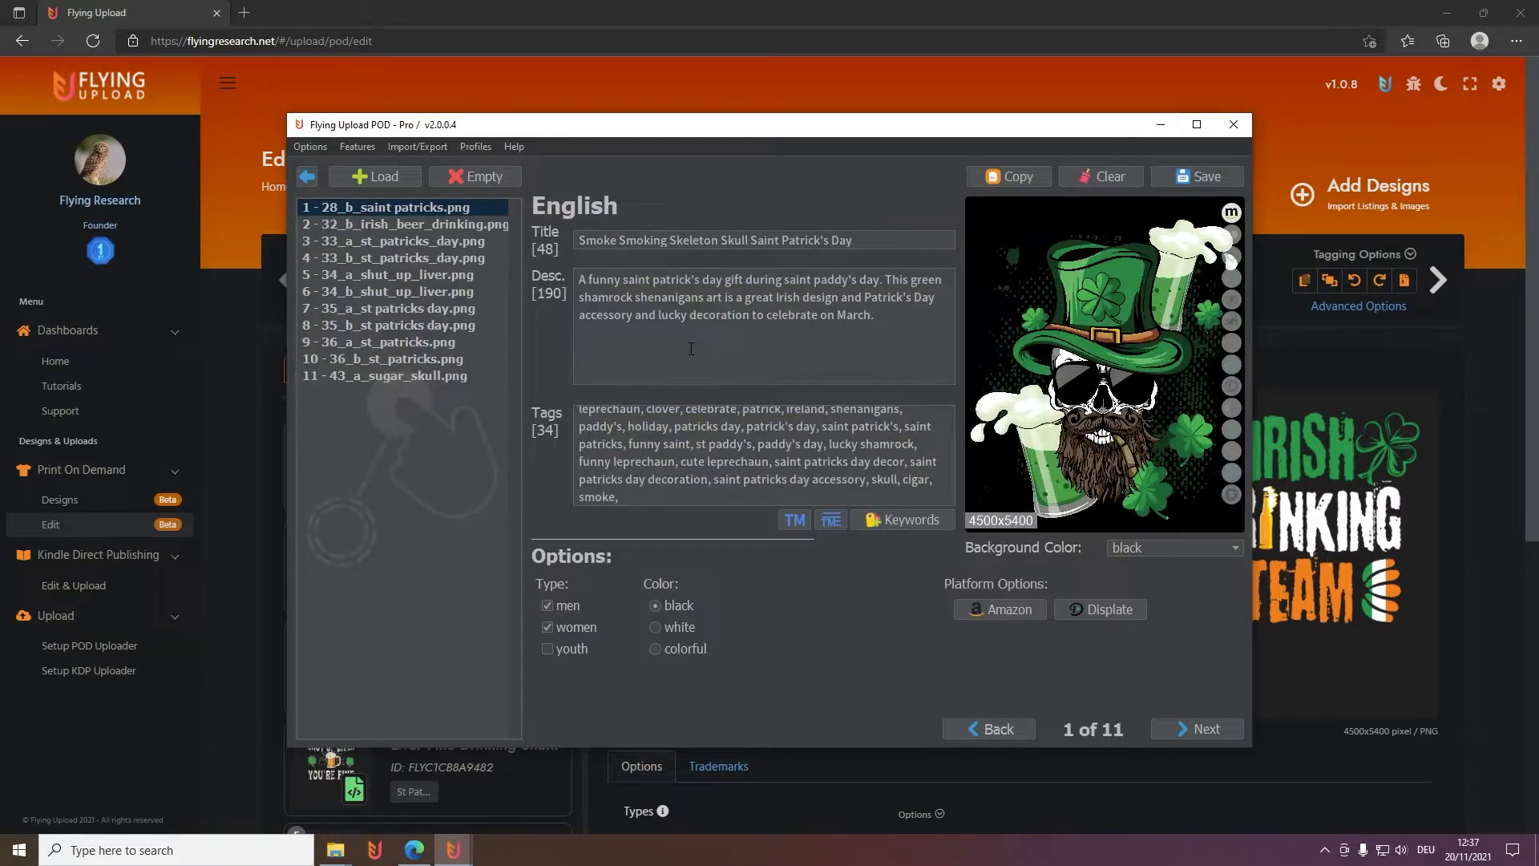
left_click(1233, 123)
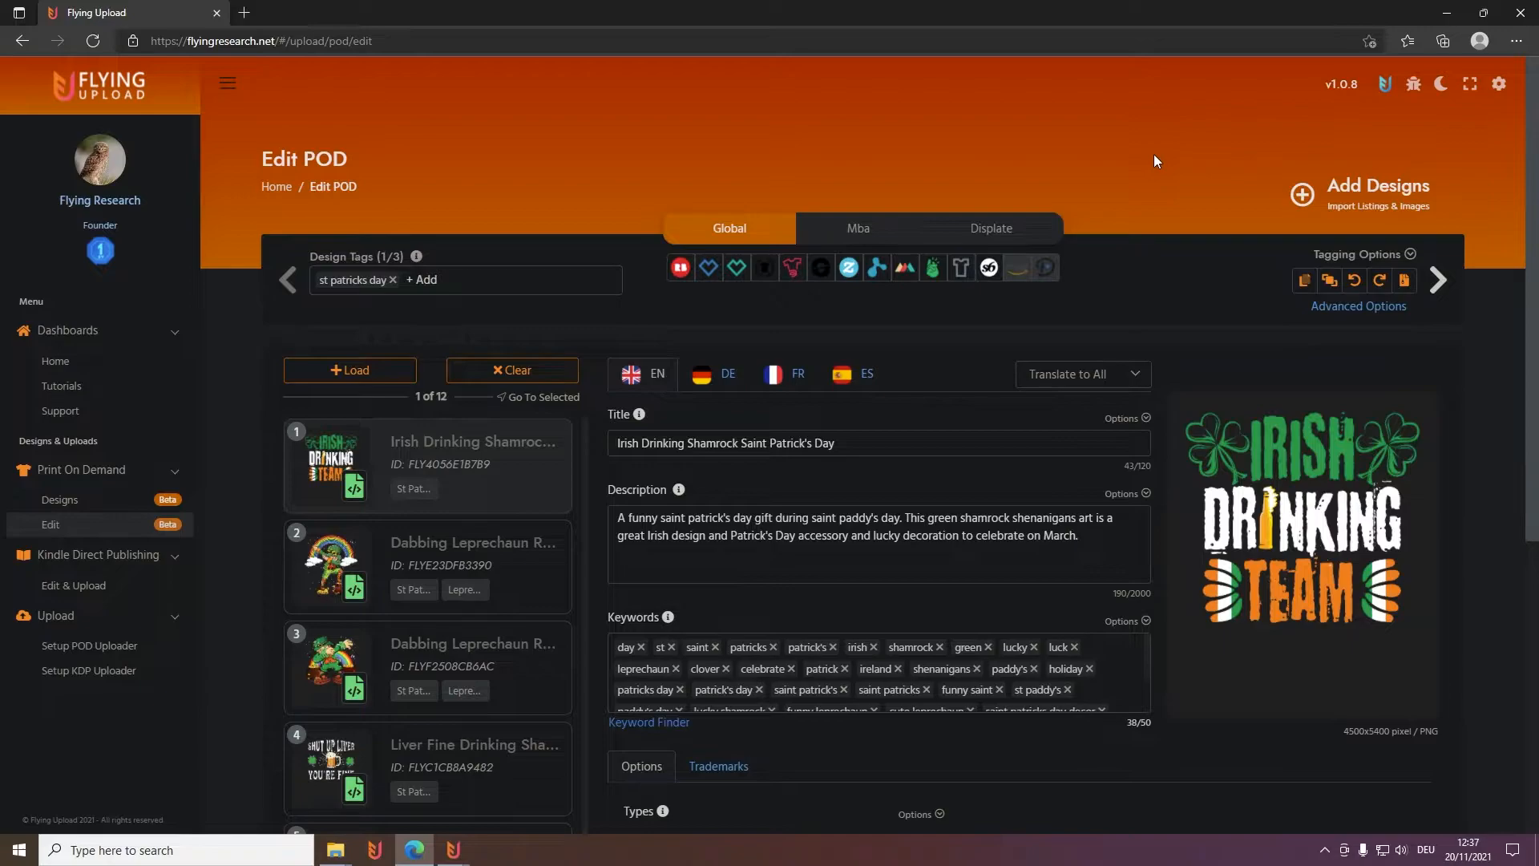
scroll("down", 3)
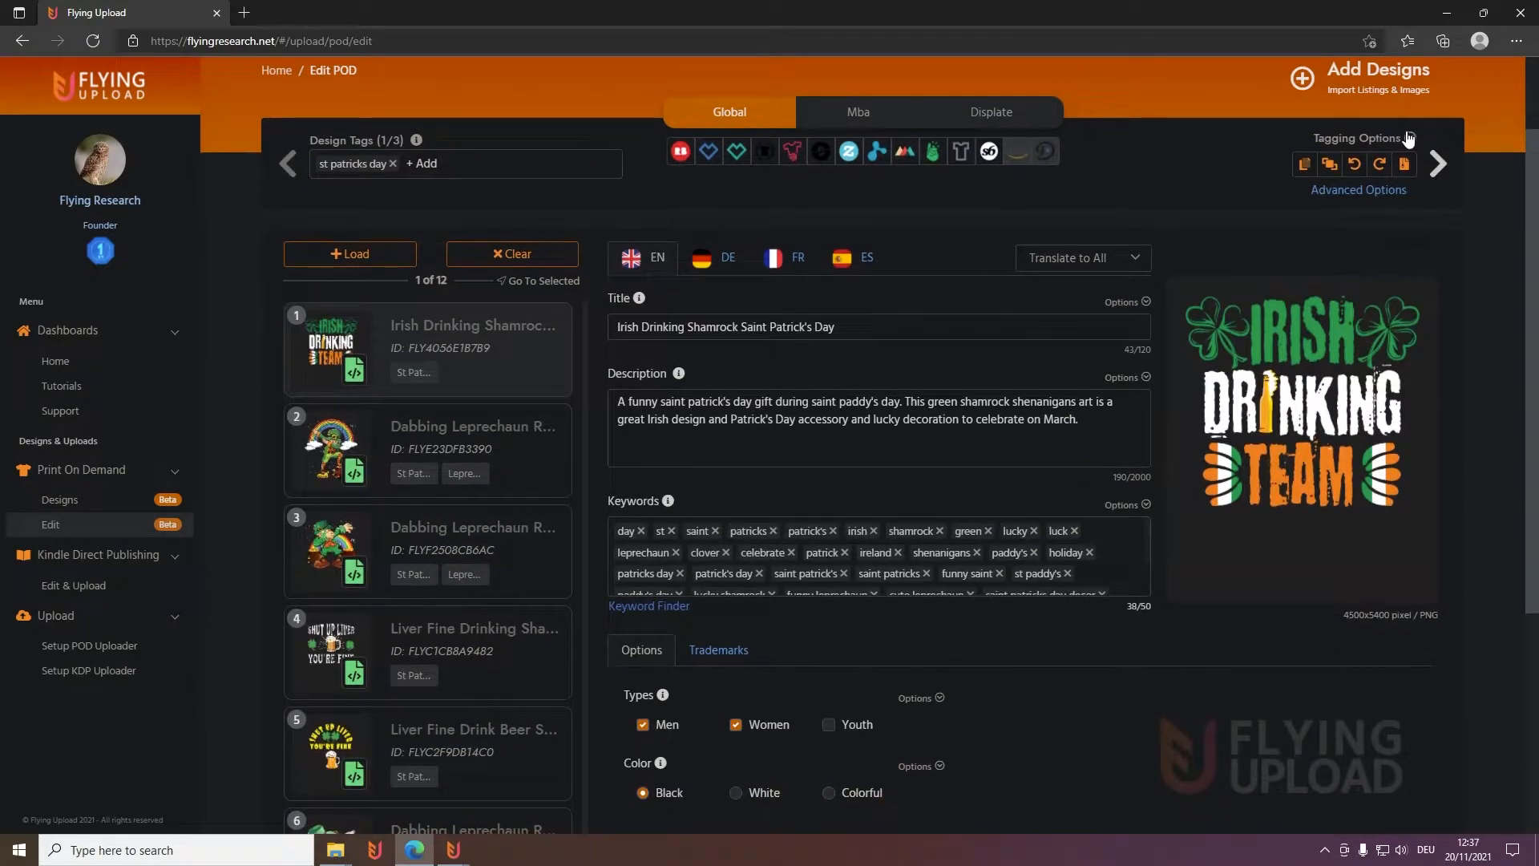
left_click(1415, 138)
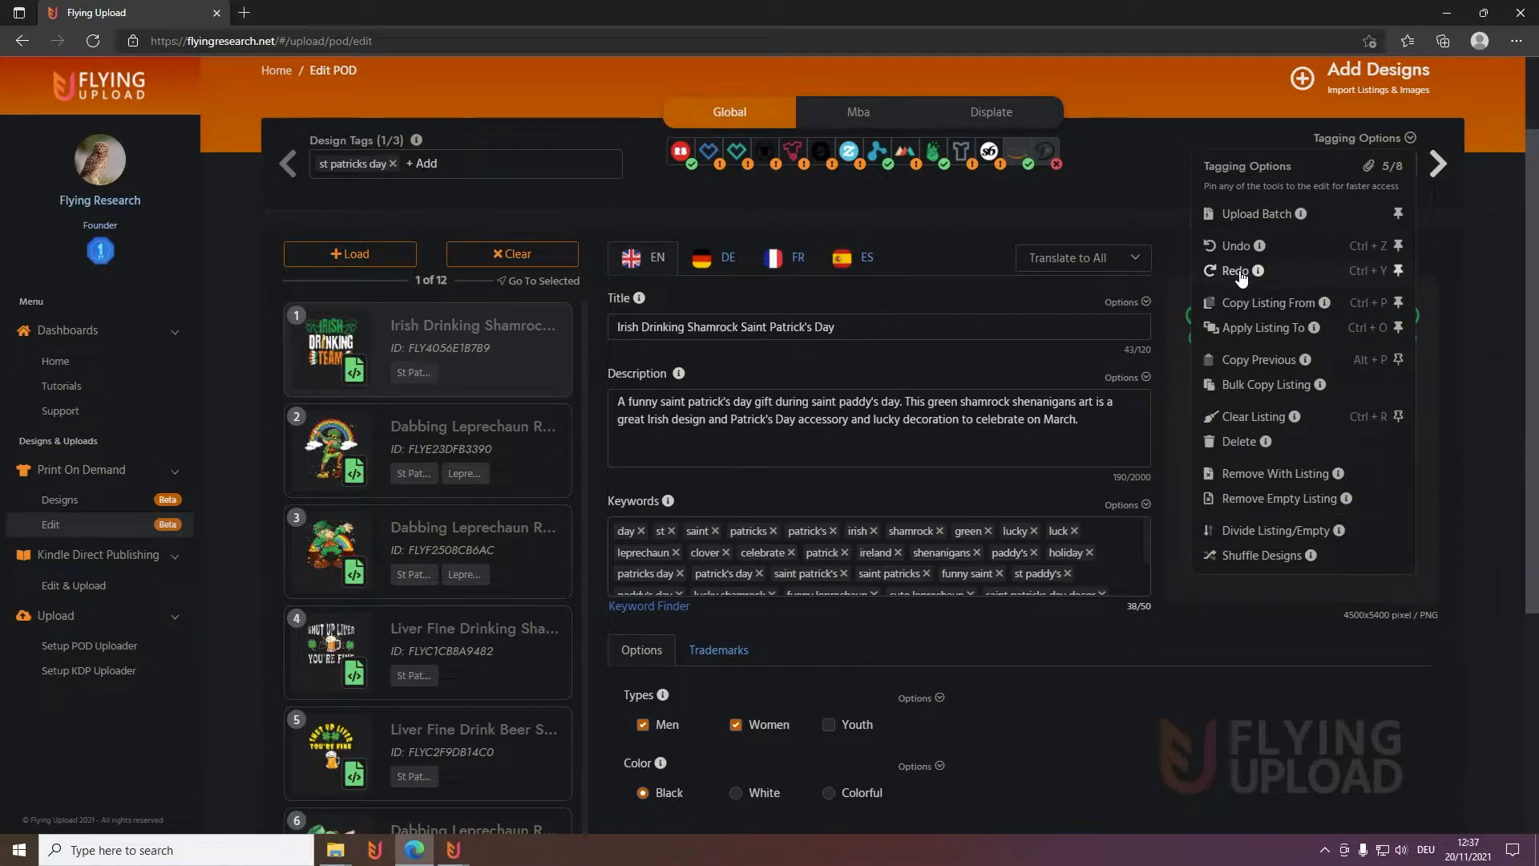
mouse_move(1269, 302)
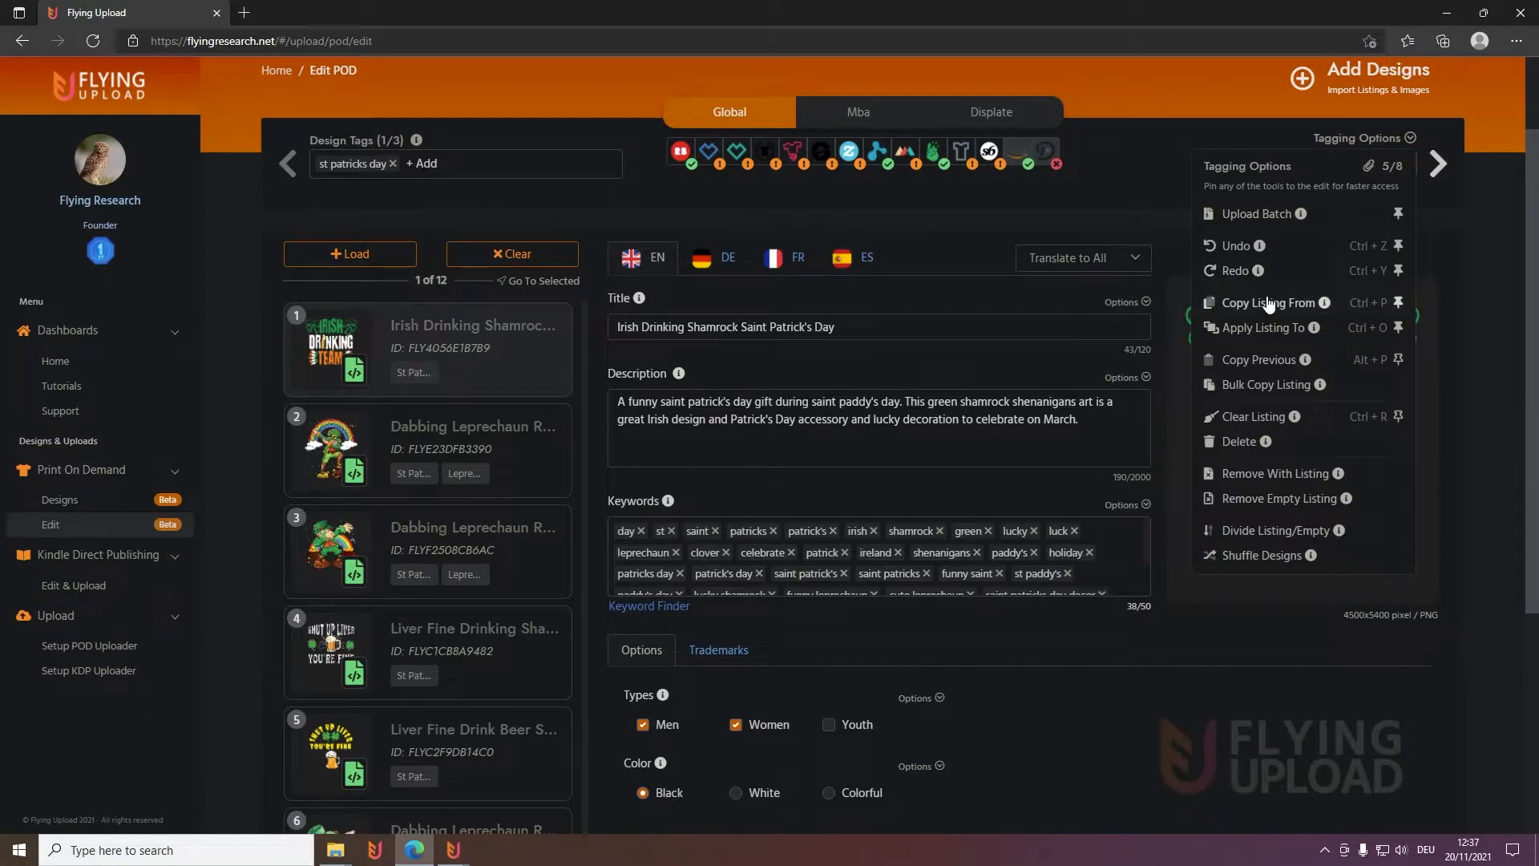
mouse_move(428, 328)
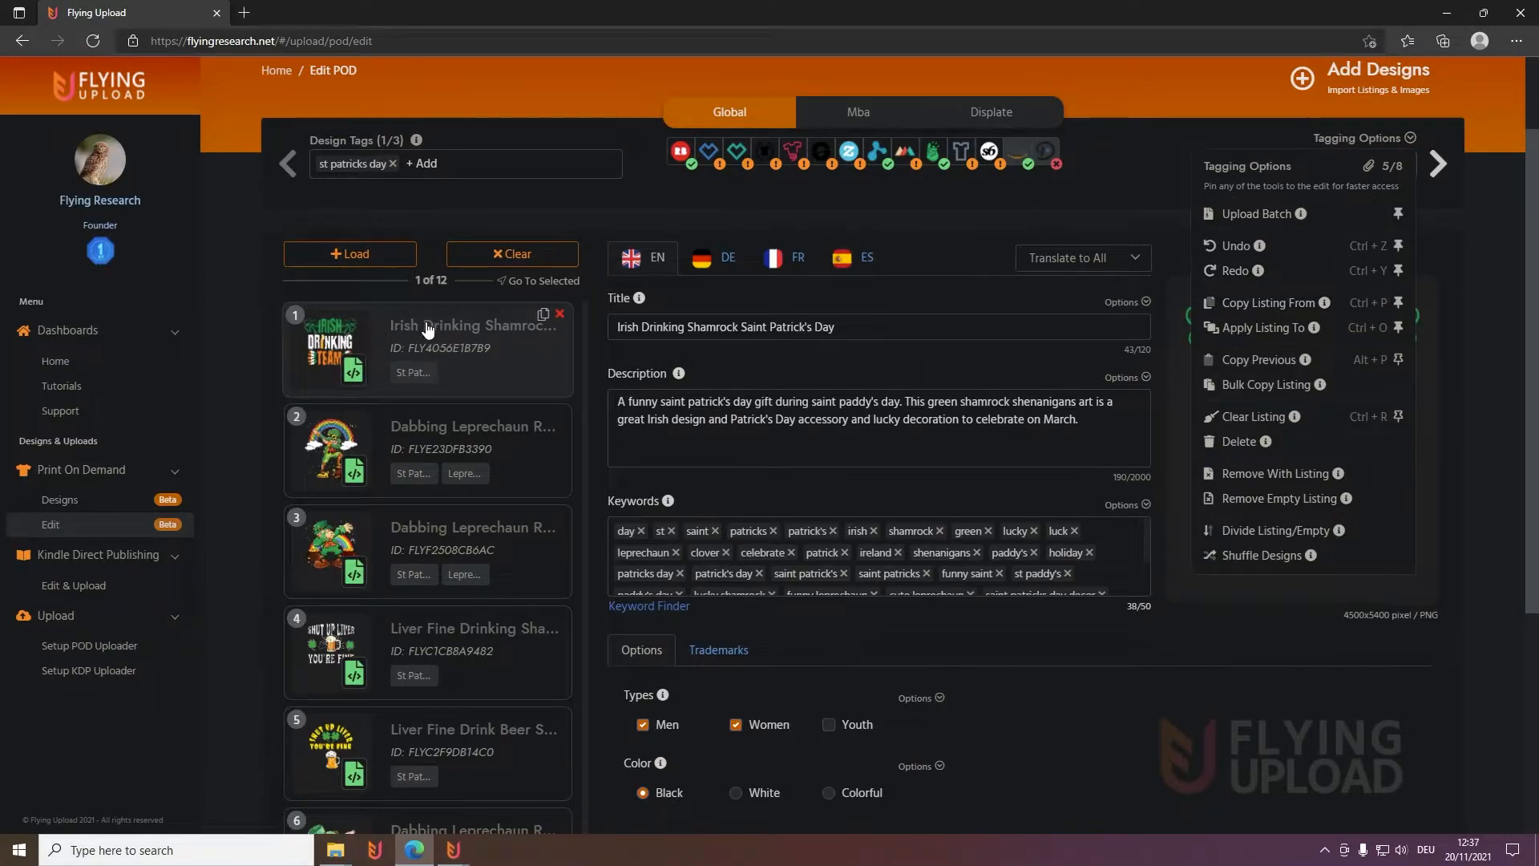
left_click(1266, 302)
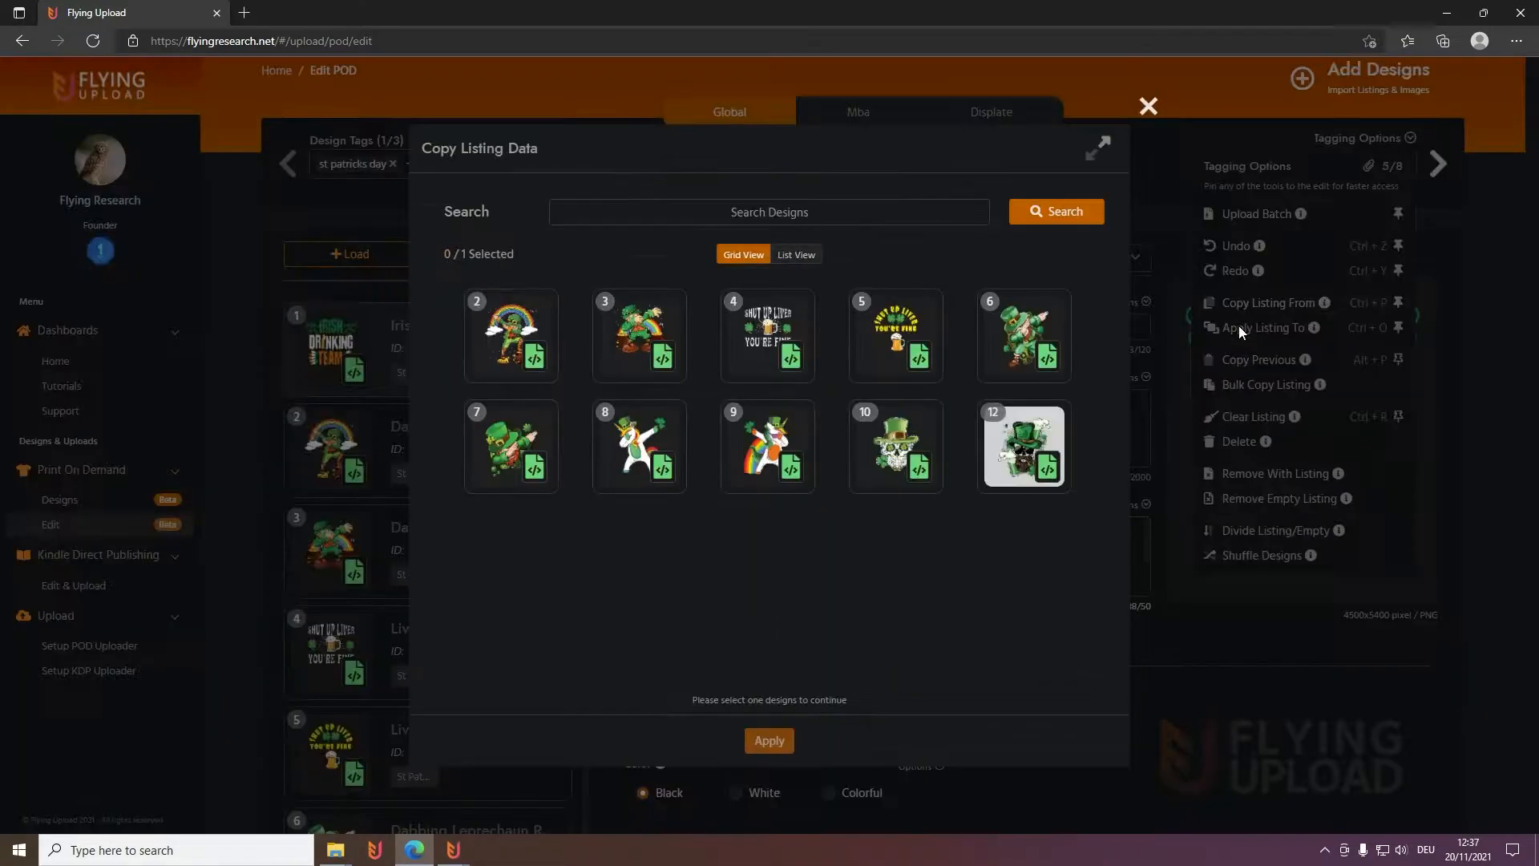
mouse_move(690, 575)
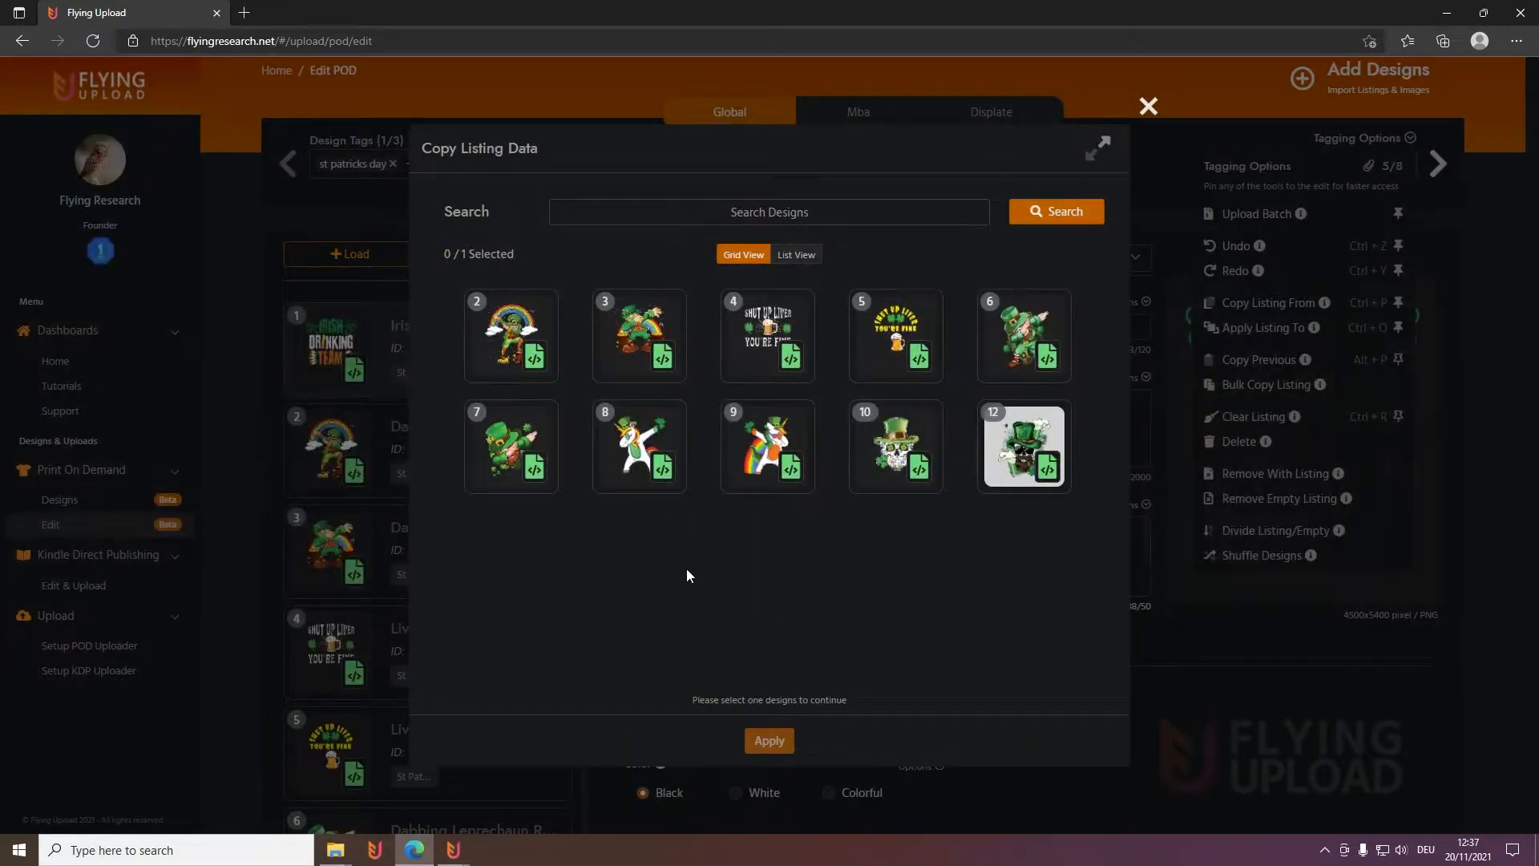
left_click(896, 335)
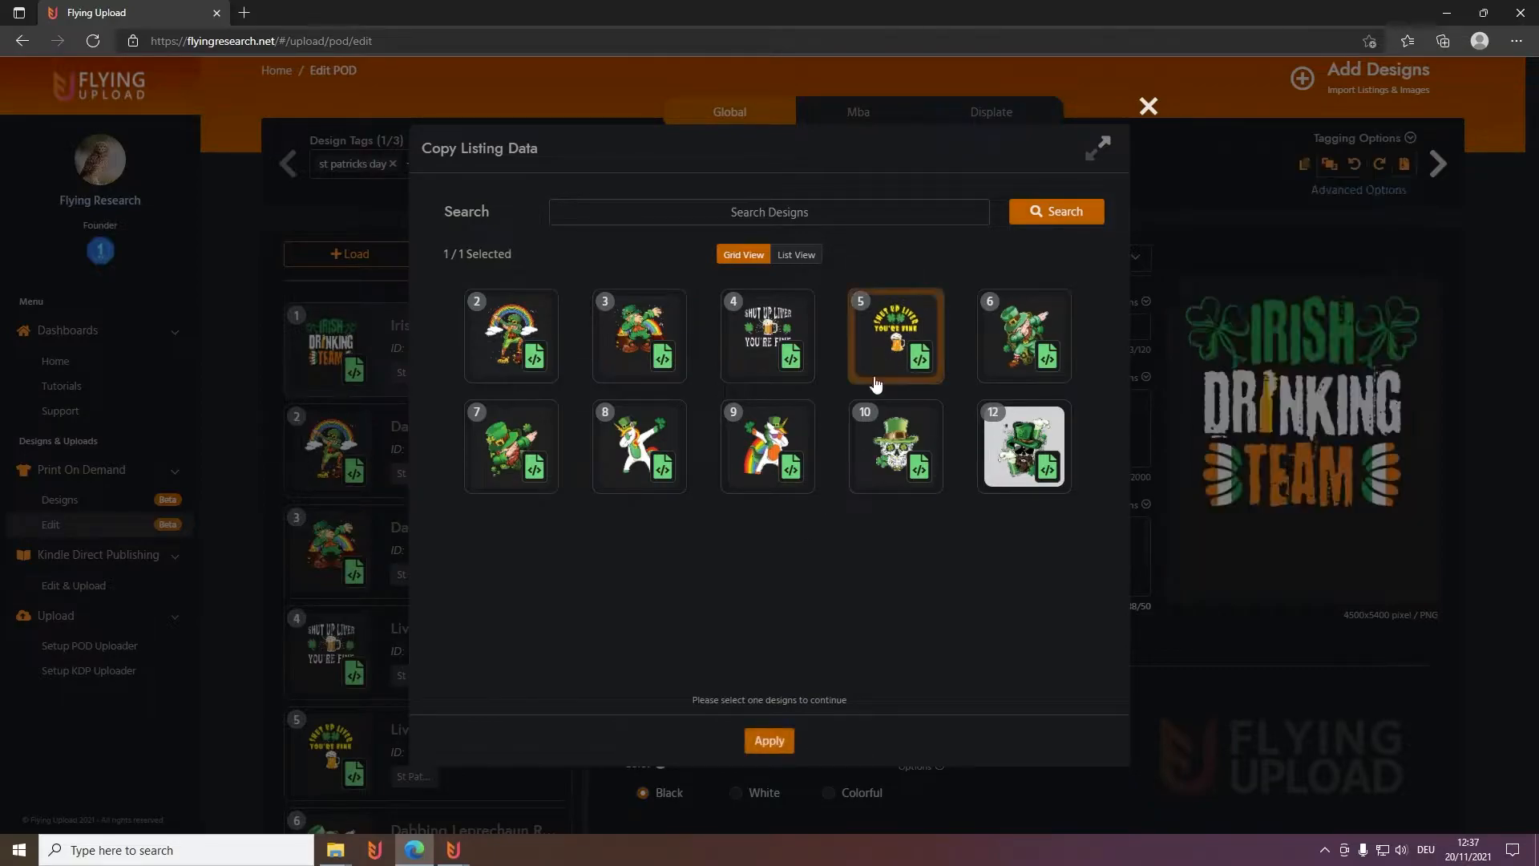
mouse_move(770, 767)
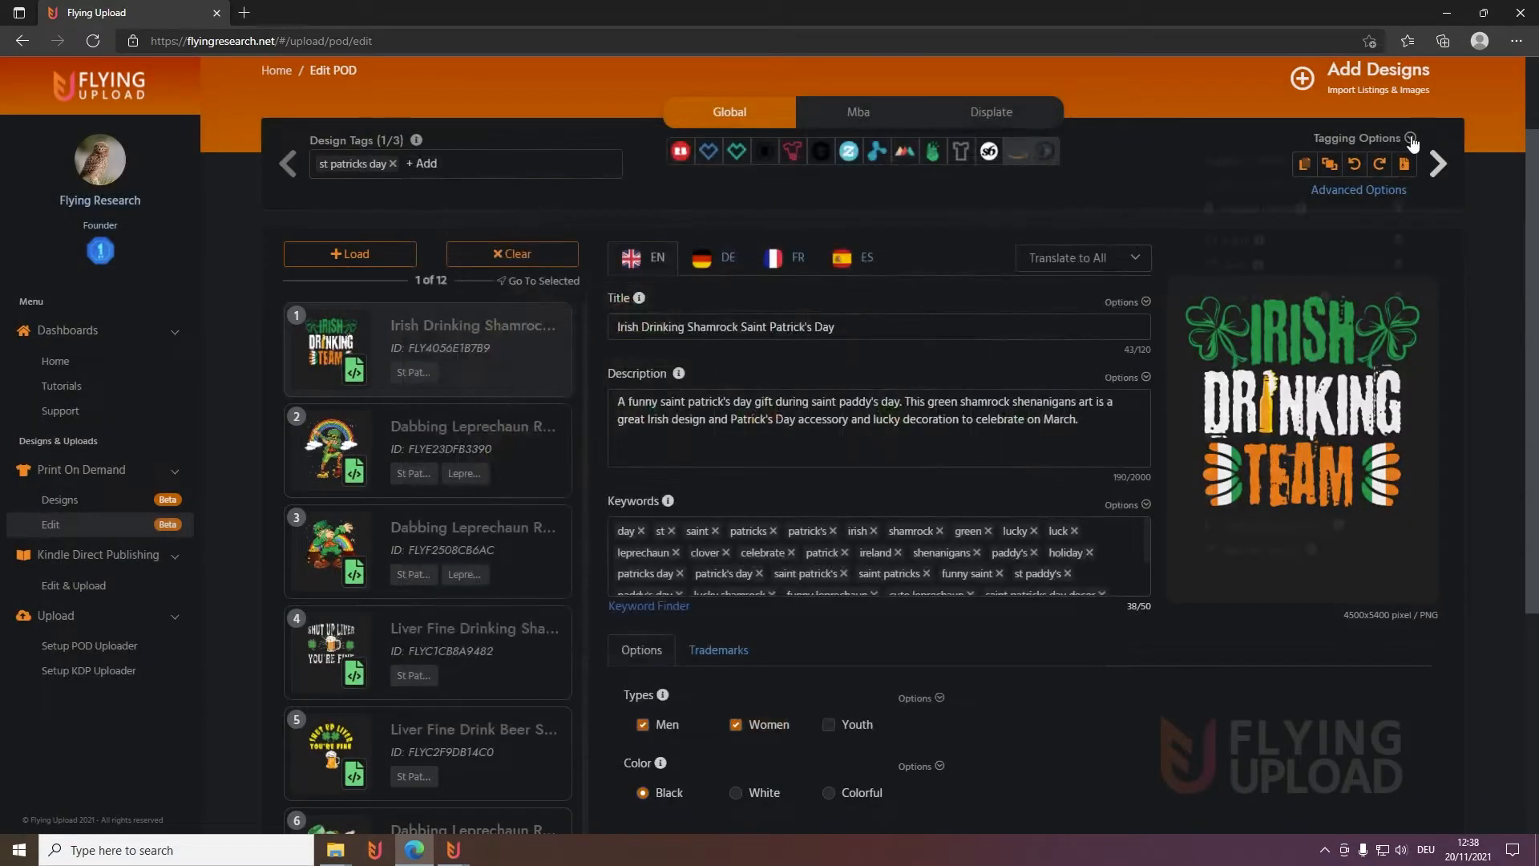
Apply the current listing data to design 5 from the tagging tools
left_click(1410, 138)
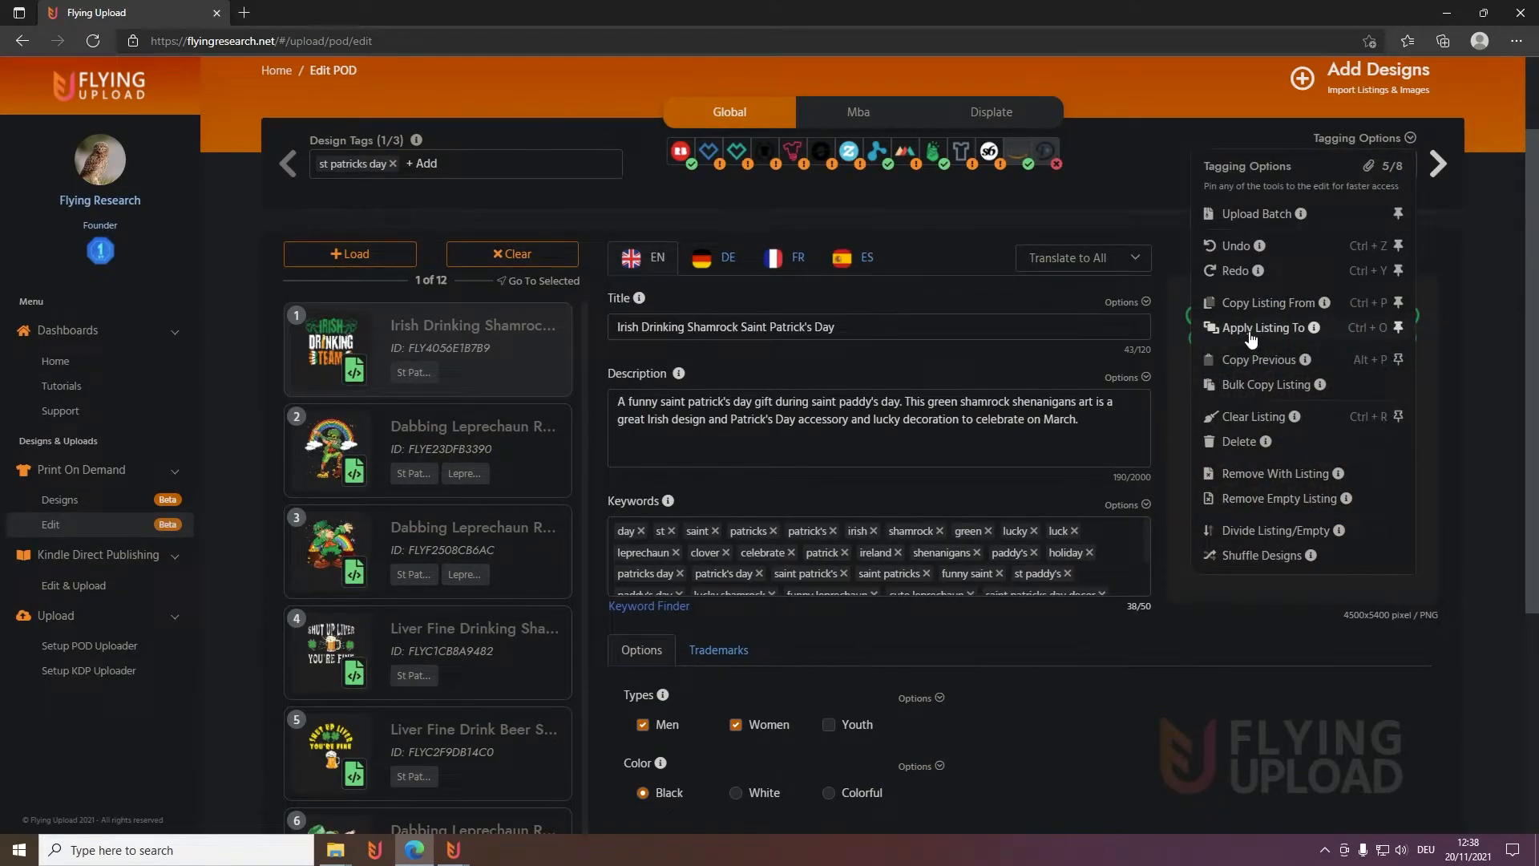
left_click(1262, 328)
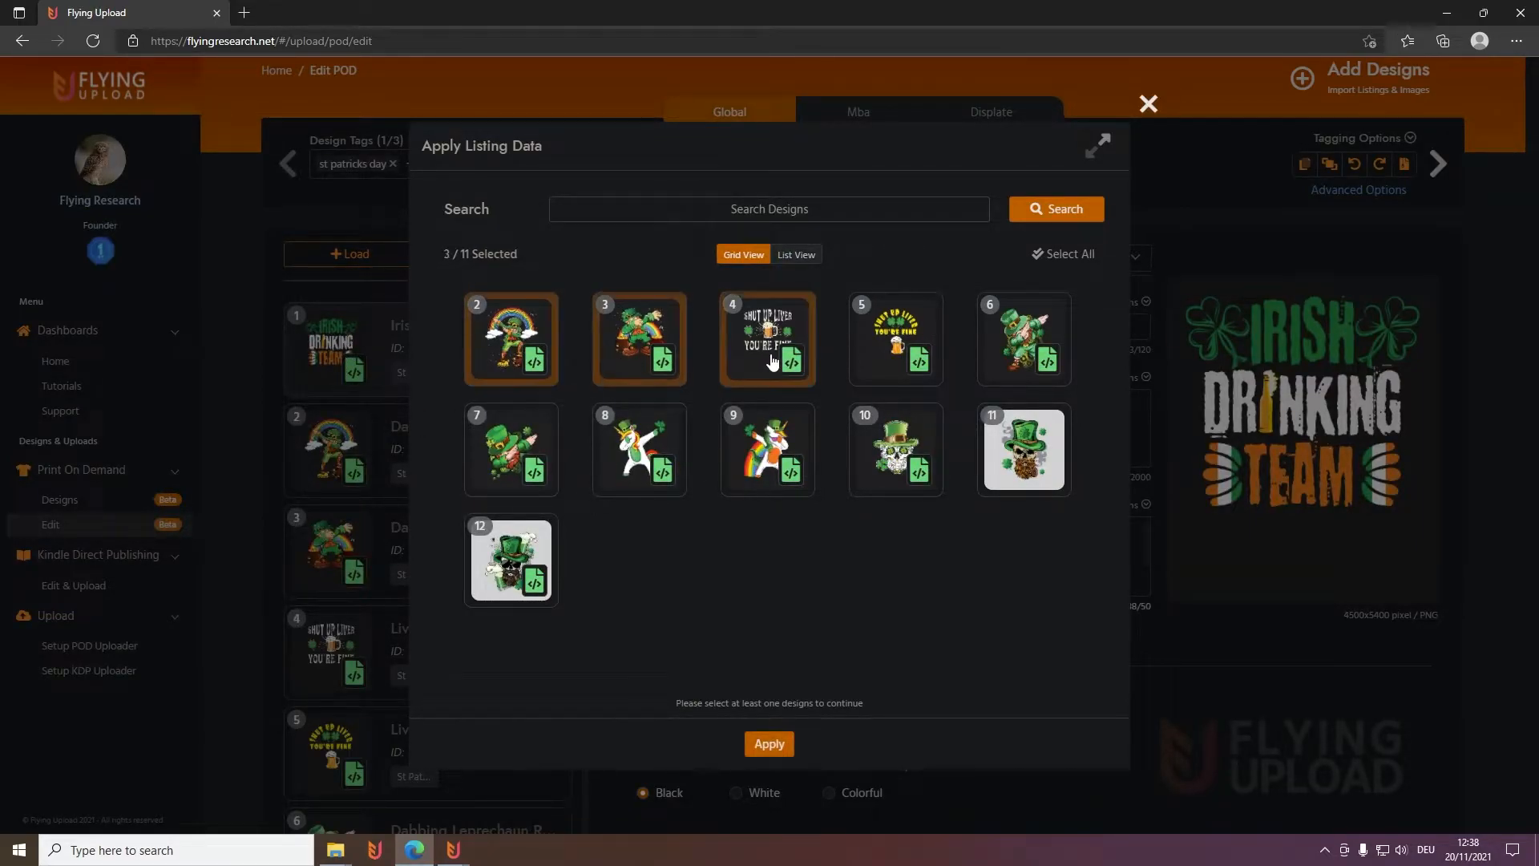
left_click(895, 338)
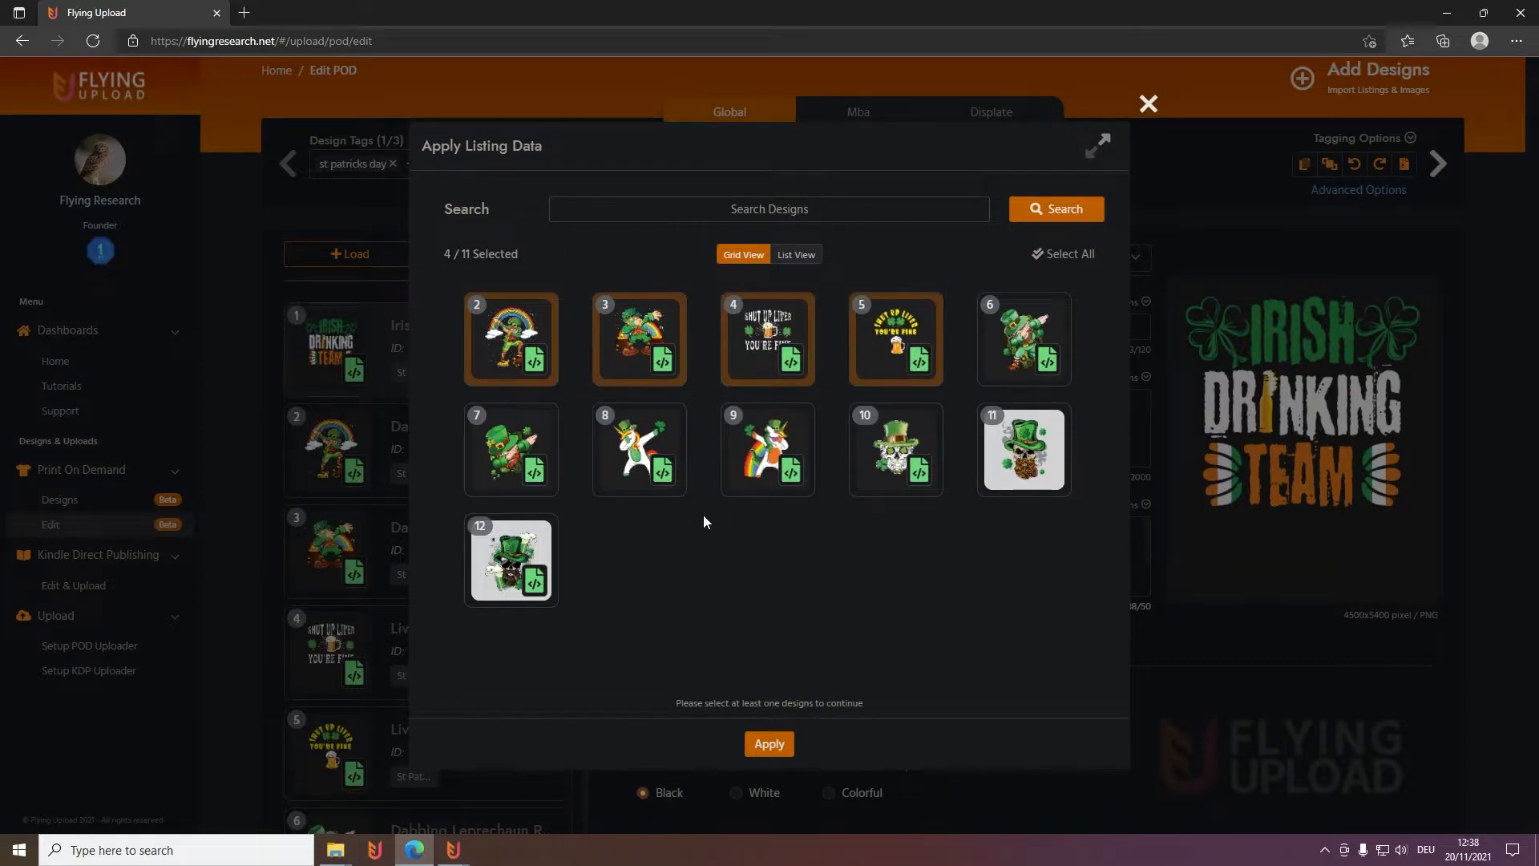
left_click(1147, 103)
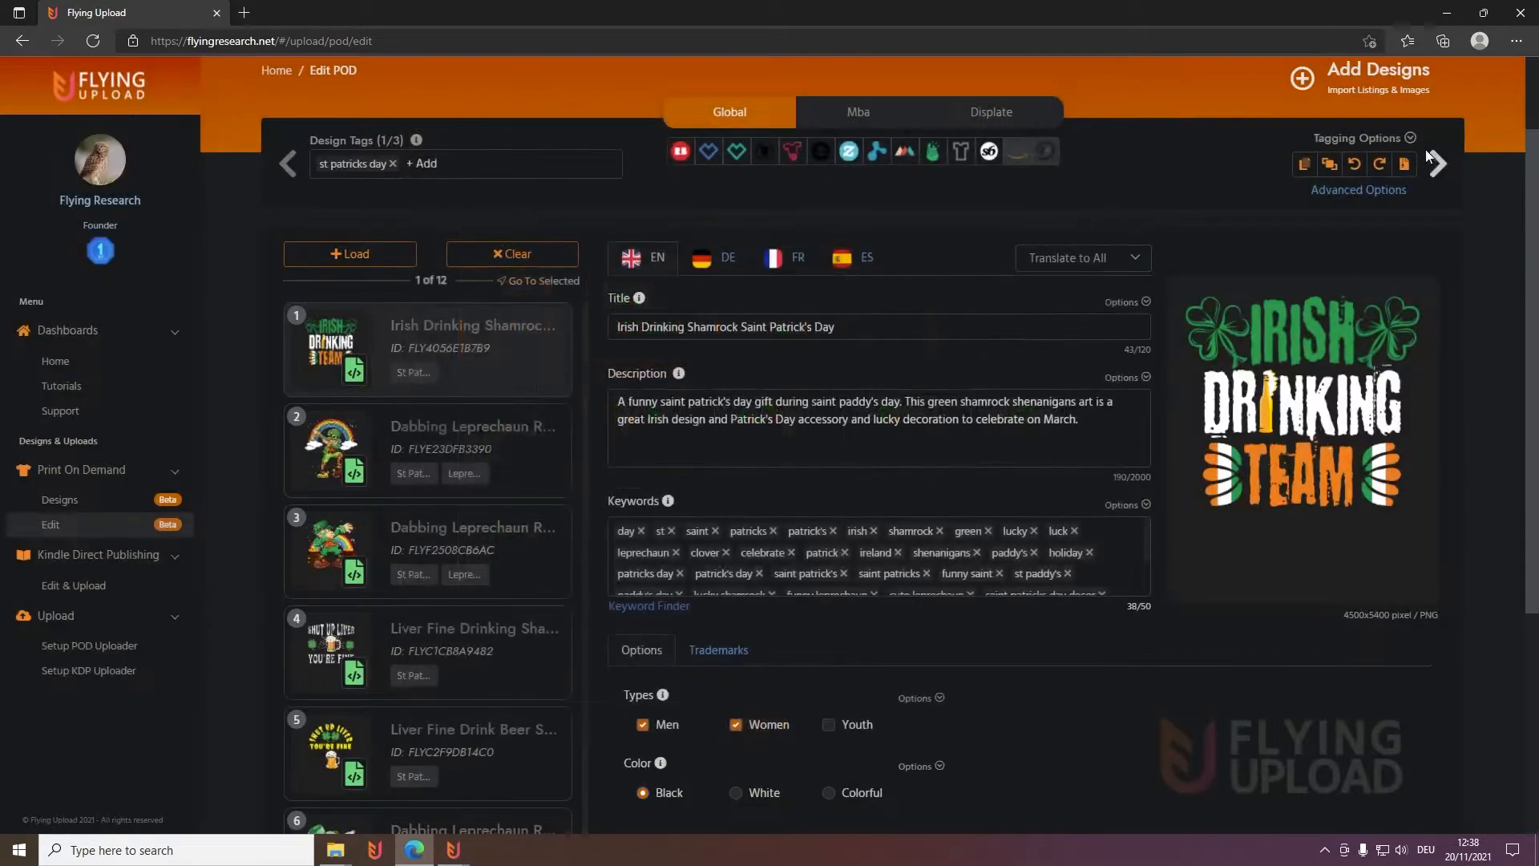
Copy design 1's Irish Drinking Shamrock listing onto design 2
left_click(1412, 138)
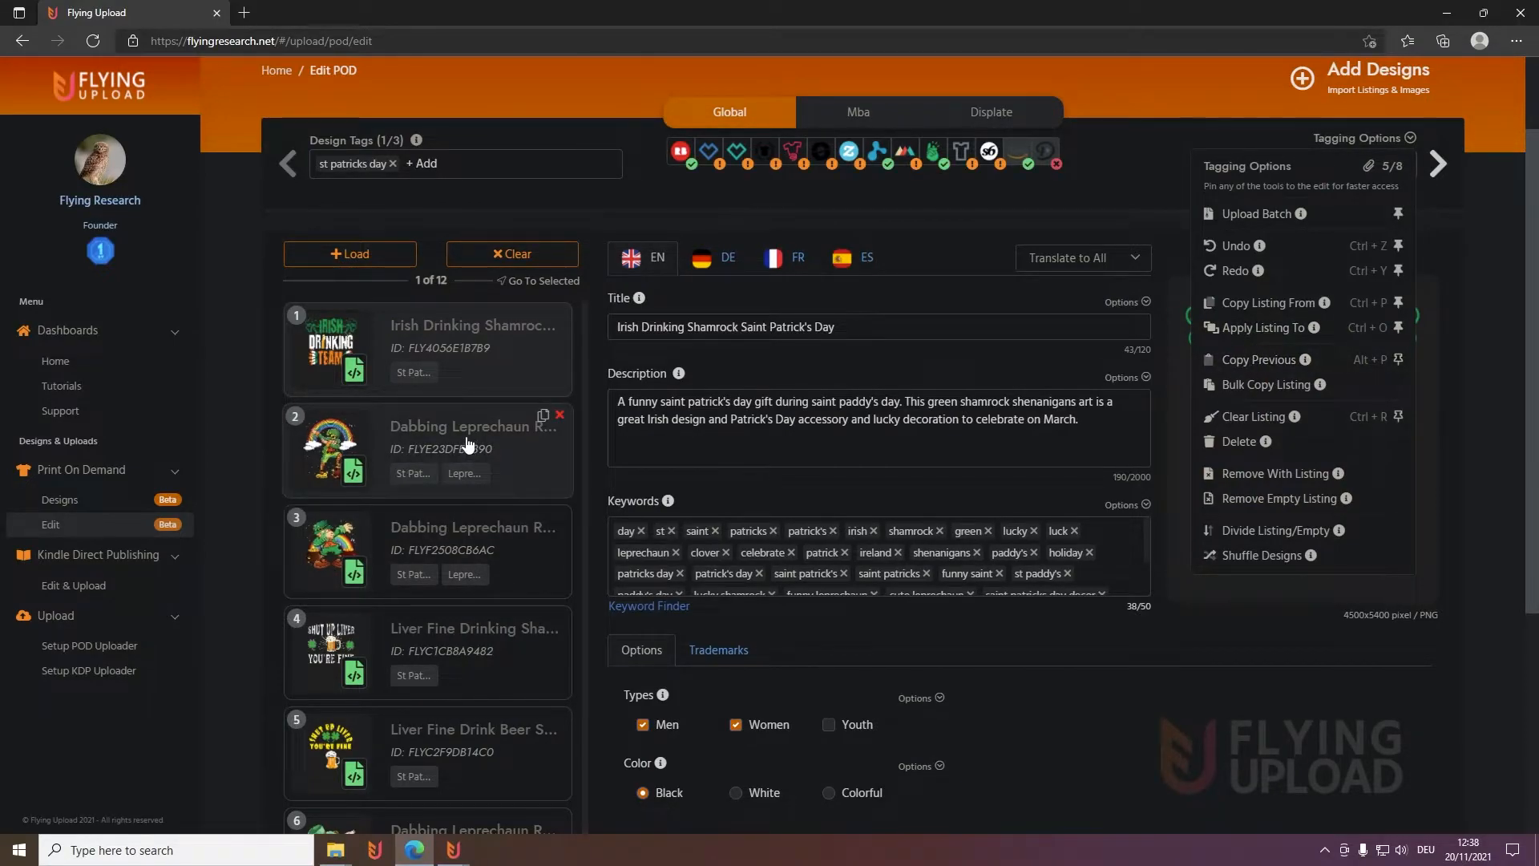
left_click(474, 443)
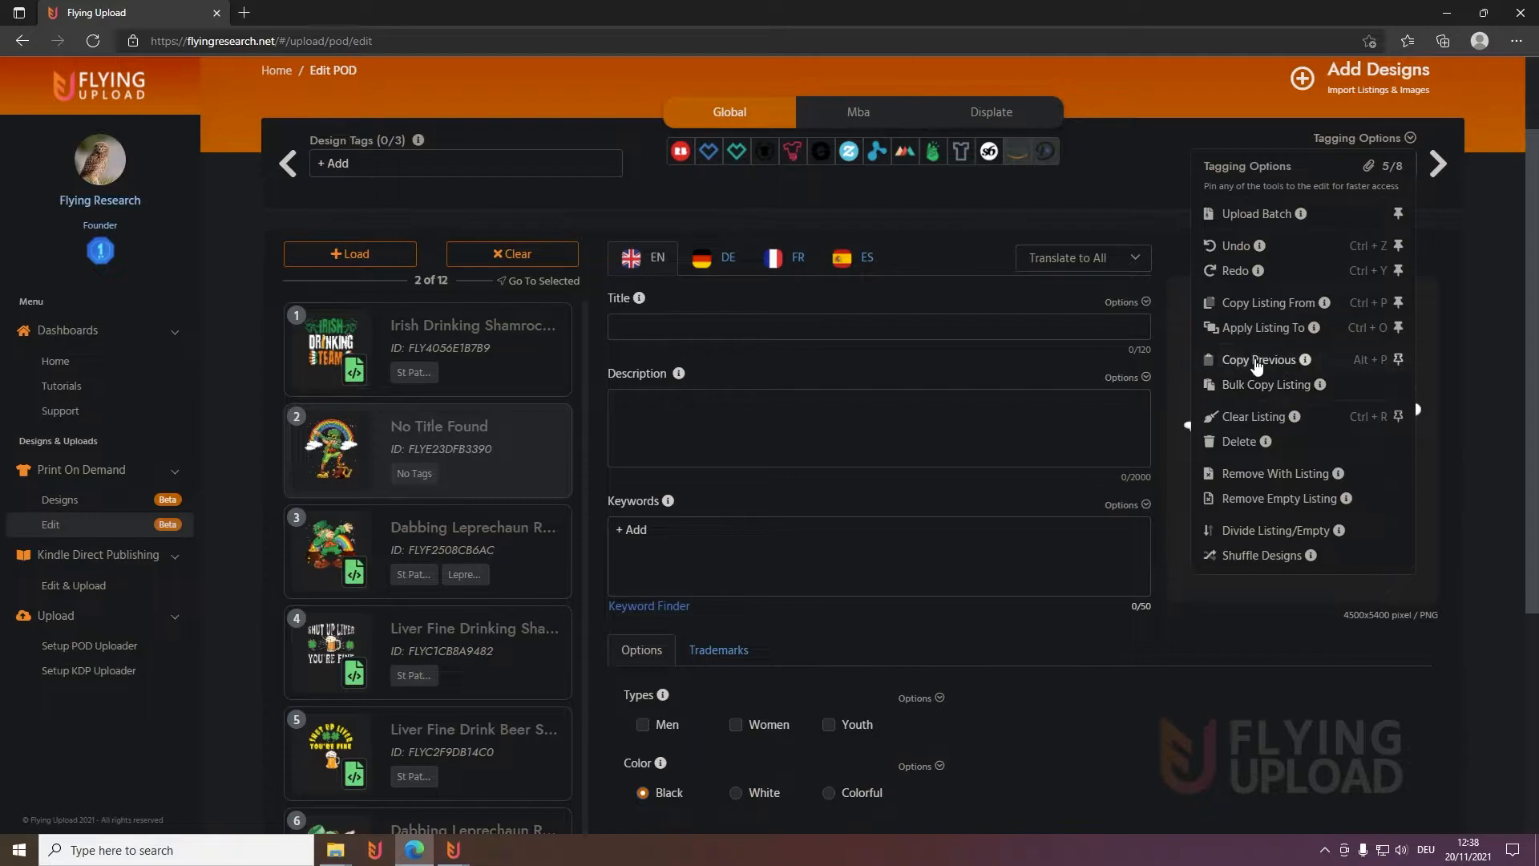
left_click(1258, 359)
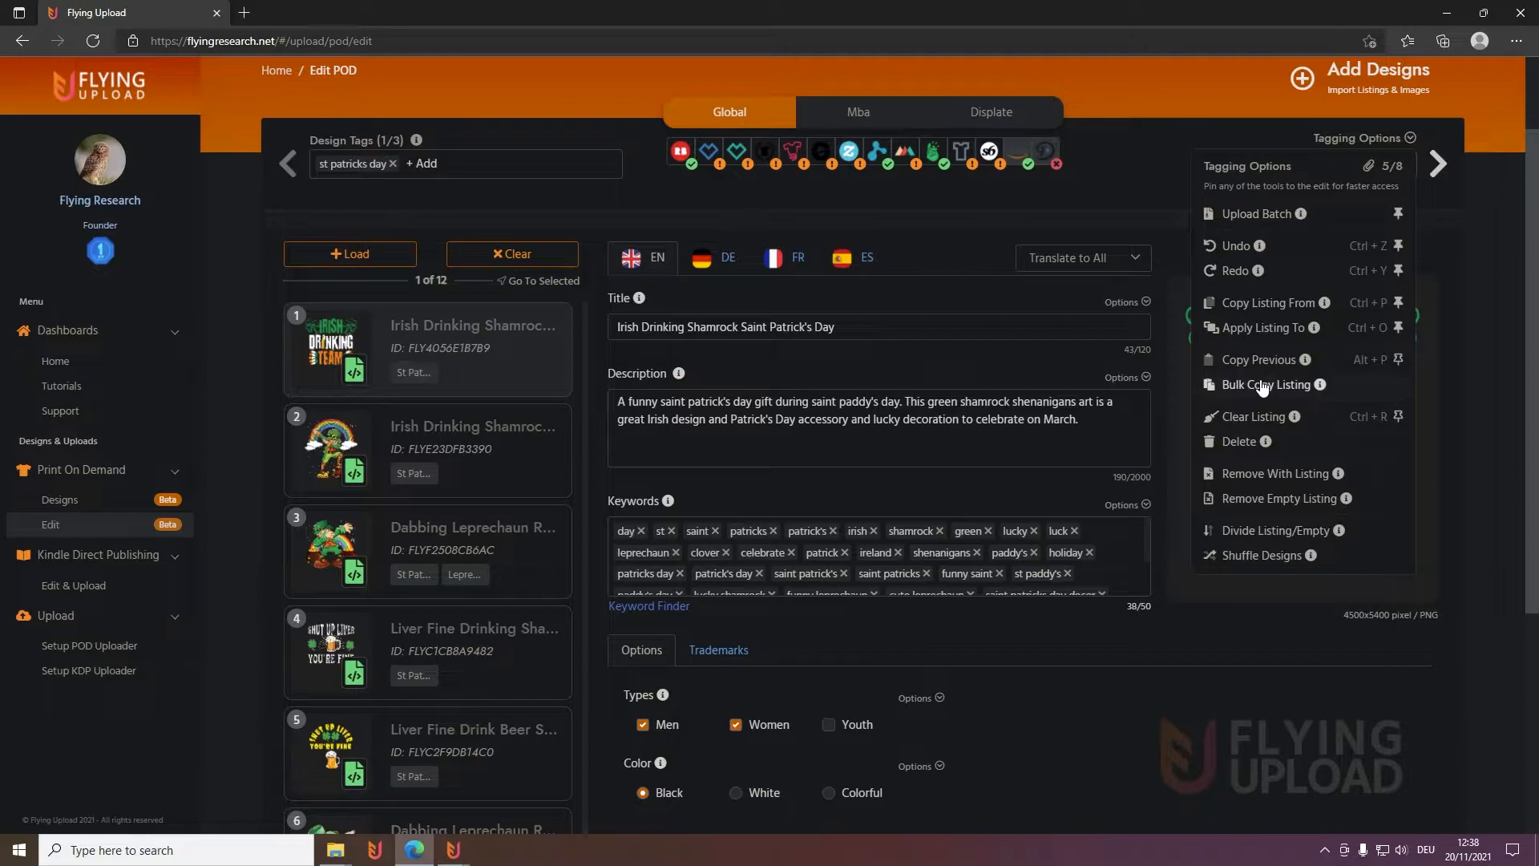
mouse_move(444, 431)
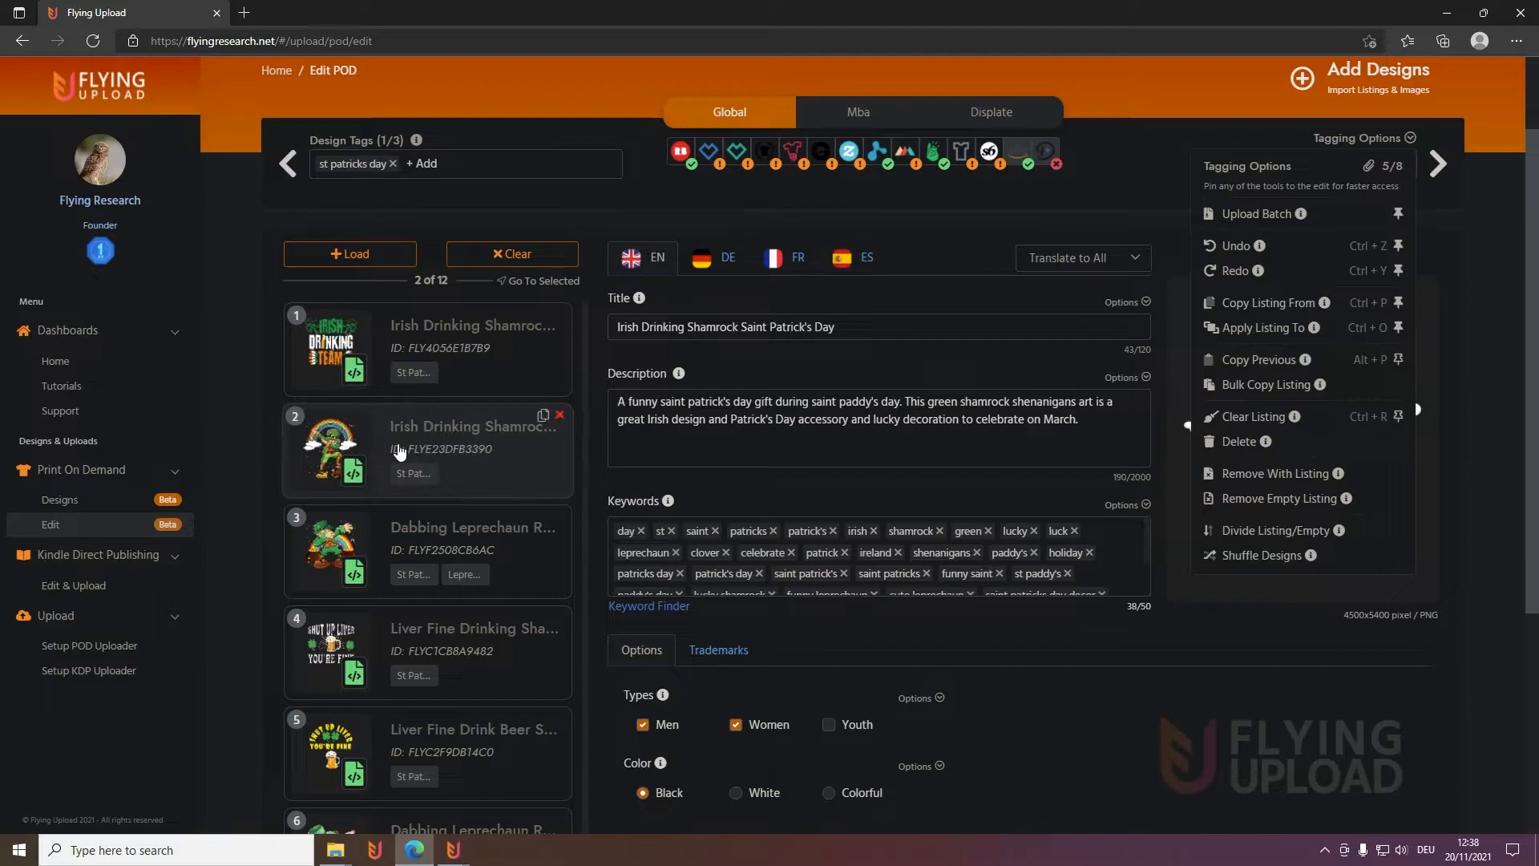
mouse_move(560, 416)
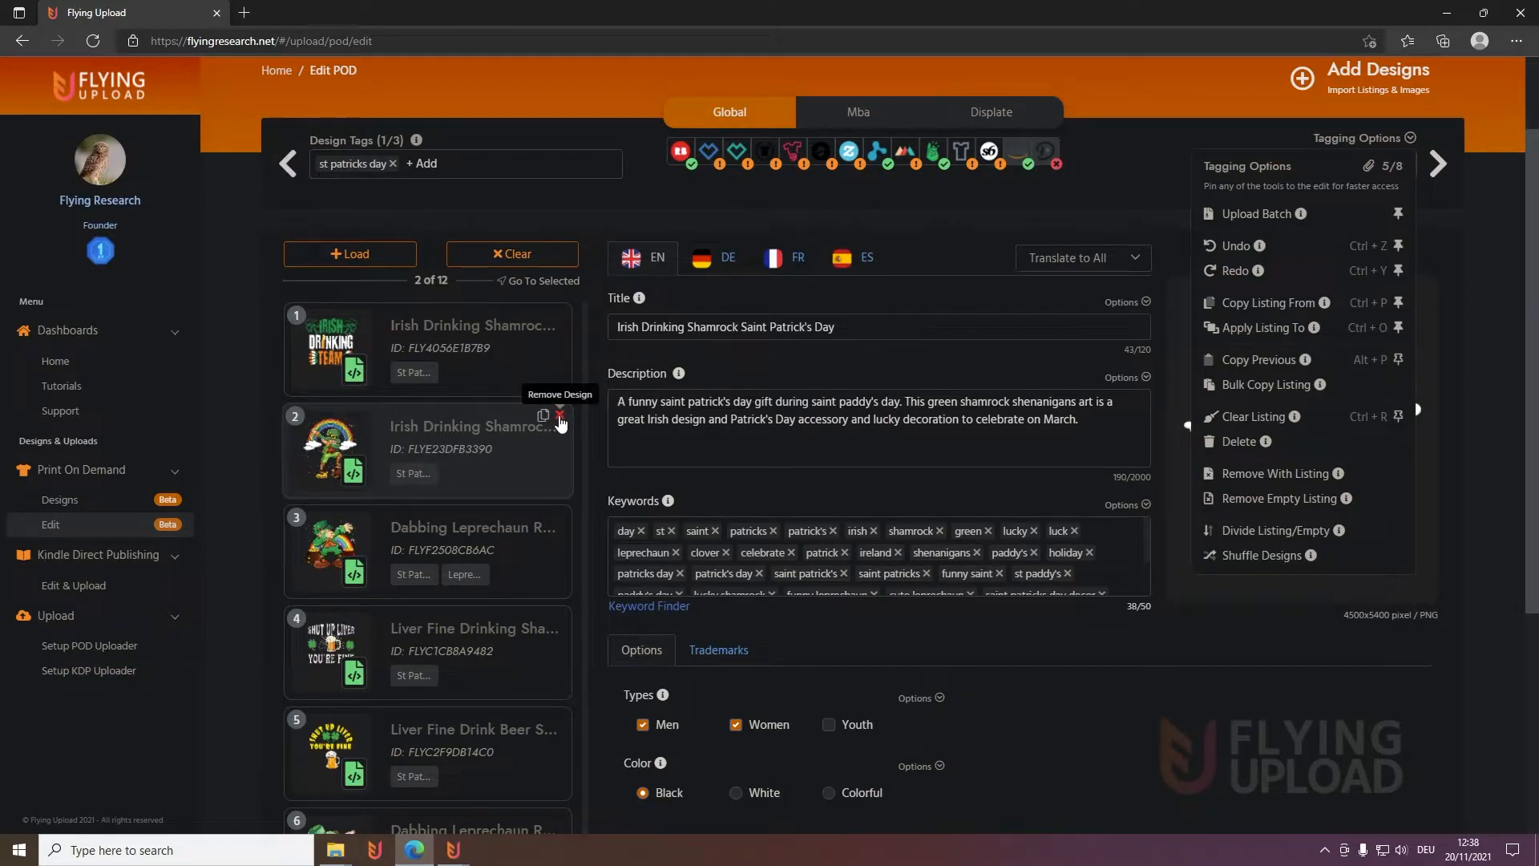
mouse_move(607, 484)
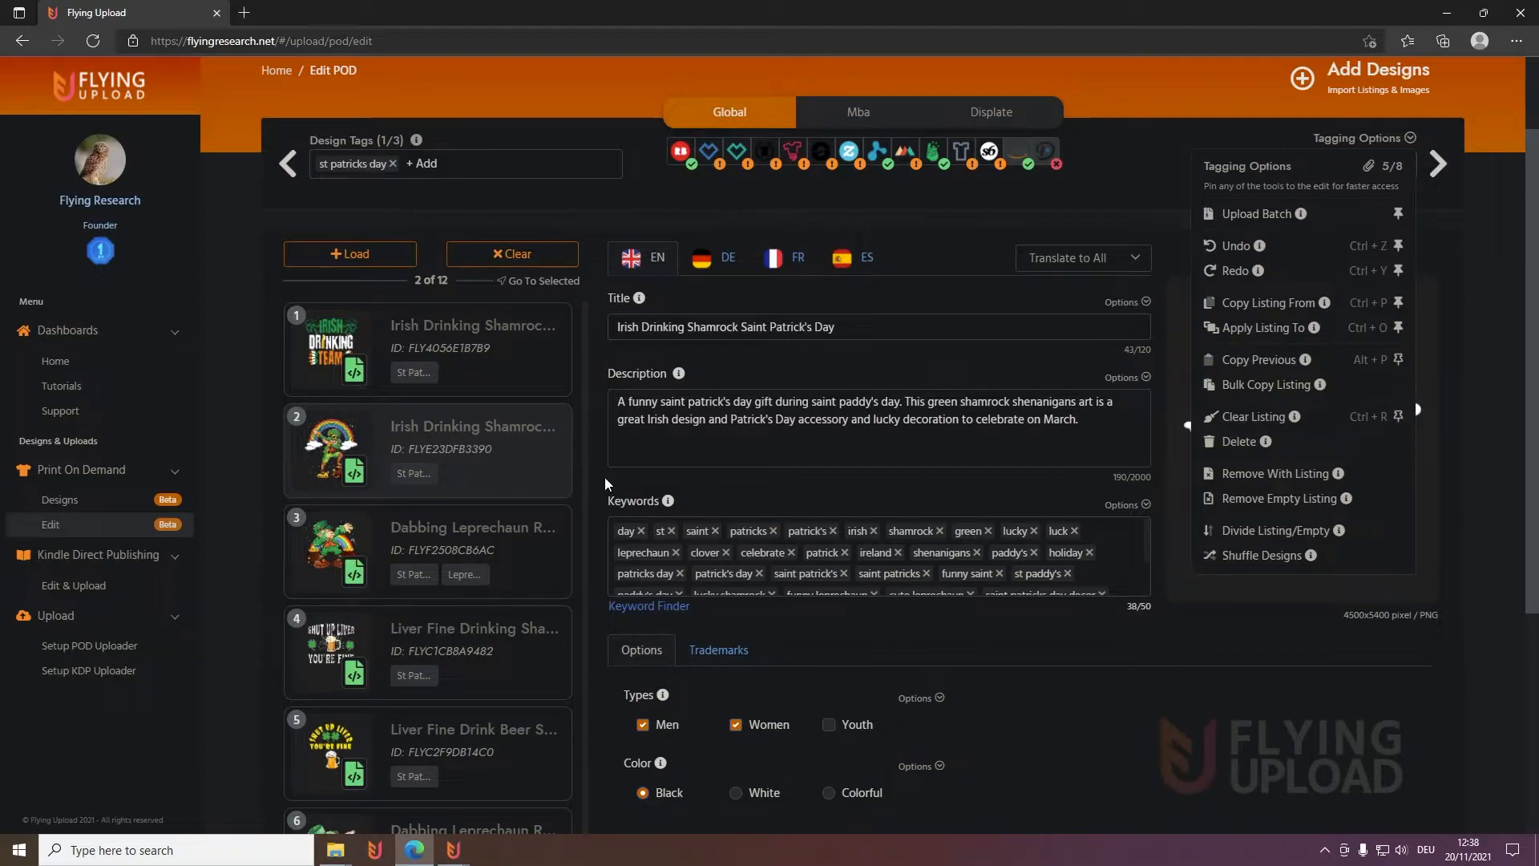
mouse_move(974, 500)
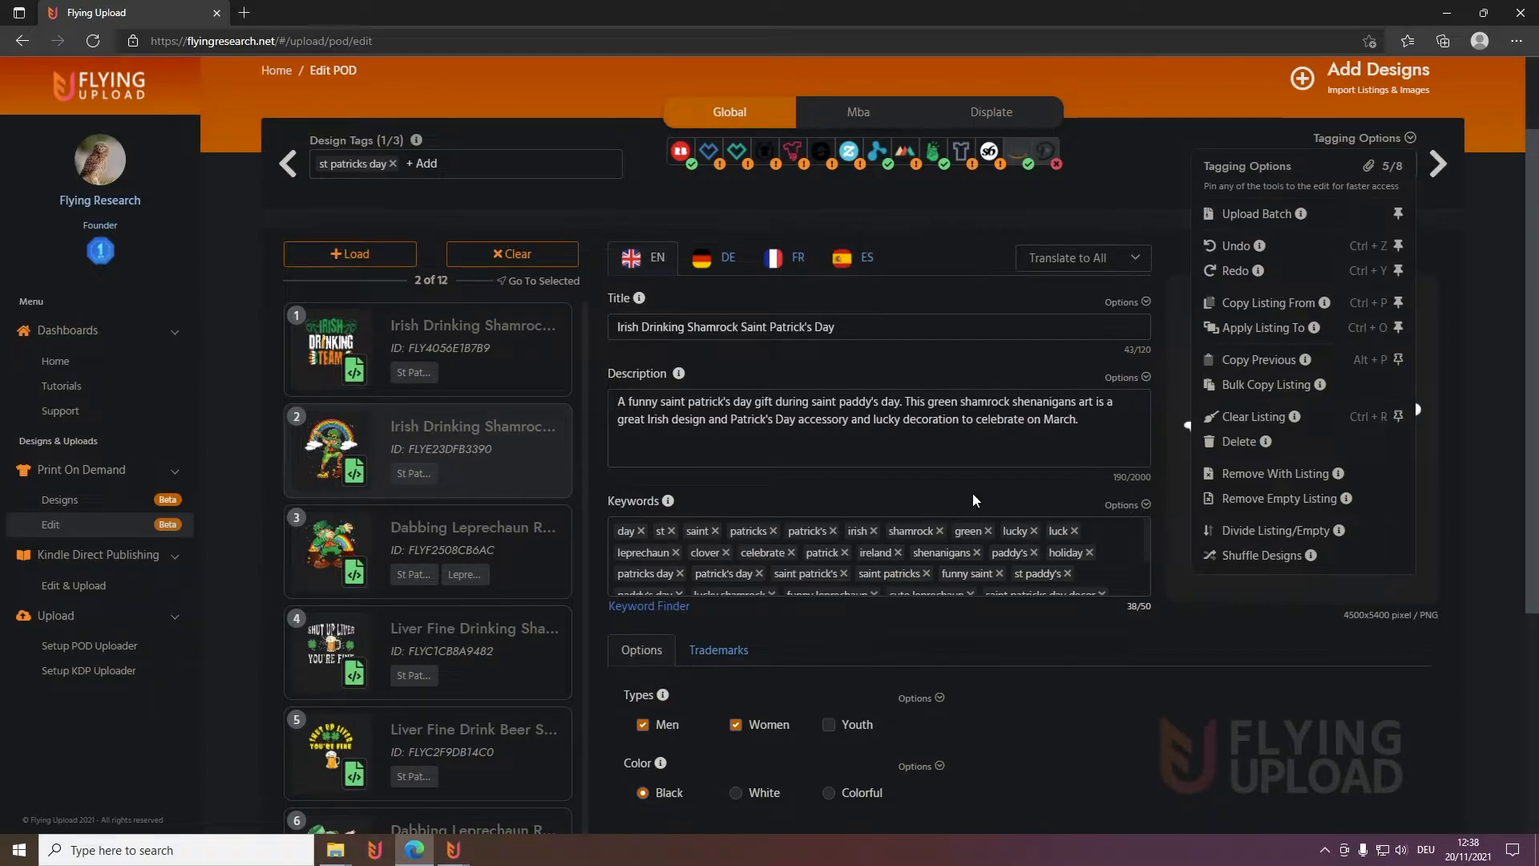
mouse_move(1283, 514)
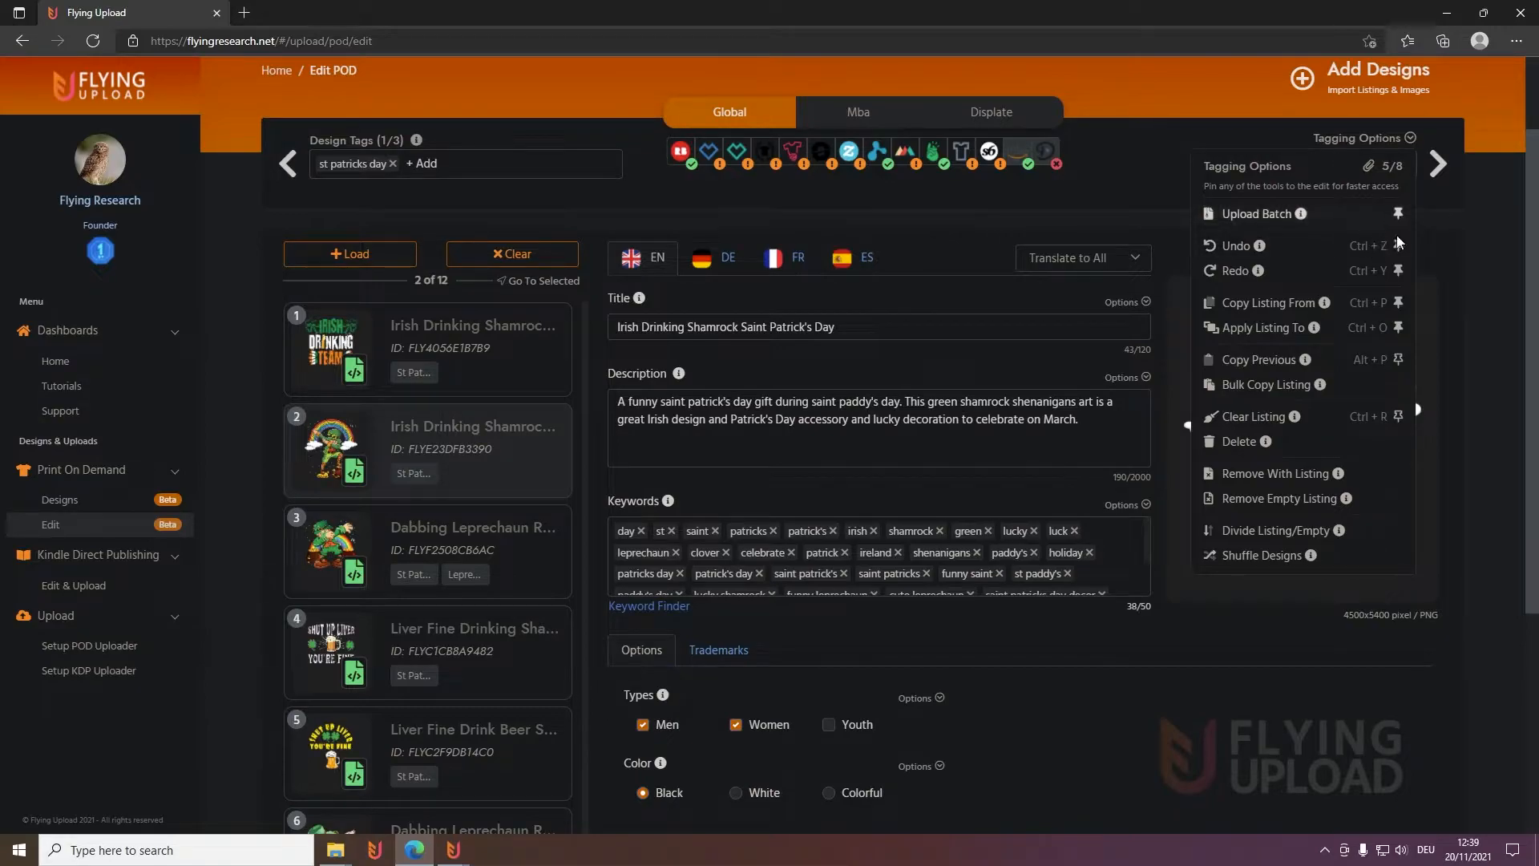
mouse_move(1362, 253)
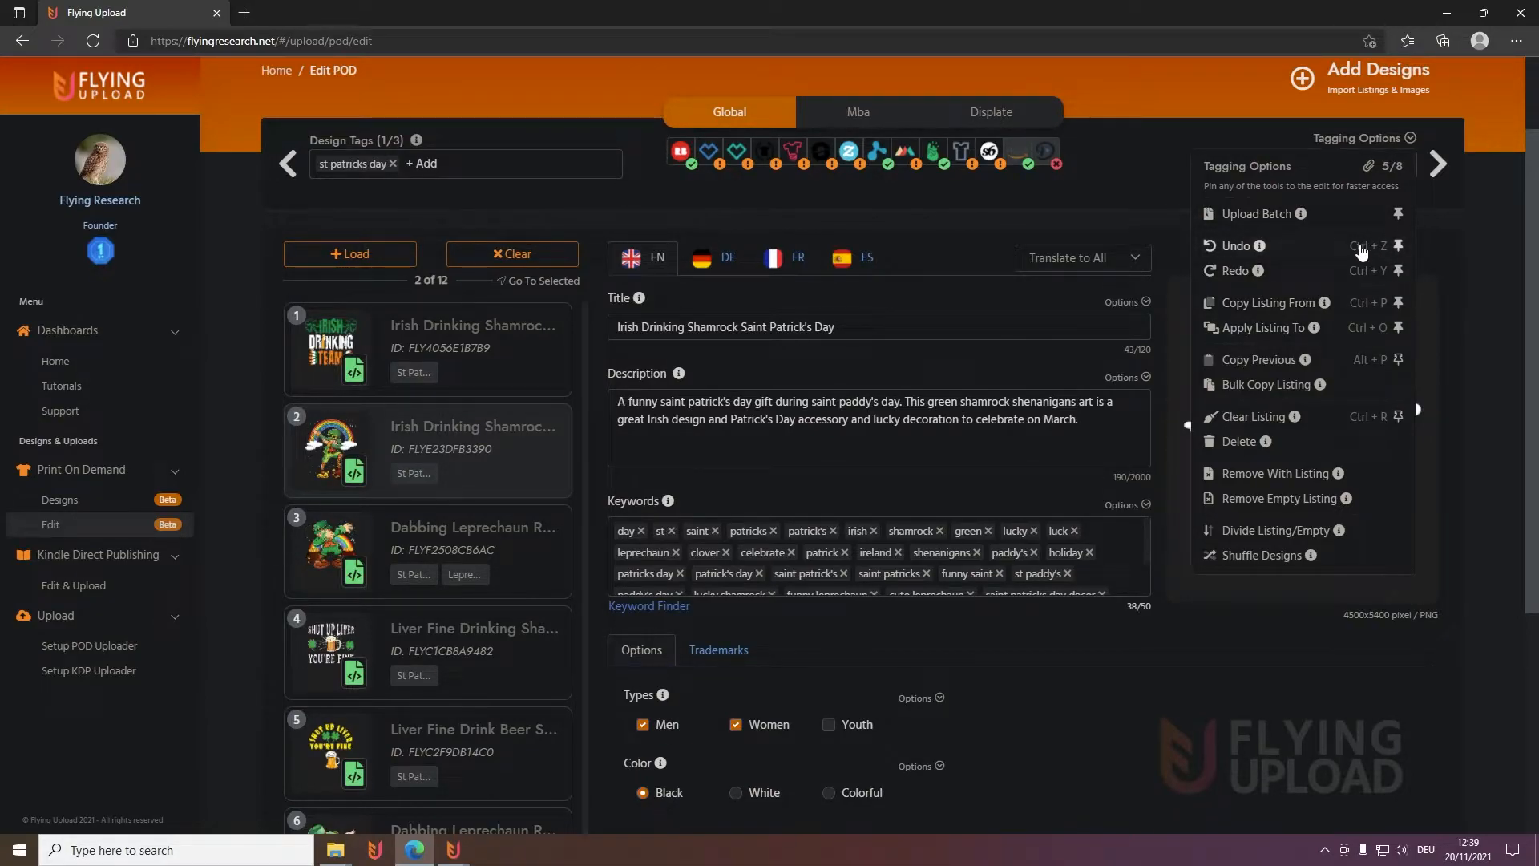
mouse_move(1471, 228)
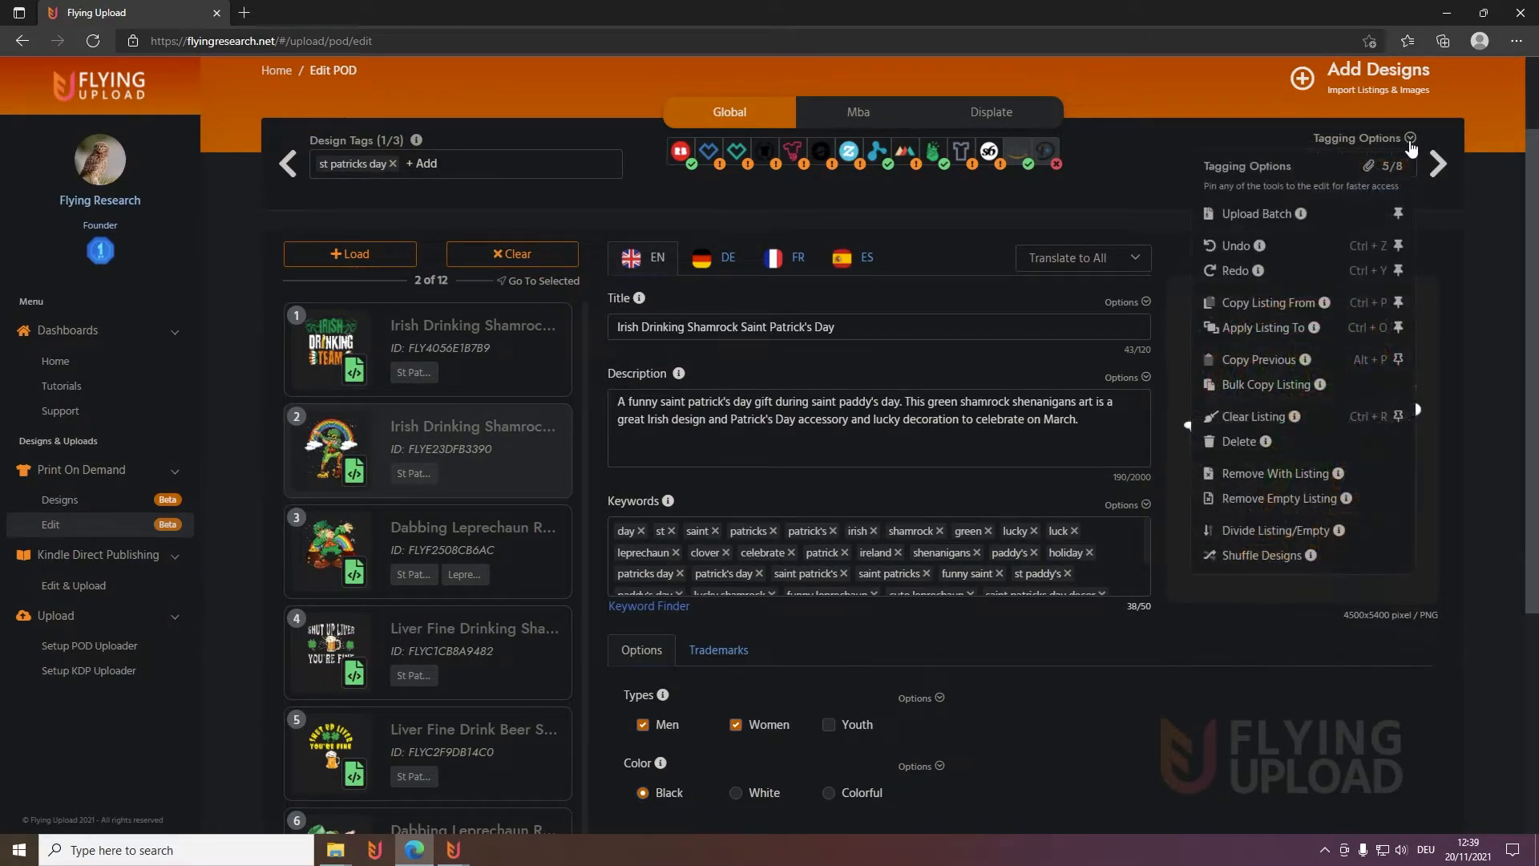
Close tagging options and uncheck Title so translation covers only description and keywords
left_click(1410, 138)
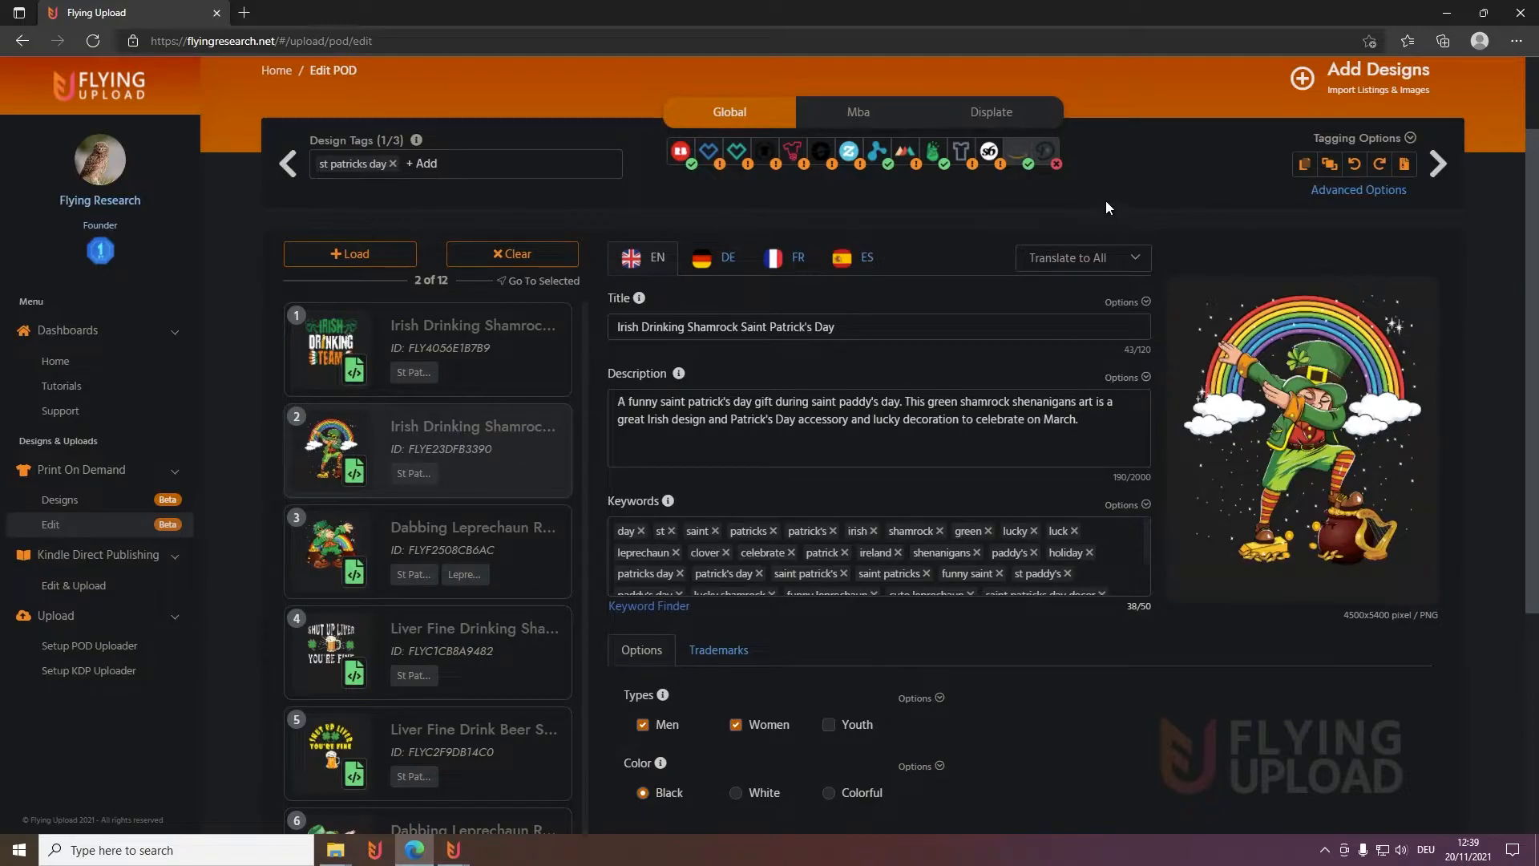
scroll("down", 3)
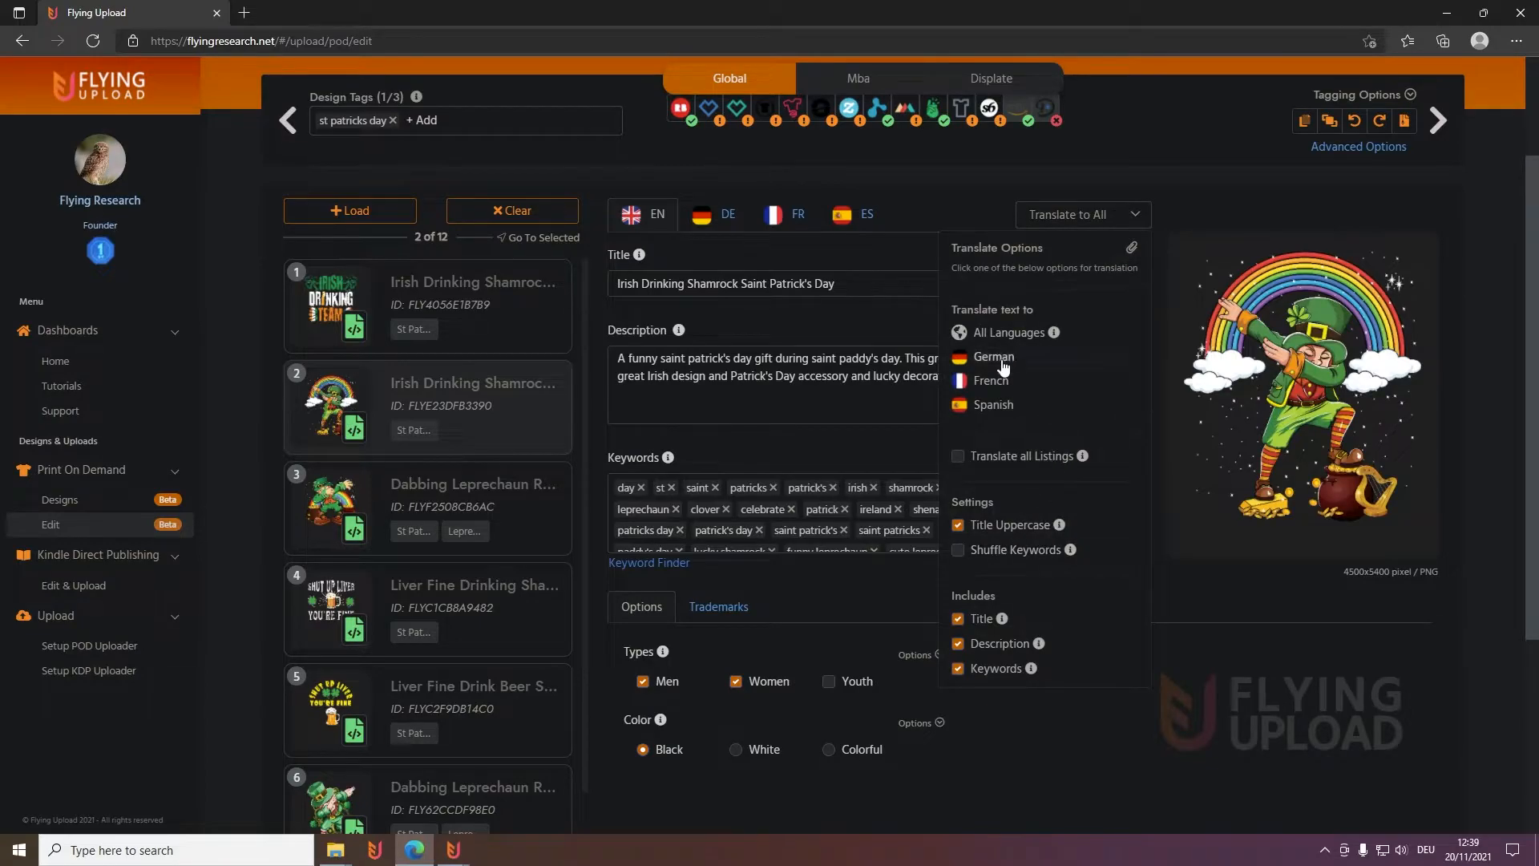
mouse_move(1043, 471)
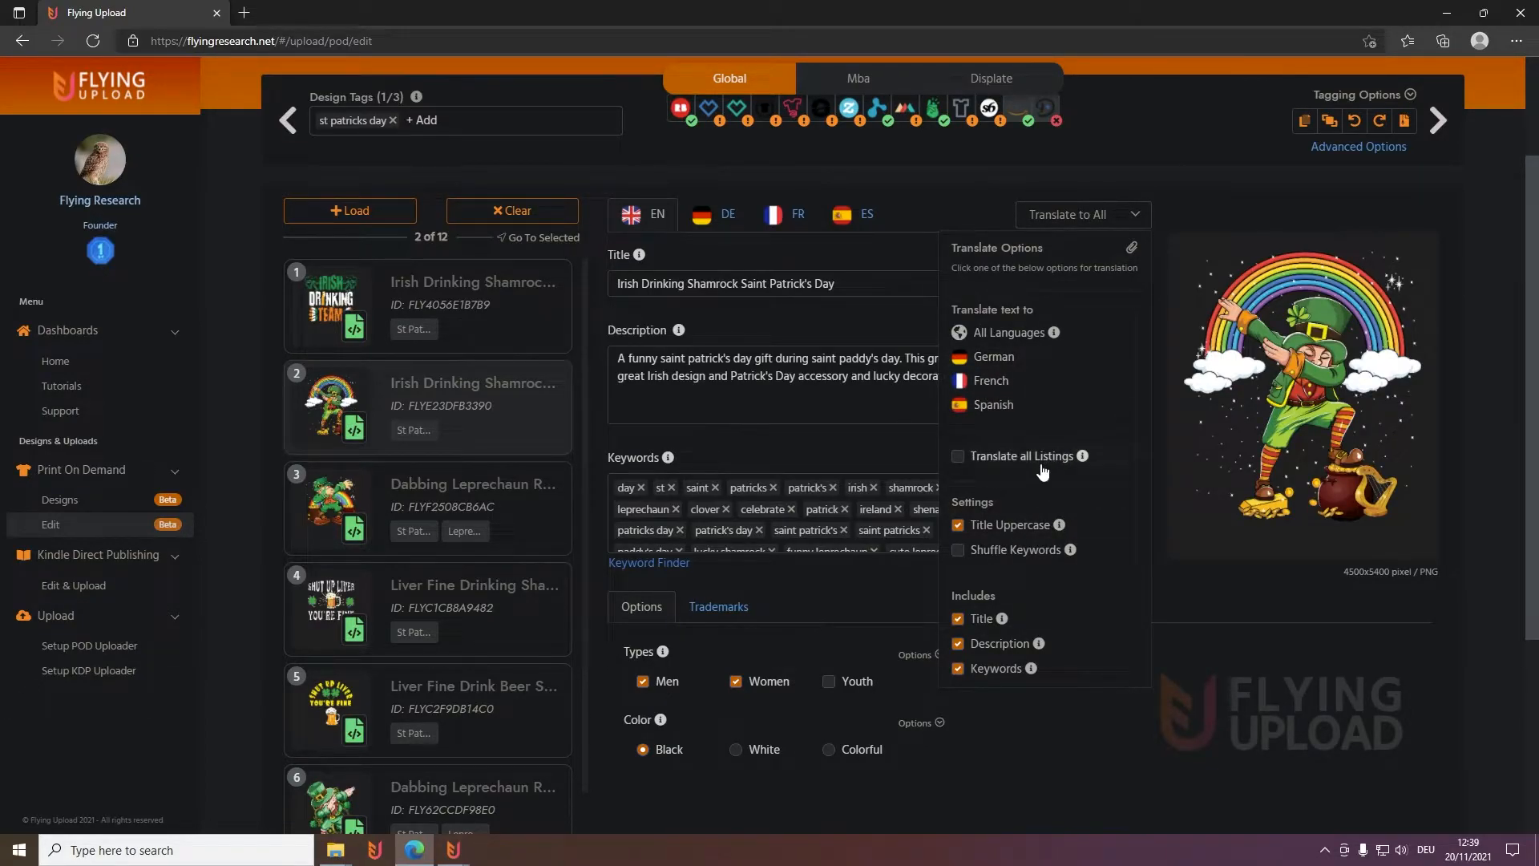
mouse_move(1037, 462)
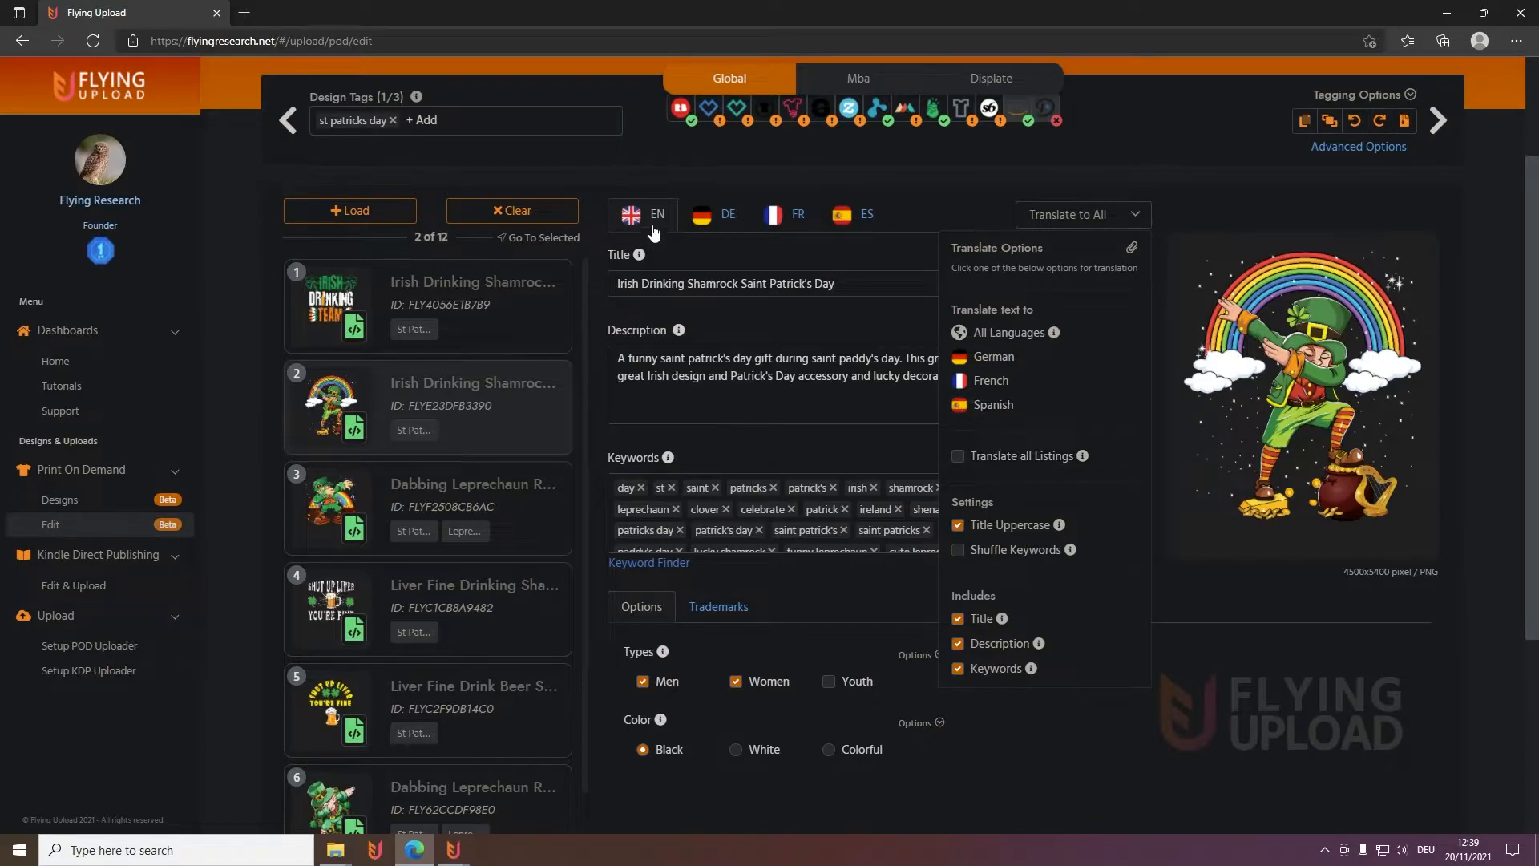
mouse_move(954, 441)
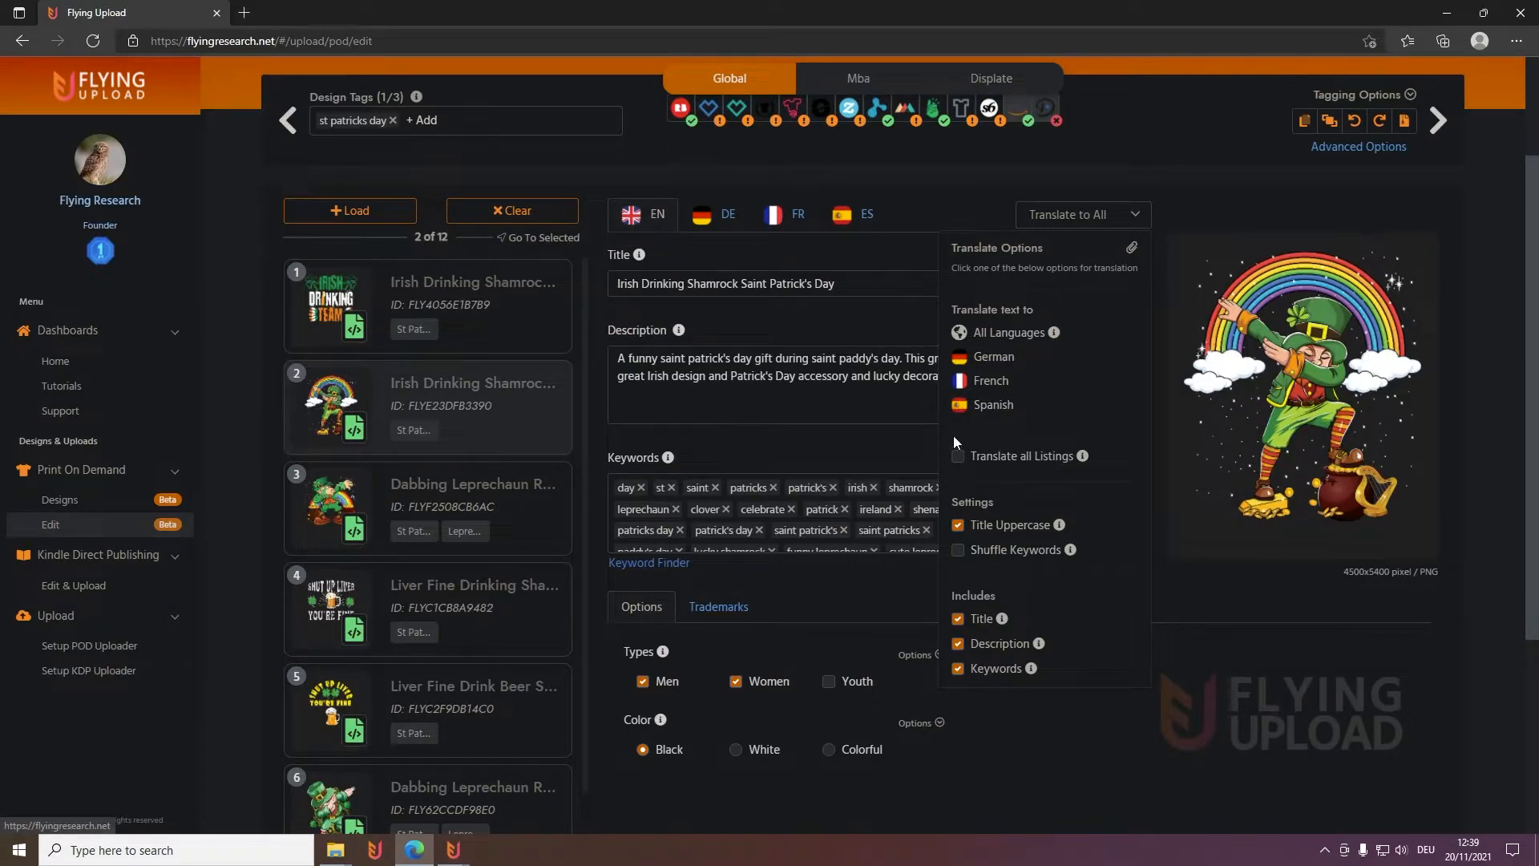
mouse_move(1002, 388)
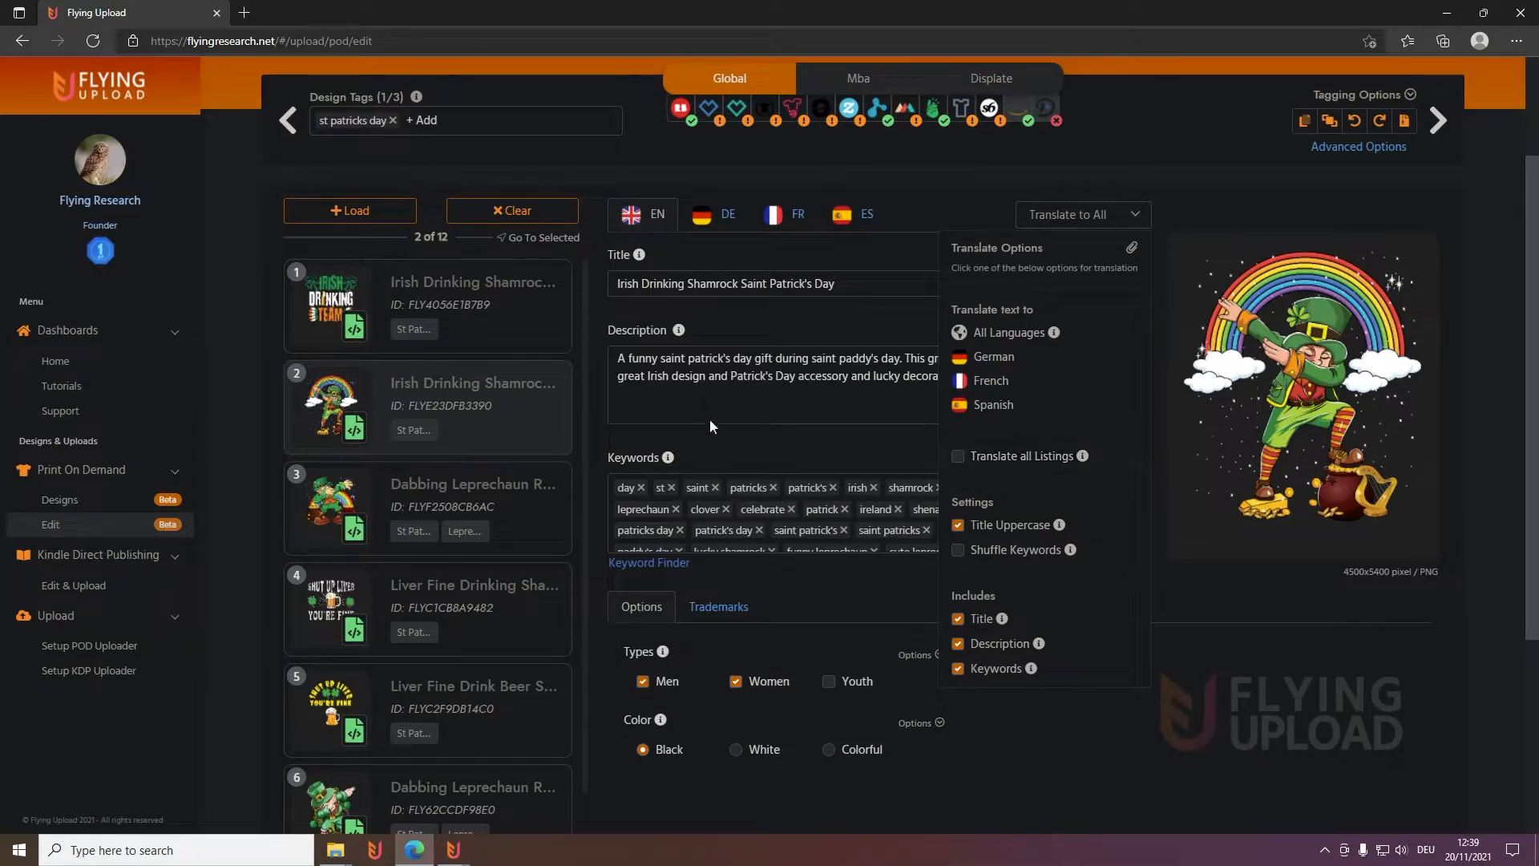
mouse_move(1032, 495)
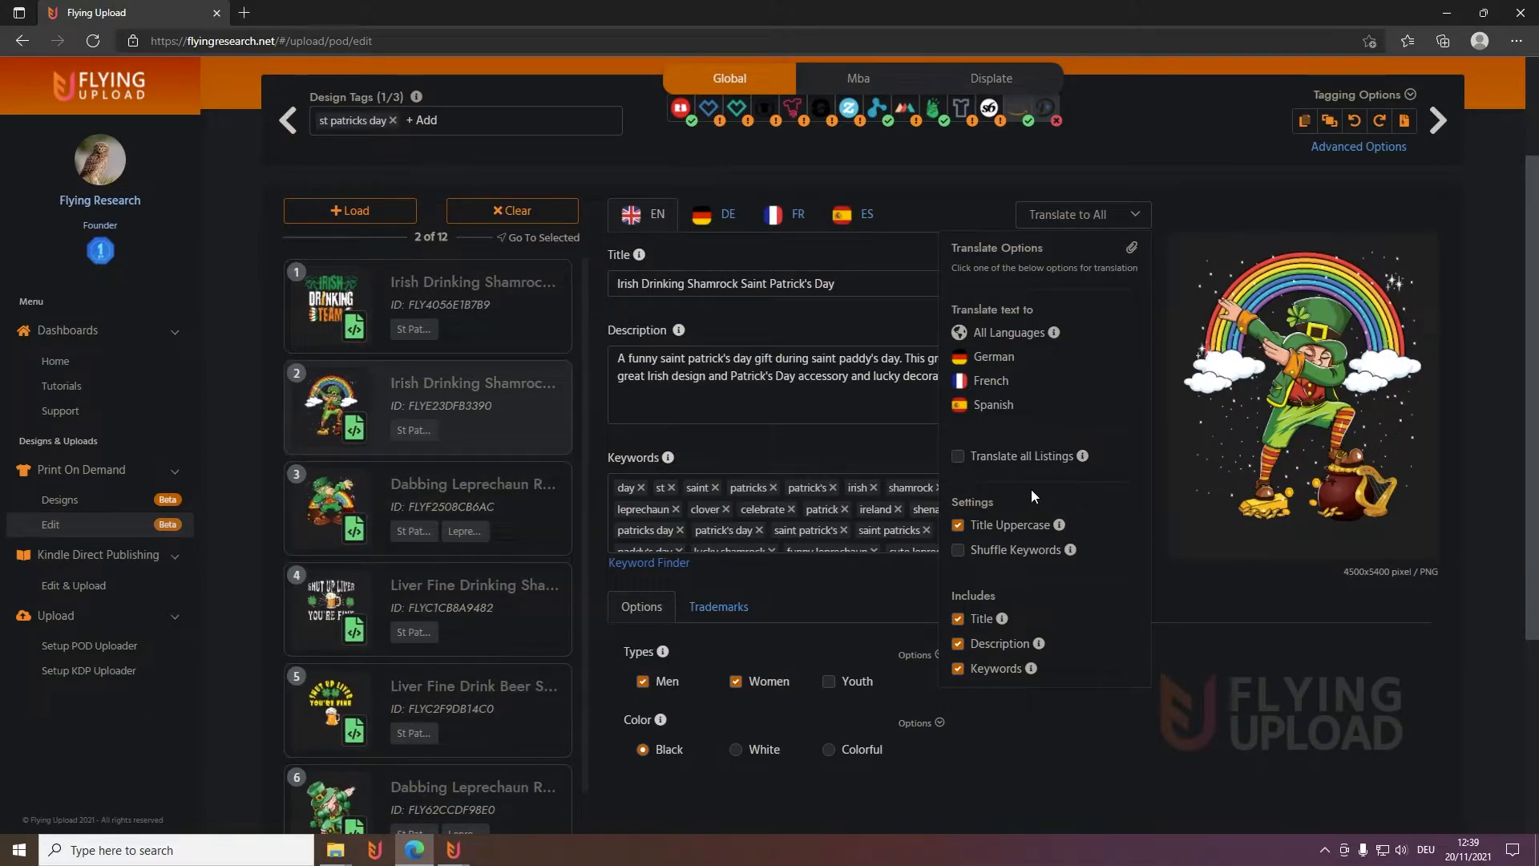
left_click(958, 525)
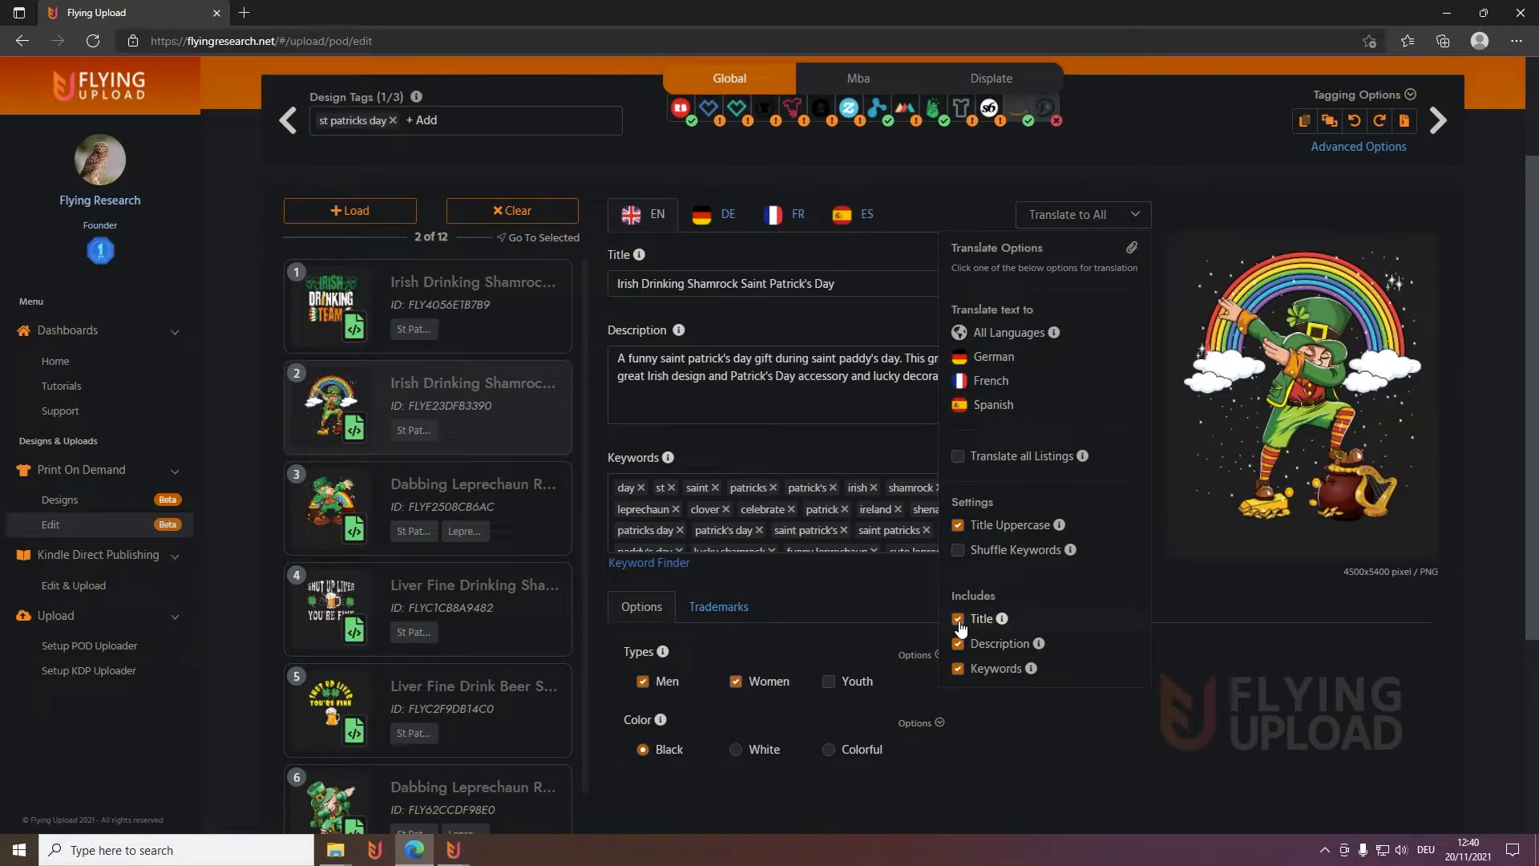
left_click(958, 619)
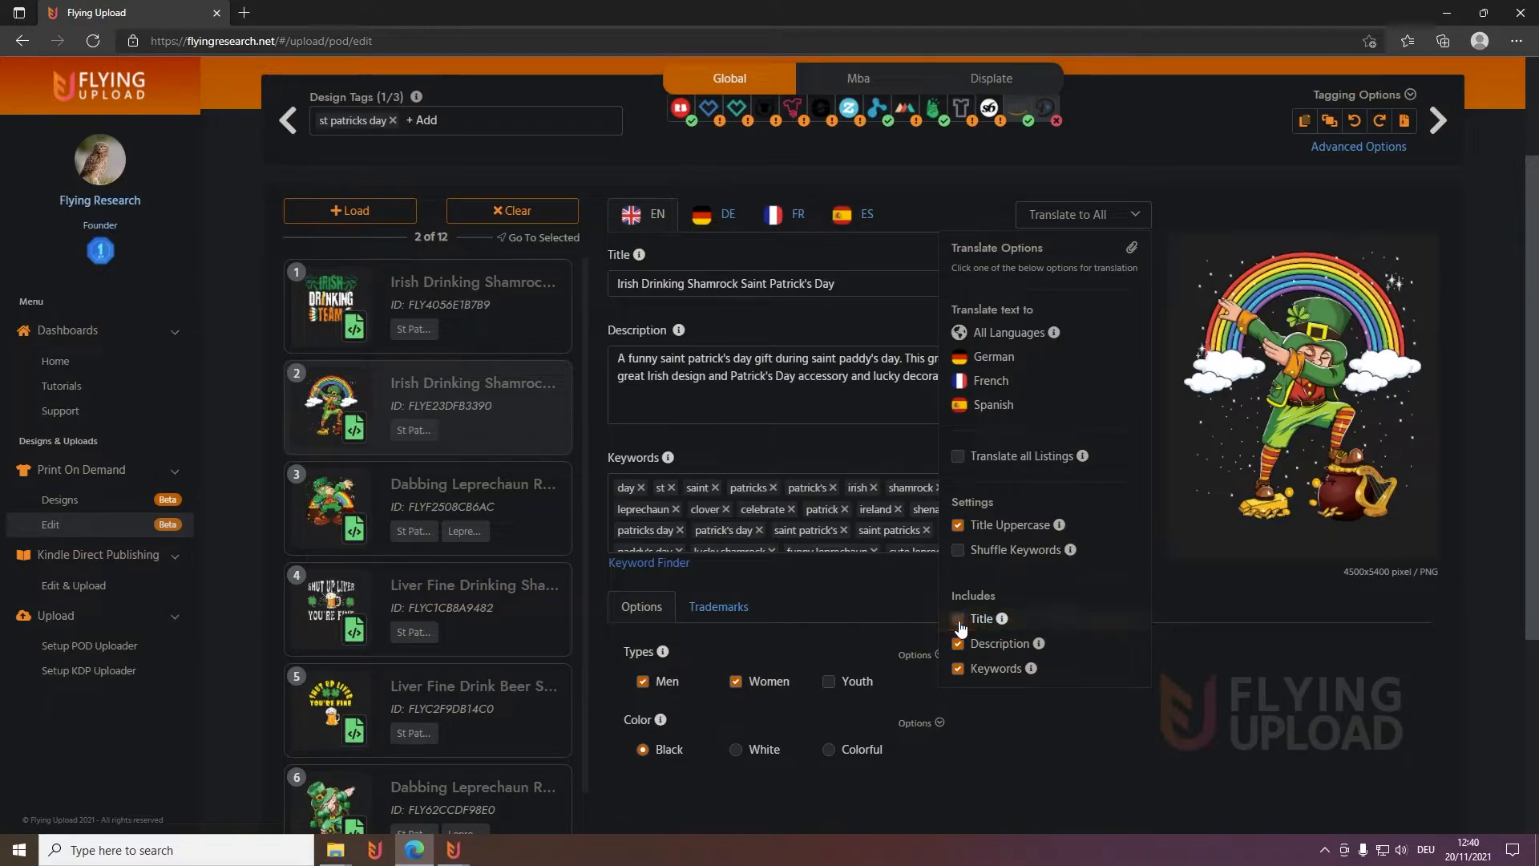
left_click(958, 619)
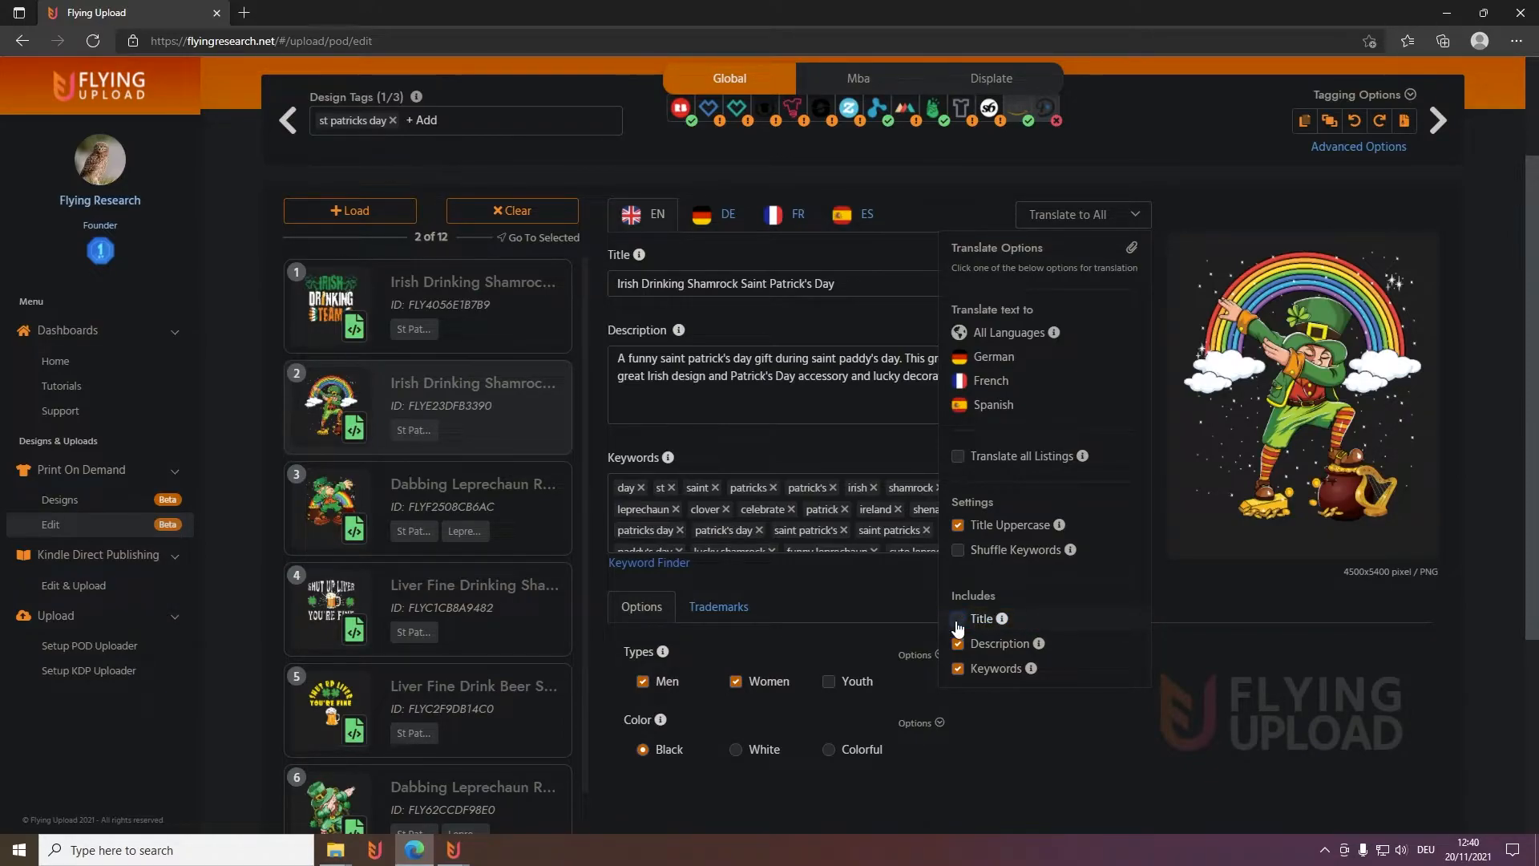
left_click(958, 618)
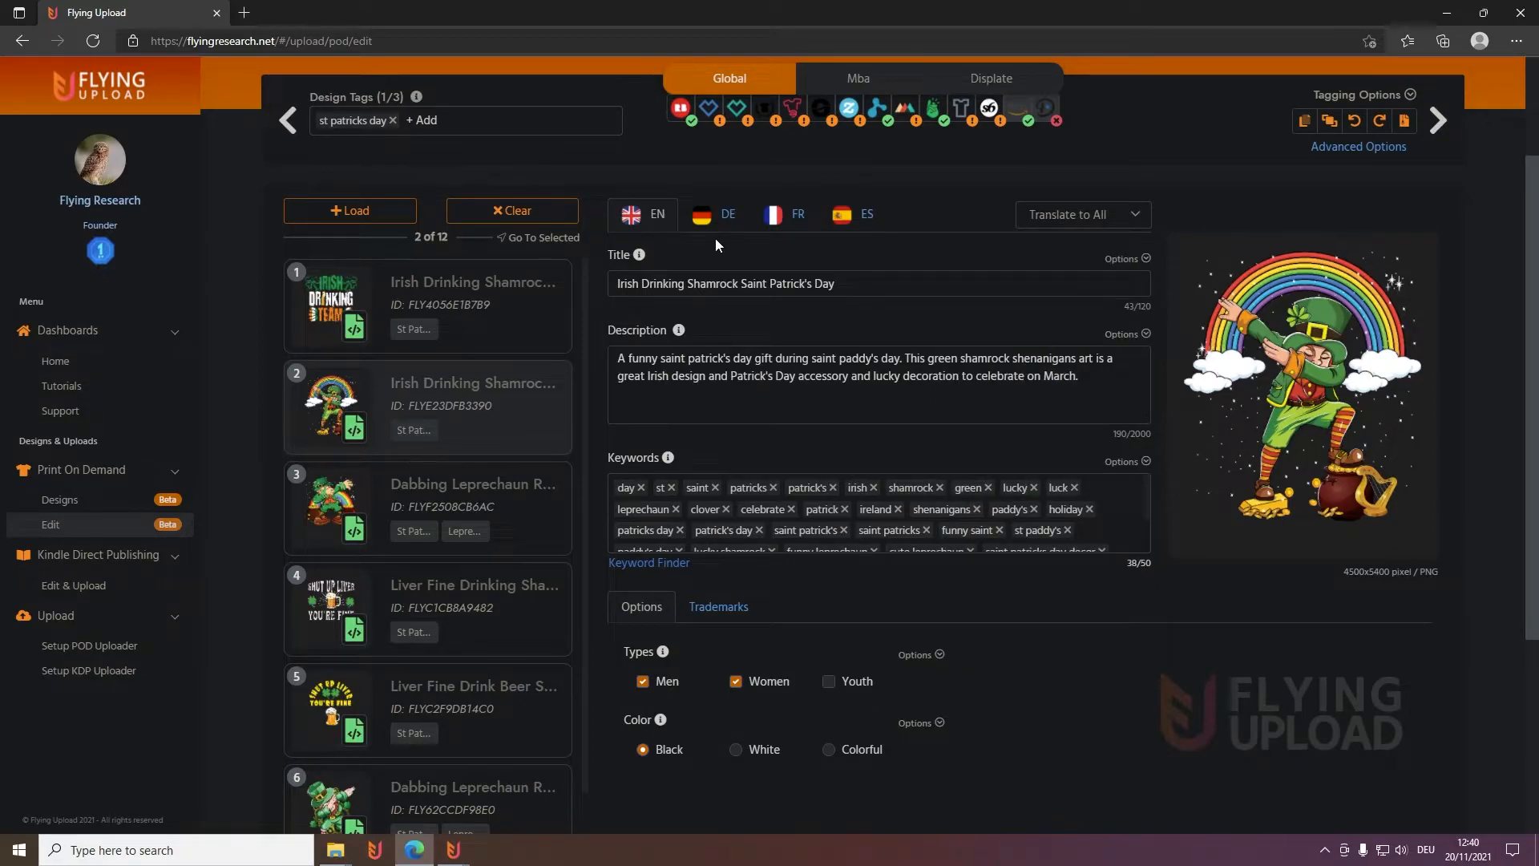
Translate design 2's listing from English into German, then view the EN tab again
left_click(714, 214)
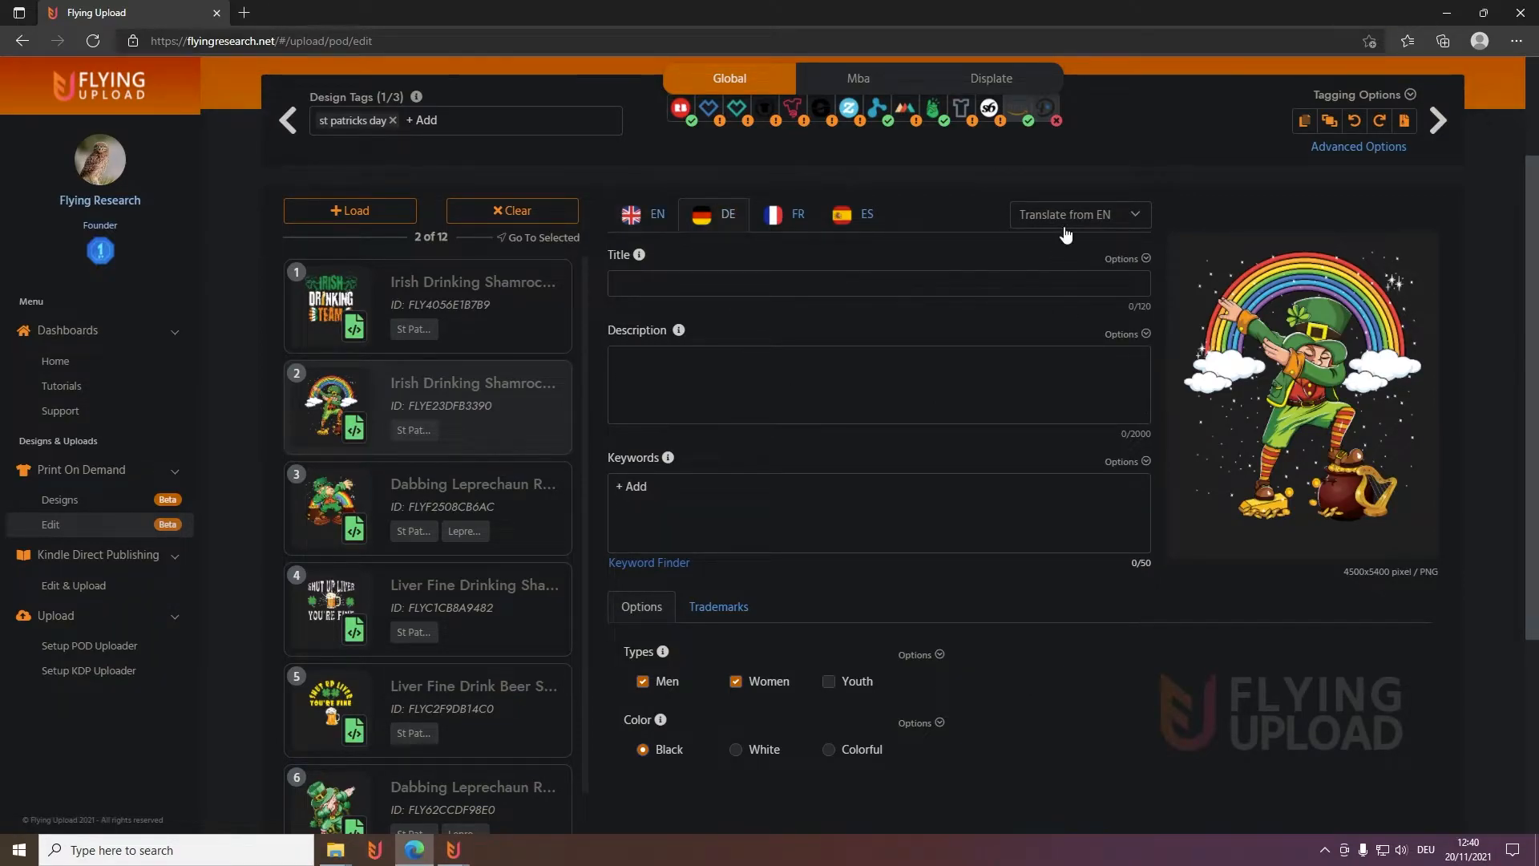
left_click(1080, 214)
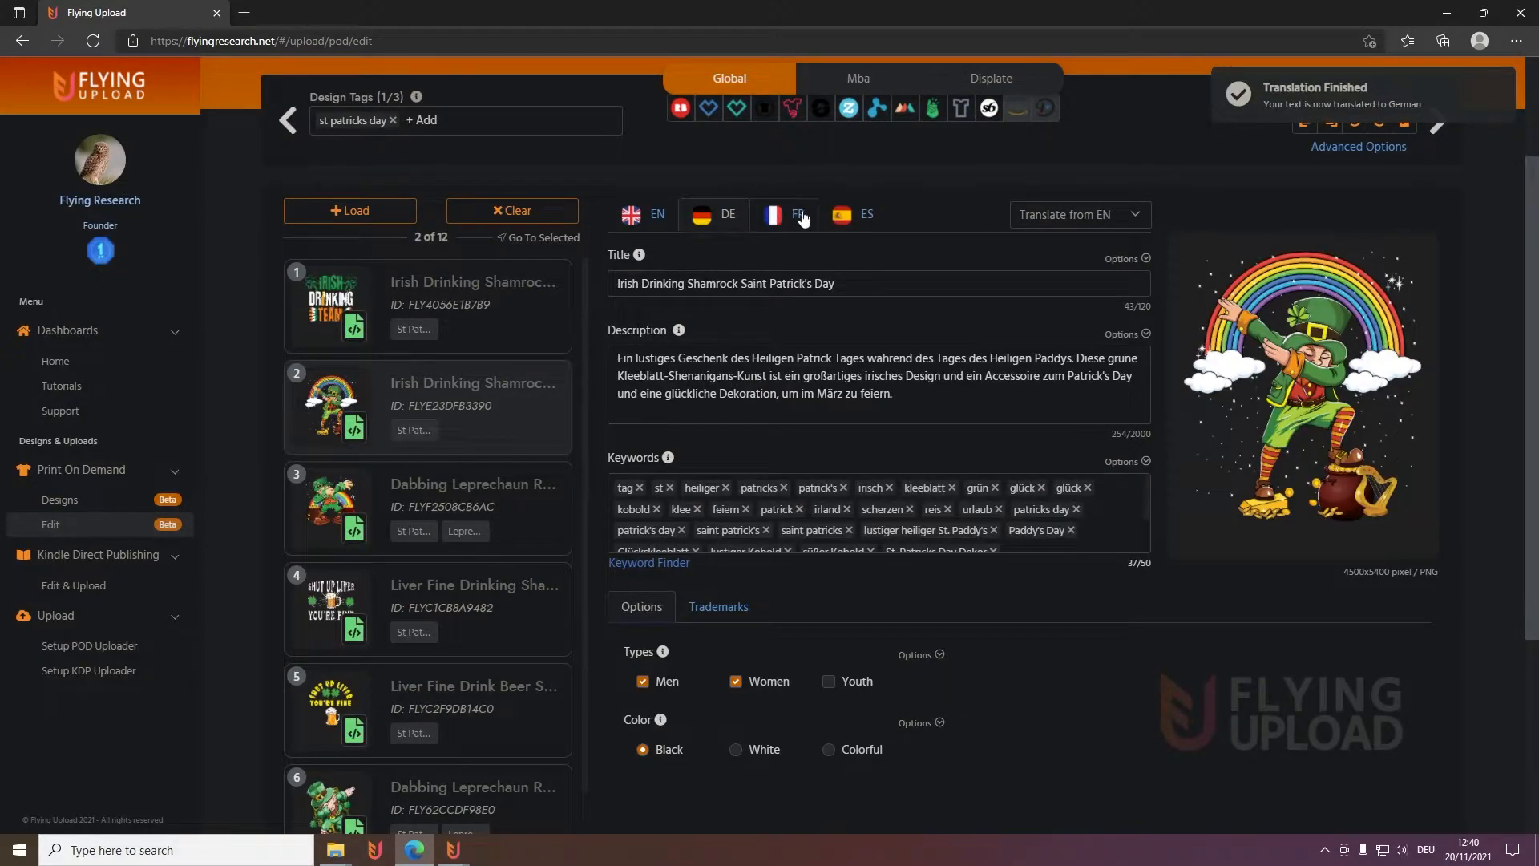
left_click(643, 214)
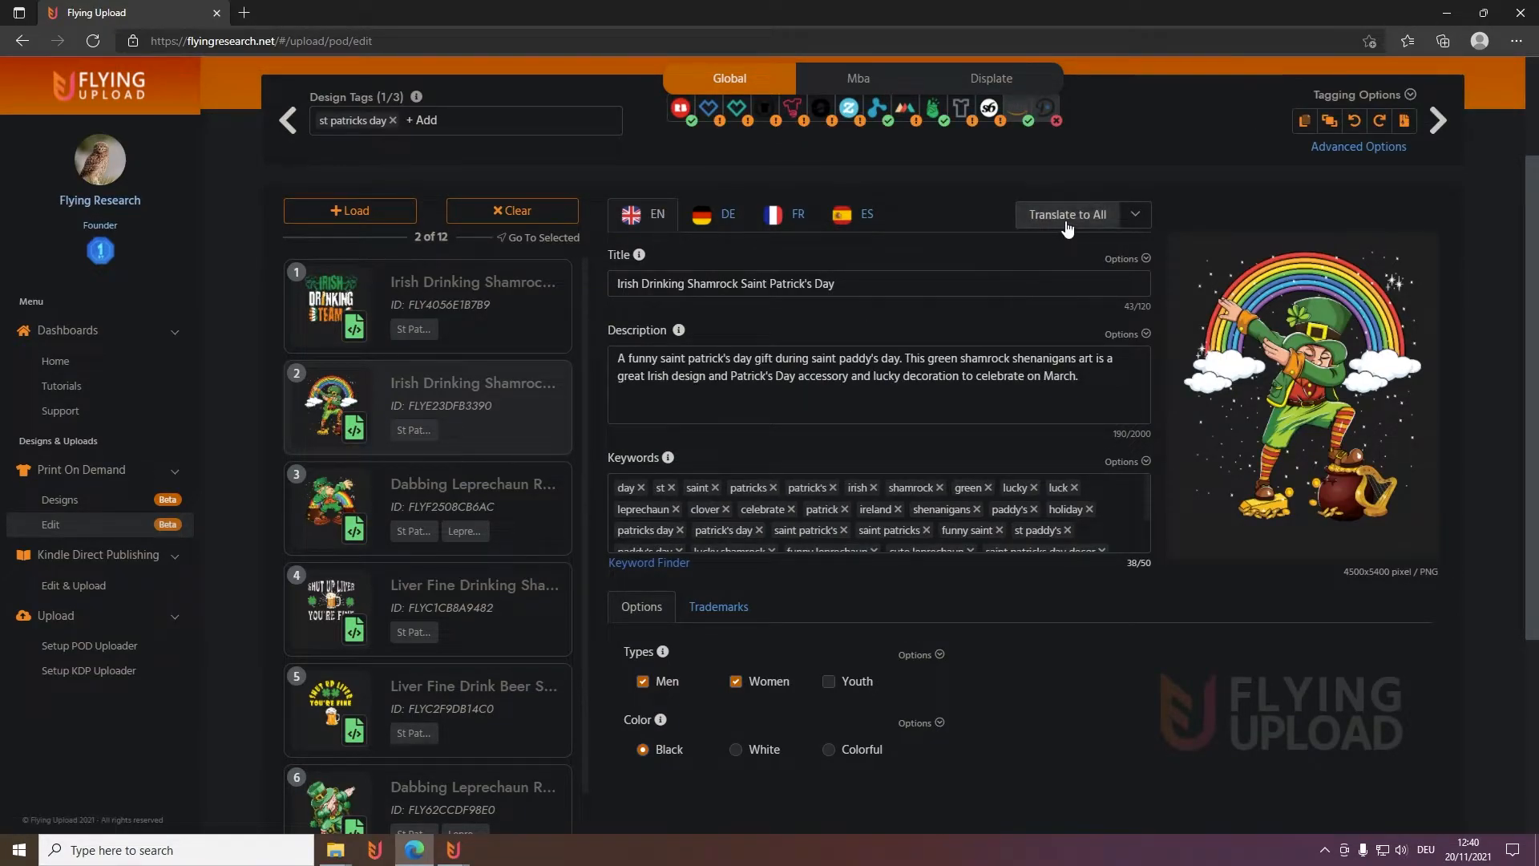
mouse_move(817, 455)
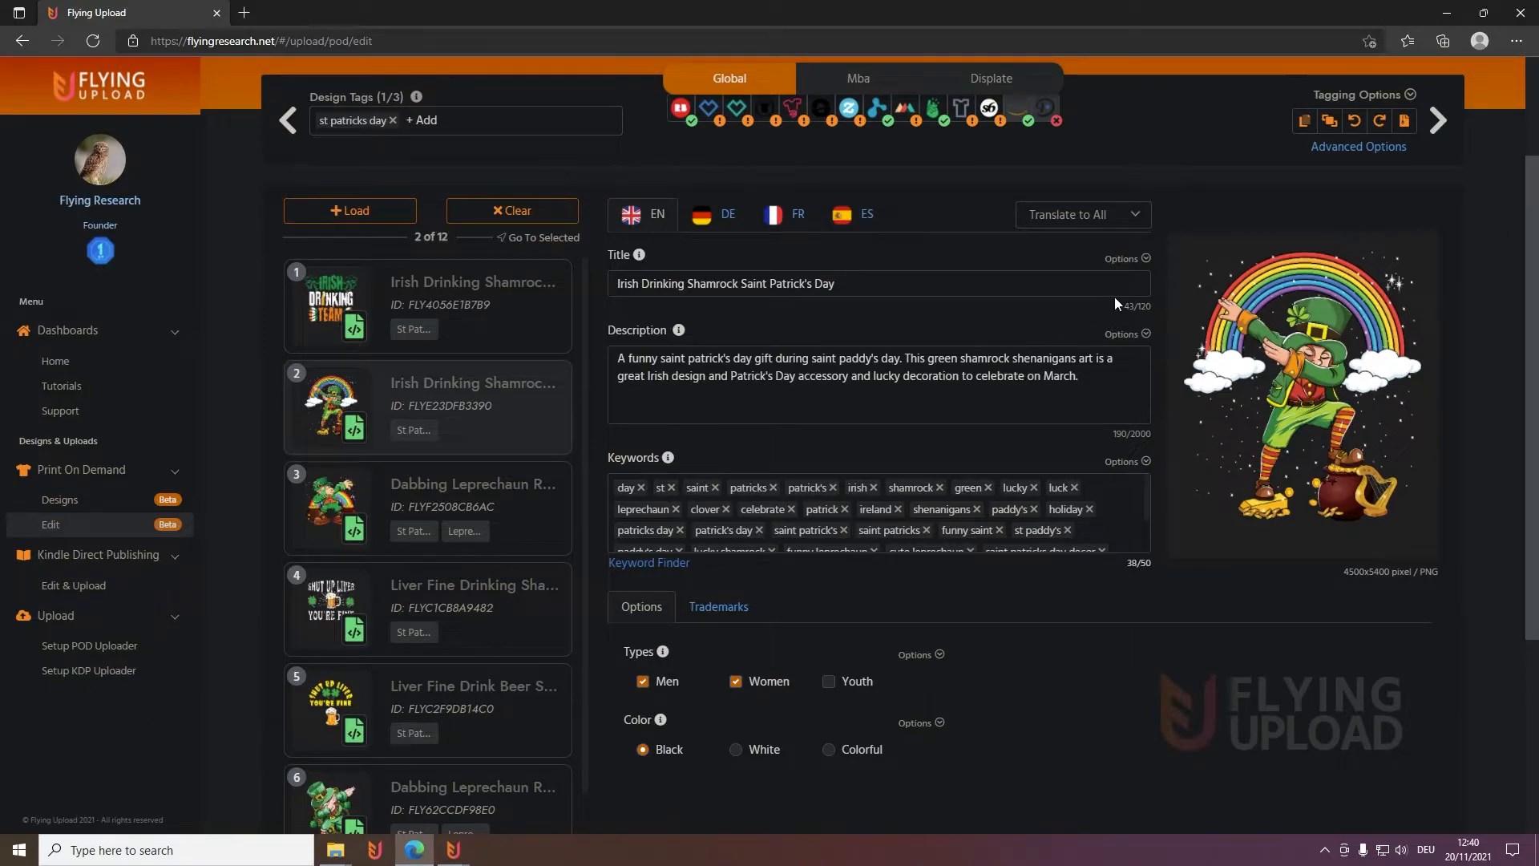
Browse the Title and Keyword Options menus, then open the Keyword Finder showing 38 keywords
left_click(1140, 258)
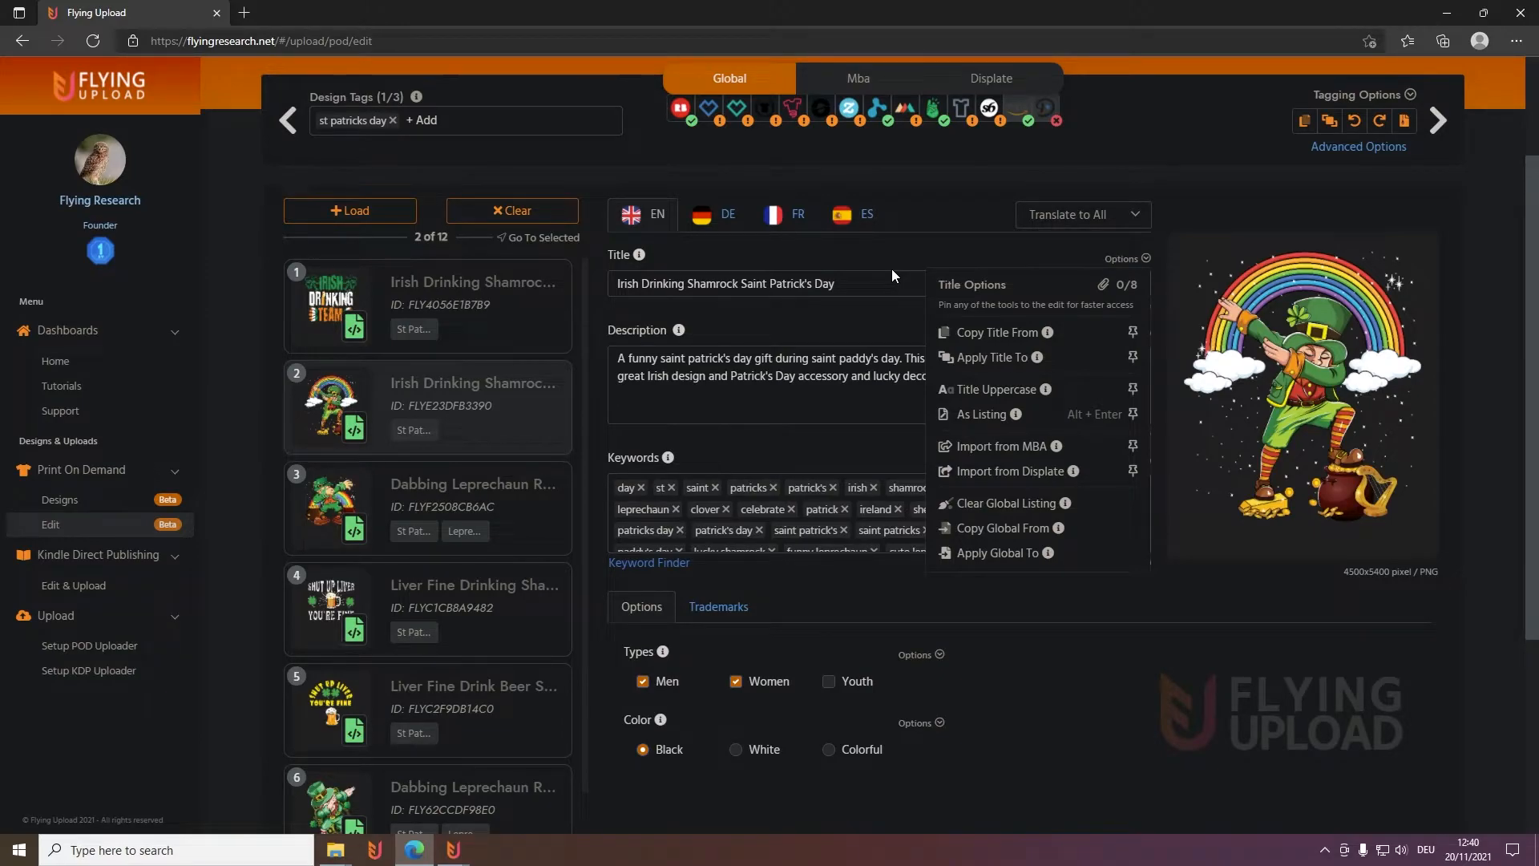
mouse_move(866, 323)
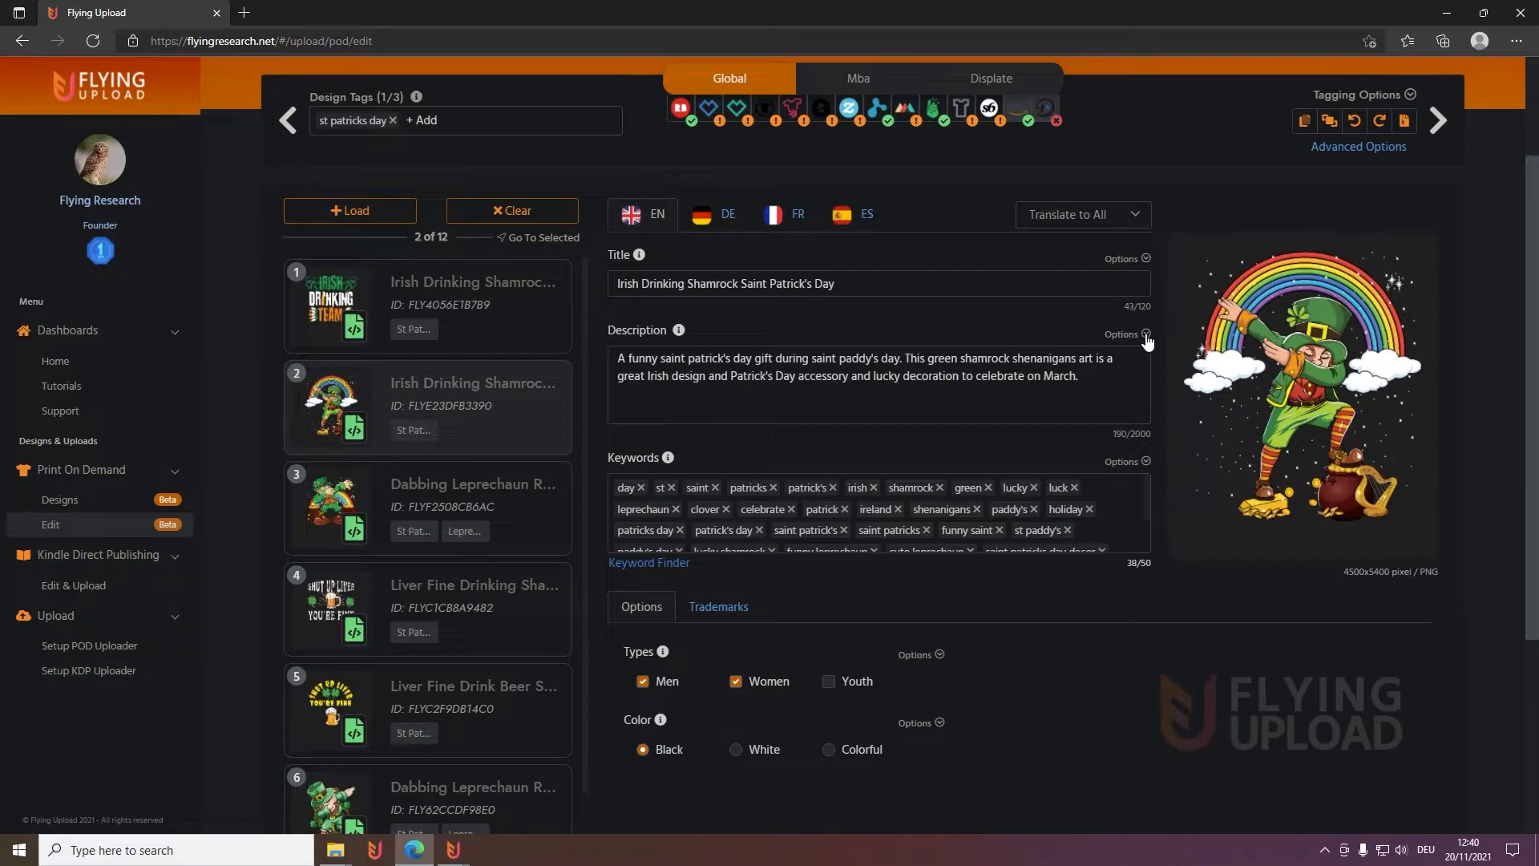
left_click(1123, 334)
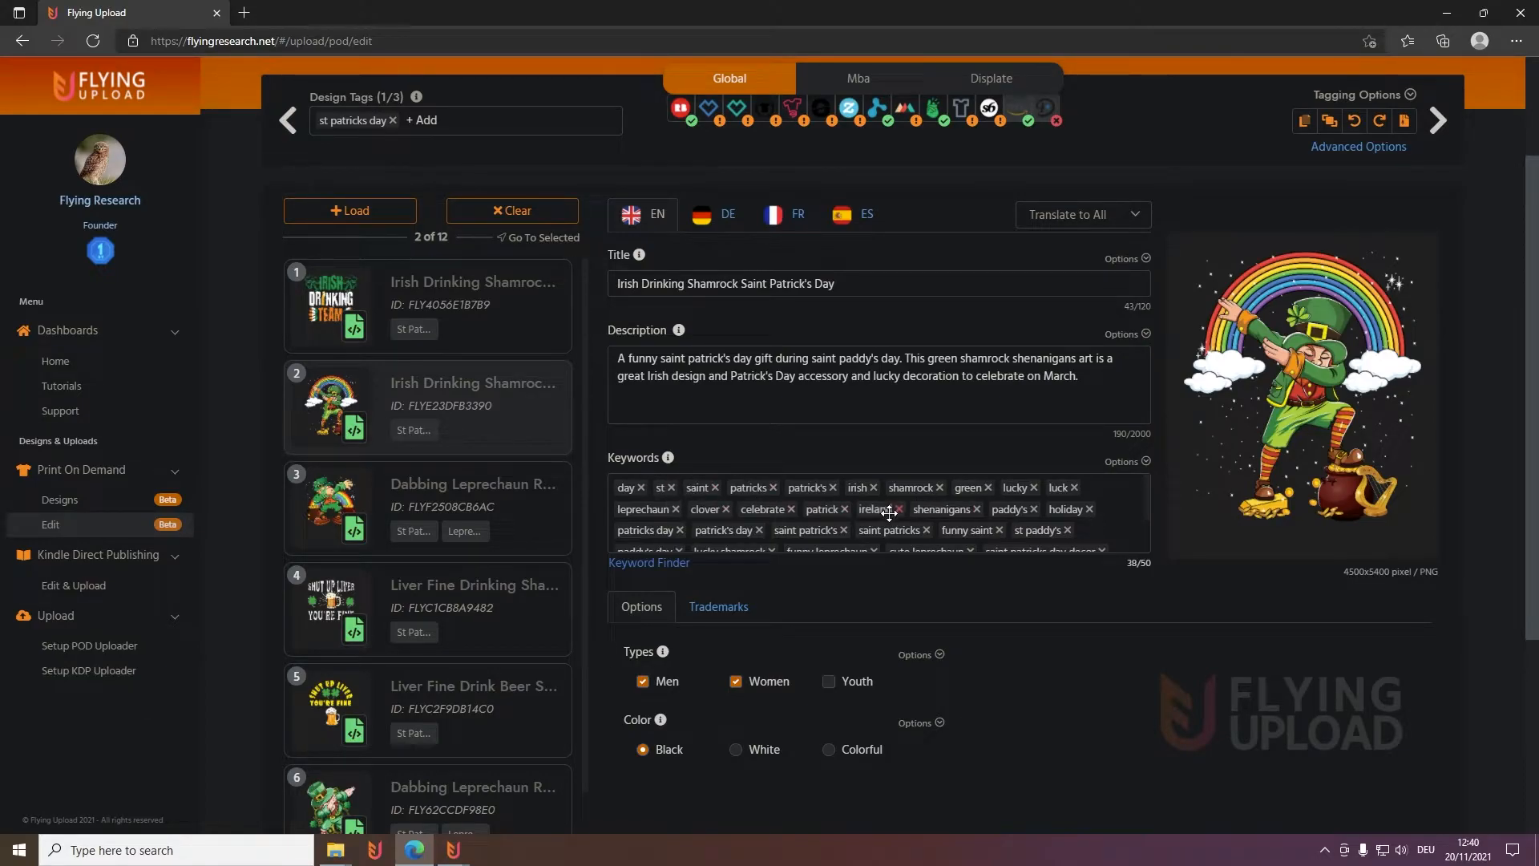
left_click(1121, 461)
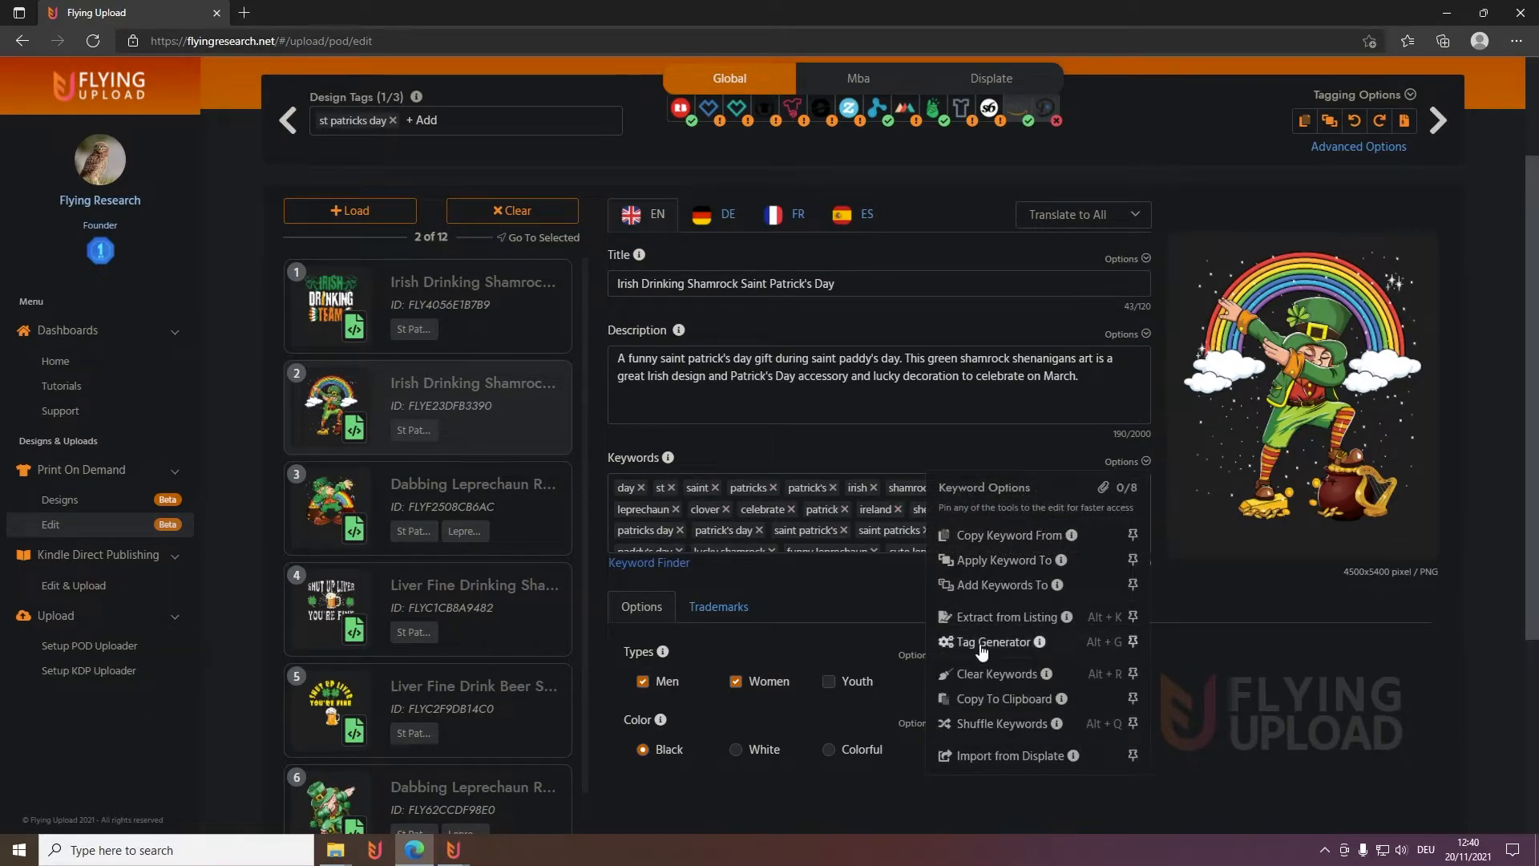
mouse_move(801, 456)
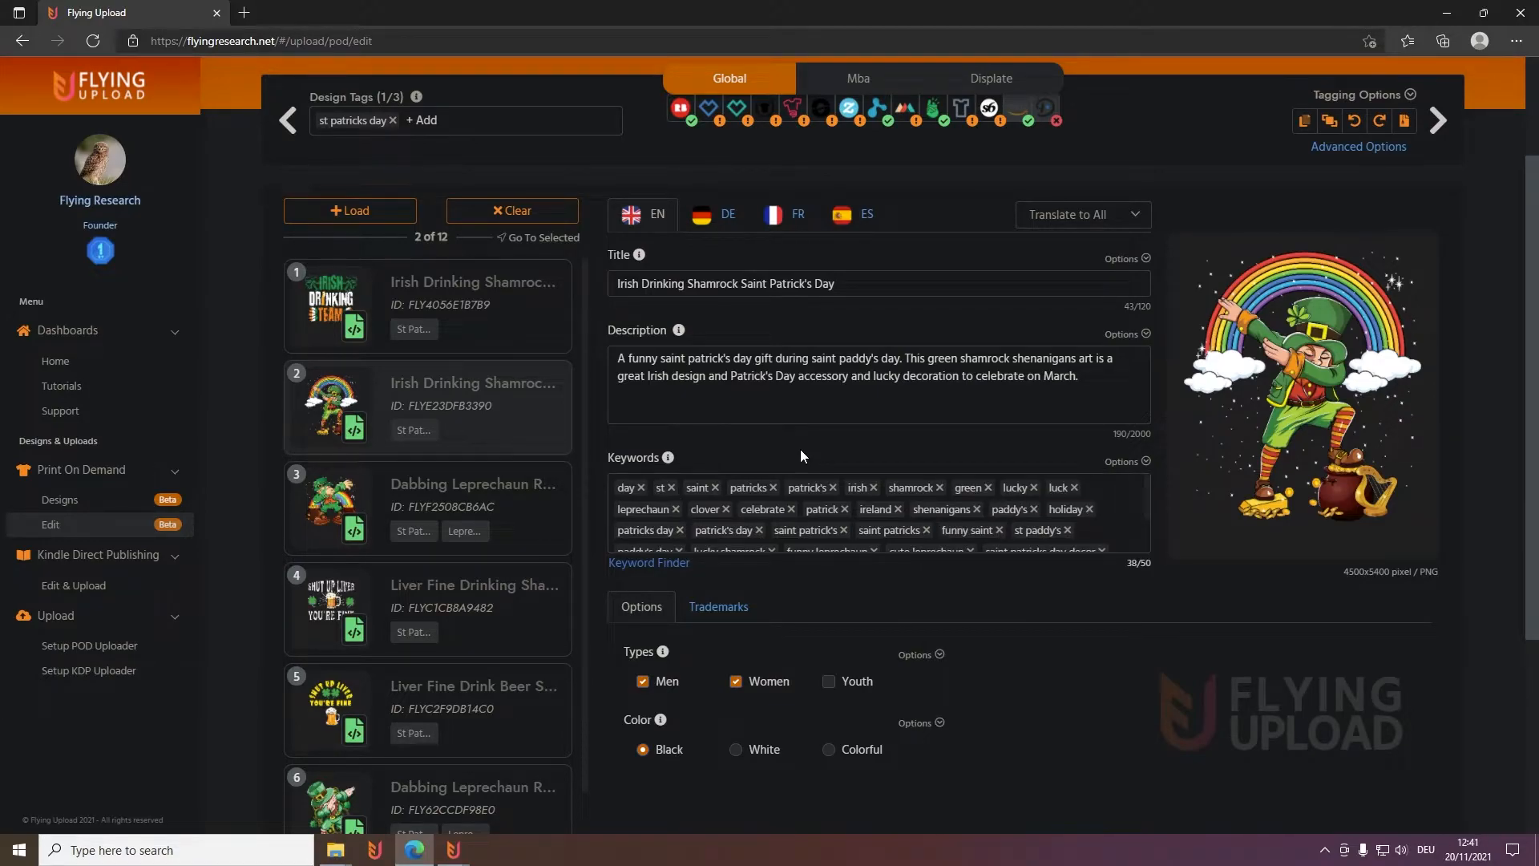
mouse_move(945, 481)
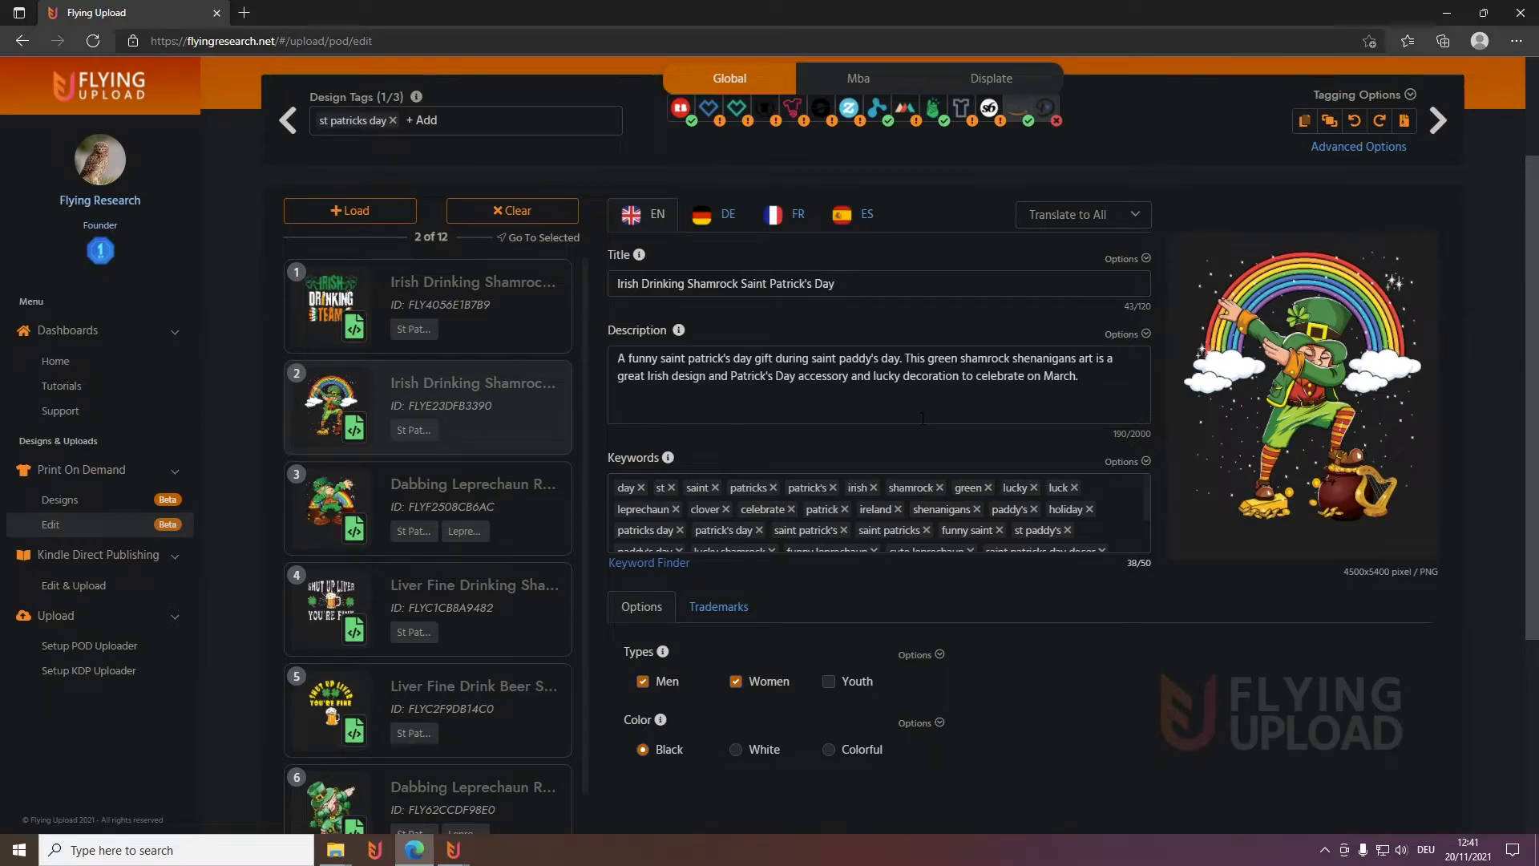
mouse_move(860, 456)
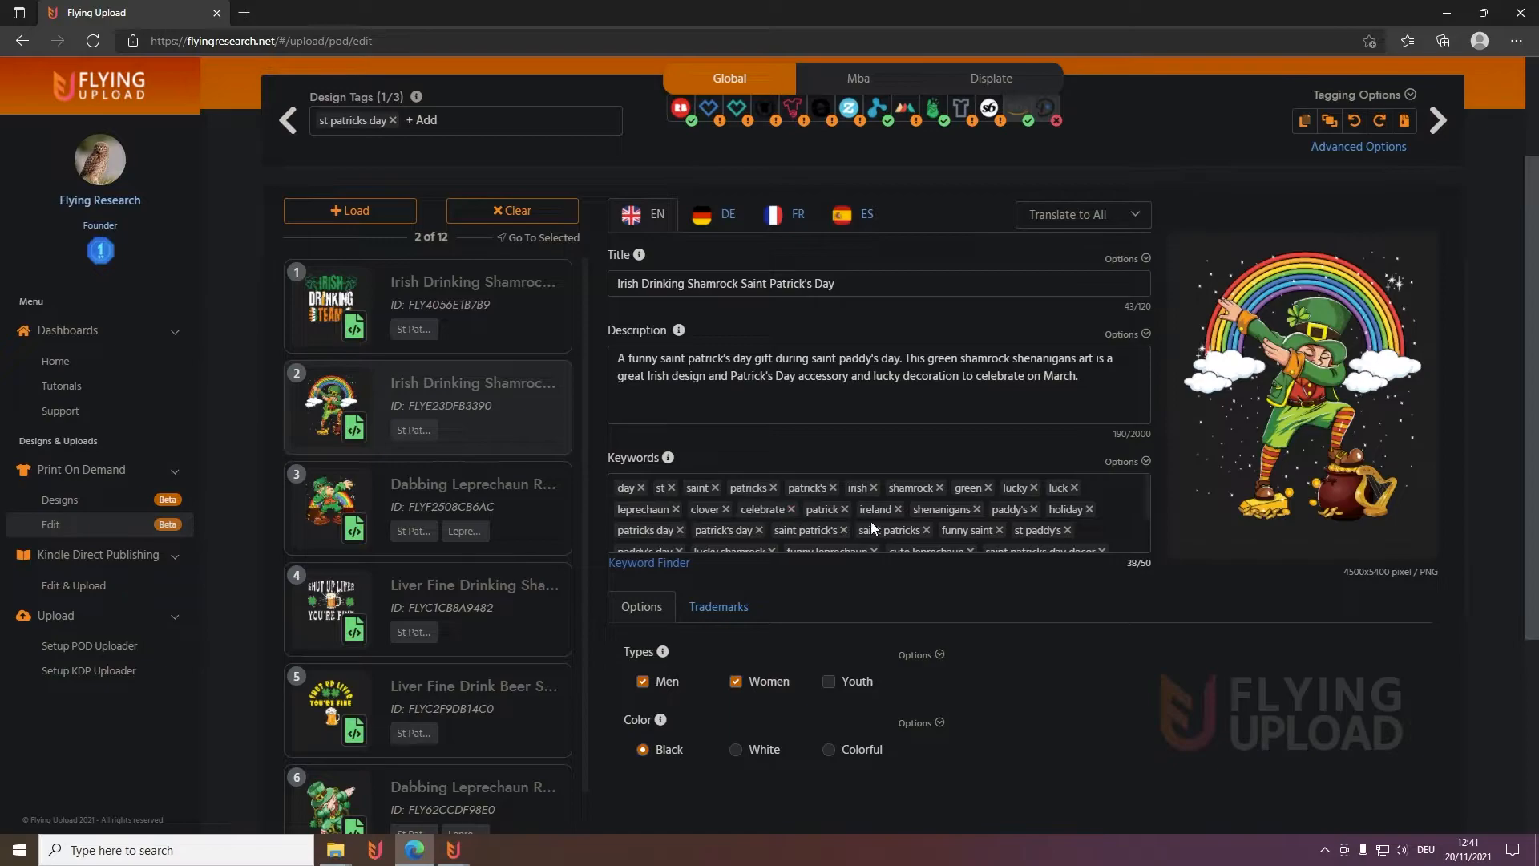
mouse_move(804, 476)
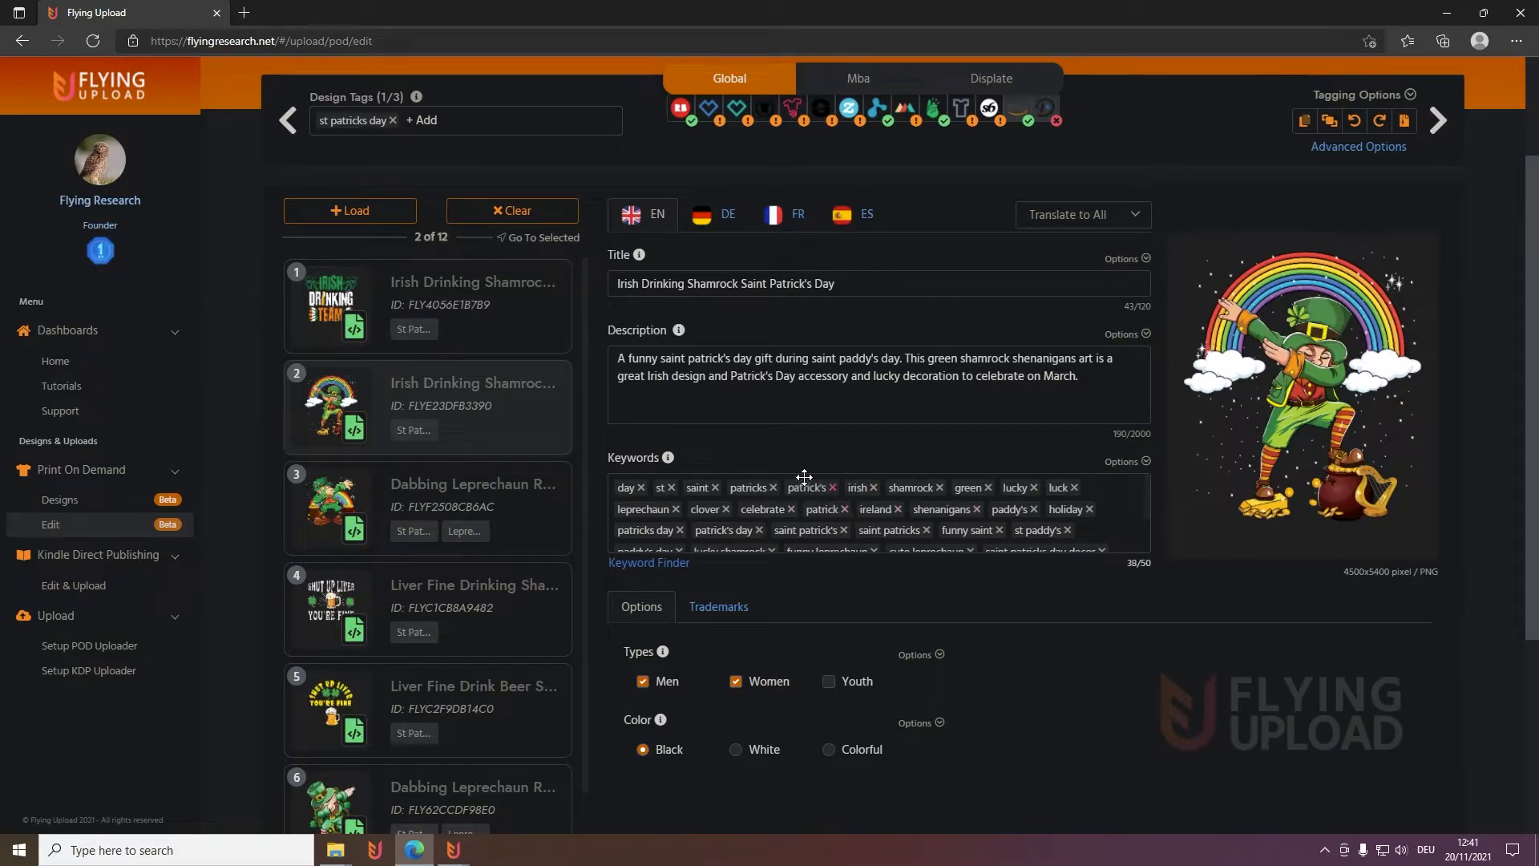
mouse_move(916, 455)
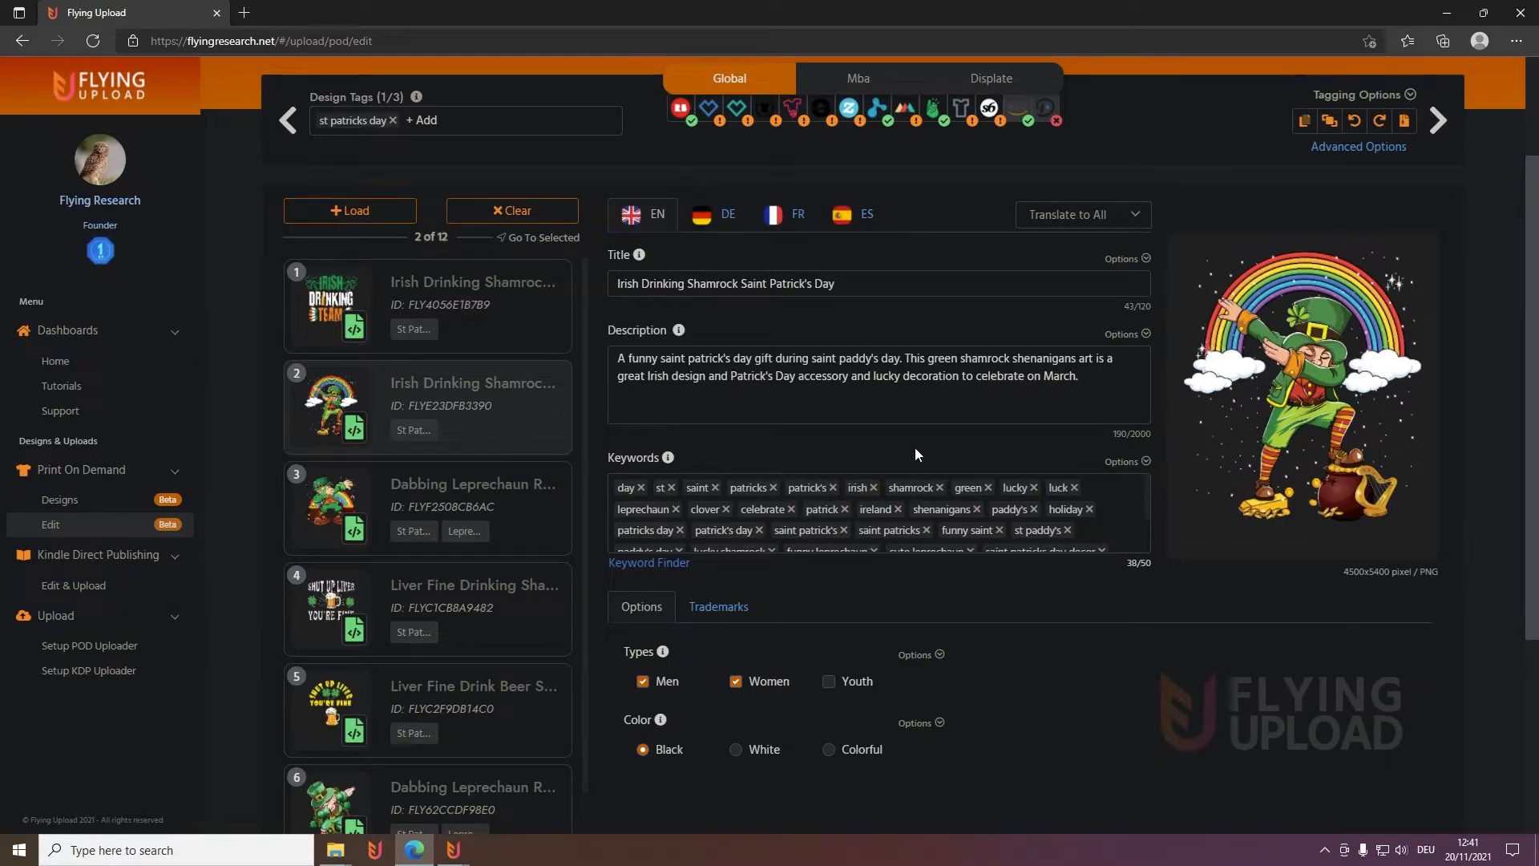
left_click(648, 562)
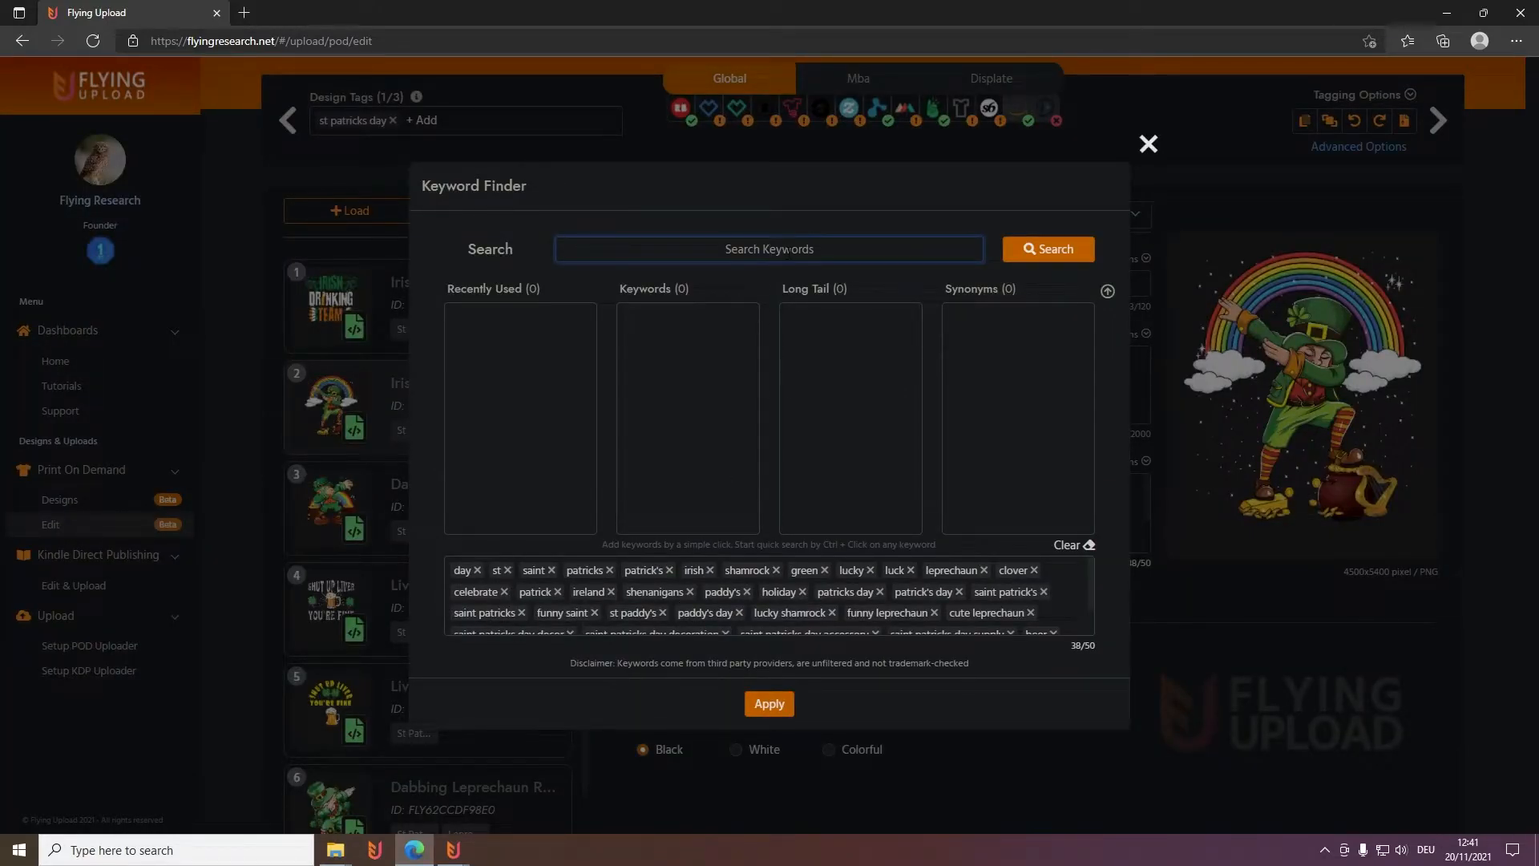
Search 'irish' in Keyword Finder, add suggested keywords and apply, reaching 41 of 50
left_click(769, 248)
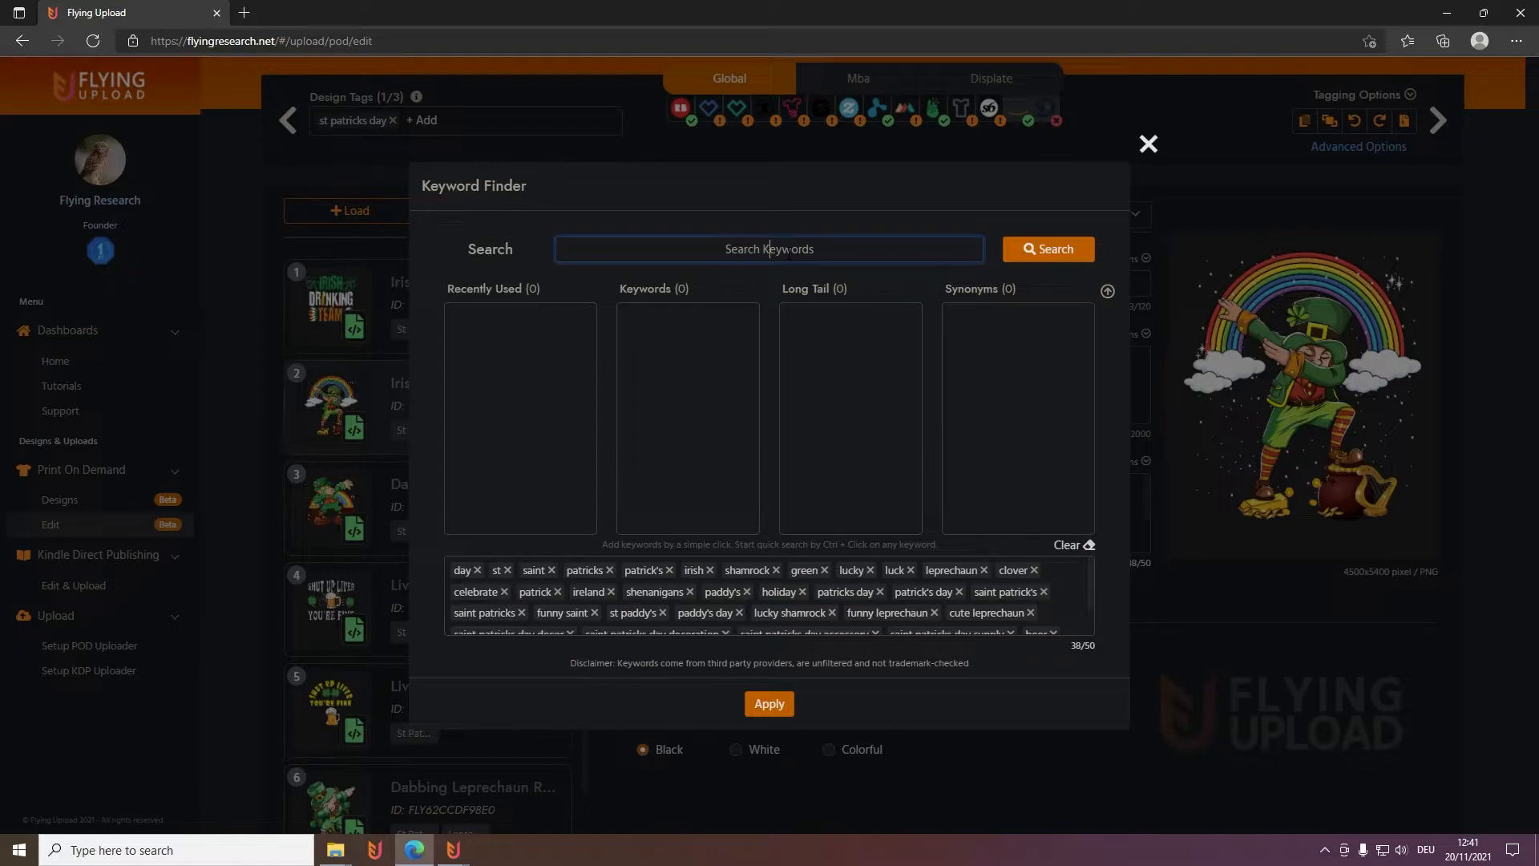
type("irish")
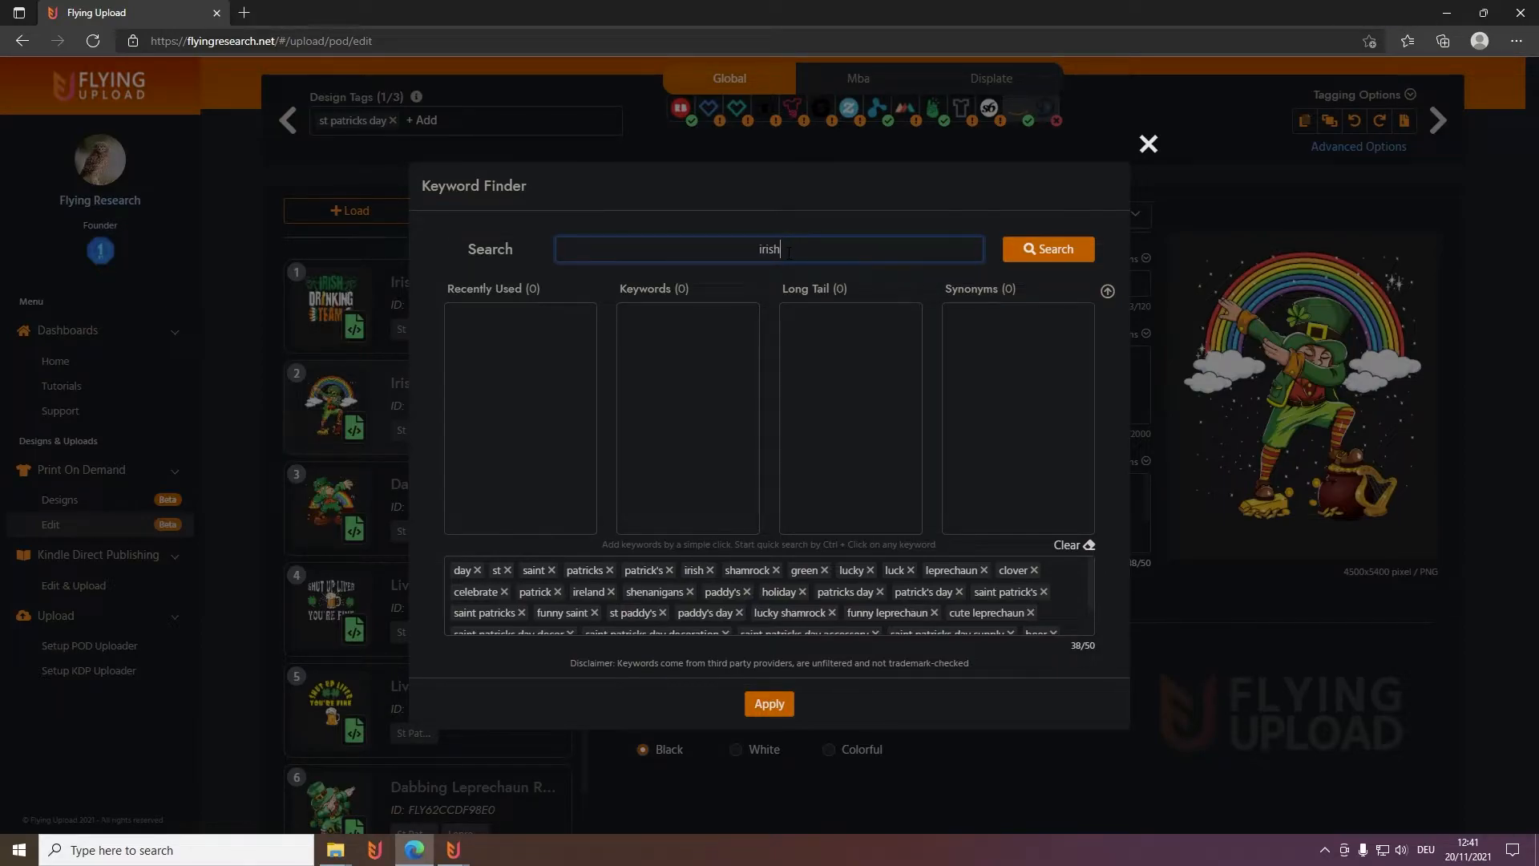
left_click(1048, 249)
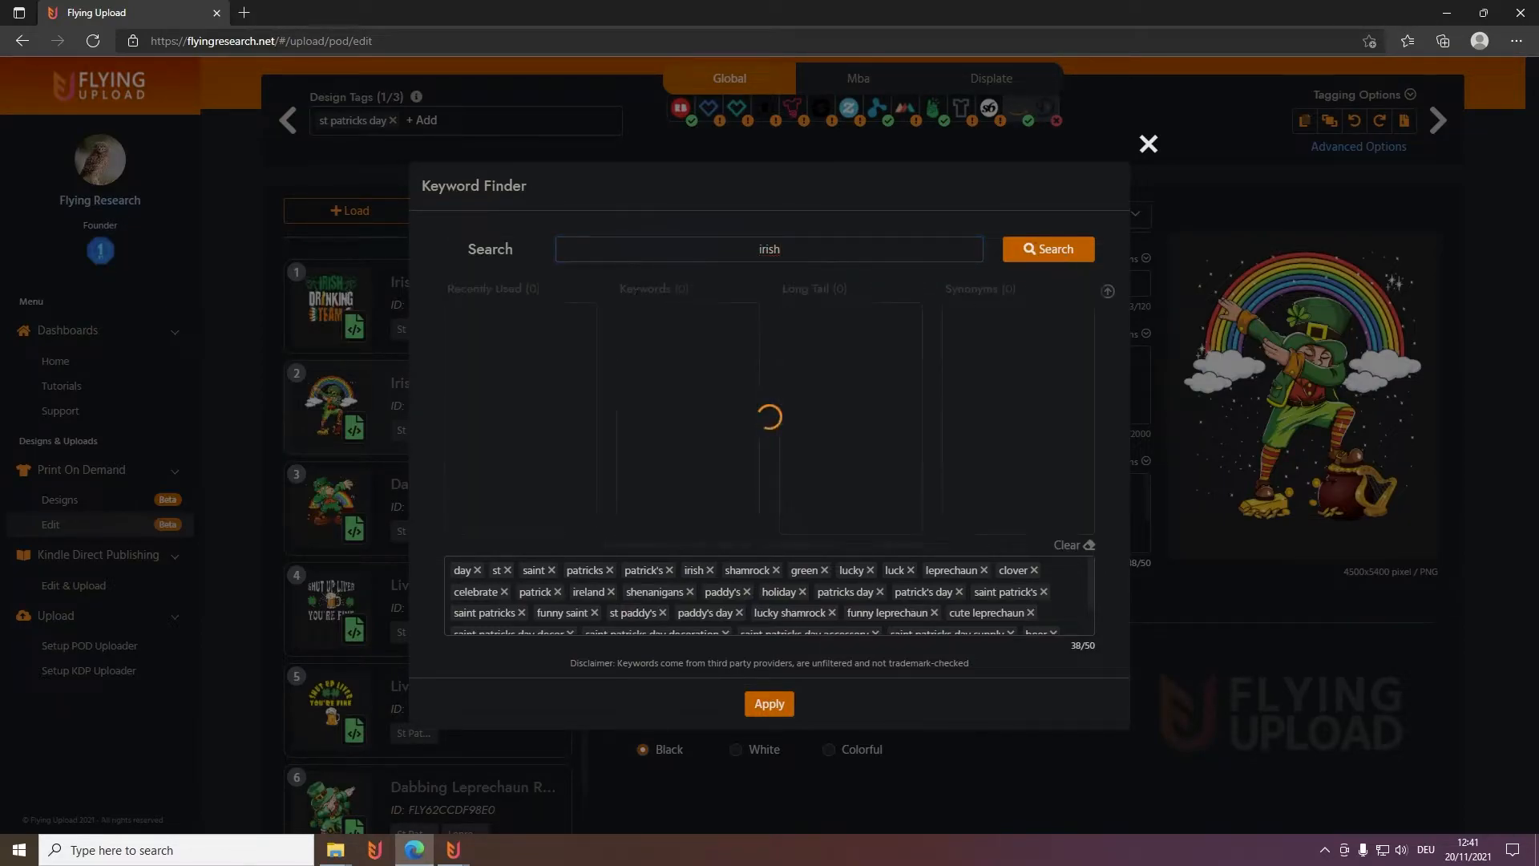
left_click(1048, 248)
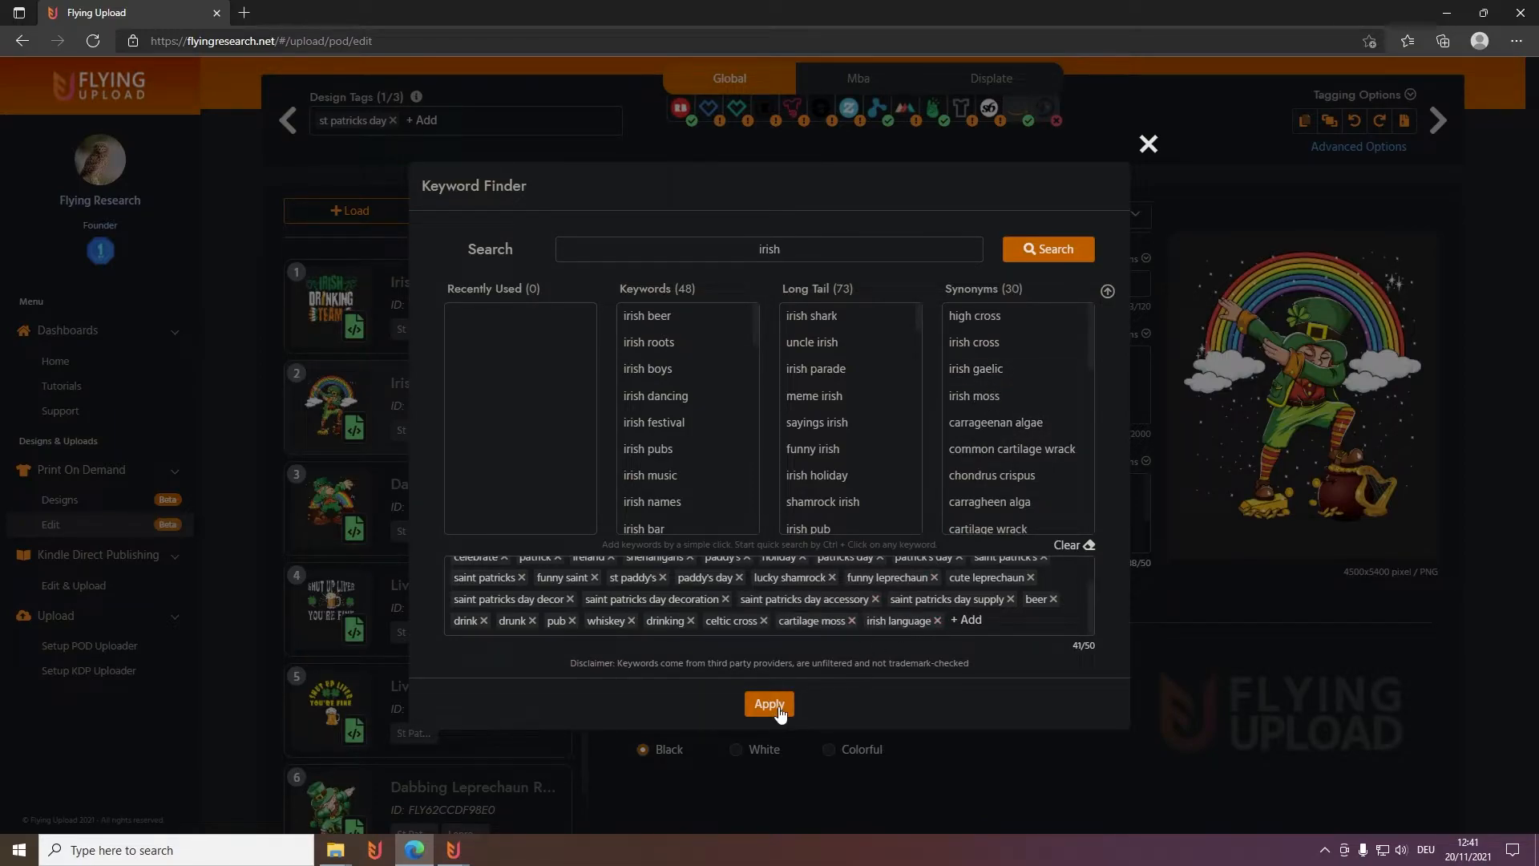
left_click(768, 704)
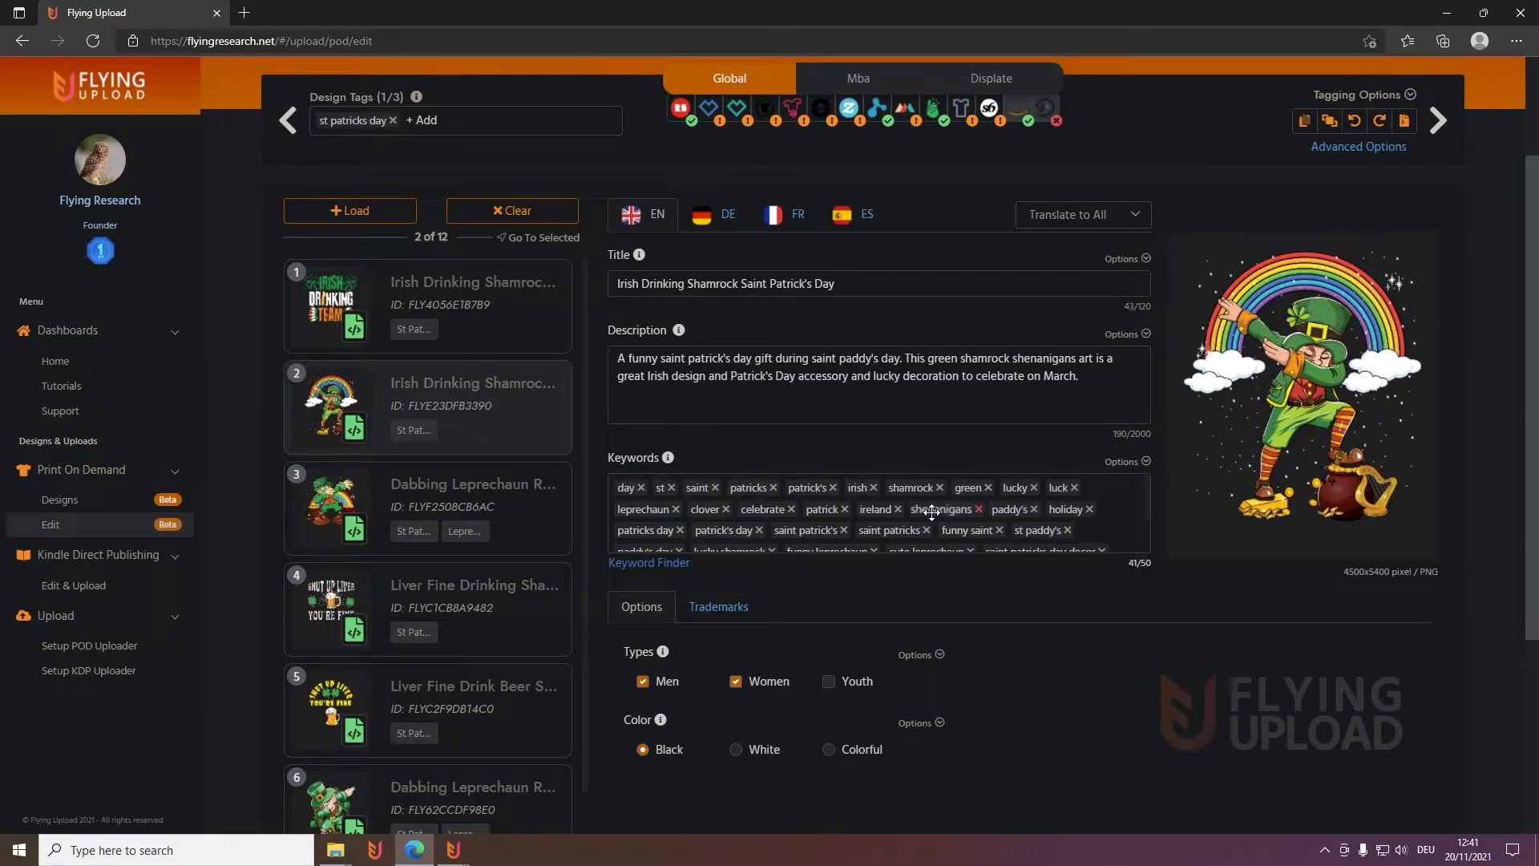
Shuffle design 2's 41 keywords so they begin with holiday and patrick's day
left_click(1122, 462)
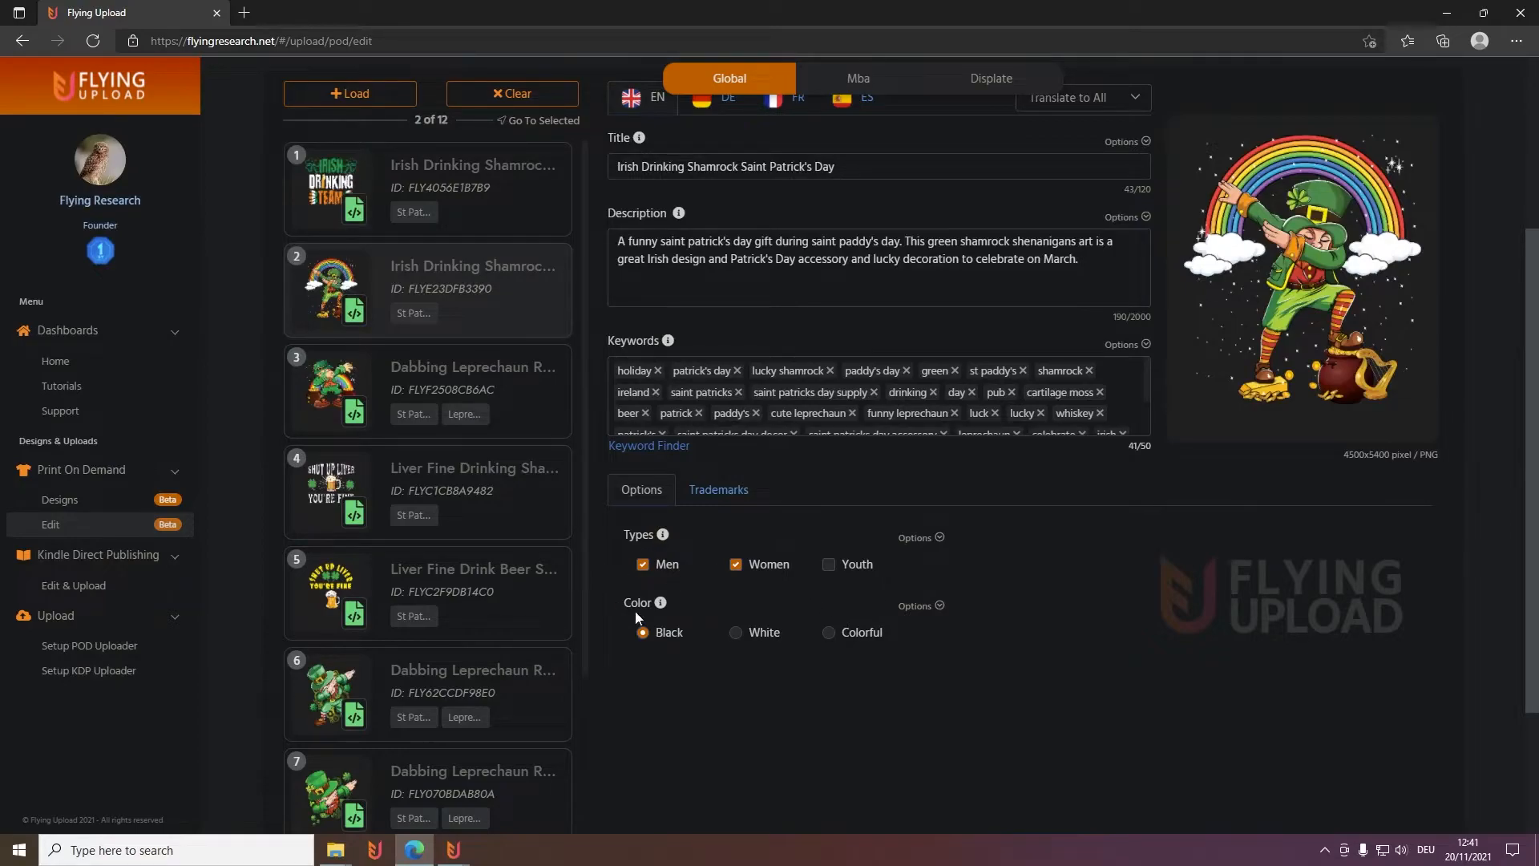
left_click(916, 537)
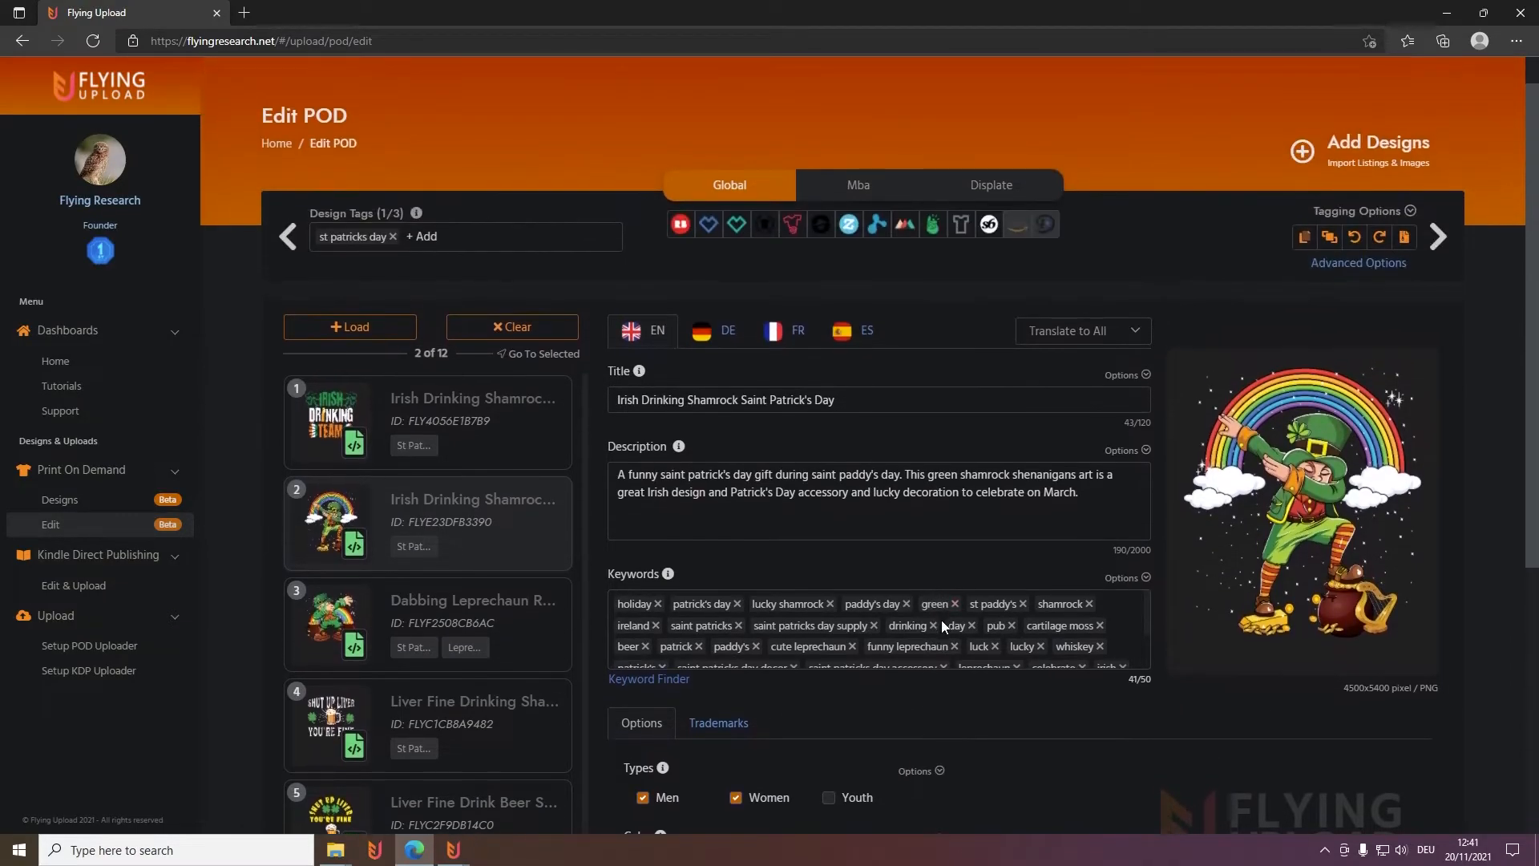
scroll("down", 3)
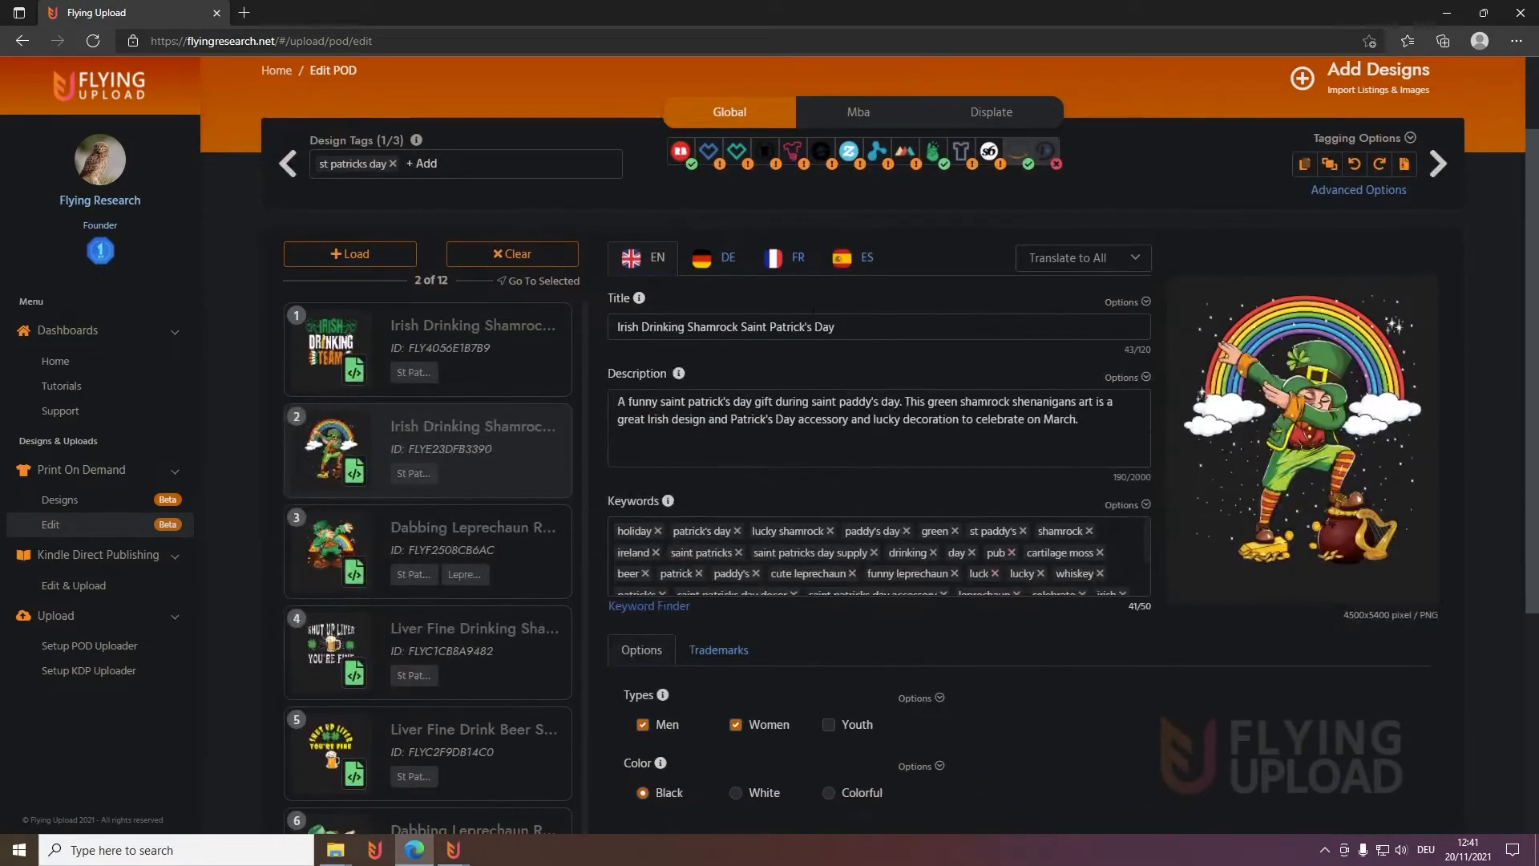
mouse_move(630, 214)
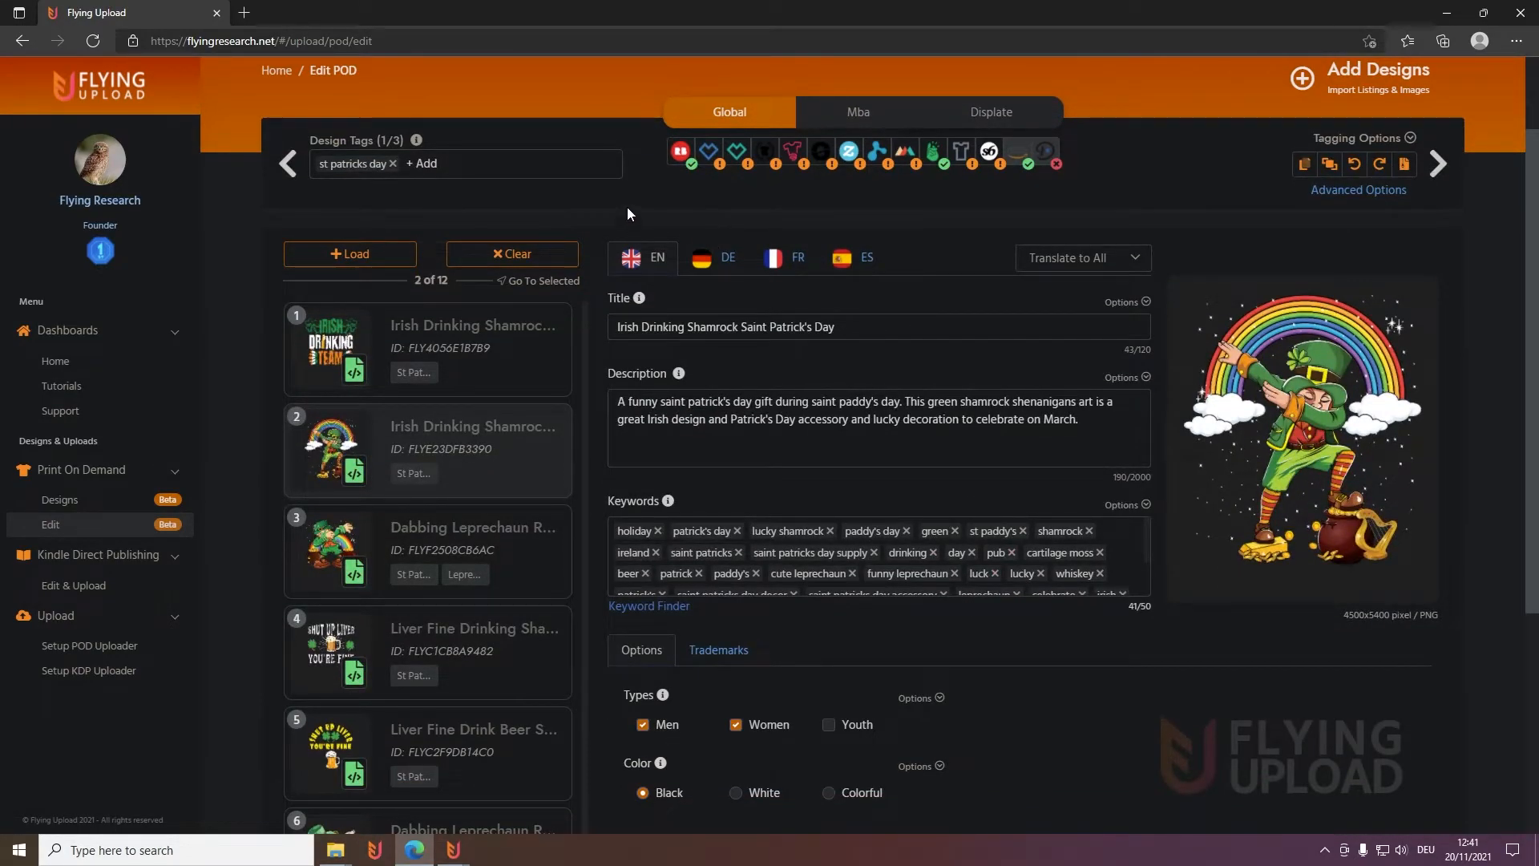
Show the Mba tab's Standard T-Shirt products, fits, colours and prices; peek at product options
left_click(857, 111)
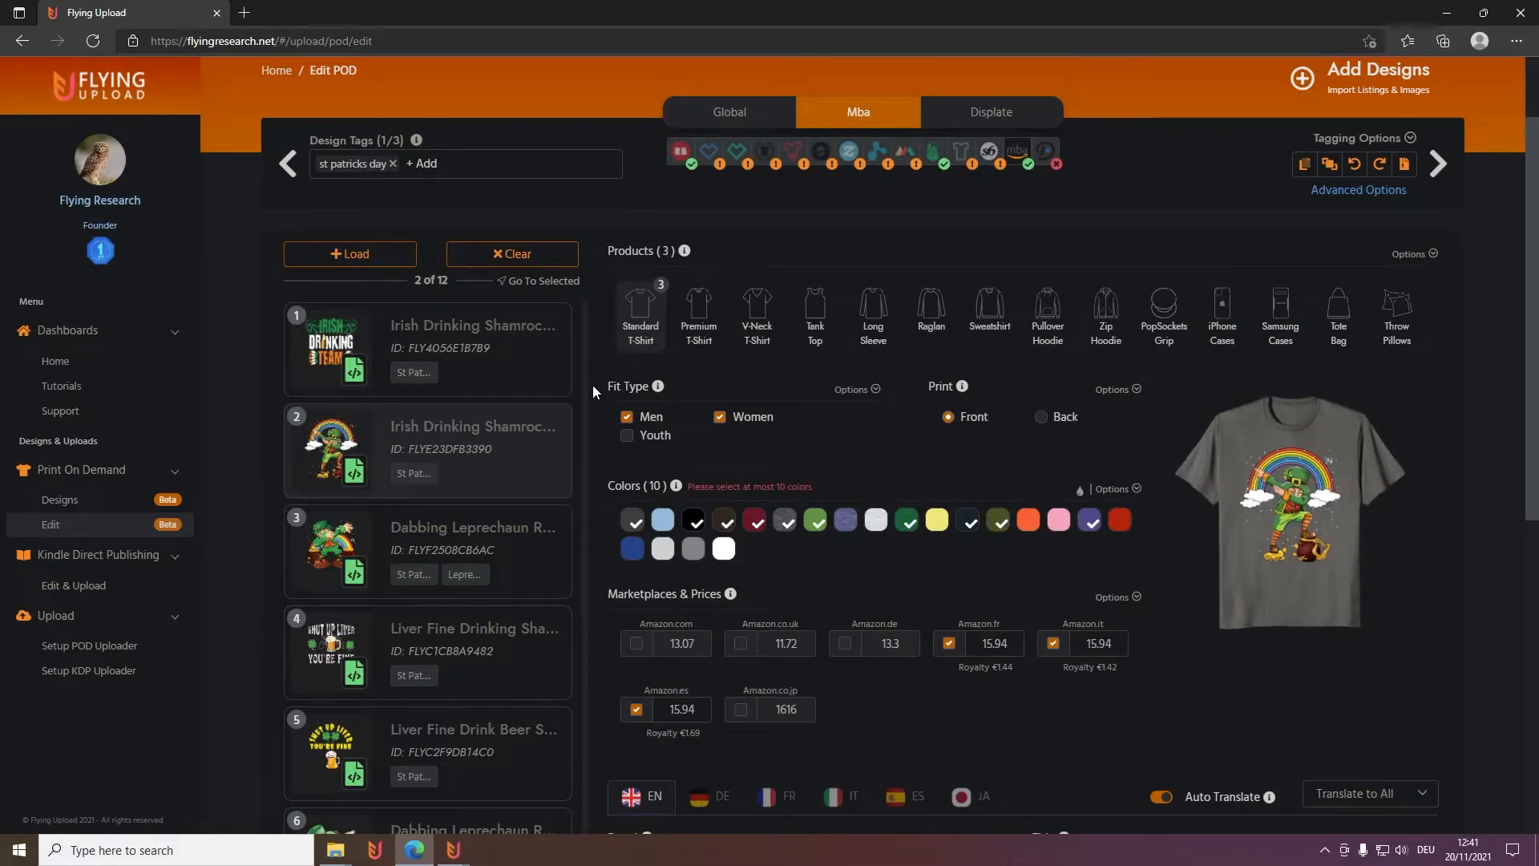
scroll("down", 3)
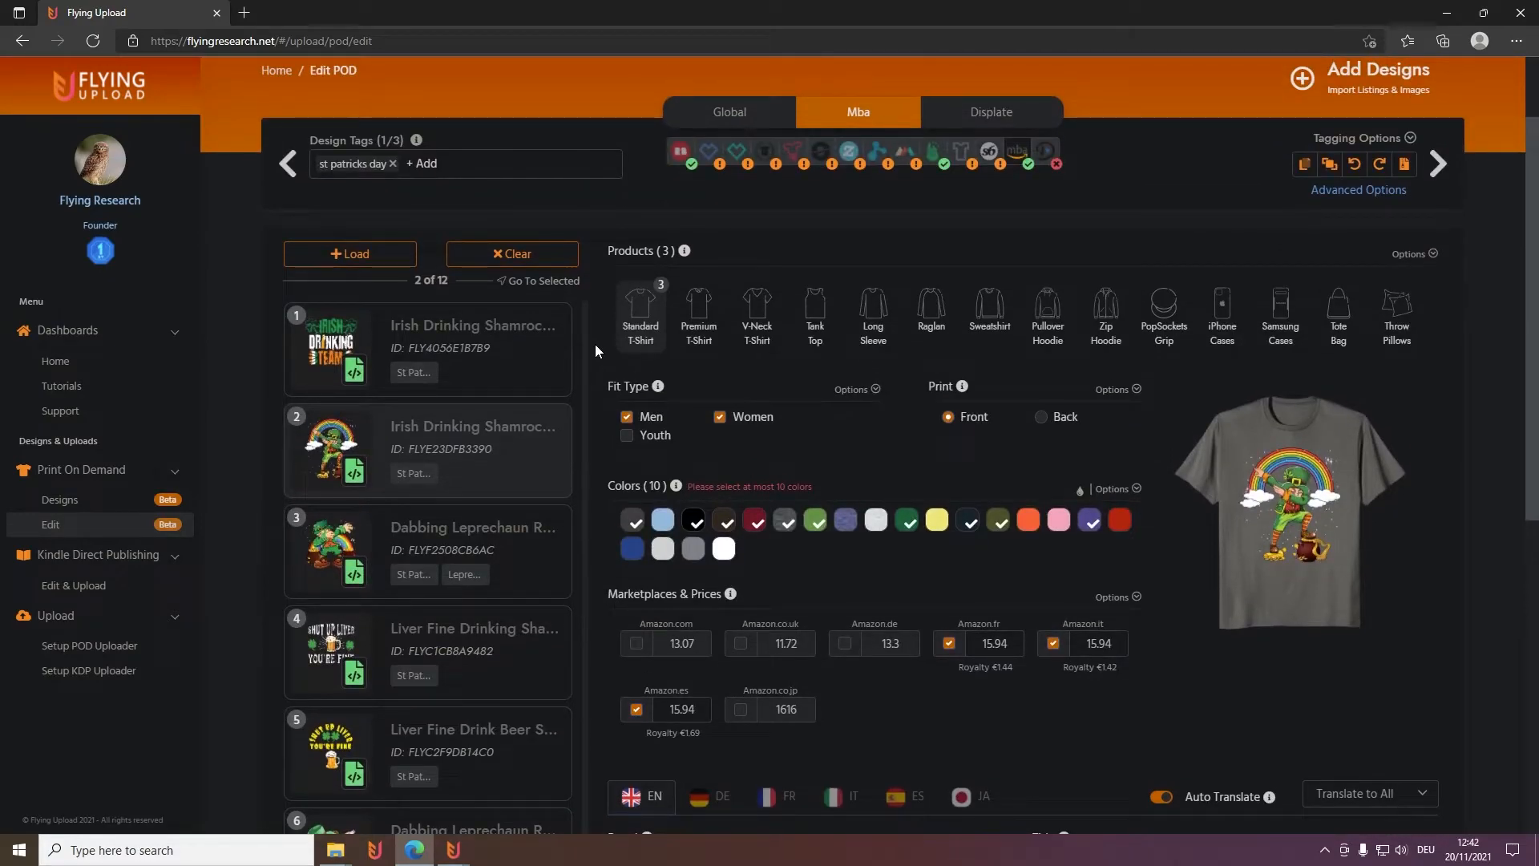
mouse_move(1209, 236)
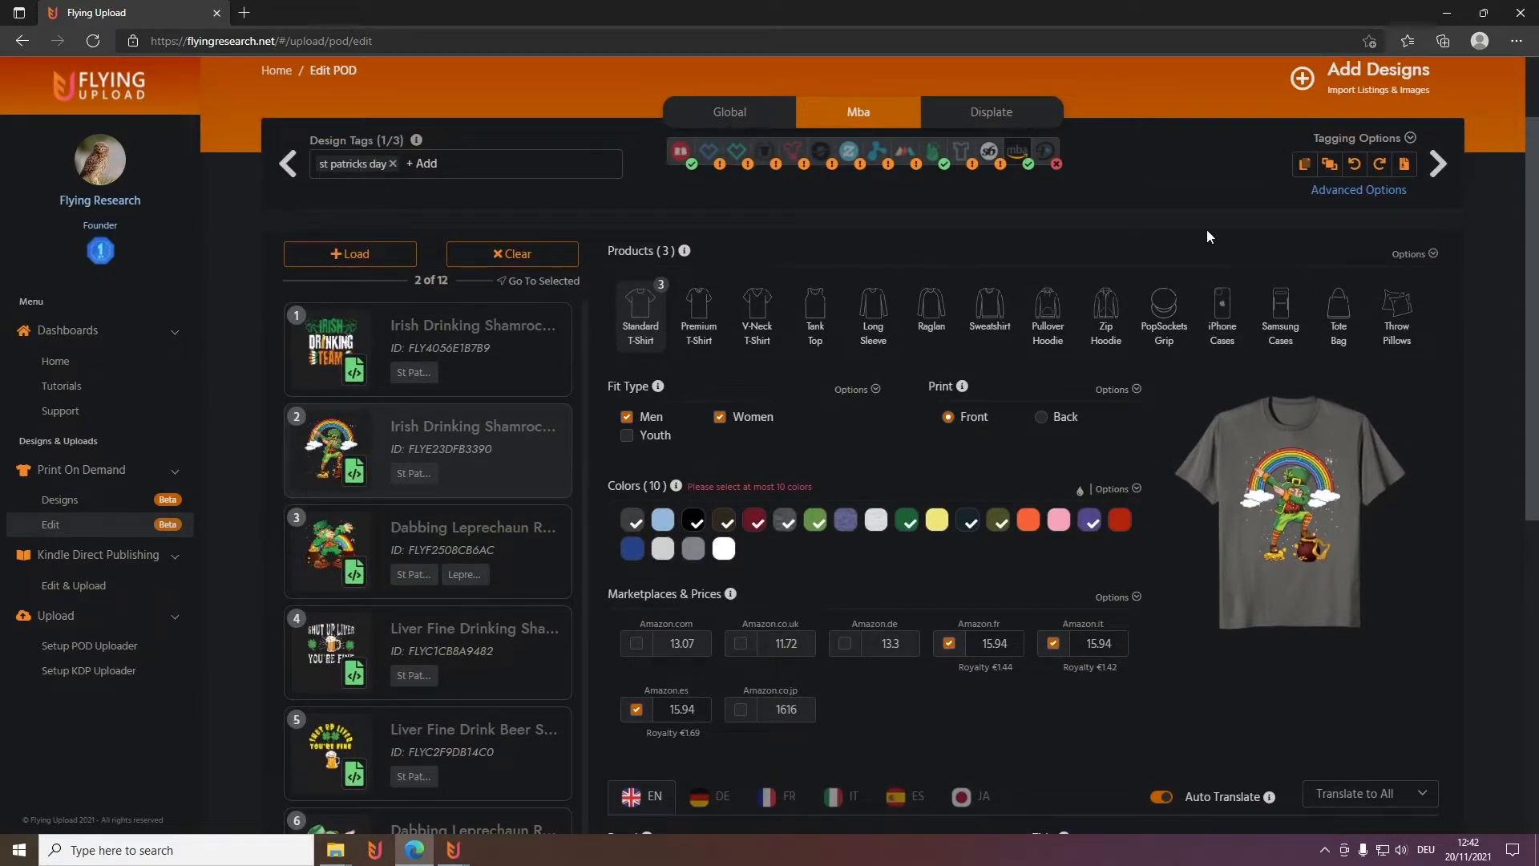
left_click(1412, 253)
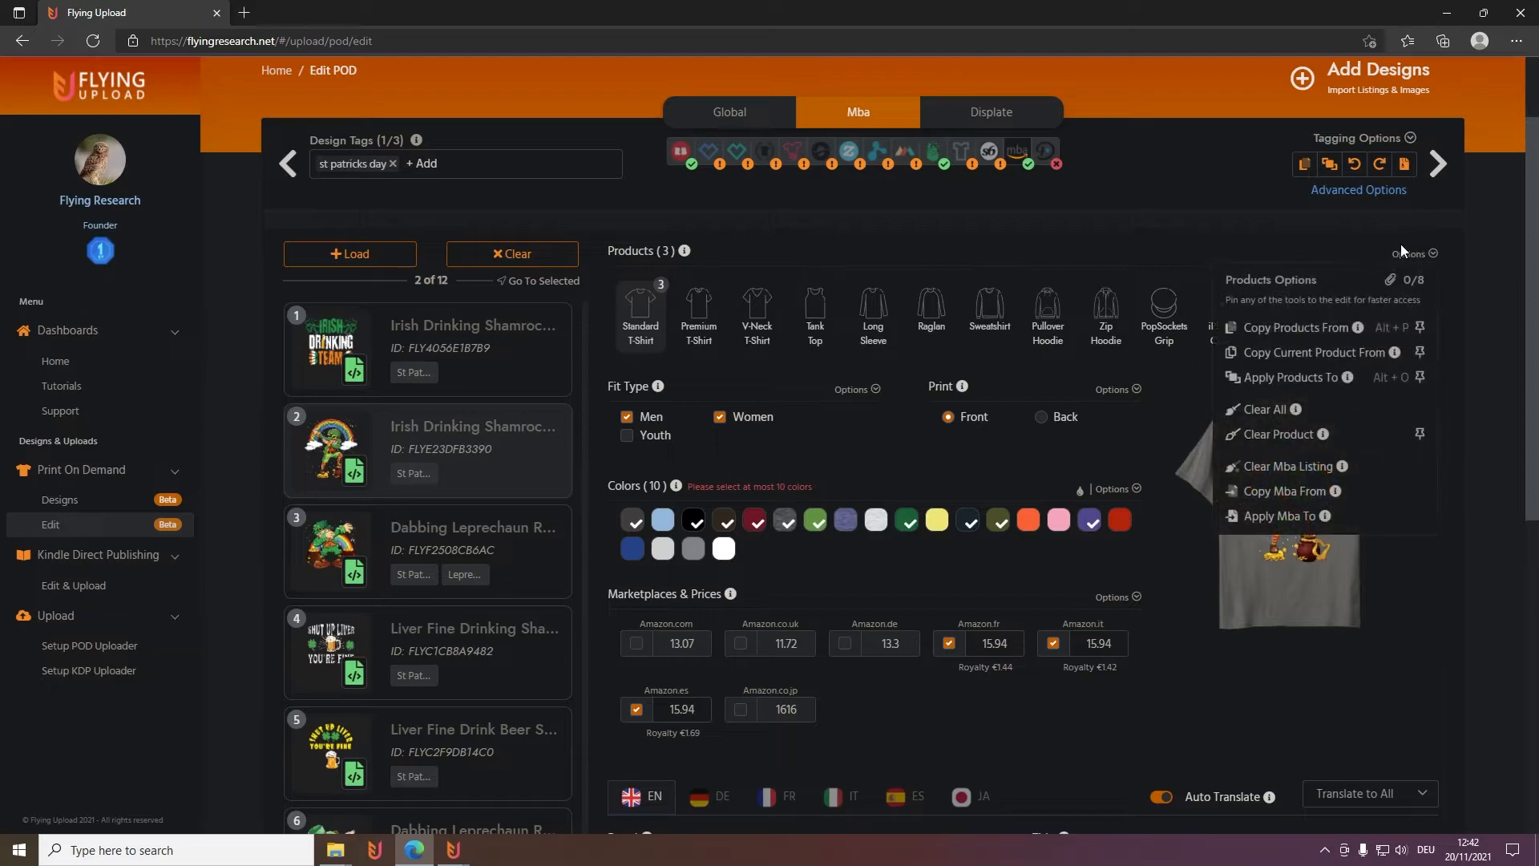
mouse_move(1408, 252)
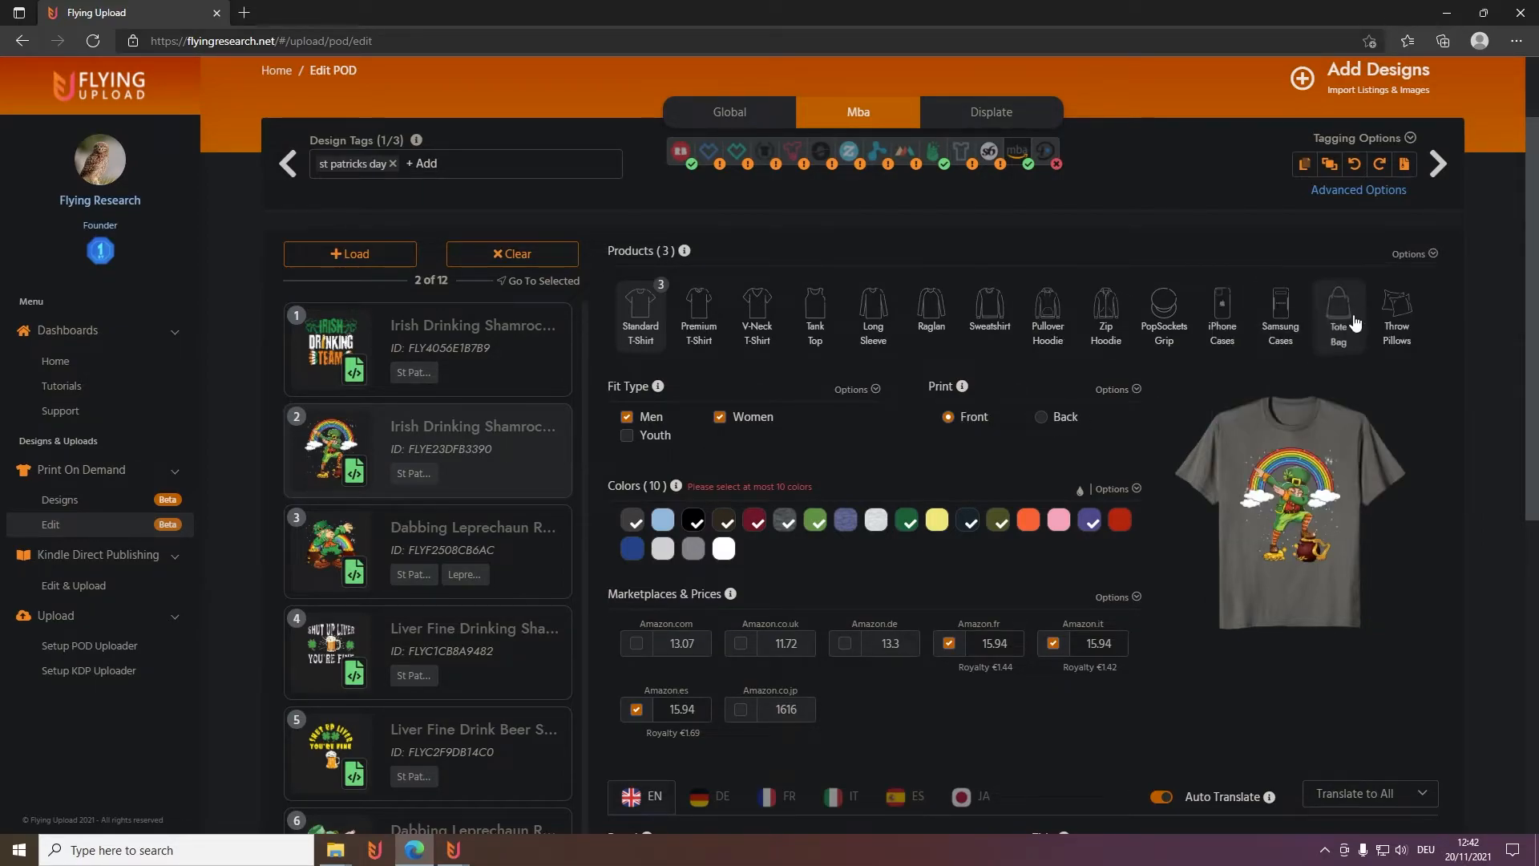
left_click(1411, 254)
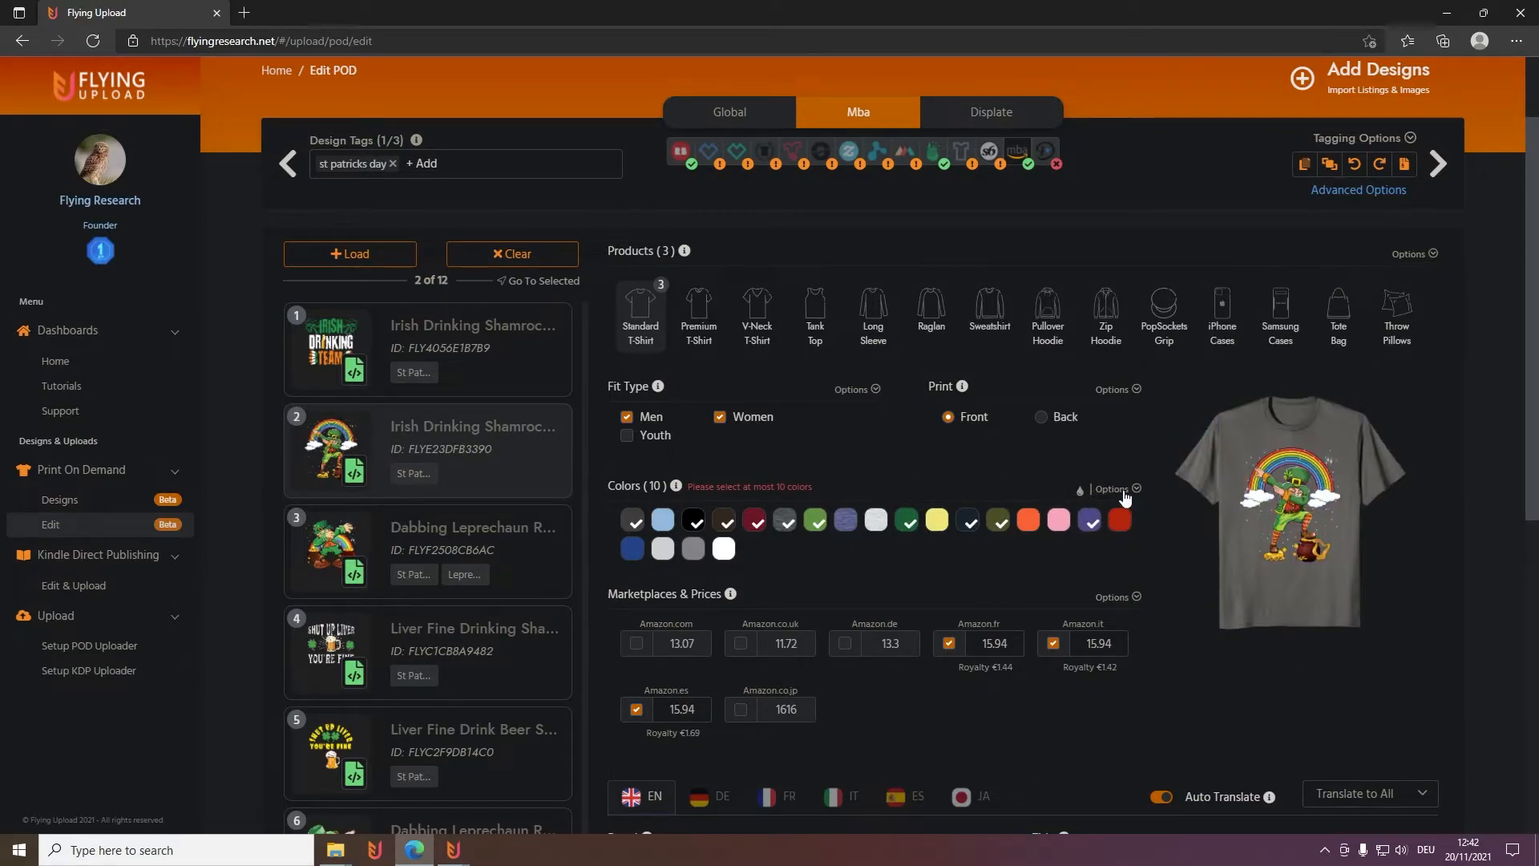
Apply the Select Dark colour preset, giving ten shades including light blue, yellow, orange and pink
left_click(1112, 489)
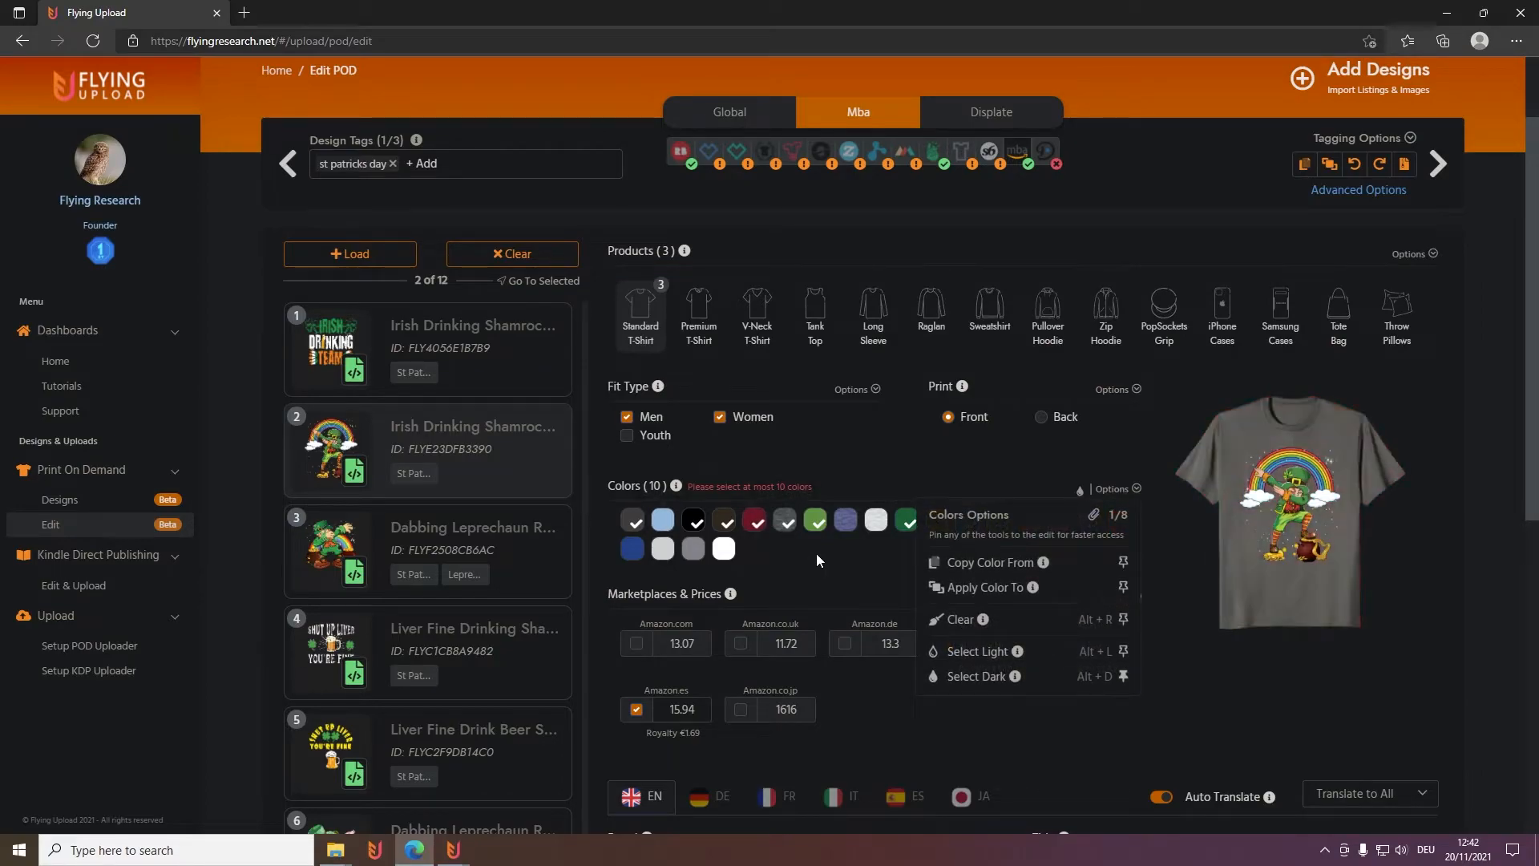
mouse_move(977, 679)
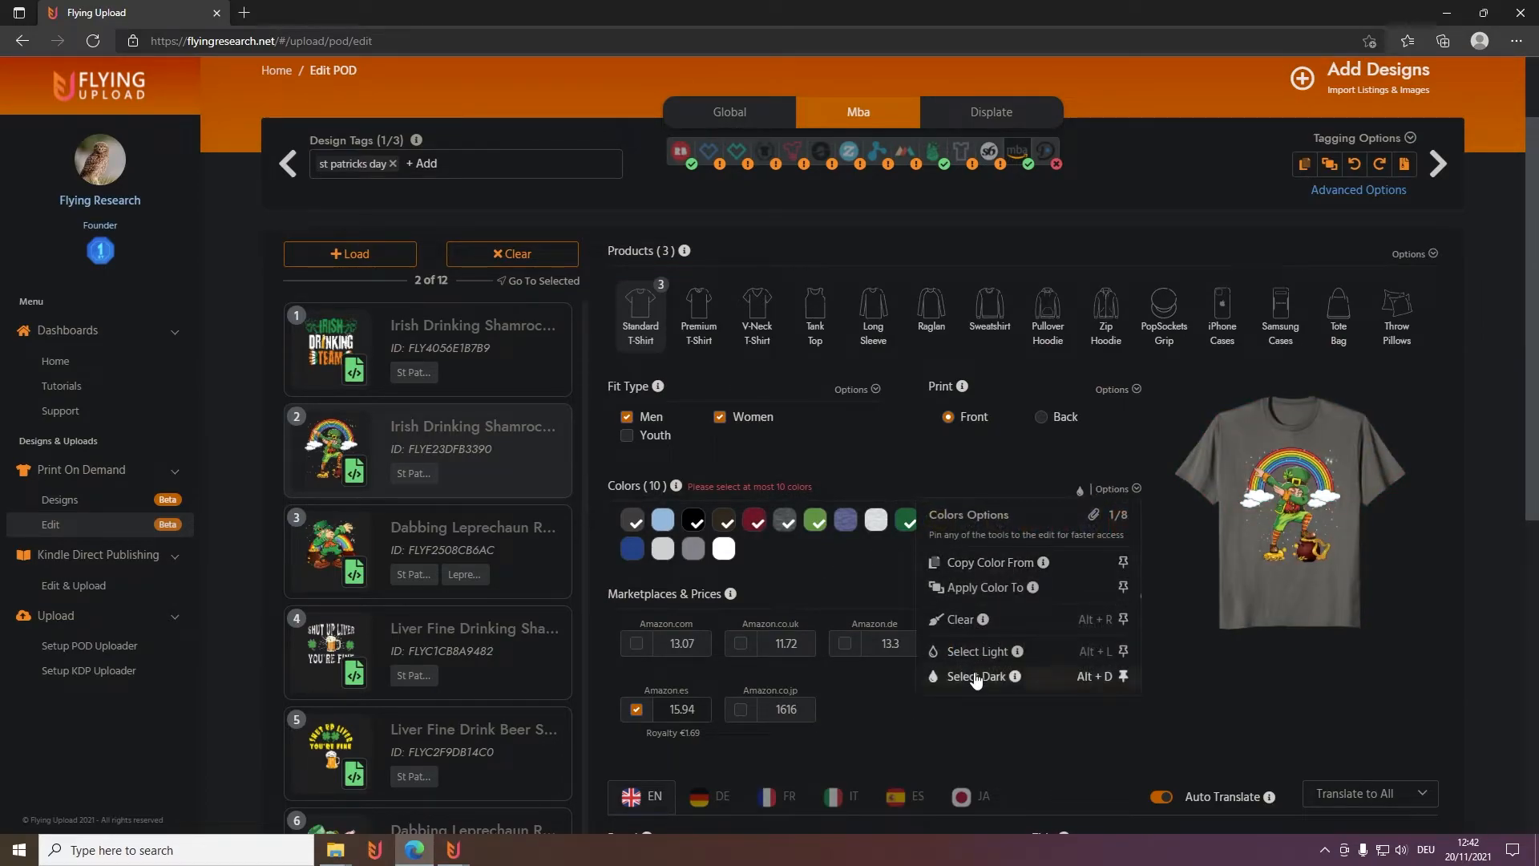
left_click(975, 676)
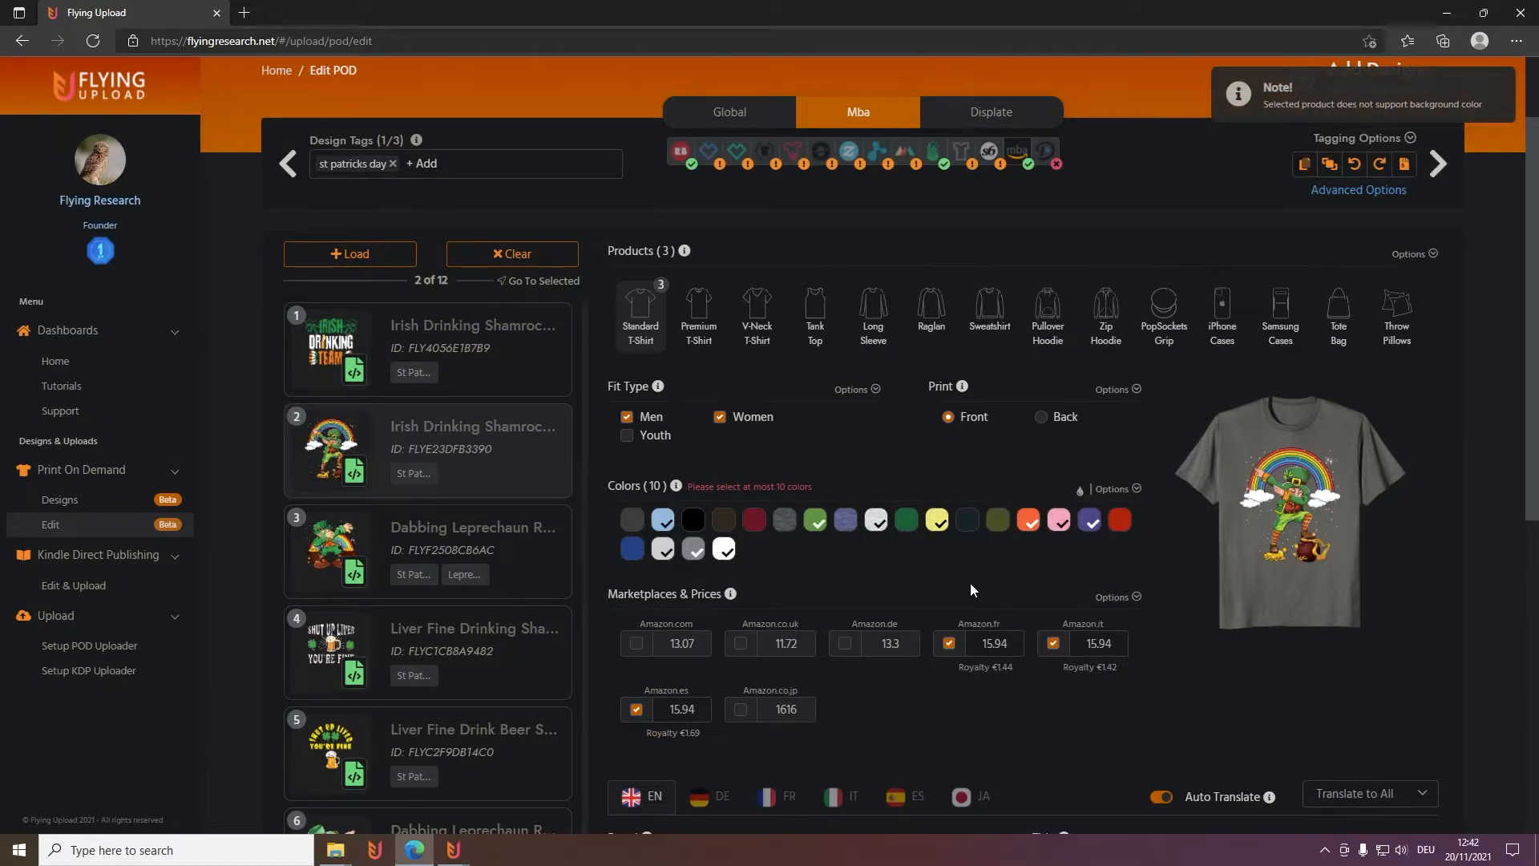
scroll("down", 3)
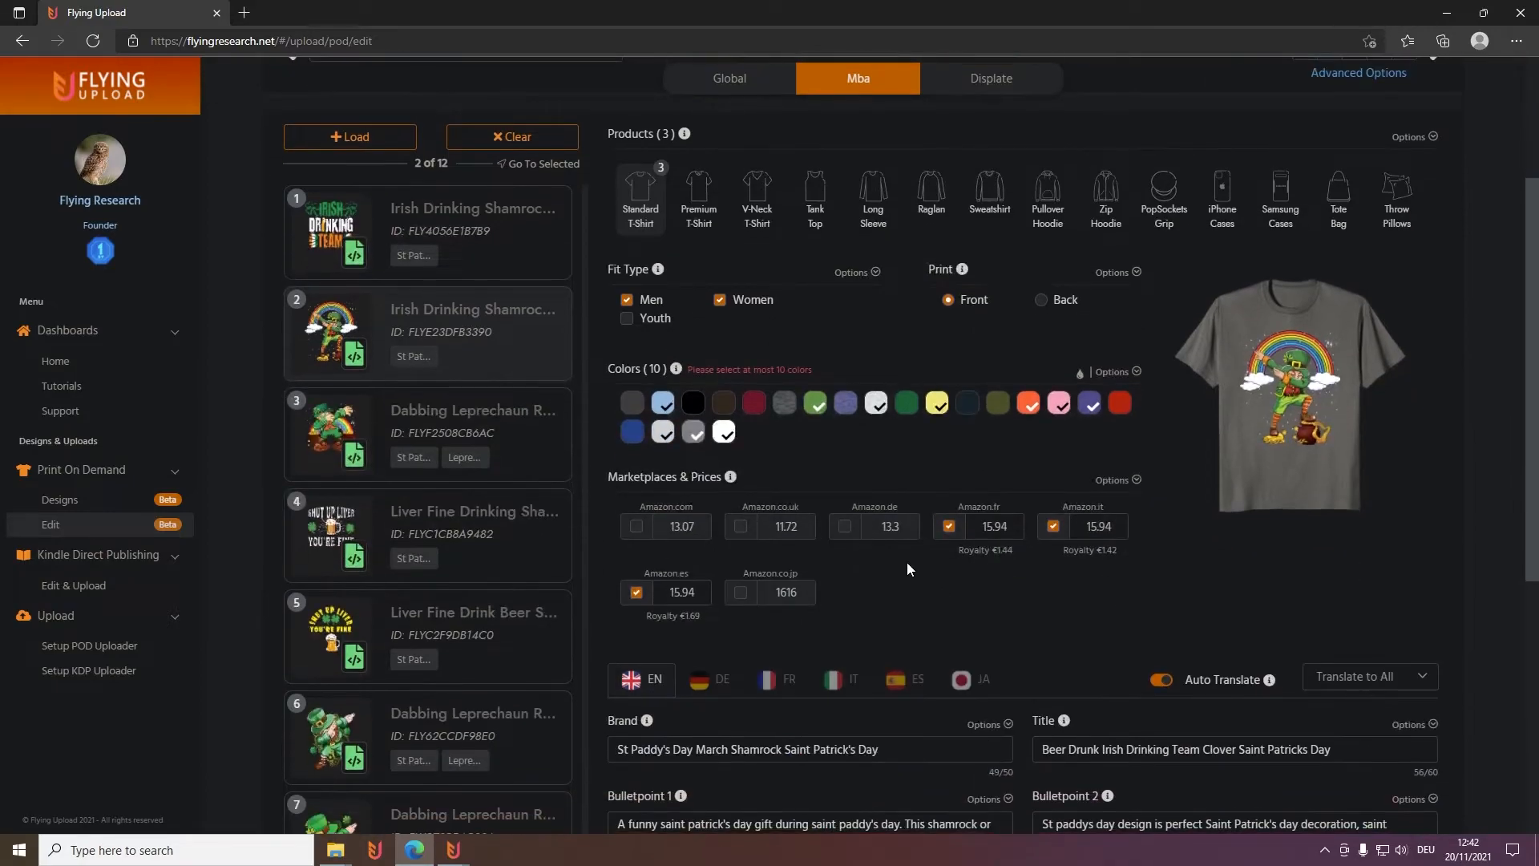
Enable Amazon.com and copy its price to all seven marketplaces with First to All
left_click(635, 526)
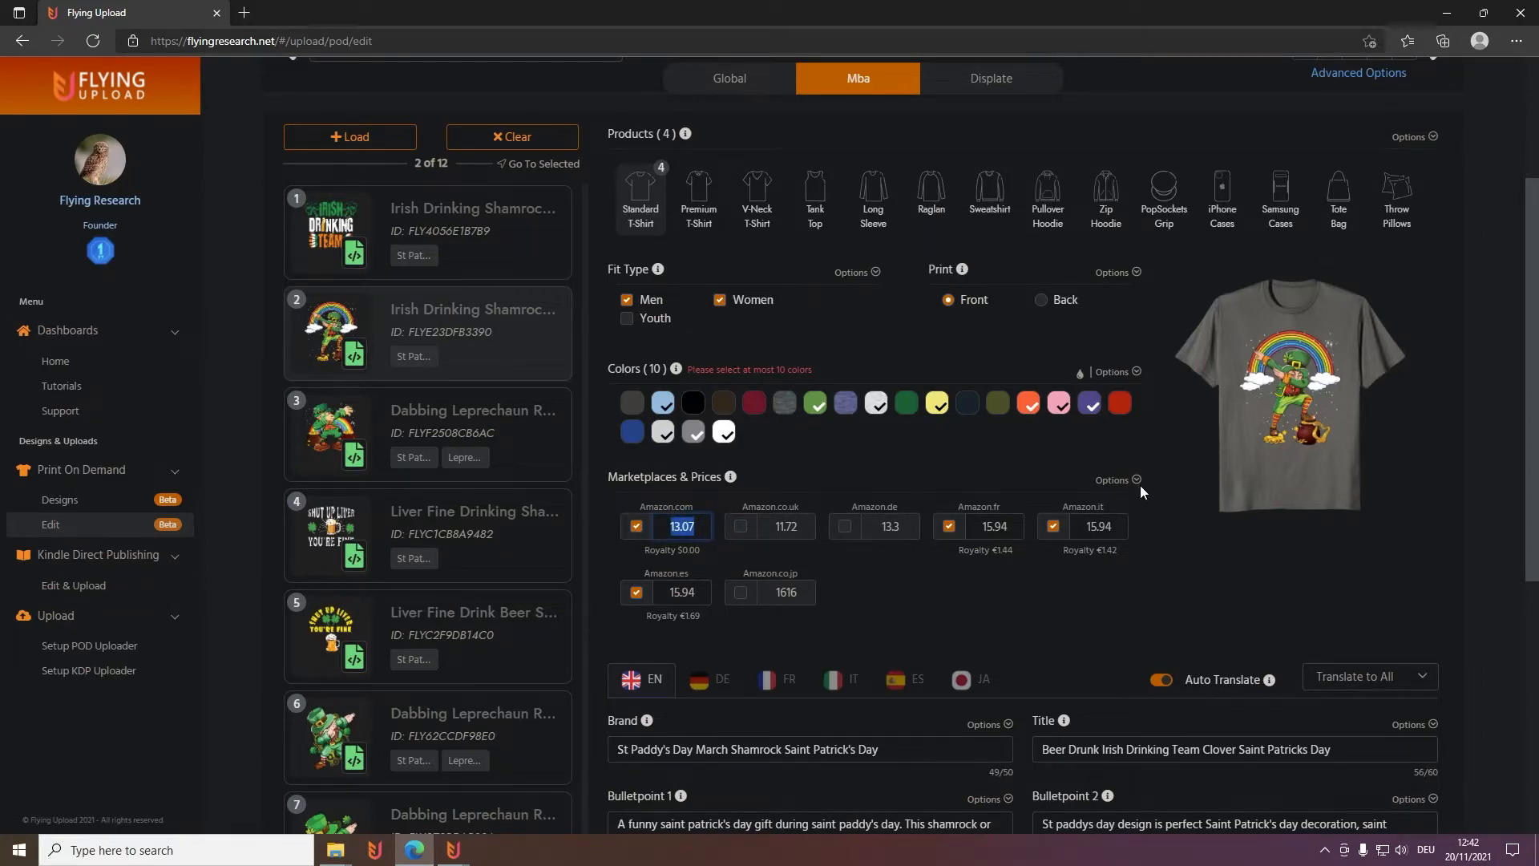
left_click(1113, 480)
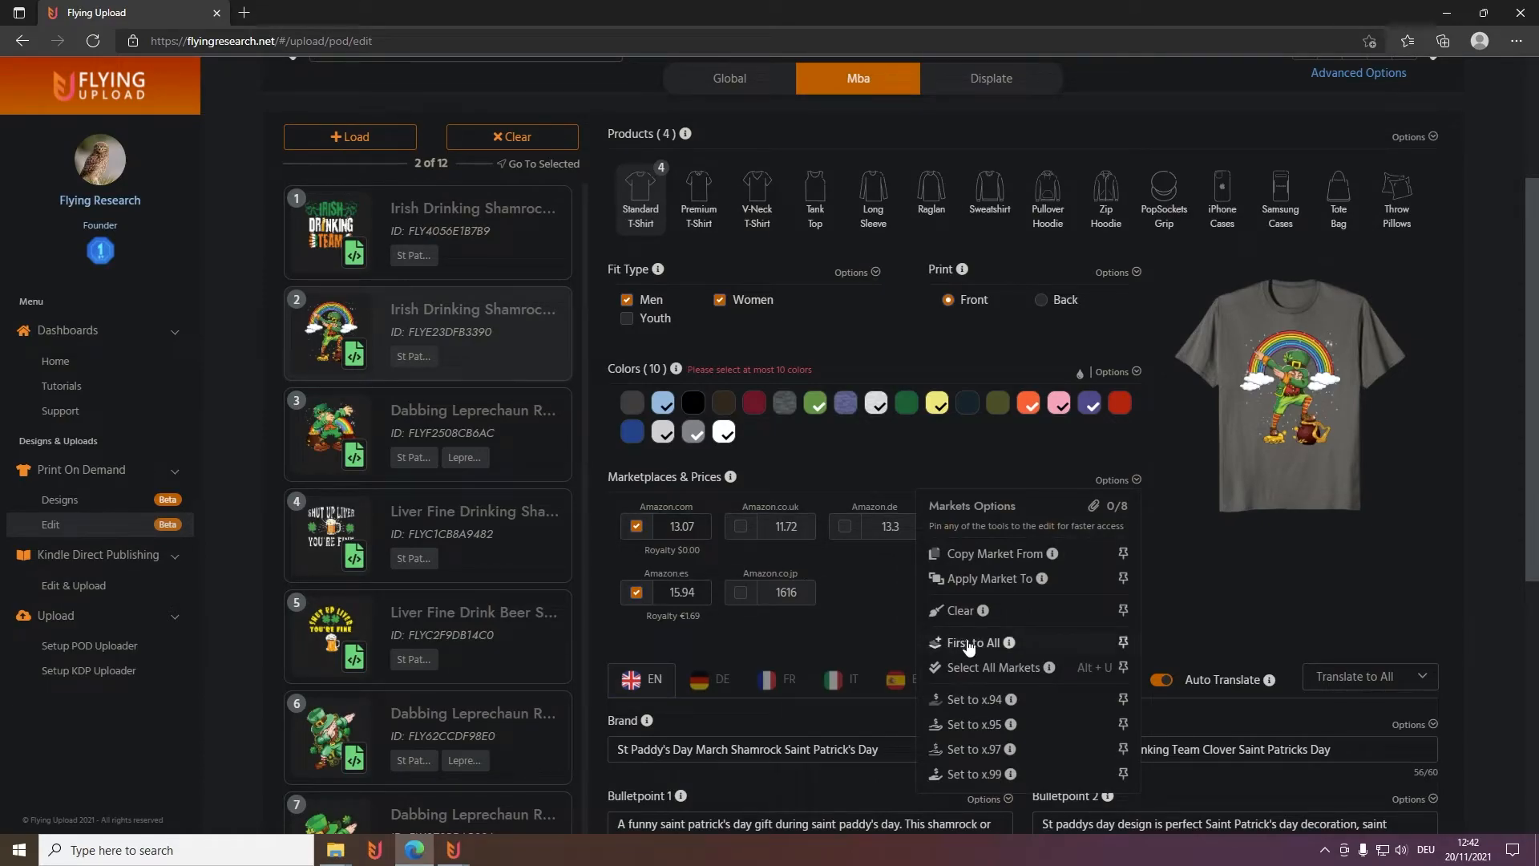
left_click(968, 642)
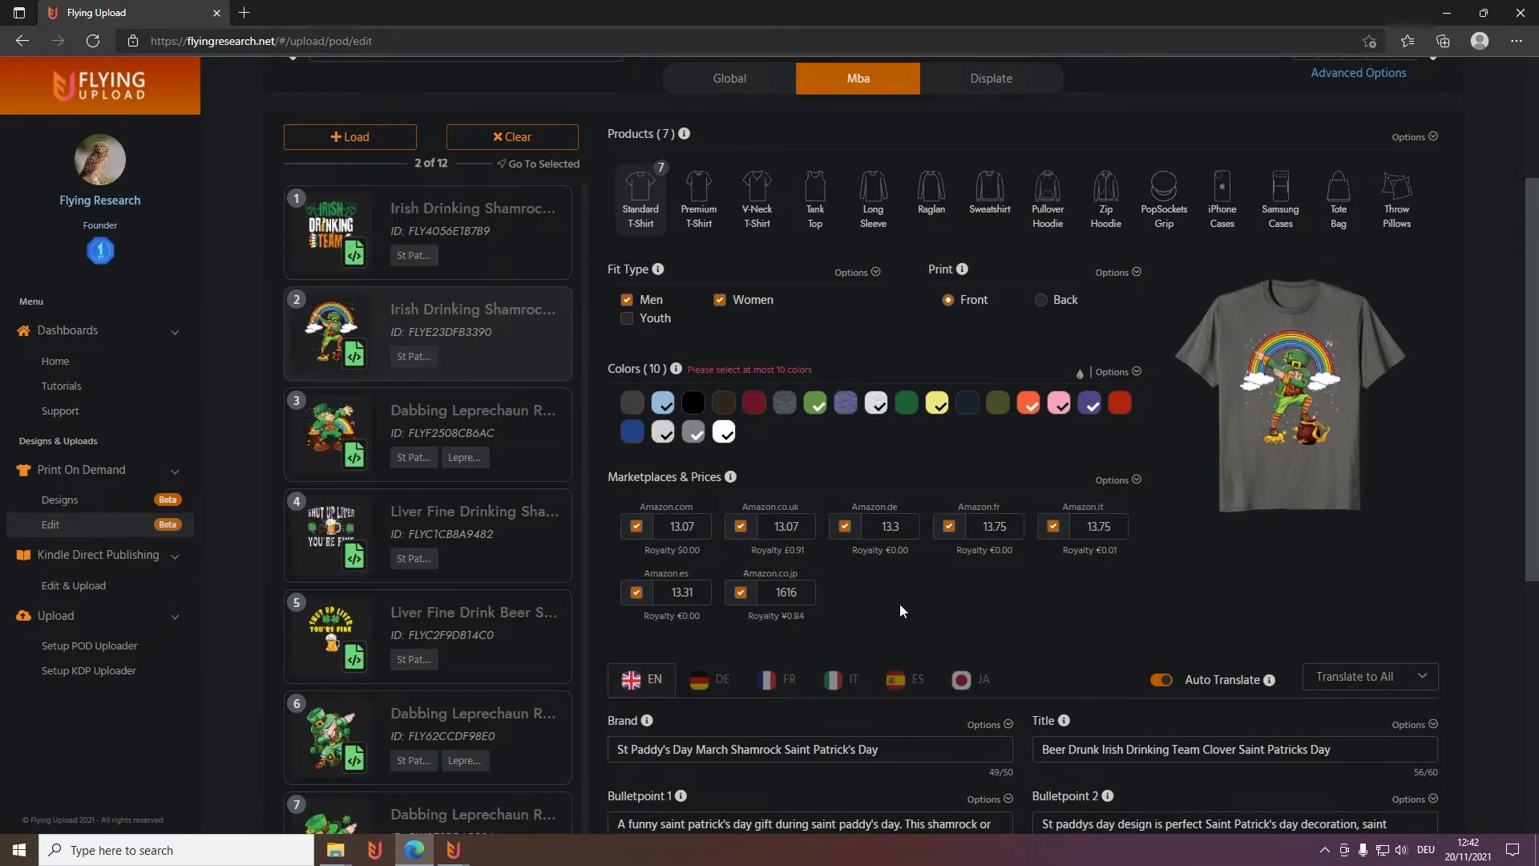
mouse_move(899, 604)
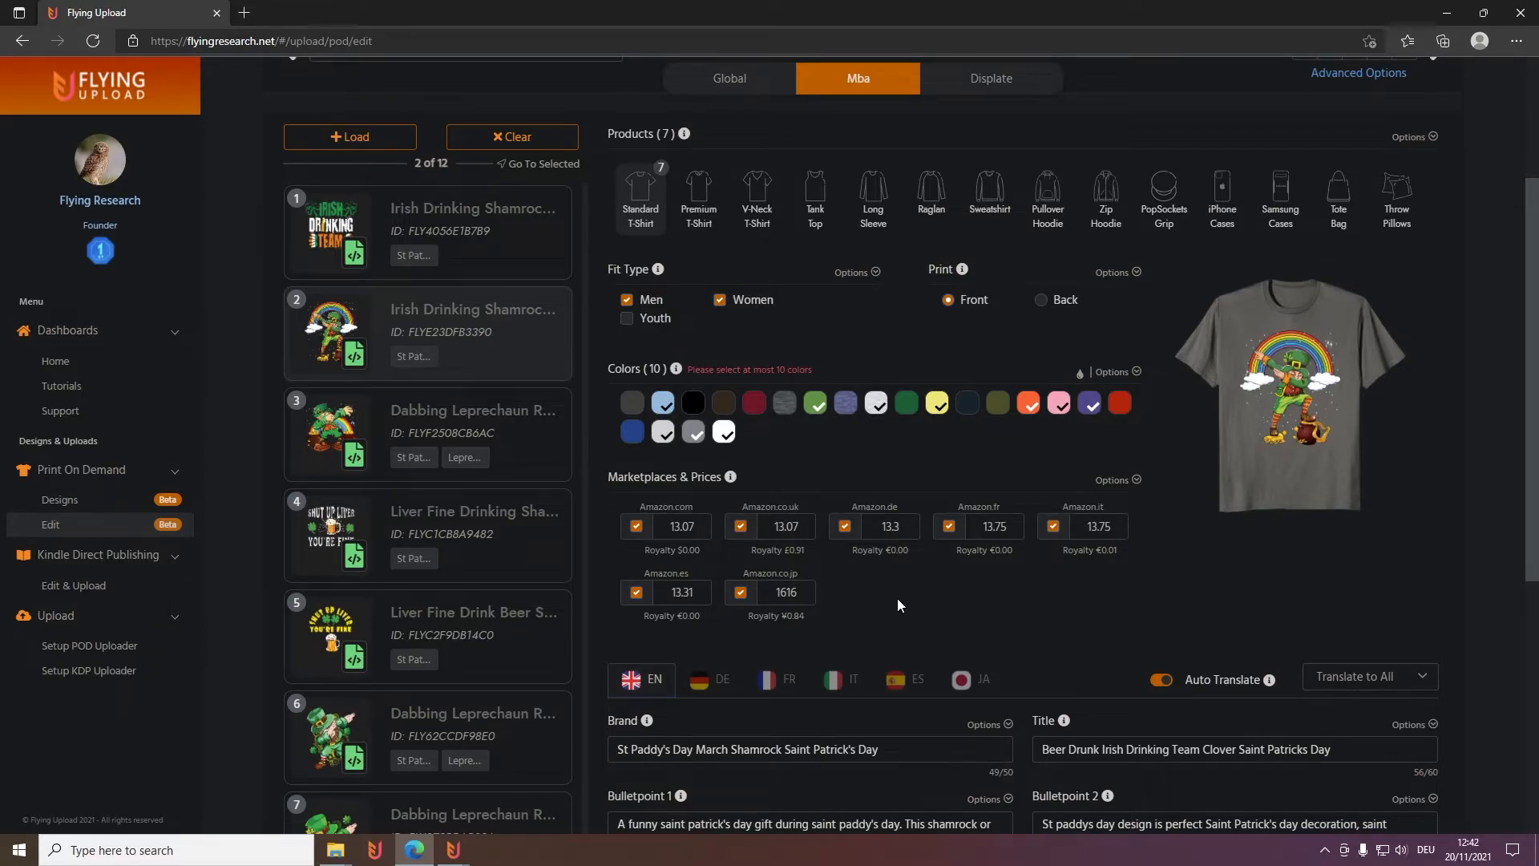
scroll("down", 3)
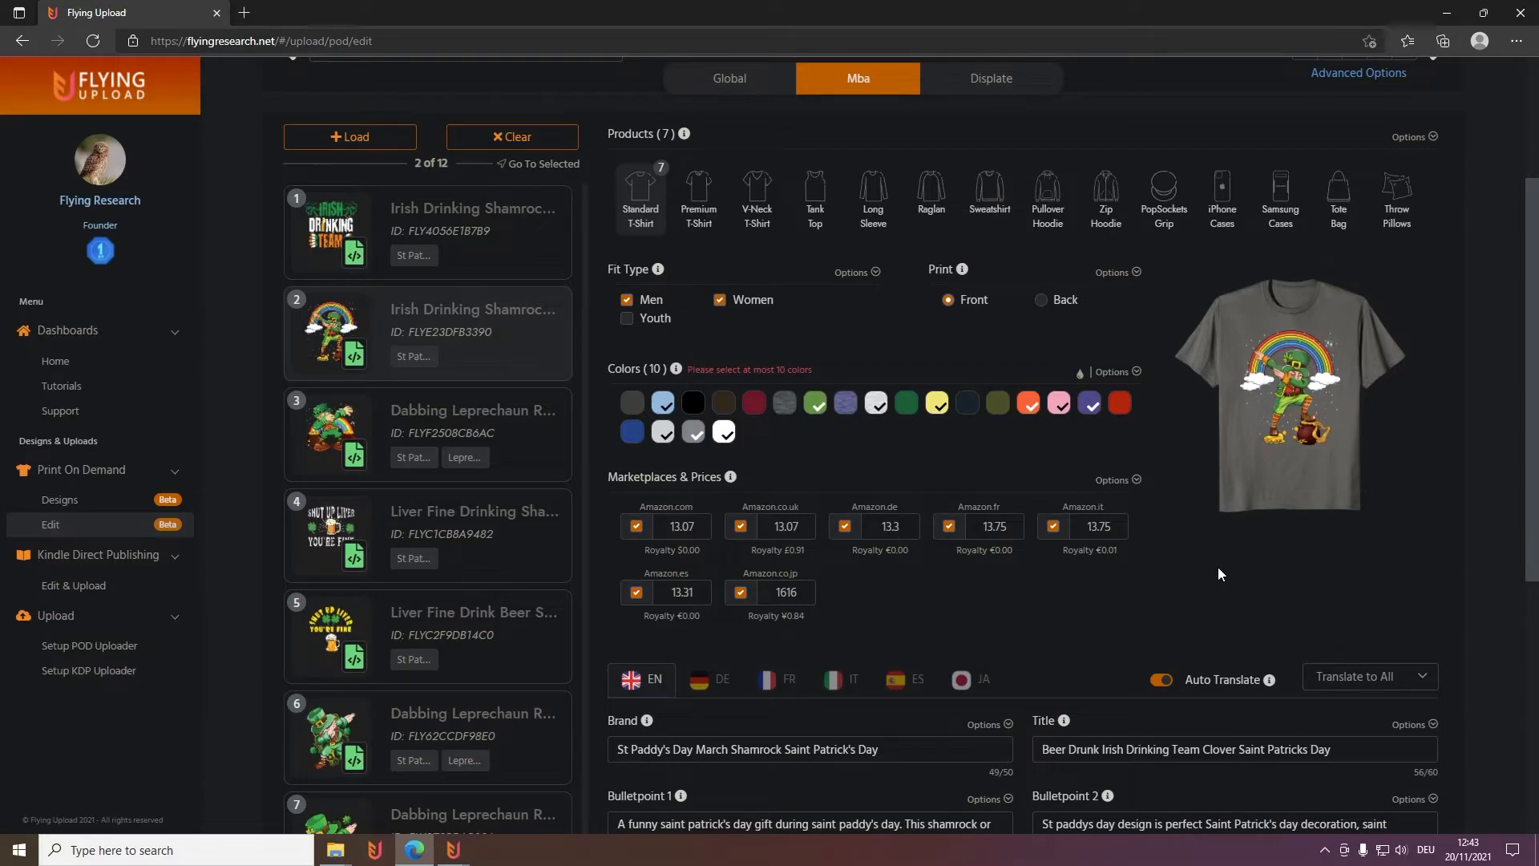
mouse_move(684, 407)
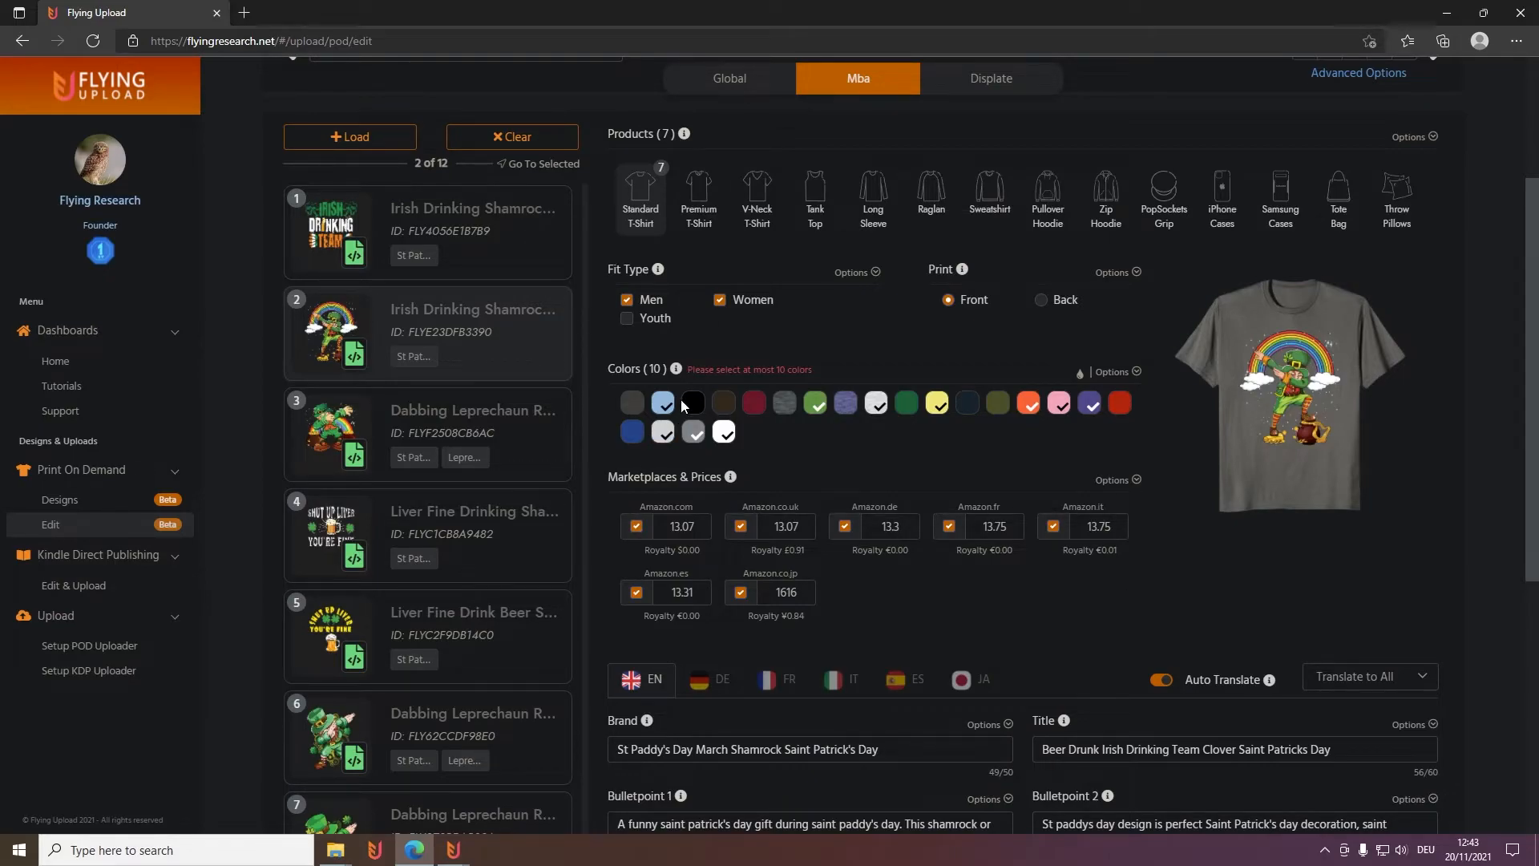
Preview the shirt in black in a large product preview, then close it
left_click(693, 402)
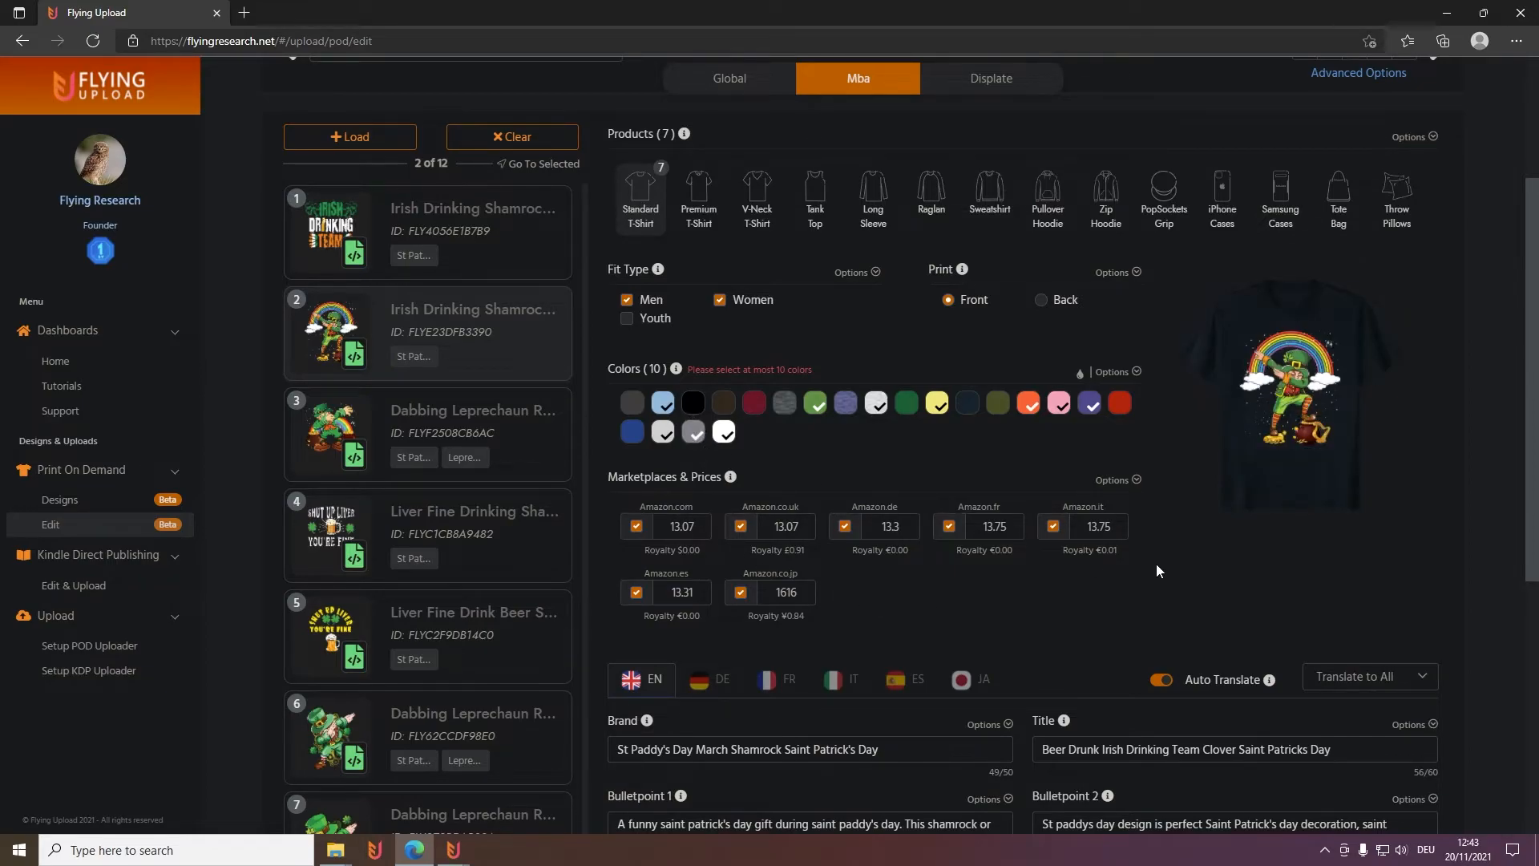
left_click(1289, 387)
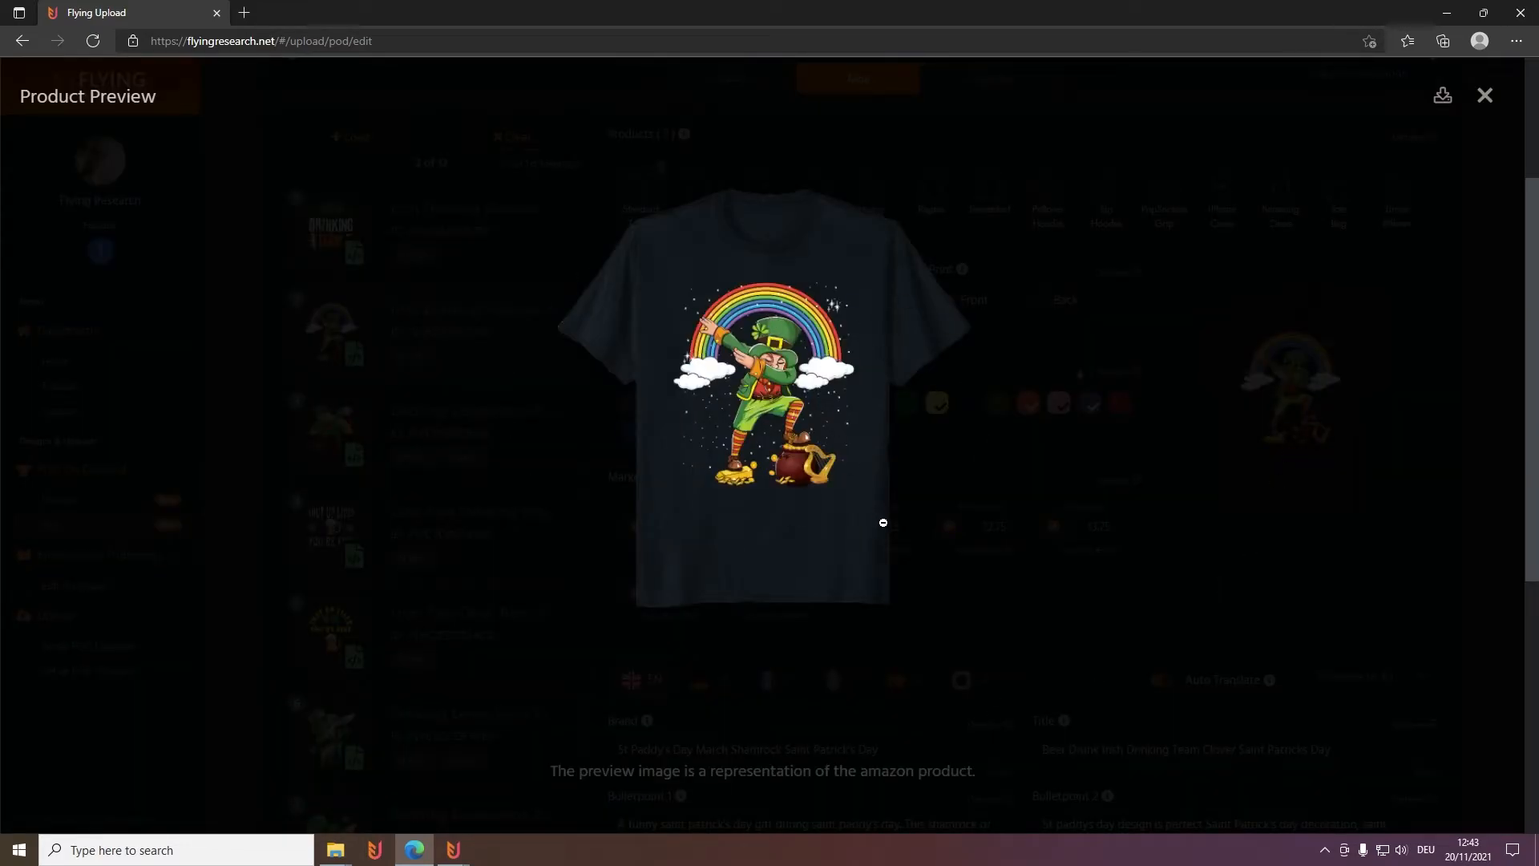
left_click(1485, 95)
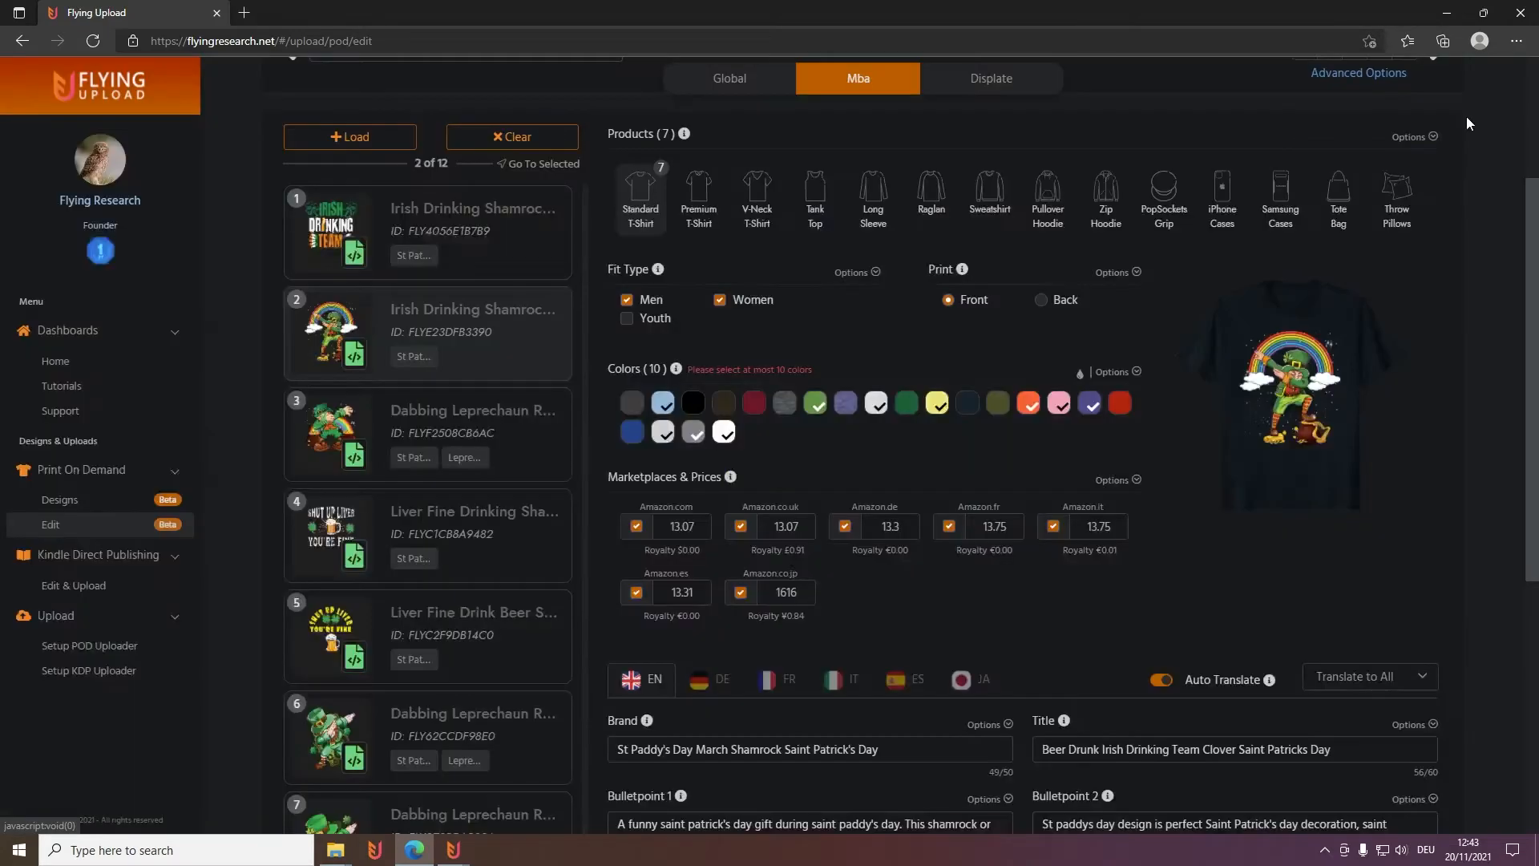
View the Premium T-Shirt, Tank Top and iPhone Cases settings, then return to Standard T-Shirt
left_click(698, 185)
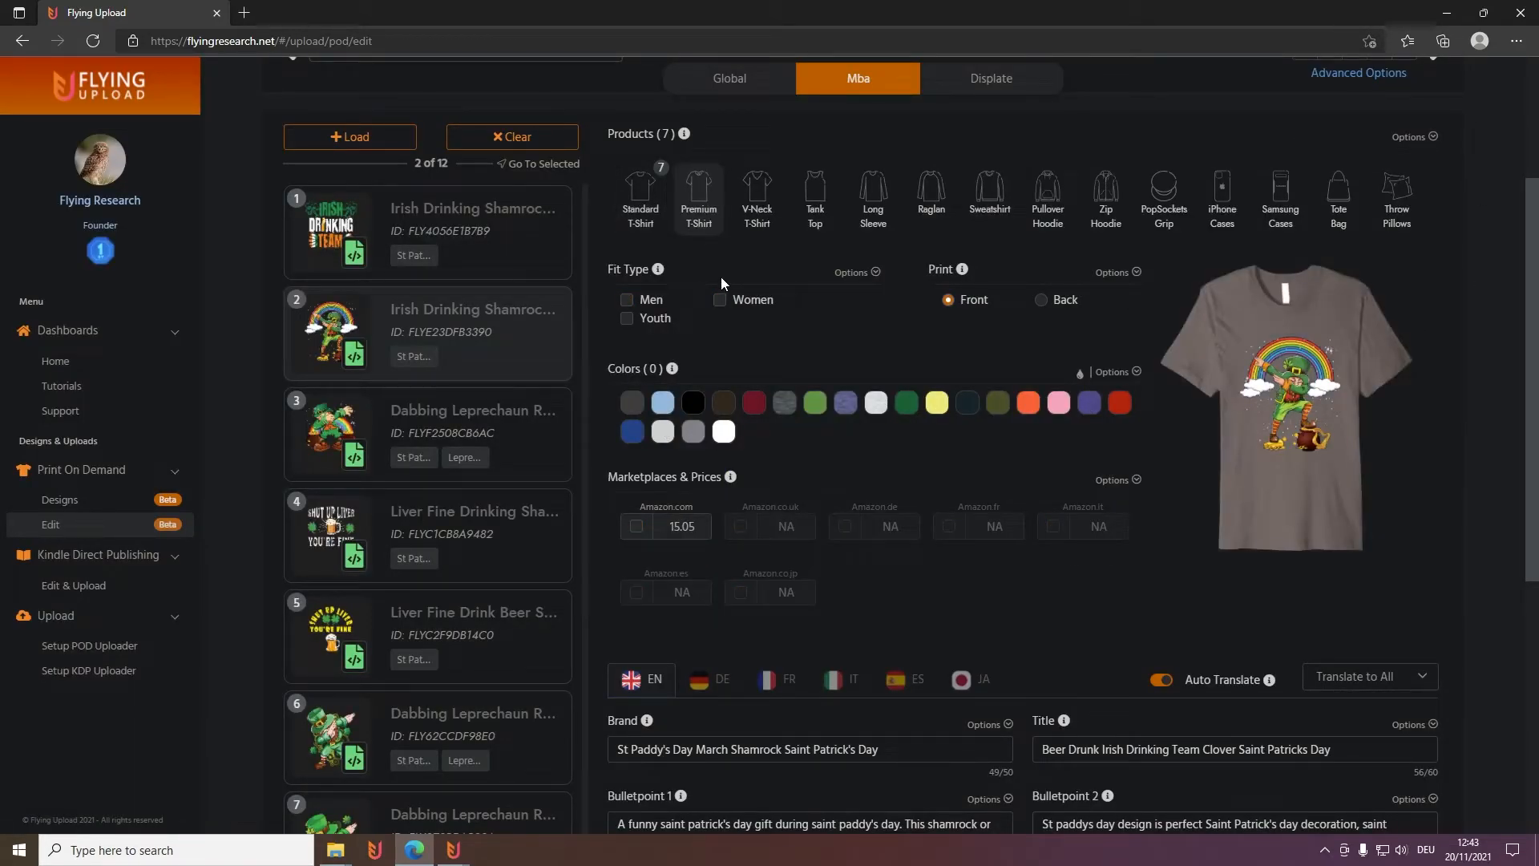
left_click(815, 192)
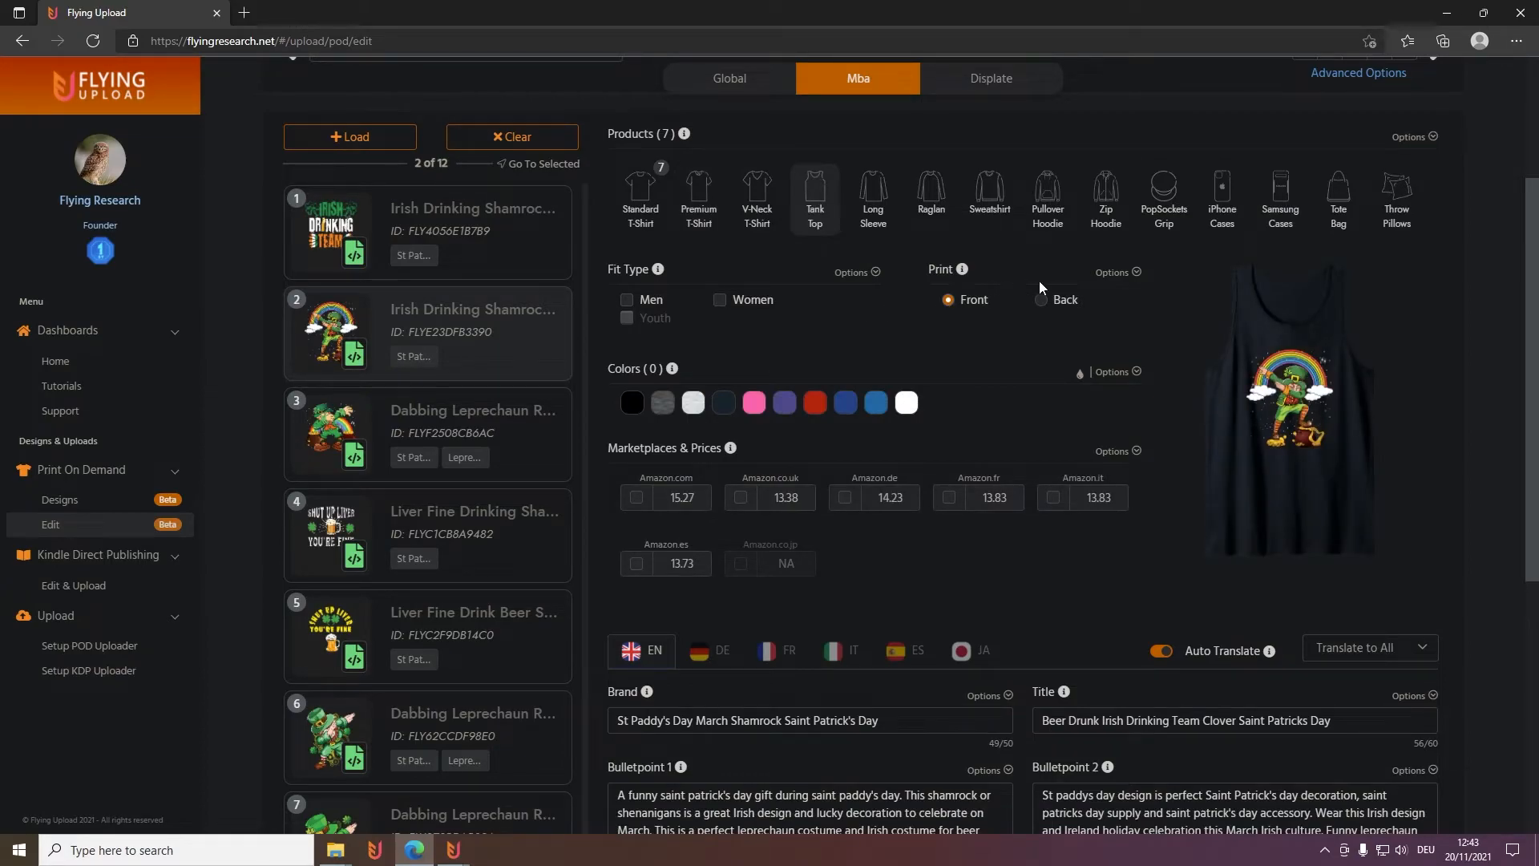
left_click(1222, 193)
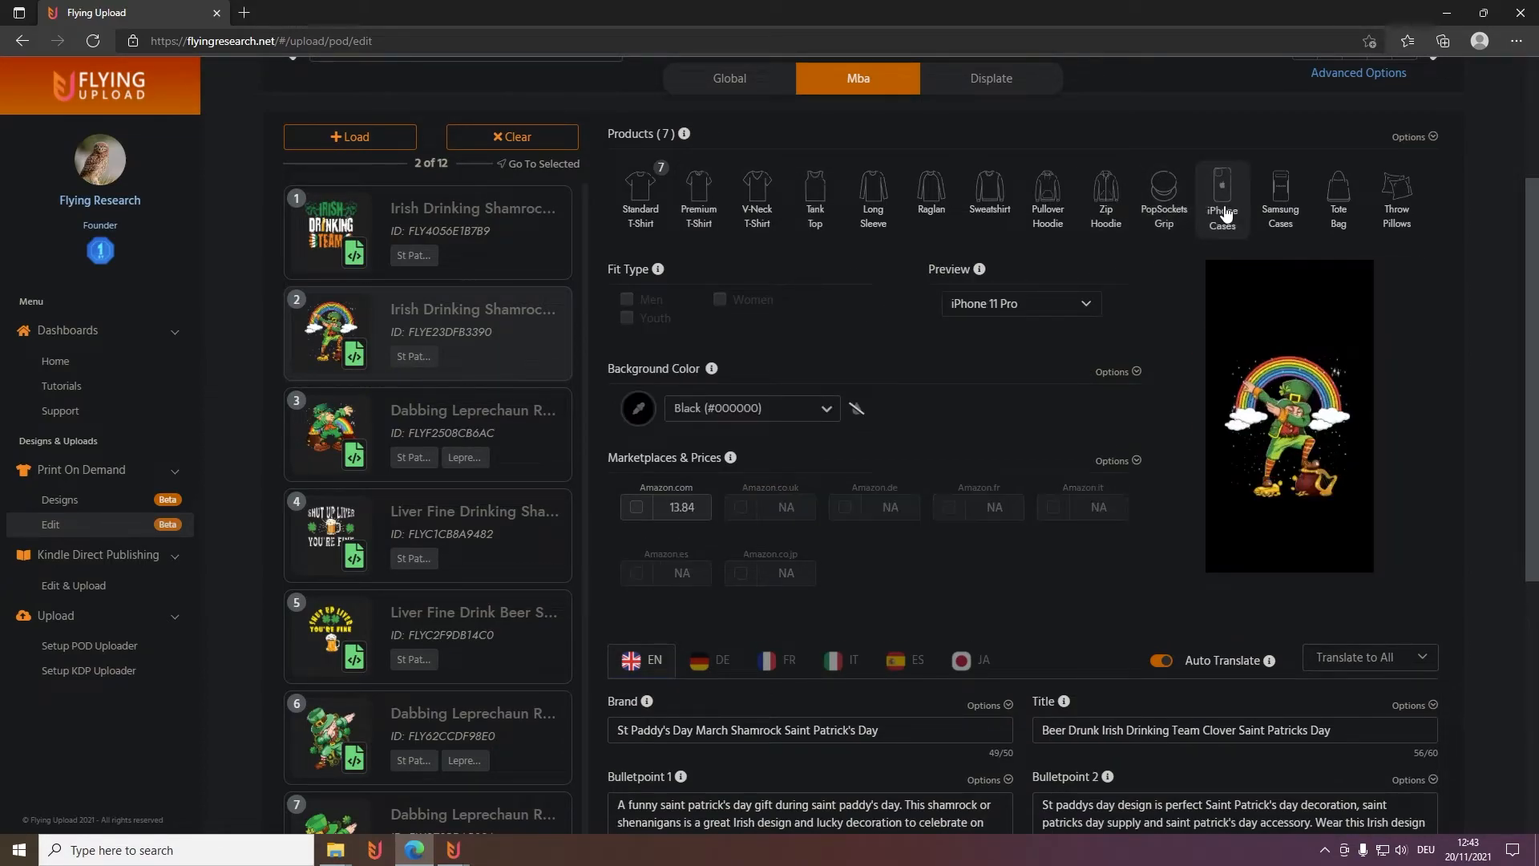
left_click(1222, 192)
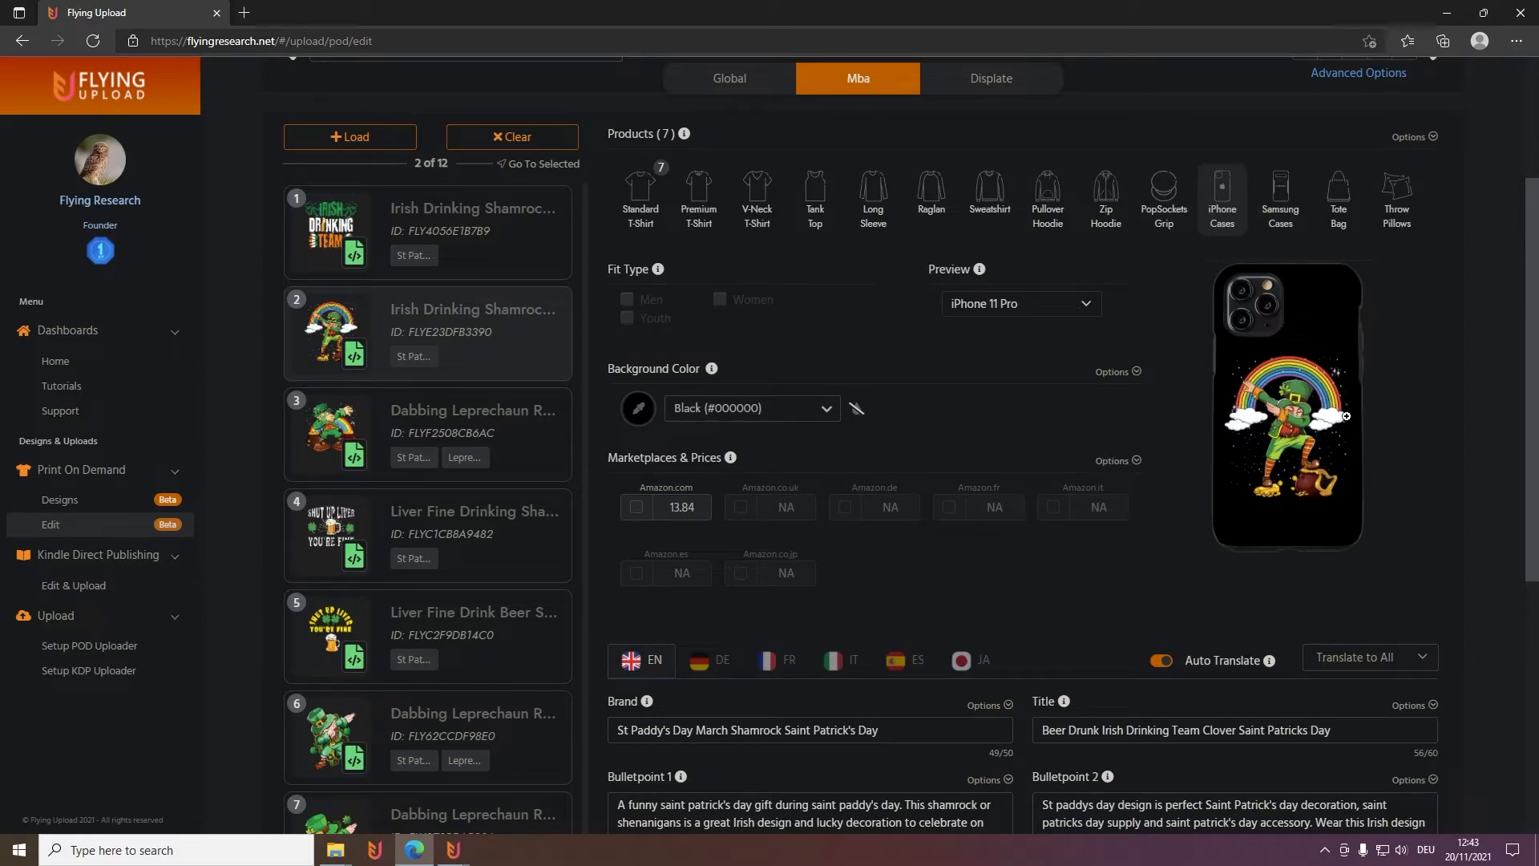
mouse_move(1431, 441)
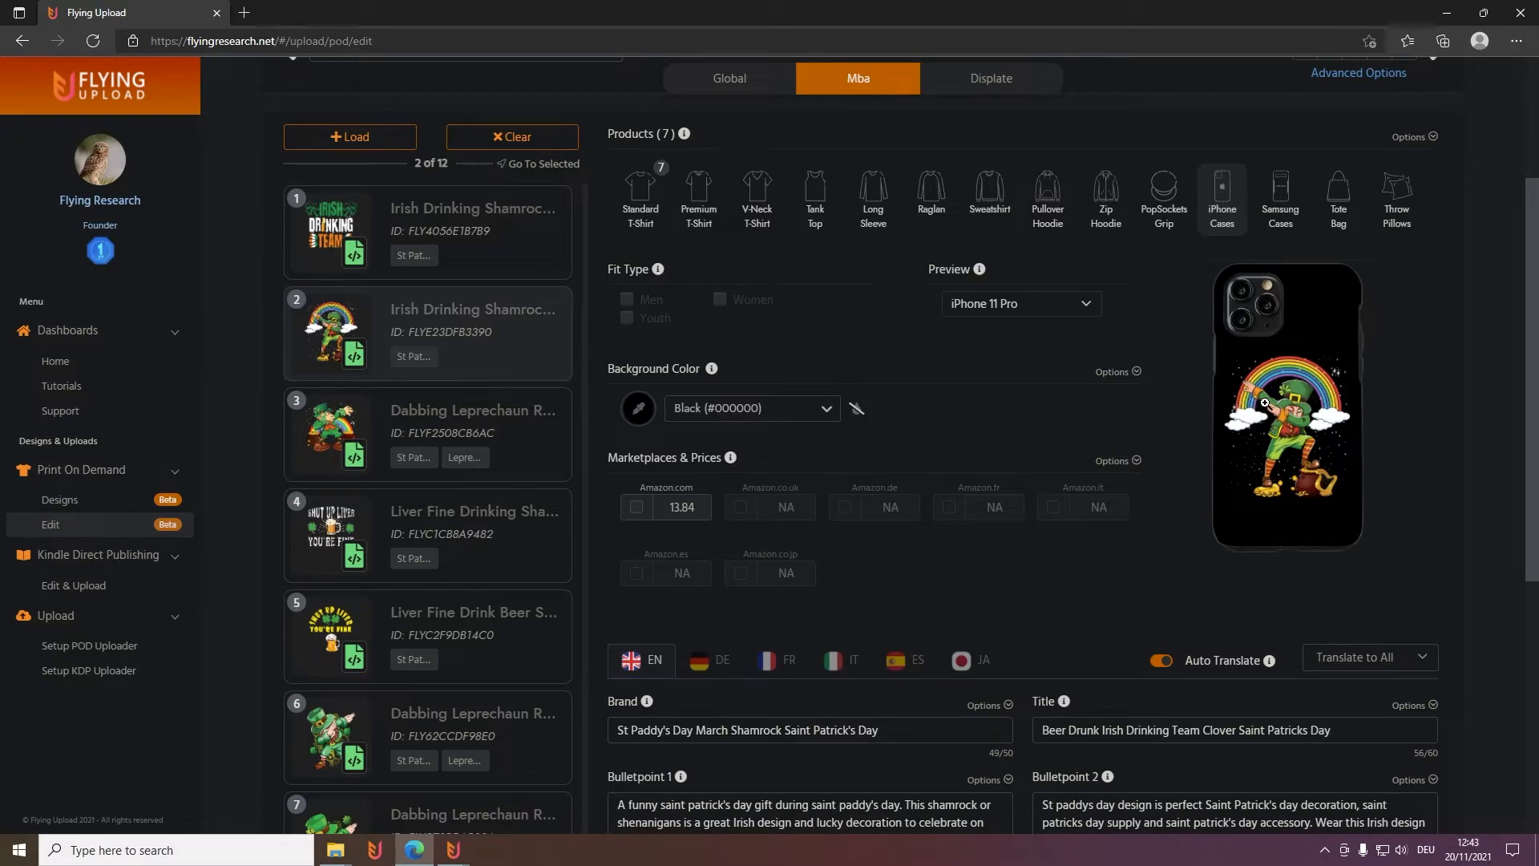
mouse_move(1308, 437)
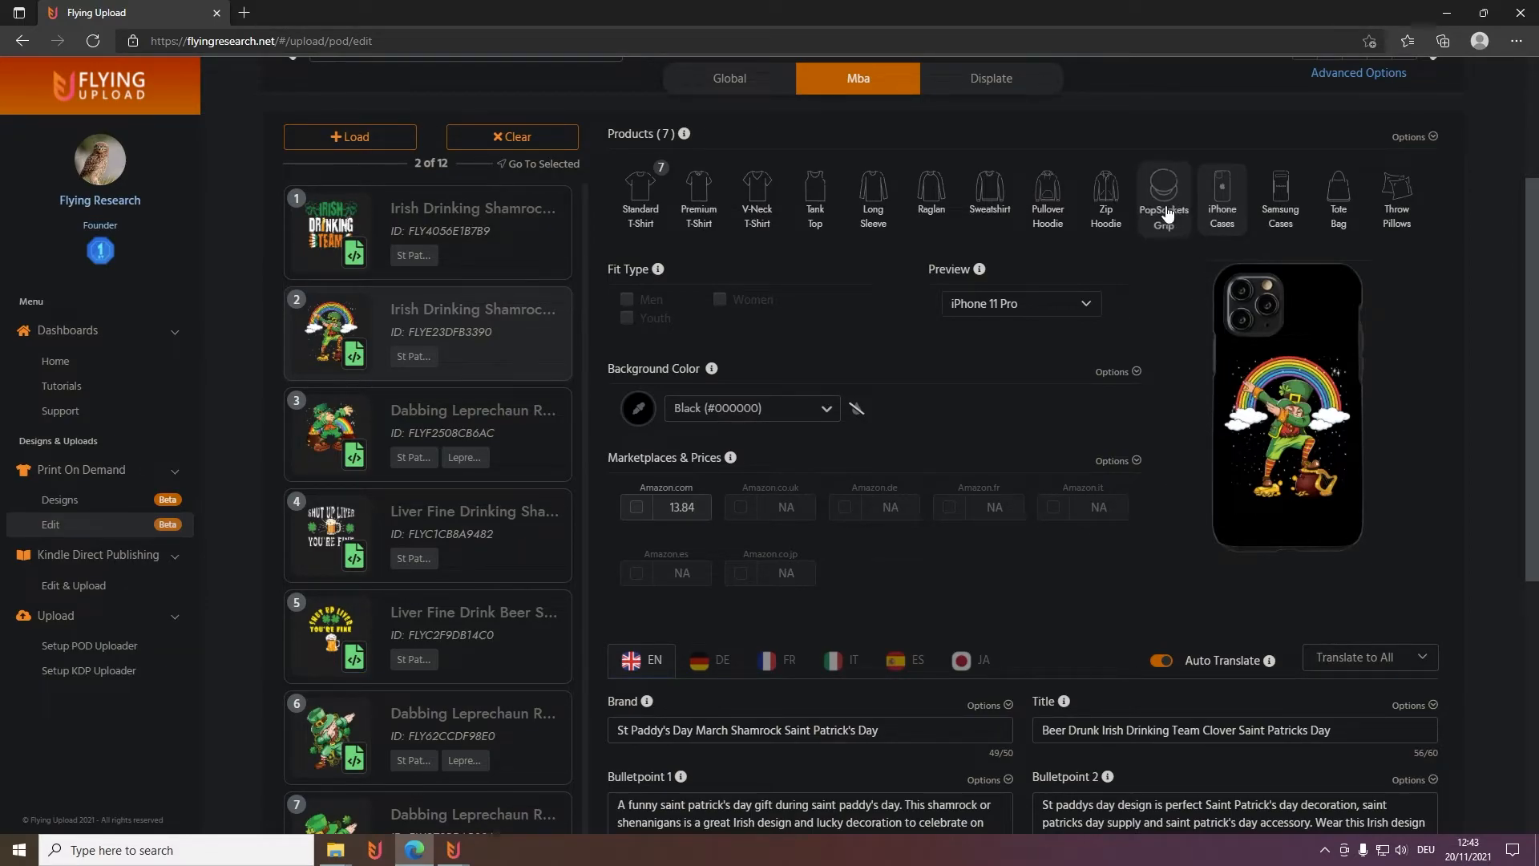
left_click(641, 192)
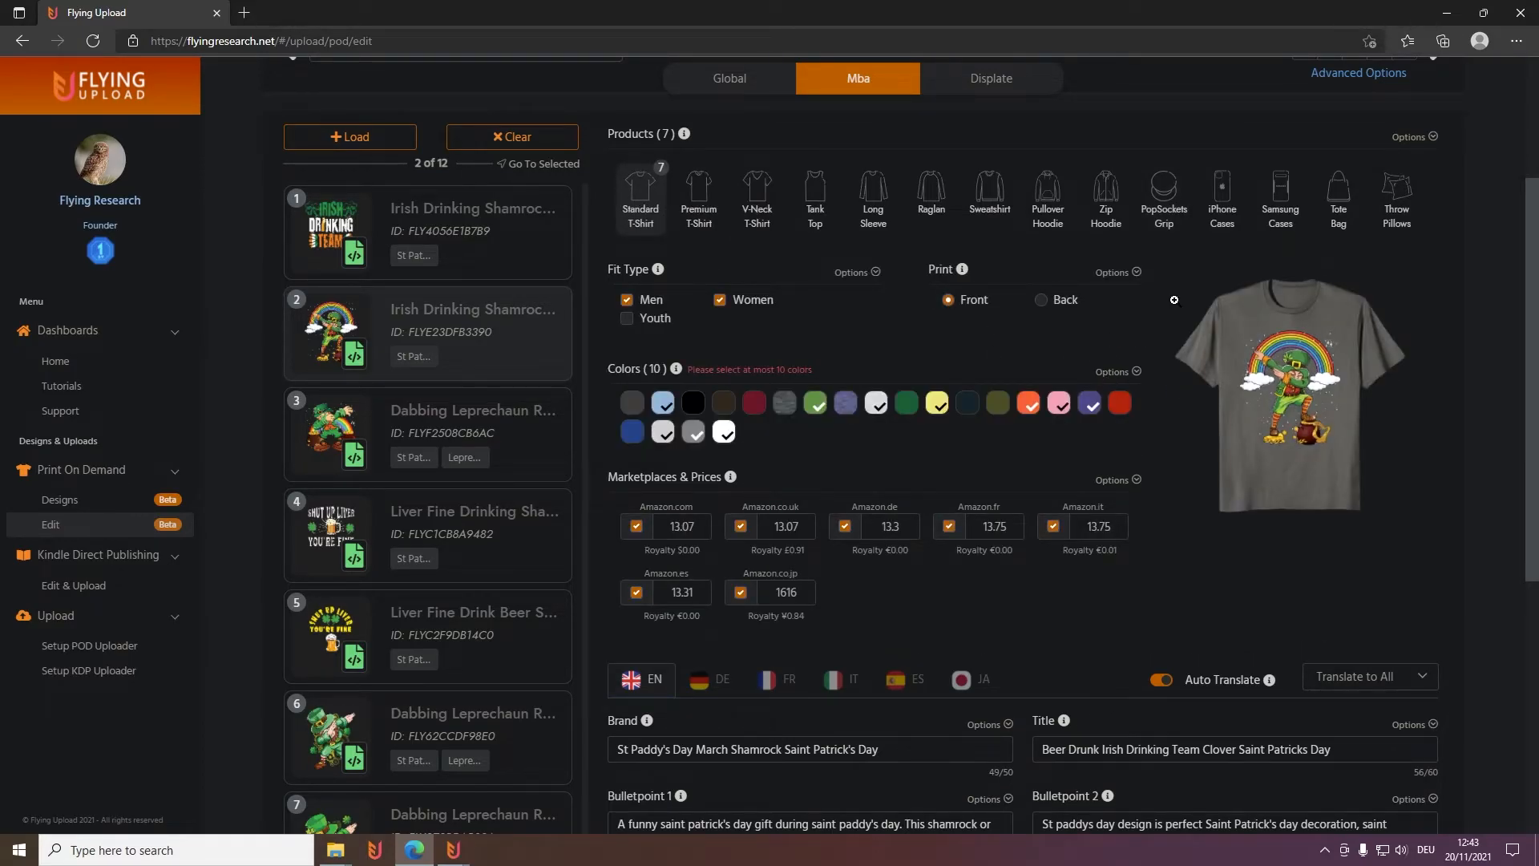
Switch off Auto Translate and delete the listing's Description text
scroll("down", 3)
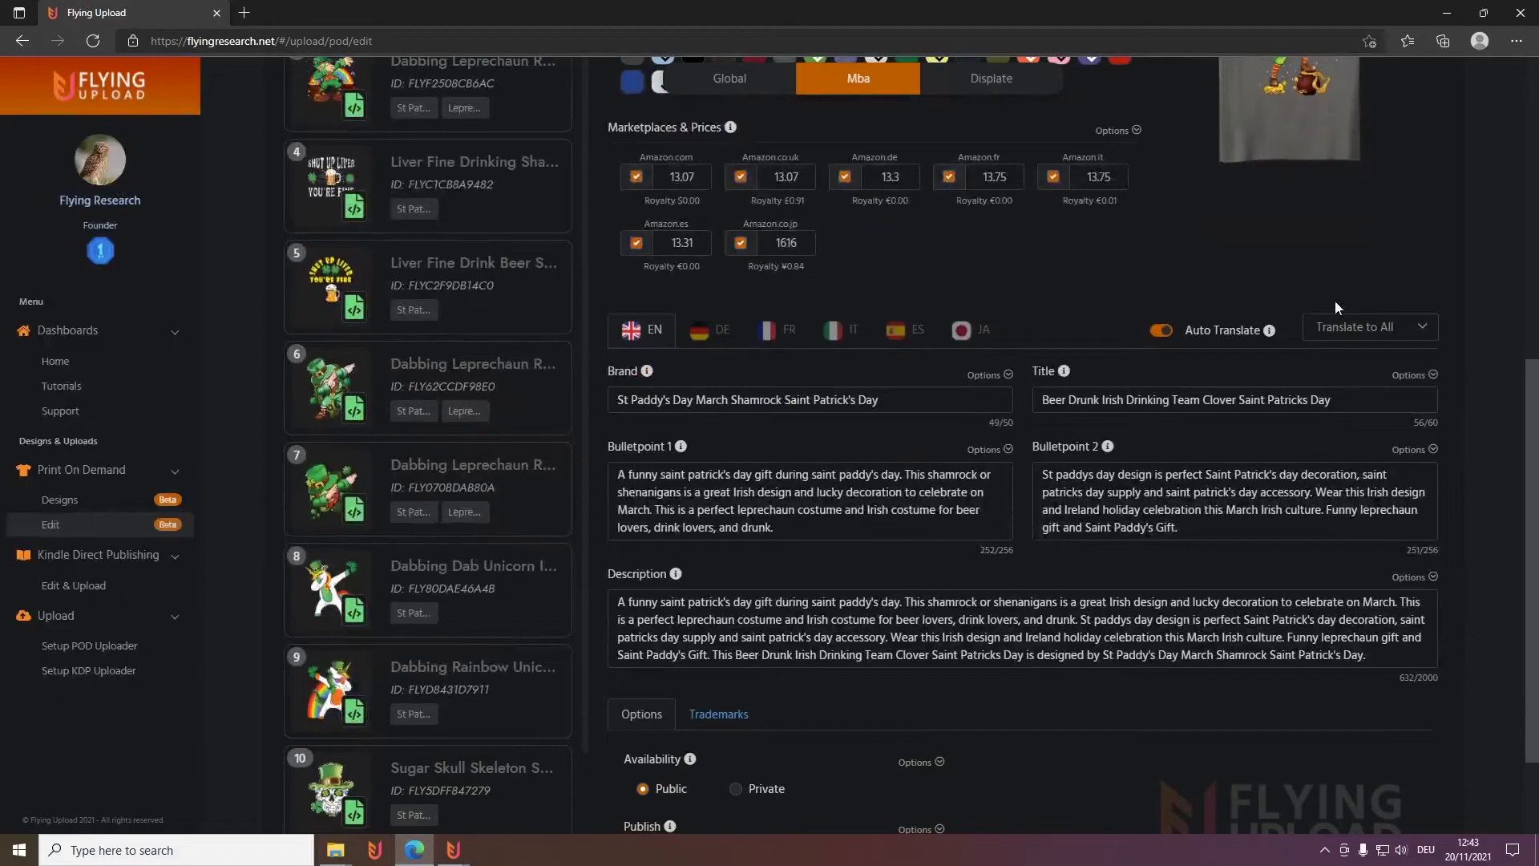
mouse_move(1016, 396)
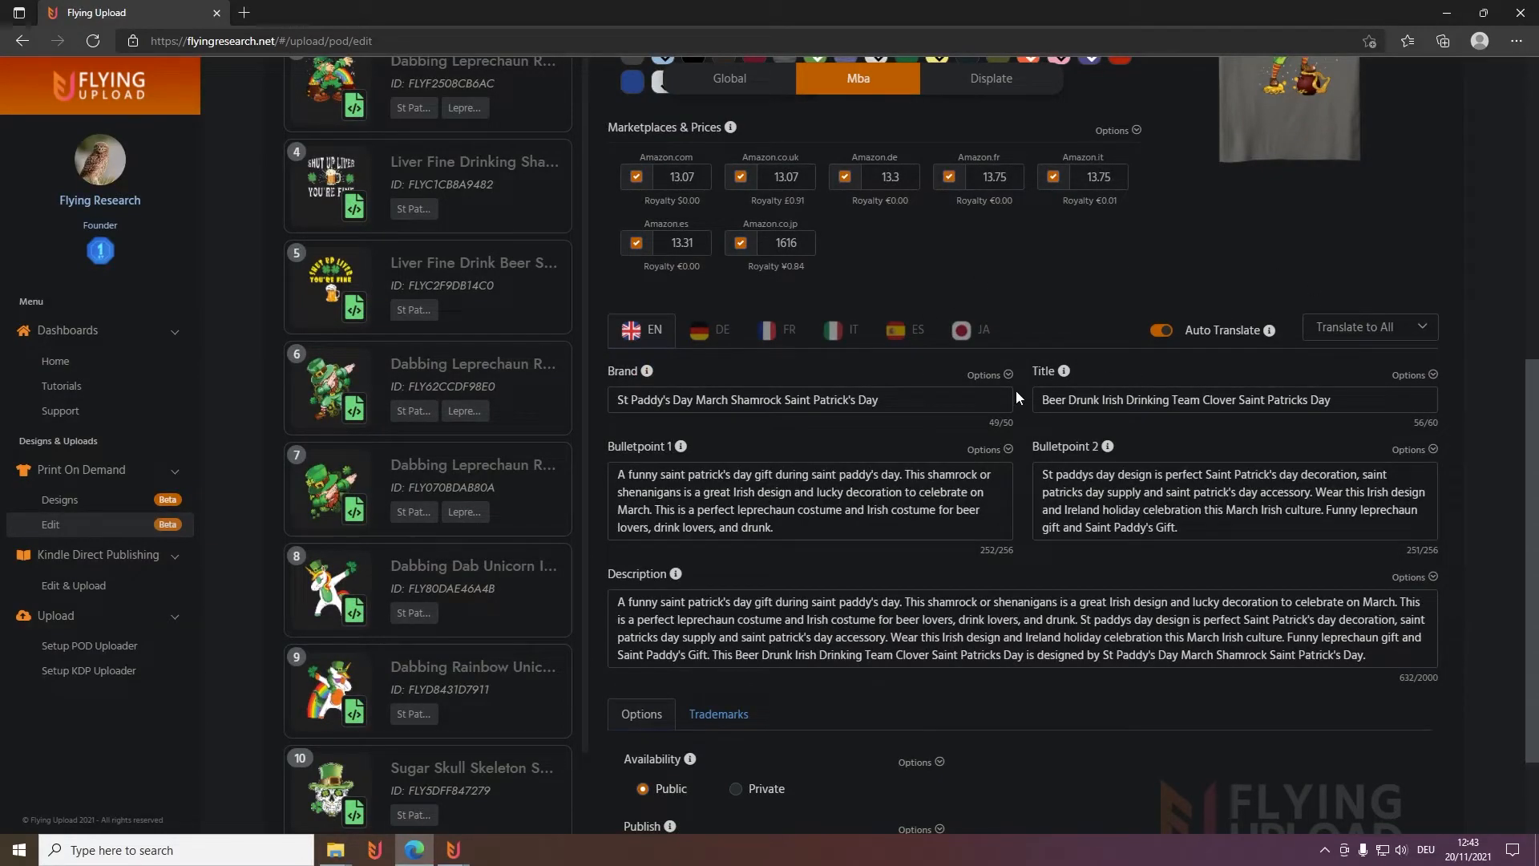
mouse_move(983, 385)
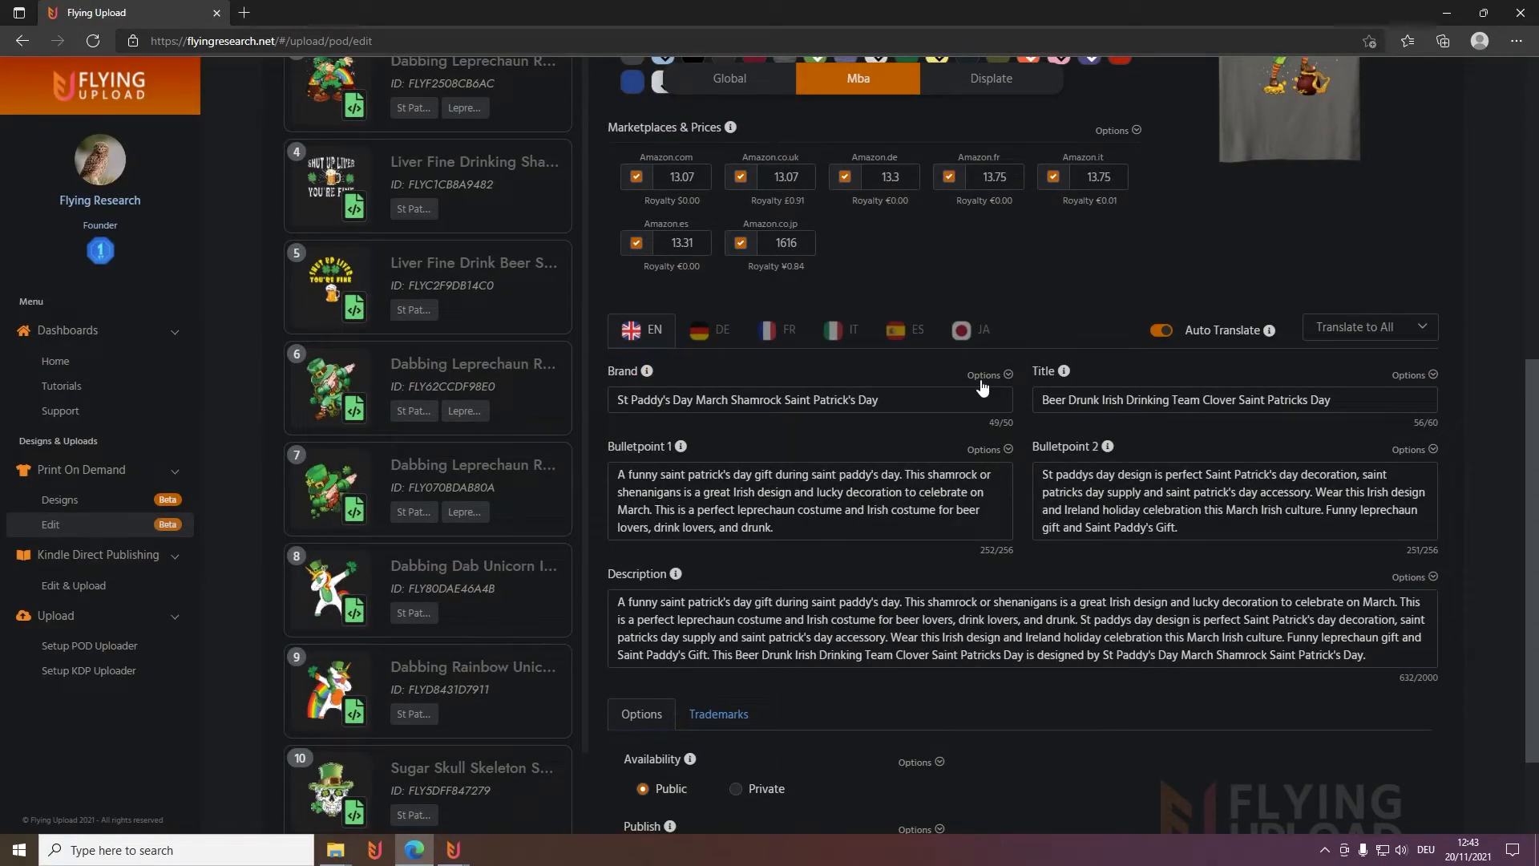
left_click(1161, 329)
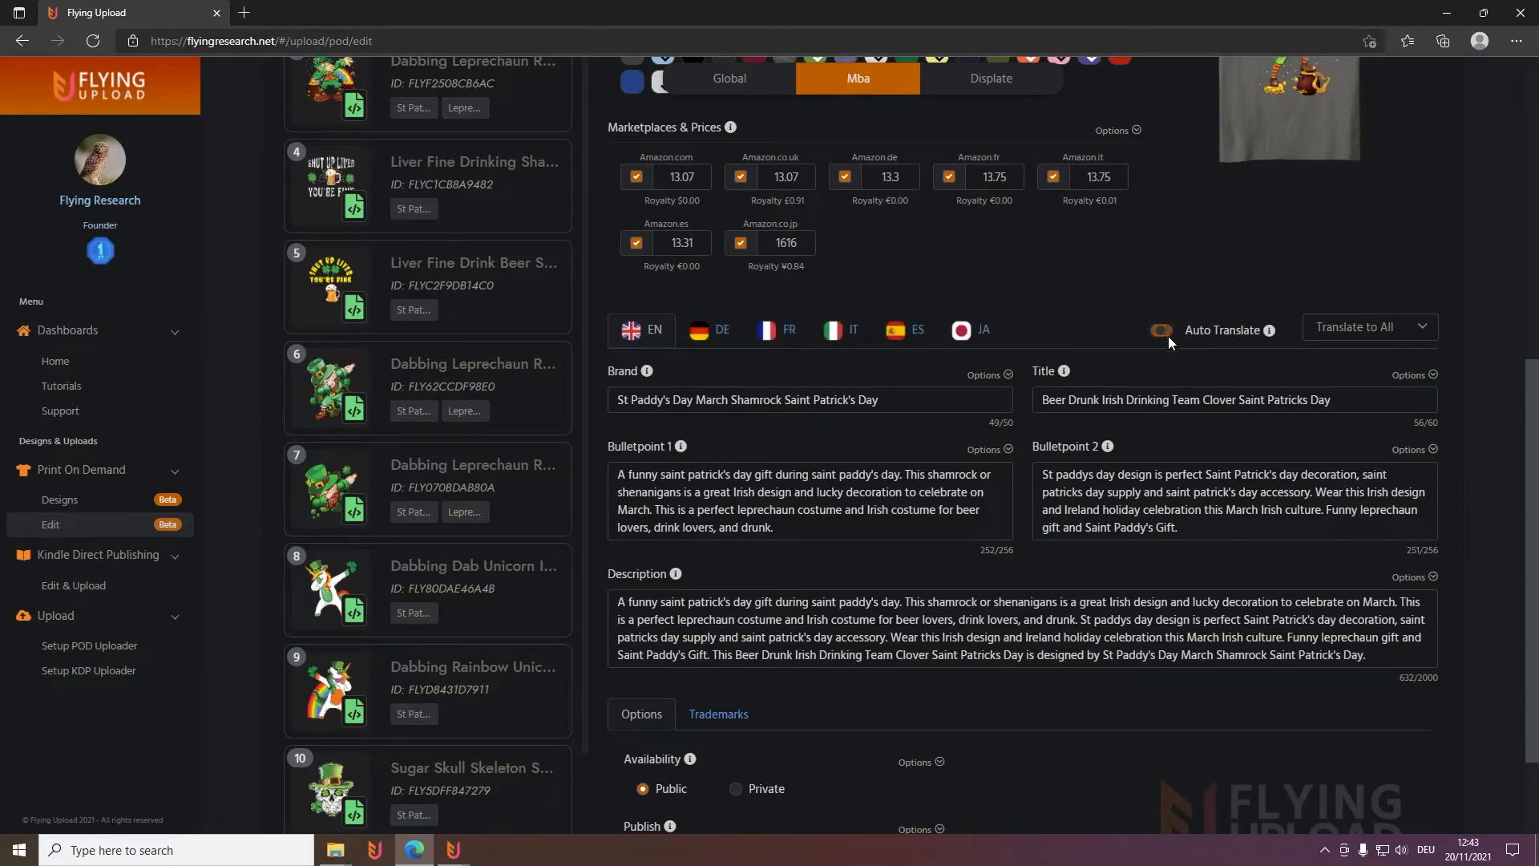
left_click(1422, 327)
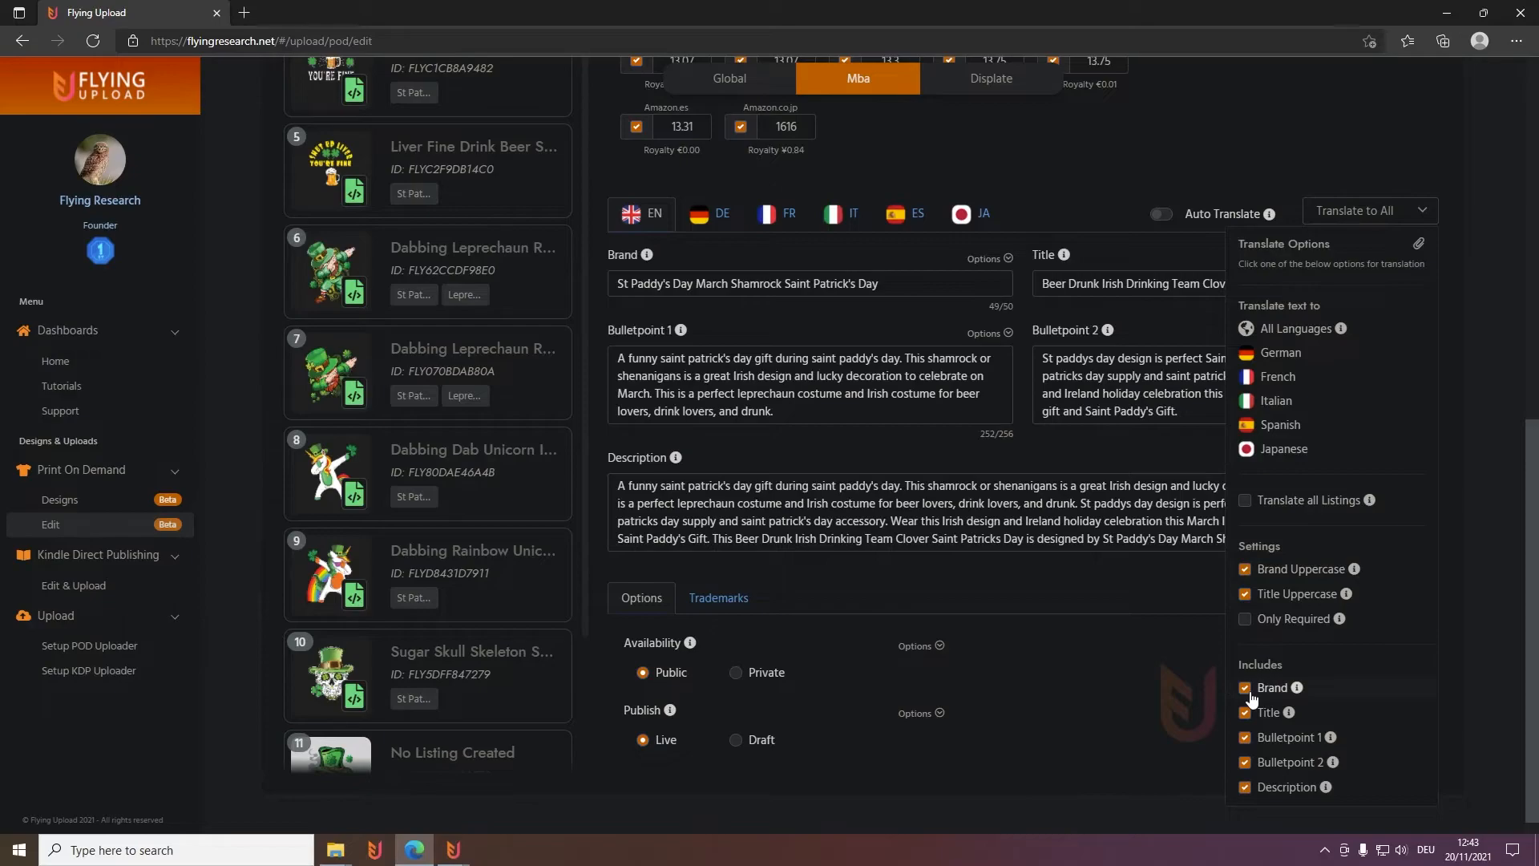
left_click(1245, 687)
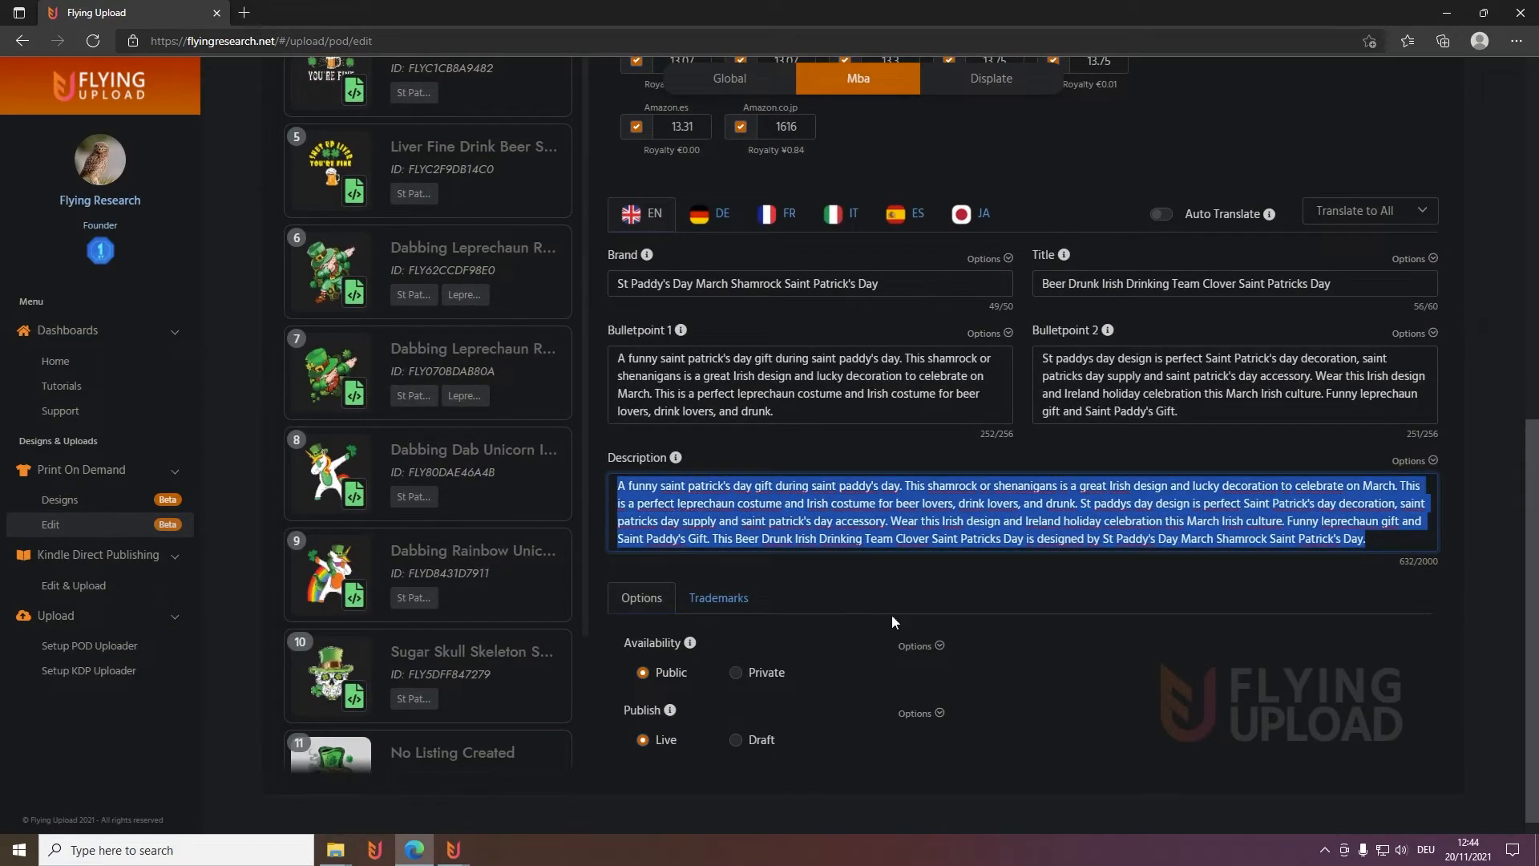
key("Delete")
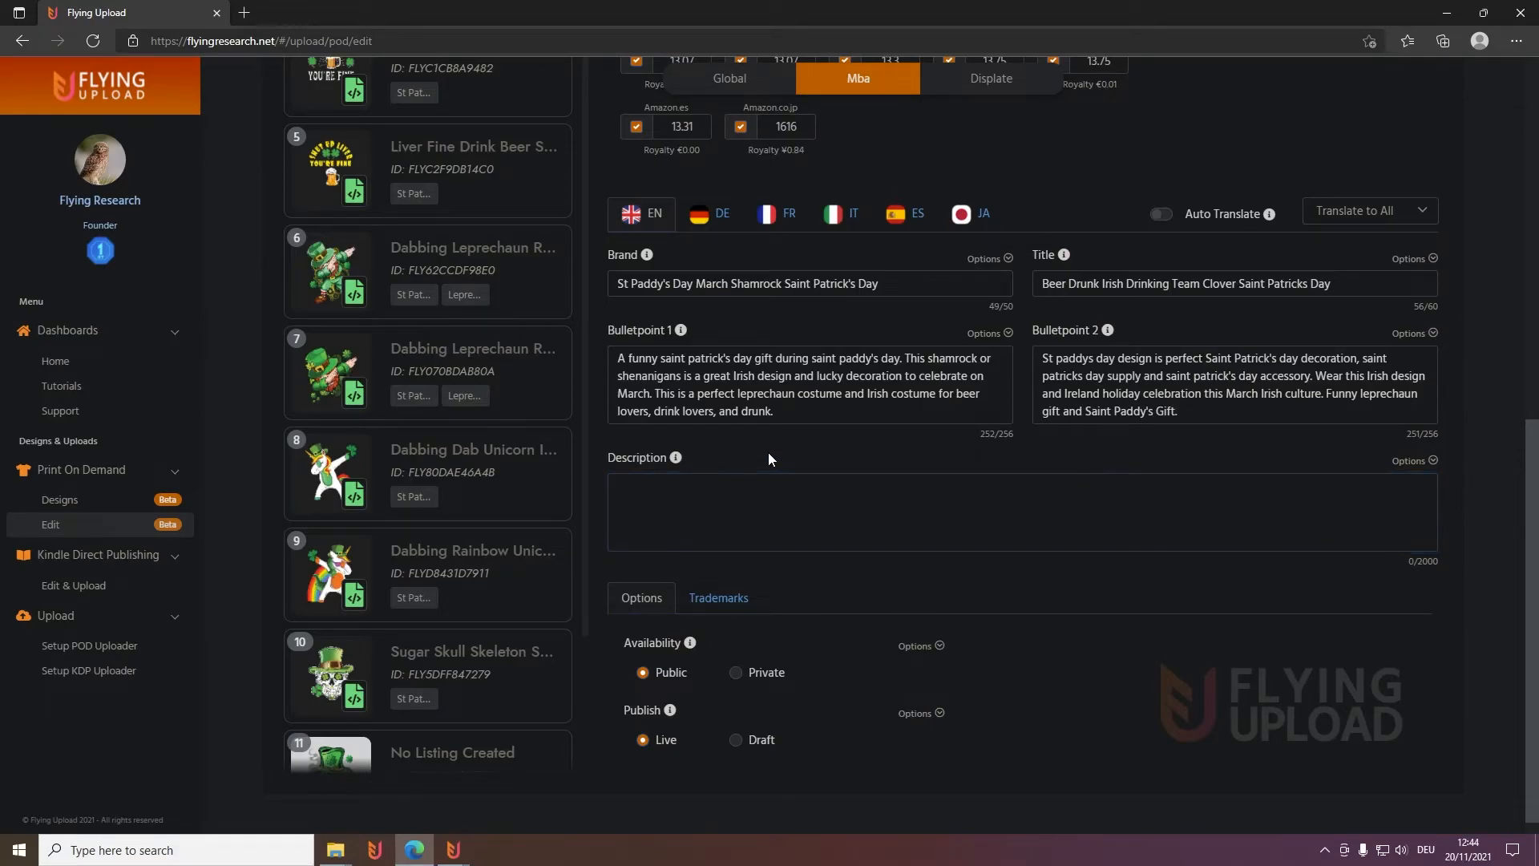
Generate the description with 'Desc. from MBA Listing', filling 632 of 2000 characters
left_click(1415, 577)
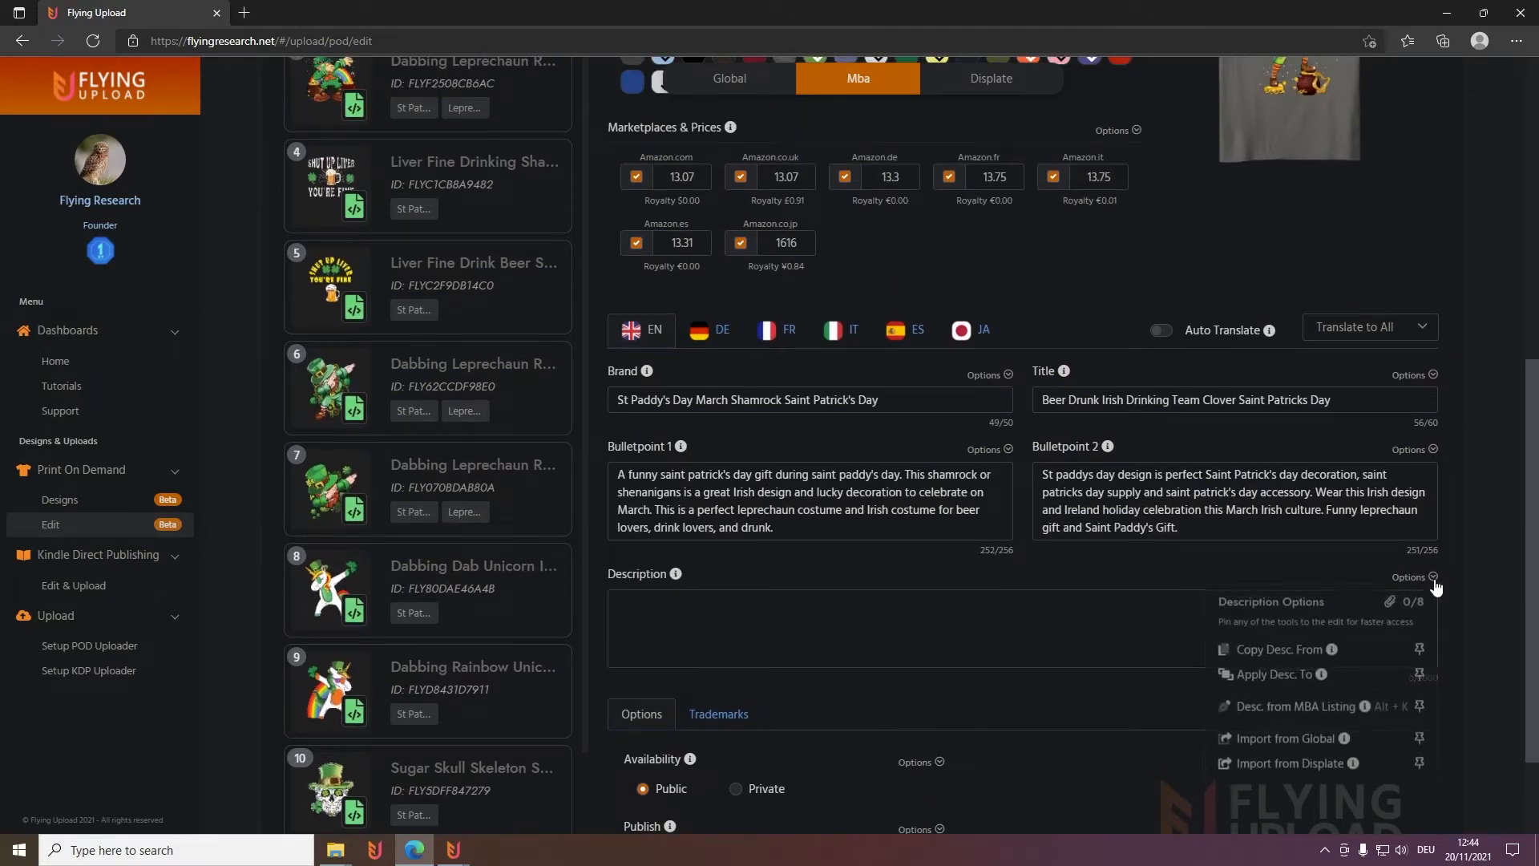
mouse_move(1226, 710)
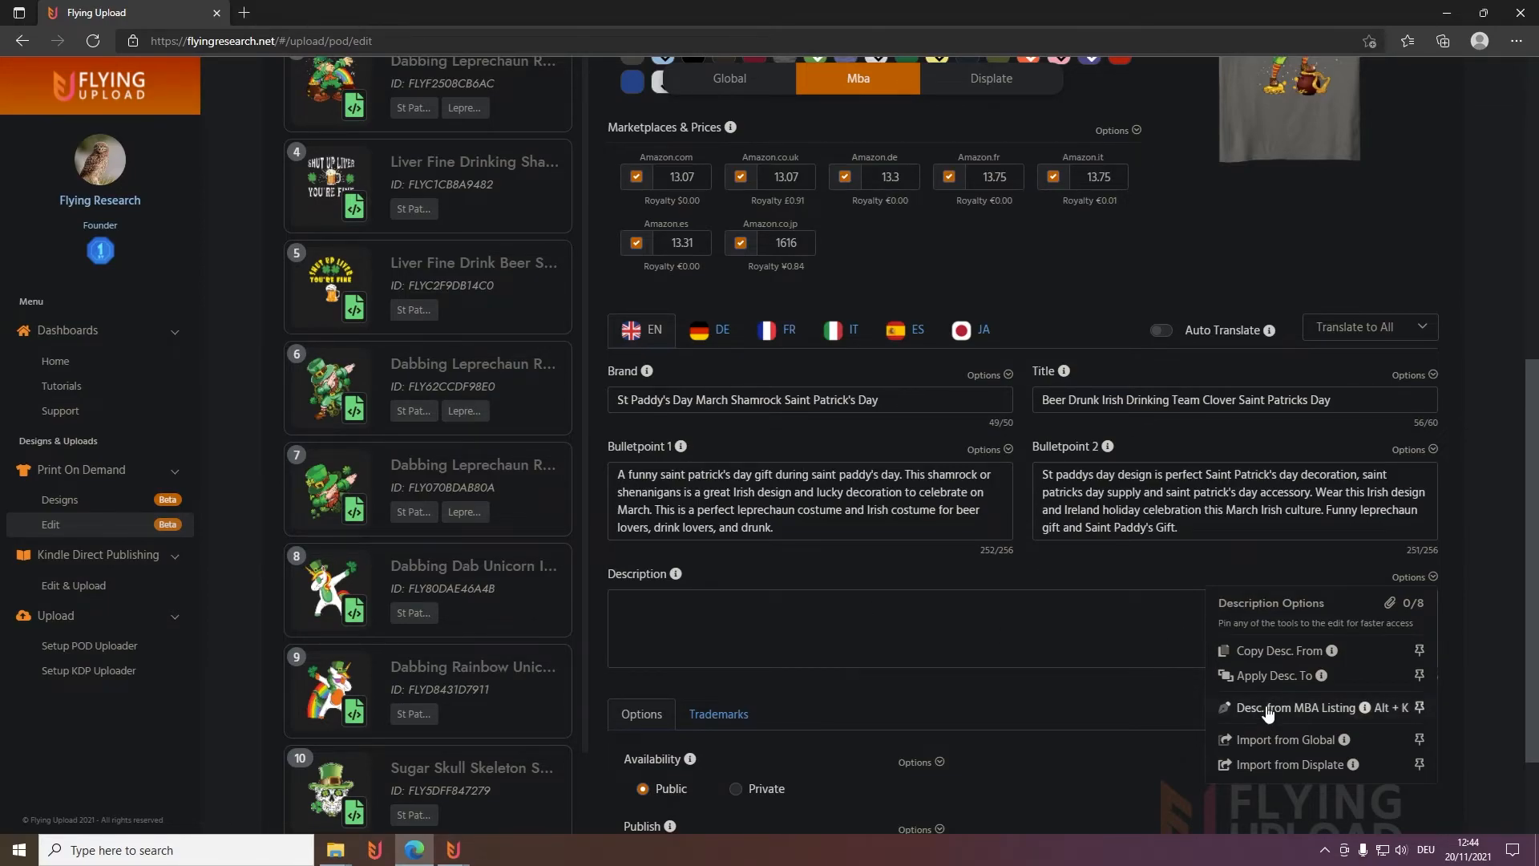
left_click(1270, 707)
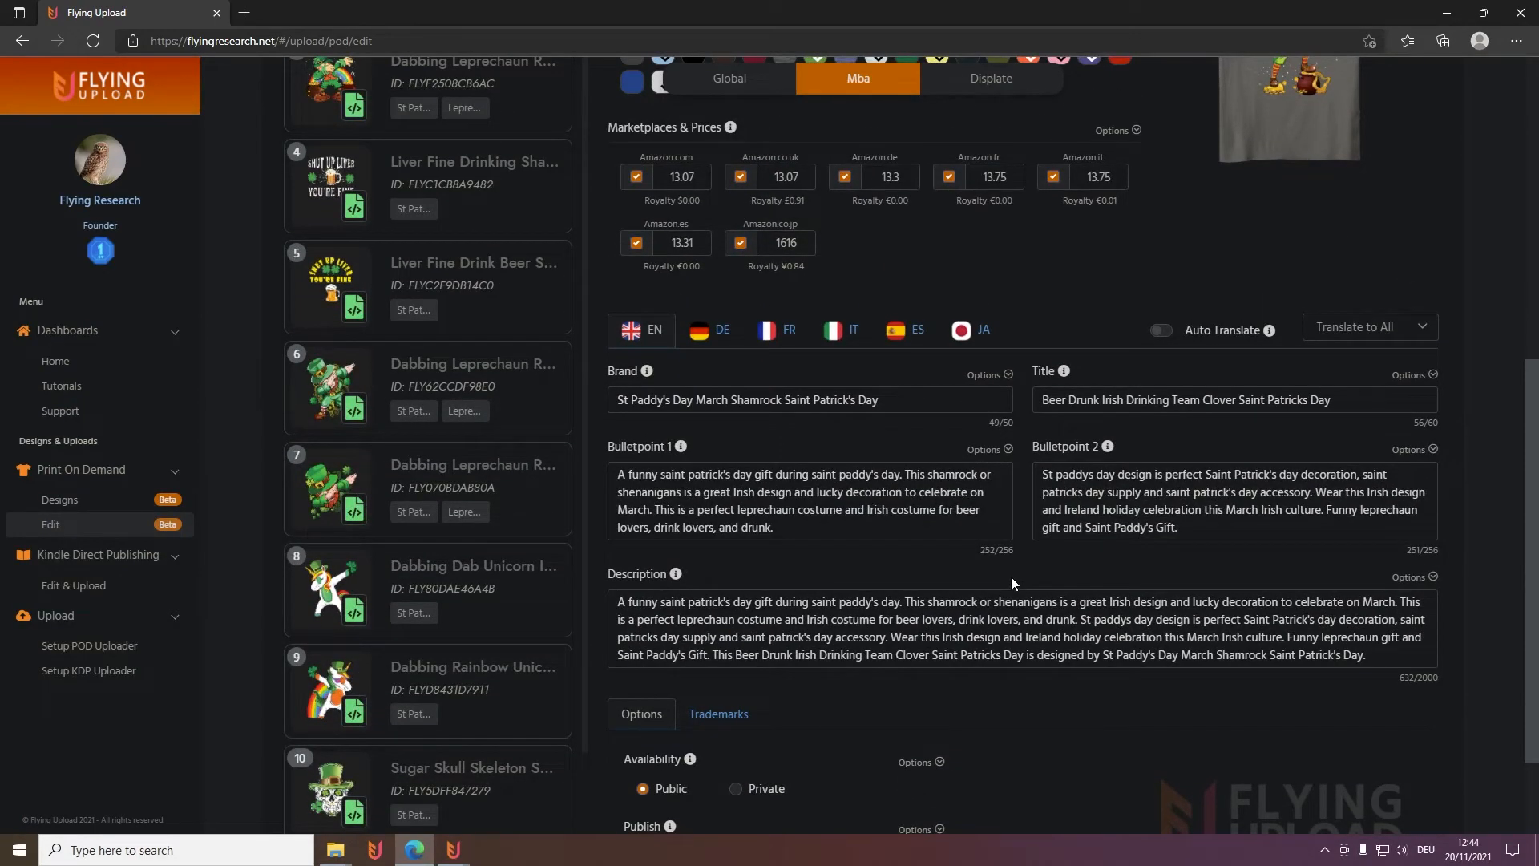
scroll("down", 3)
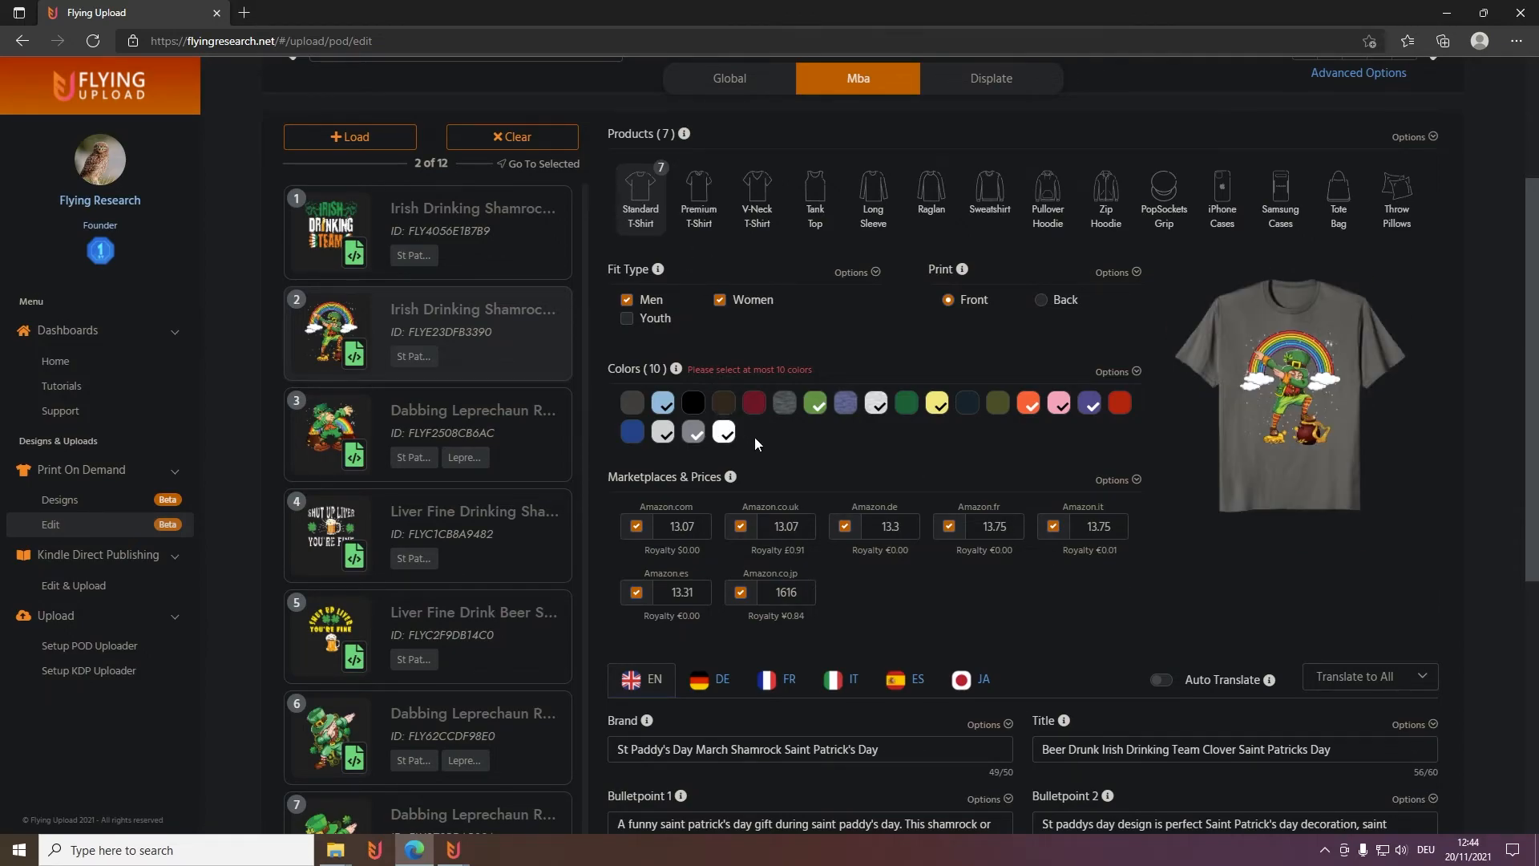
mouse_move(853, 457)
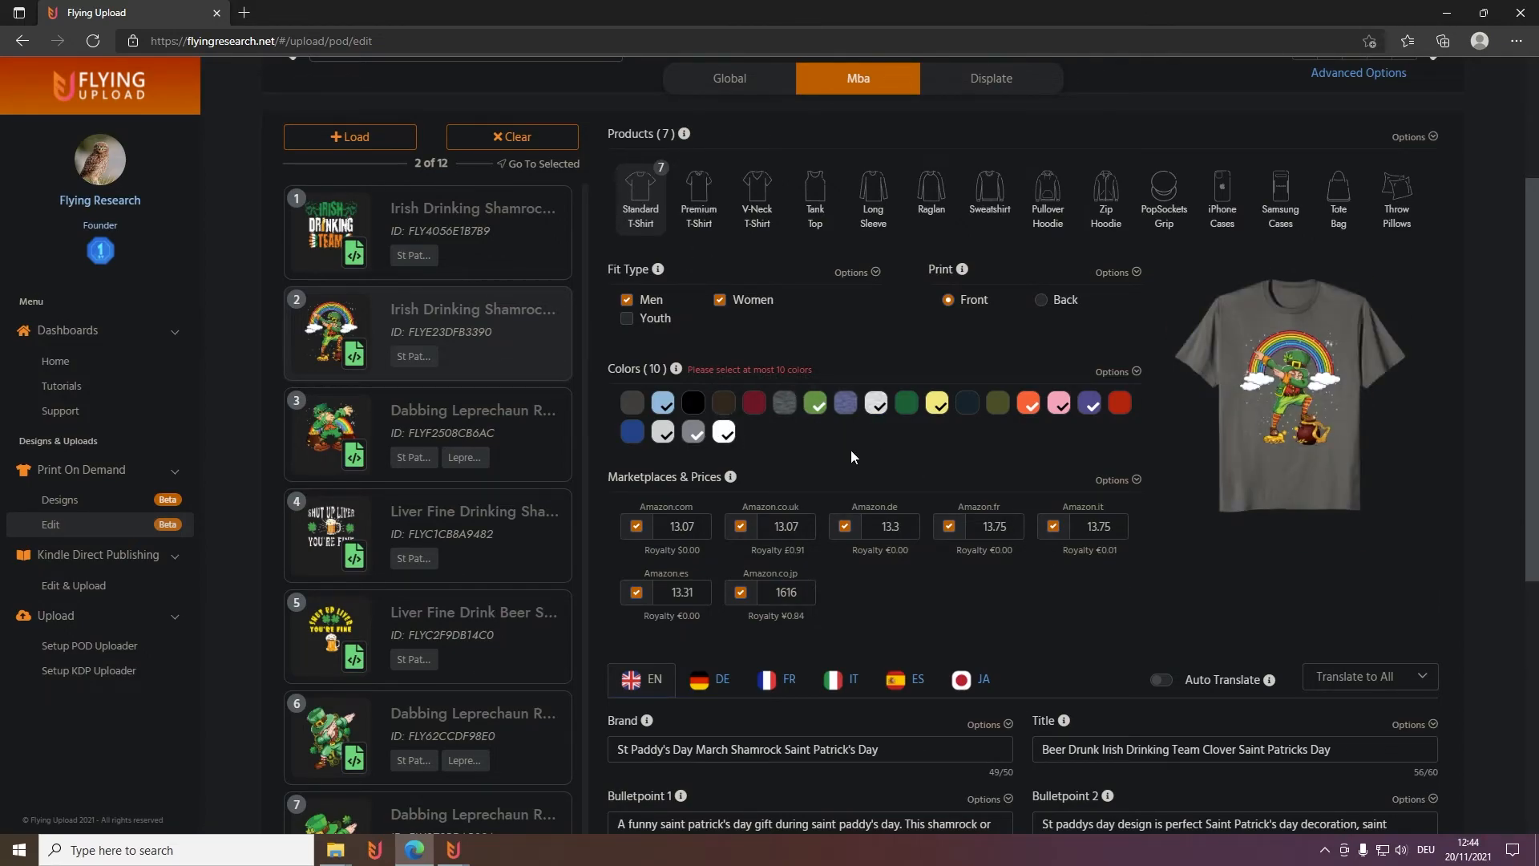
mouse_move(862, 450)
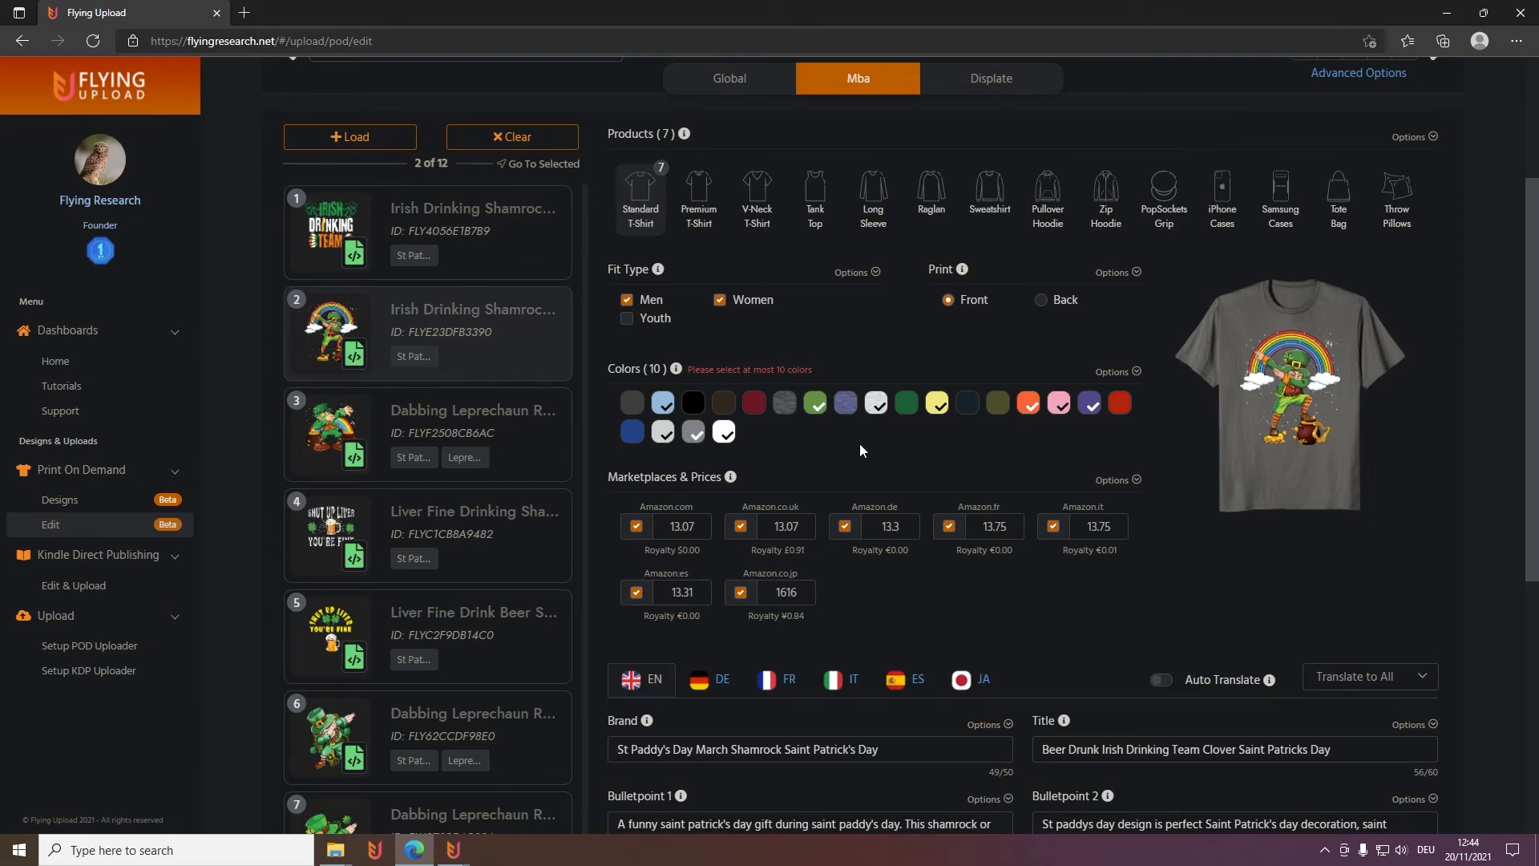
mouse_move(1135, 376)
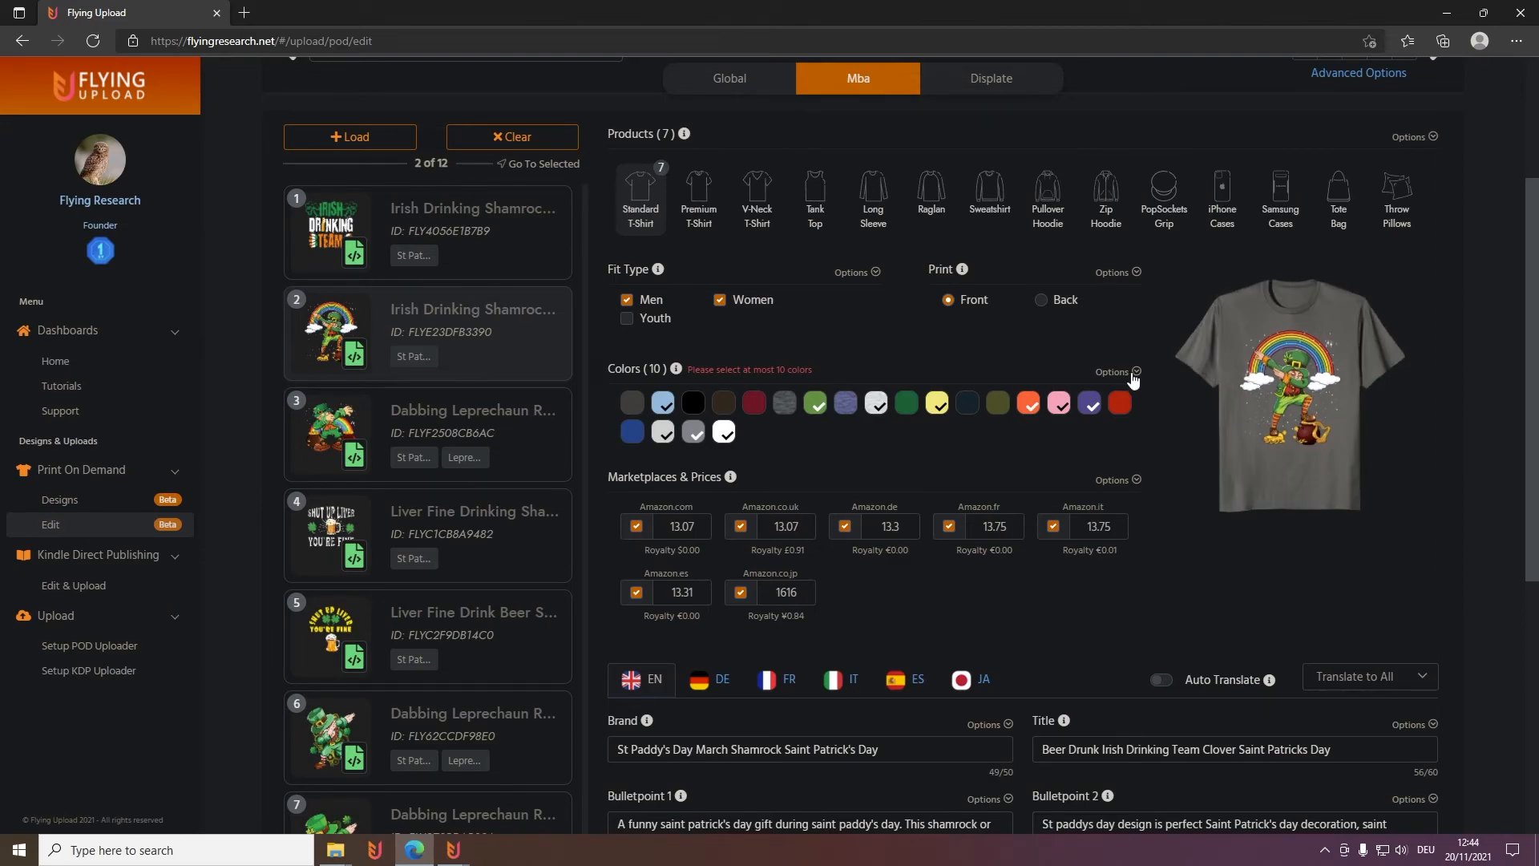
Open the Colors Options list with copy, apply, clear, light and dark selections
left_click(1112, 372)
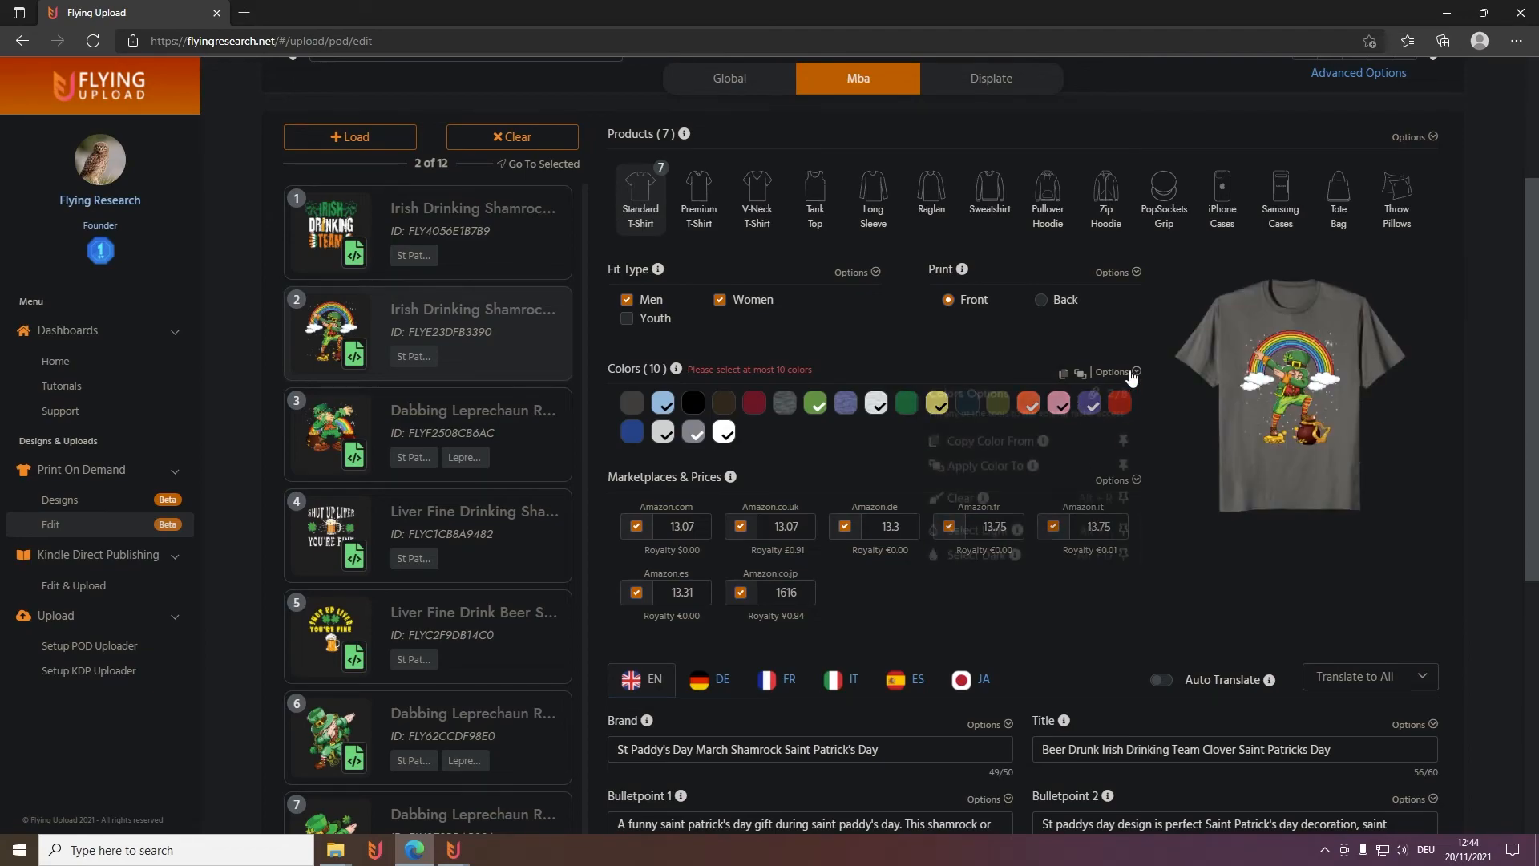
left_click(1136, 372)
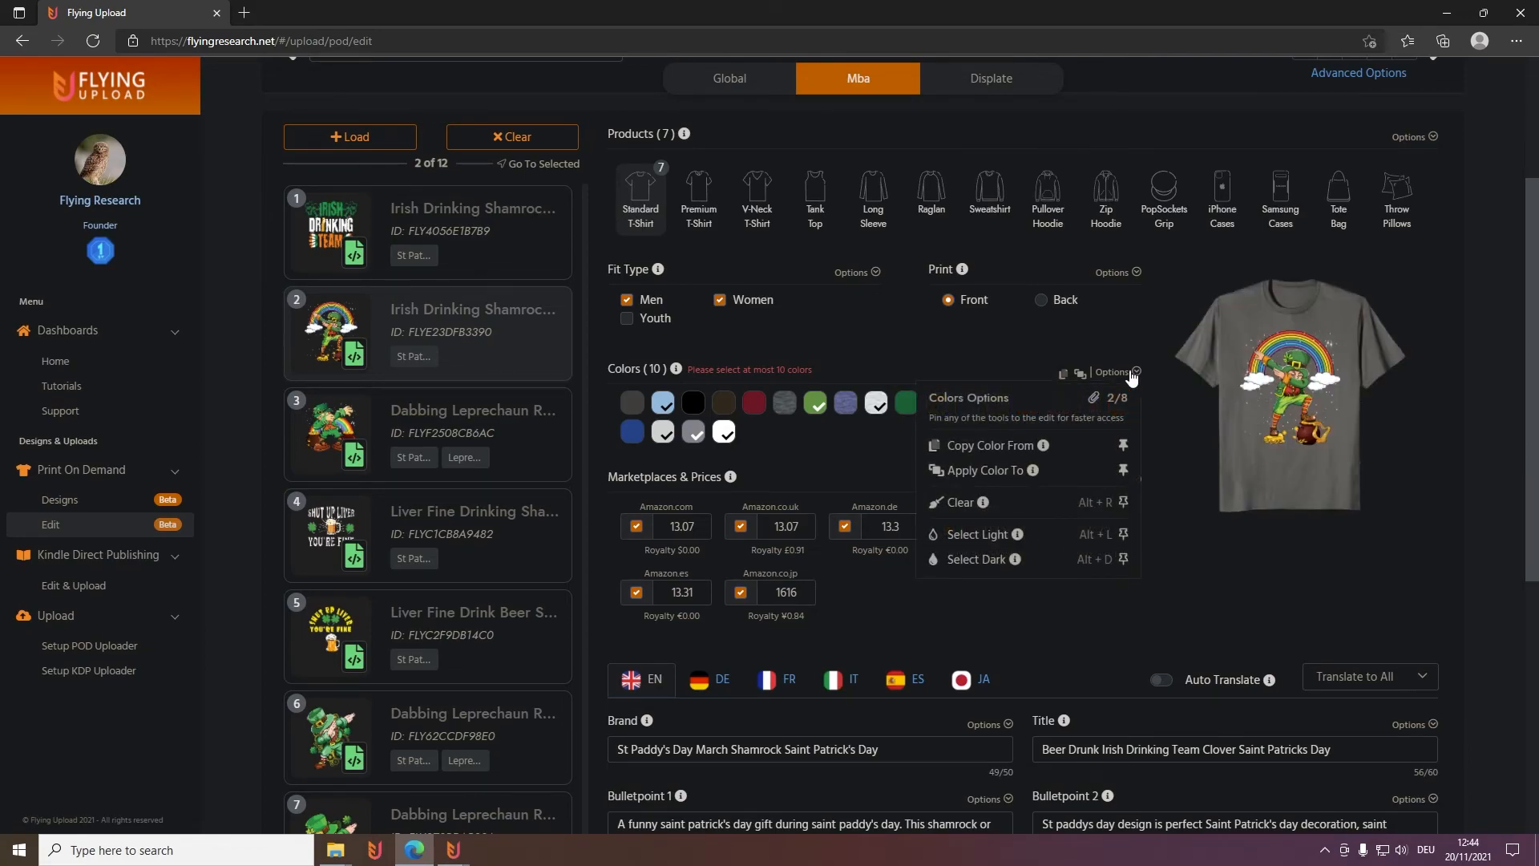